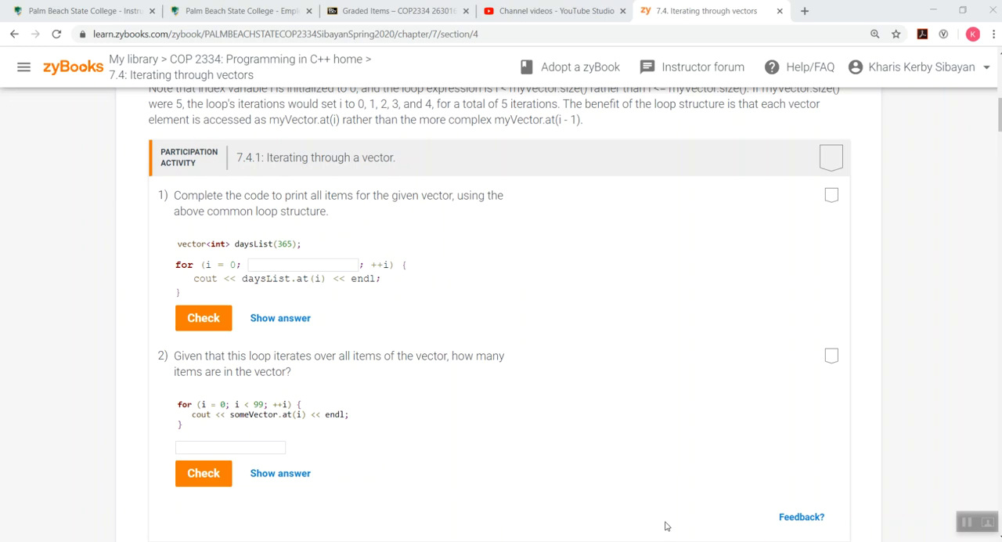
pyautogui.moveTo(648, 514)
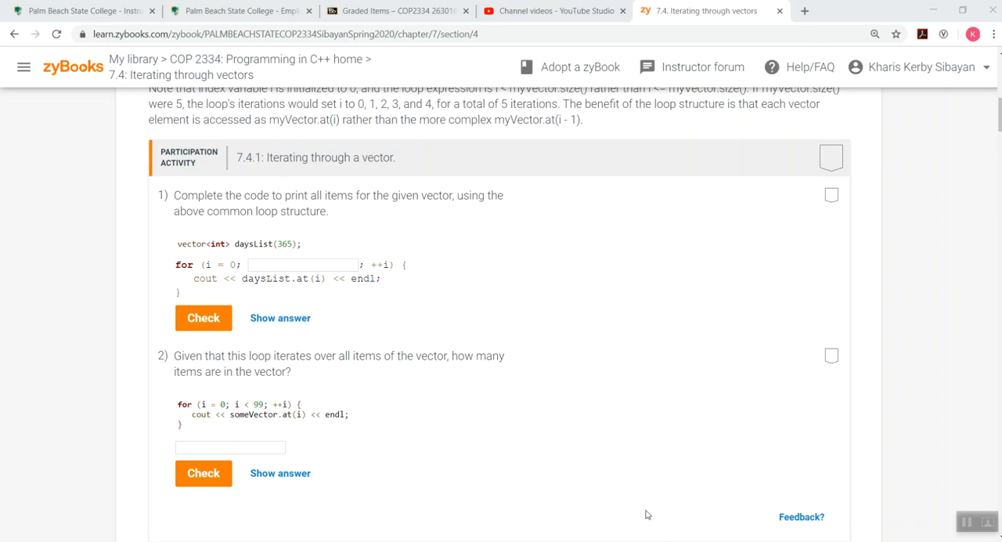
# Fill the blank with i < daysList.size() and check it as correct.
pyautogui.click(304, 264)
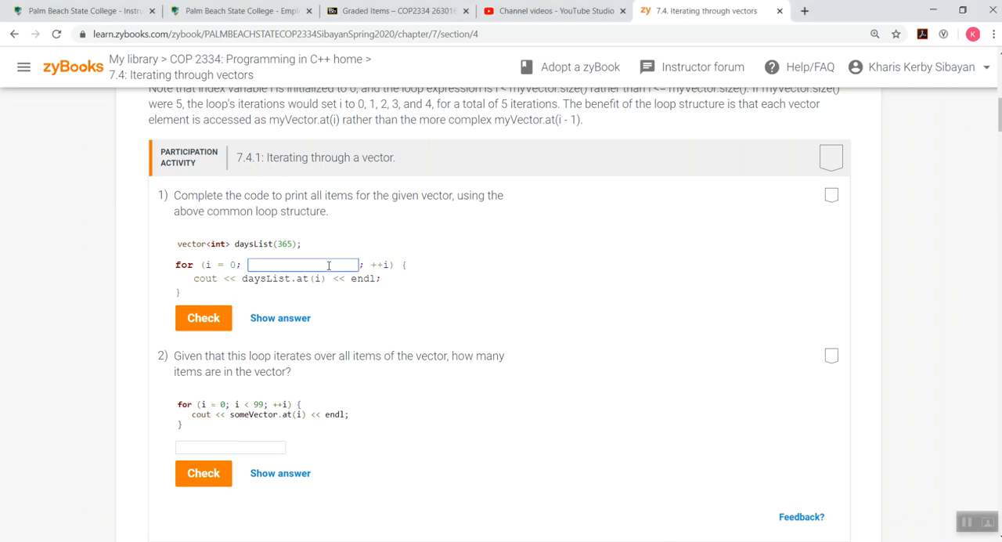
pyautogui.write('i <')
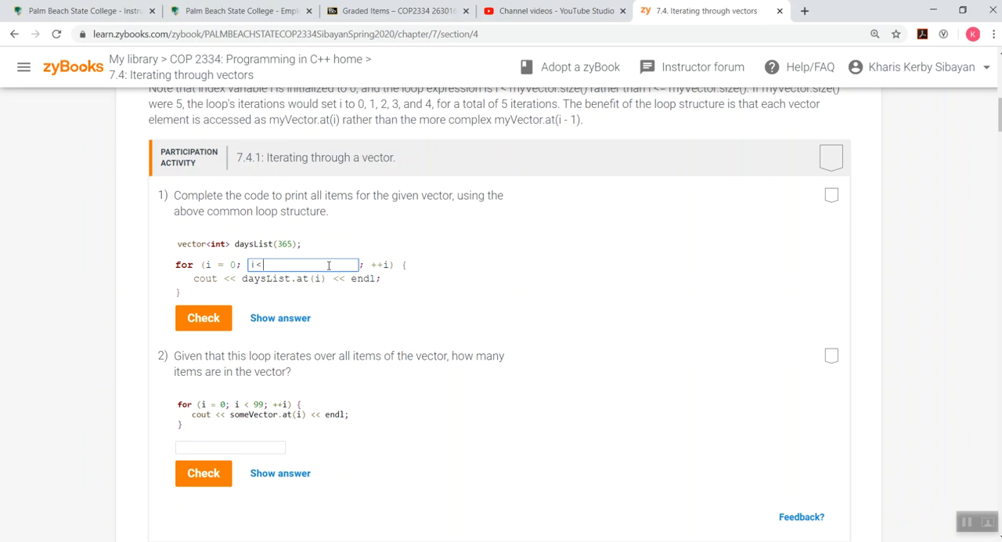
pyautogui.write('daysList')
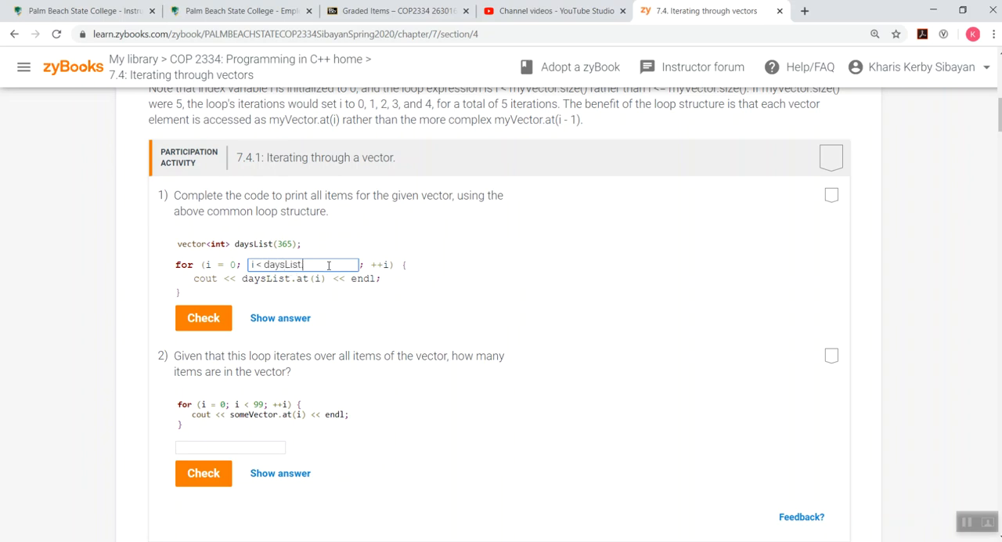
pyautogui.write('.size')
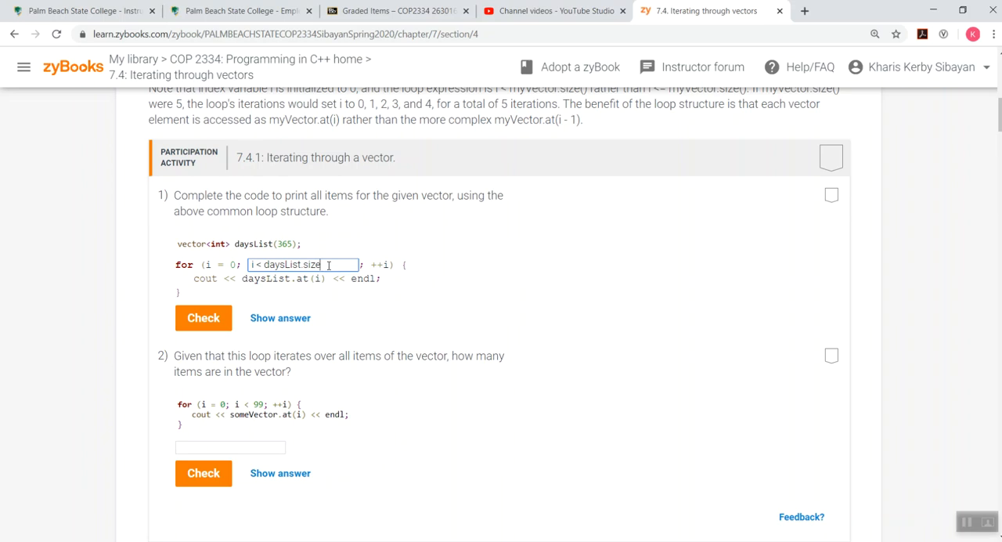
pyautogui.write('()')
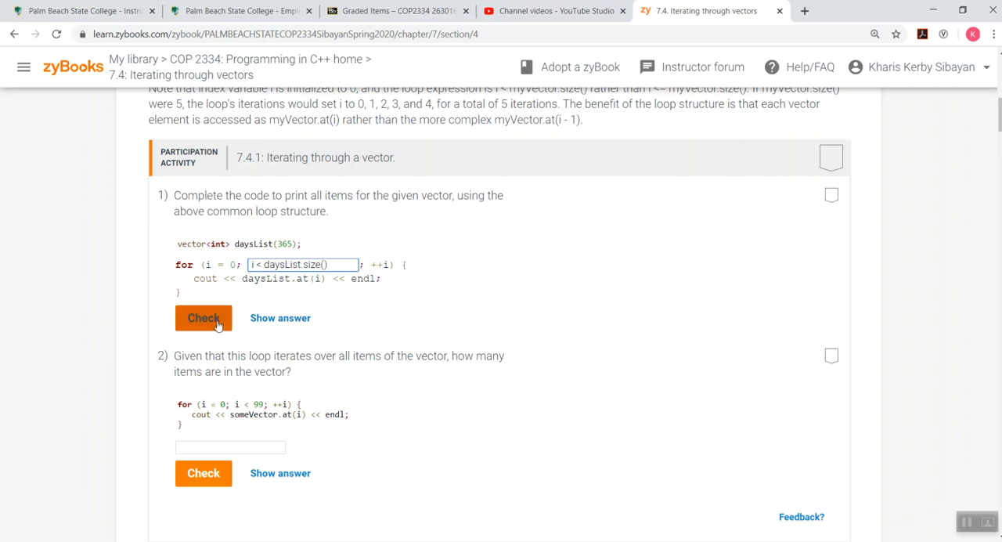
pyautogui.click(203, 318)
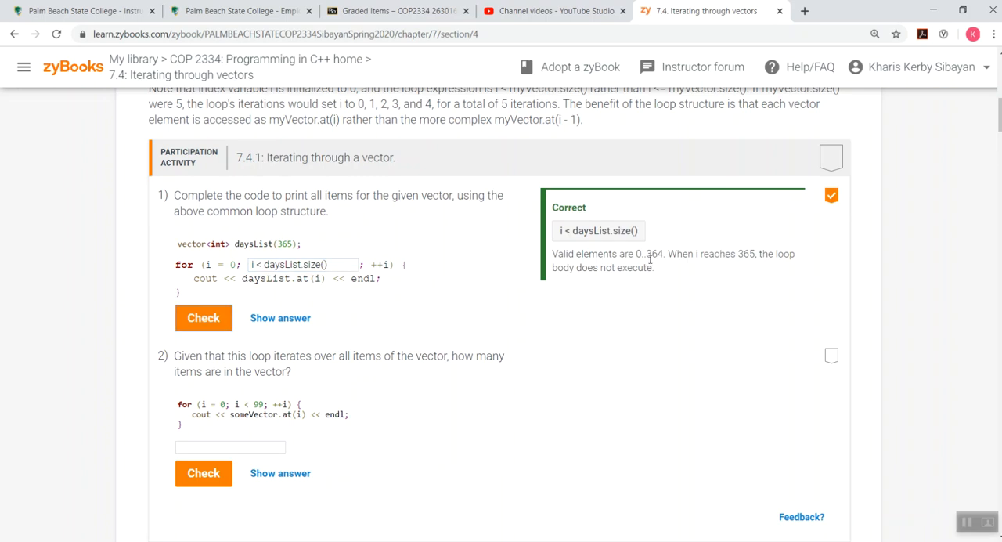
pyautogui.moveTo(659, 264)
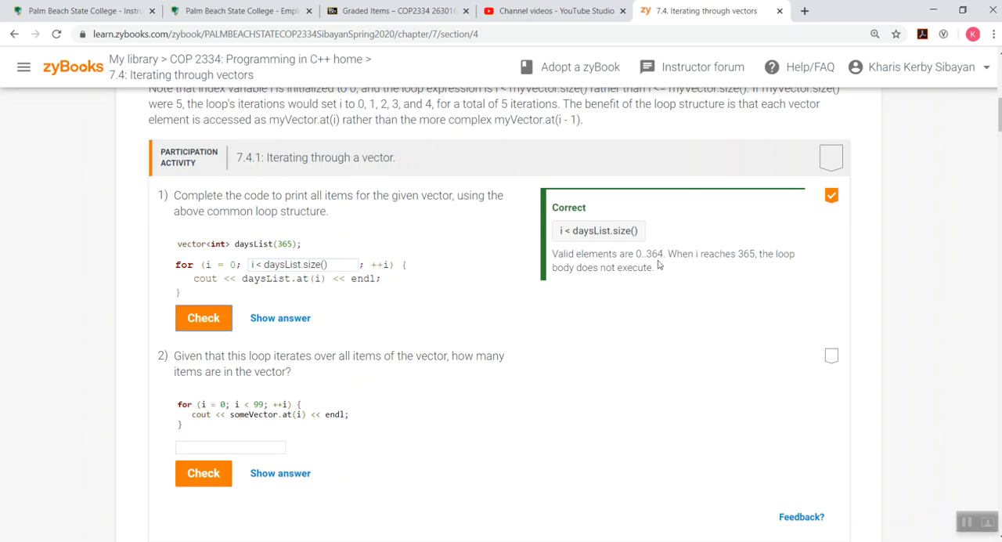
pyautogui.moveTo(752, 269)
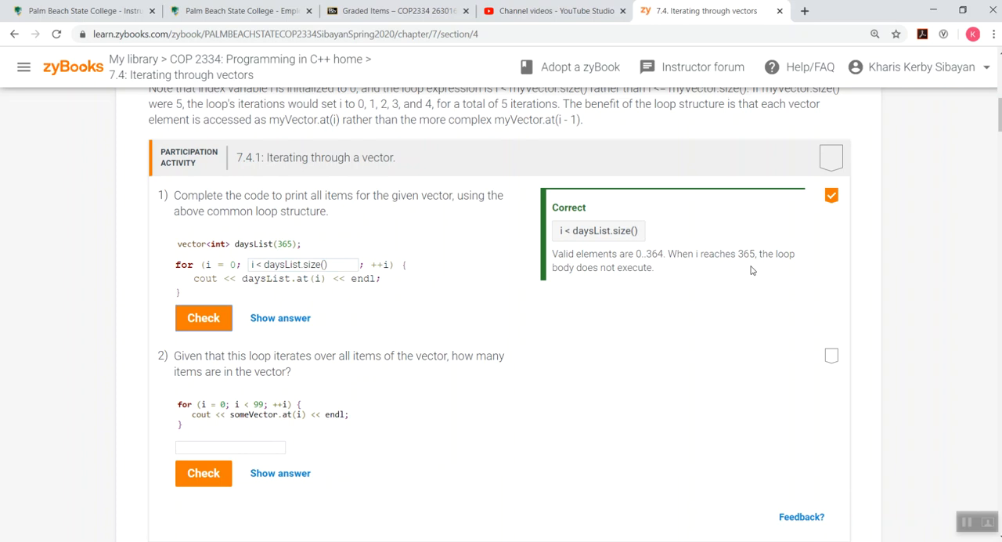
pyautogui.moveTo(529, 285)
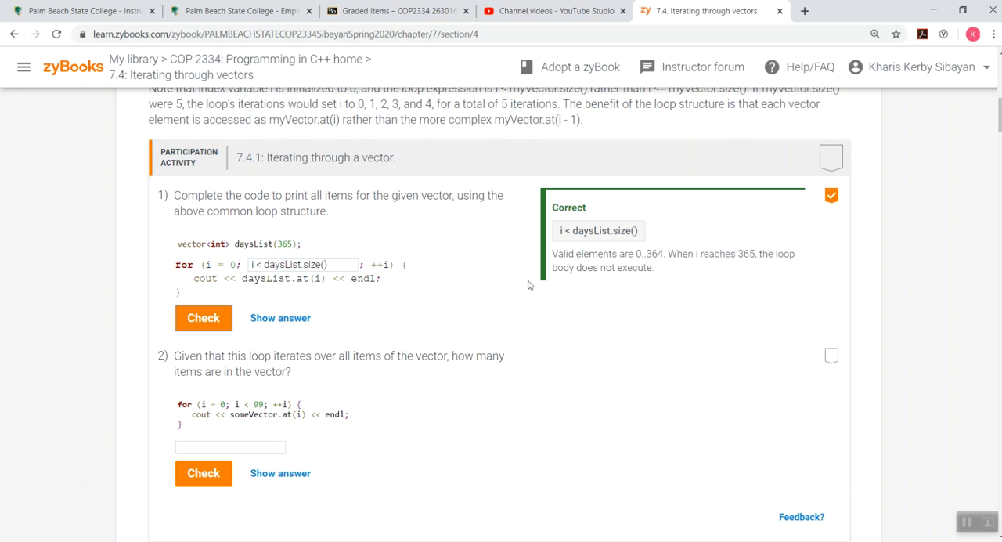
pyautogui.moveTo(525, 285)
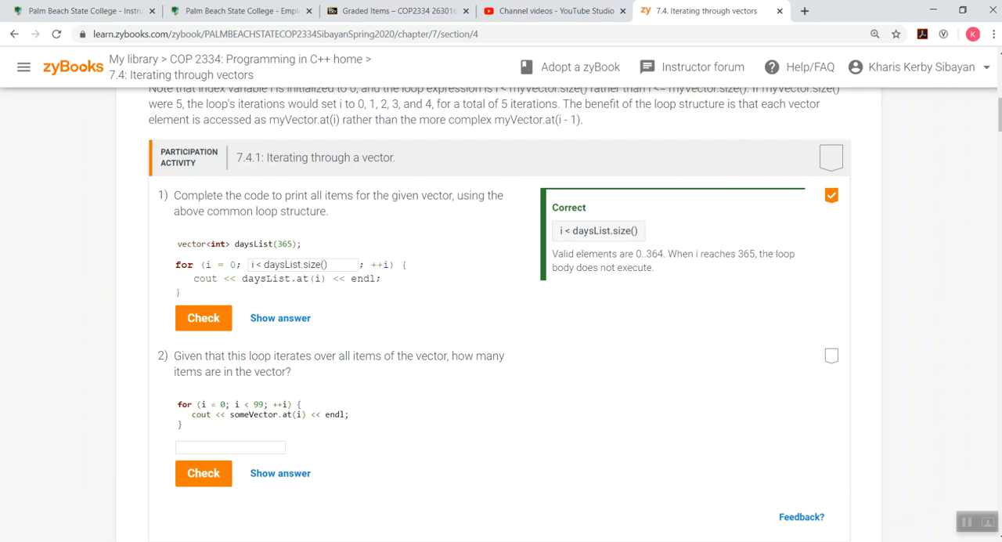
# Answer 99 items for the second question and check it as correct.
pyautogui.click(230, 448)
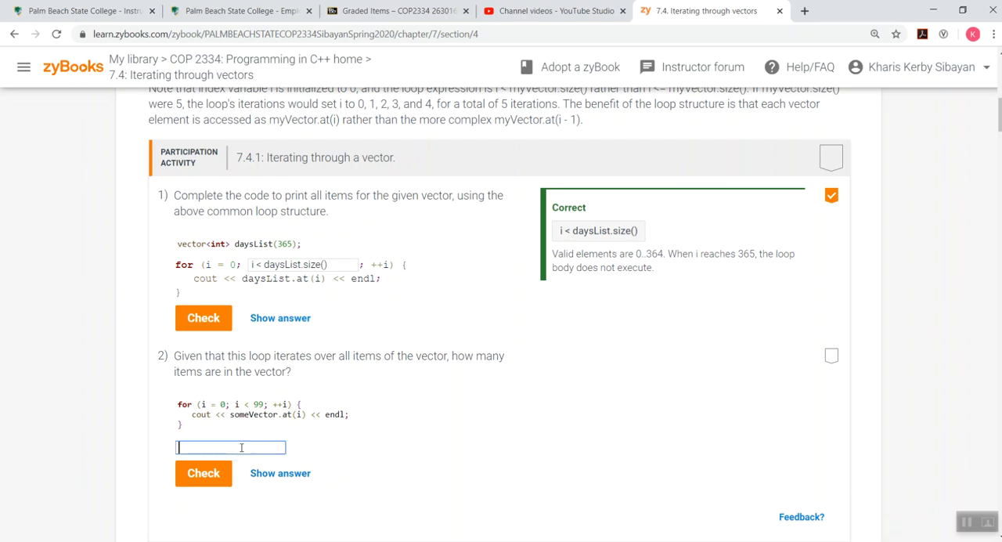
pyautogui.write('99')
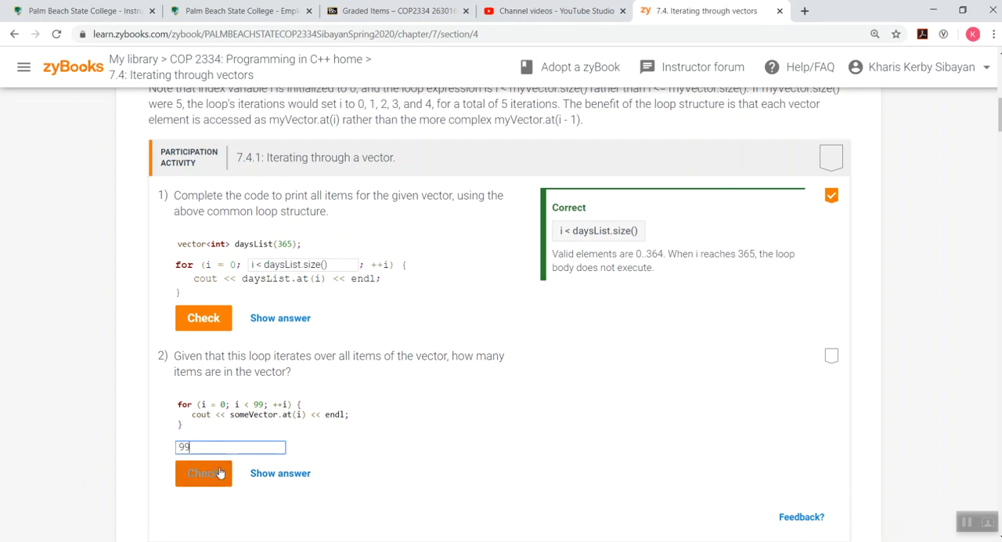
pyautogui.click(204, 473)
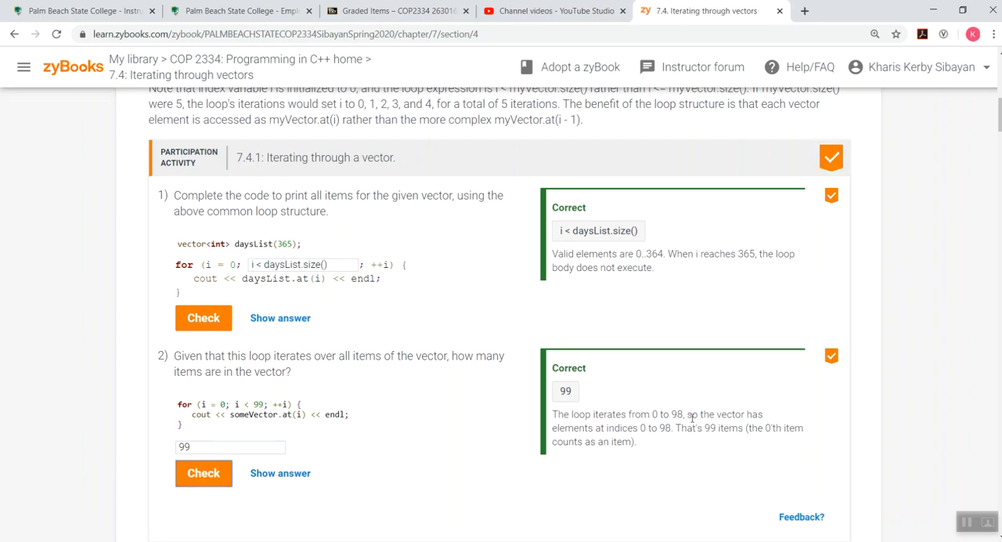
pyautogui.moveTo(680, 451)
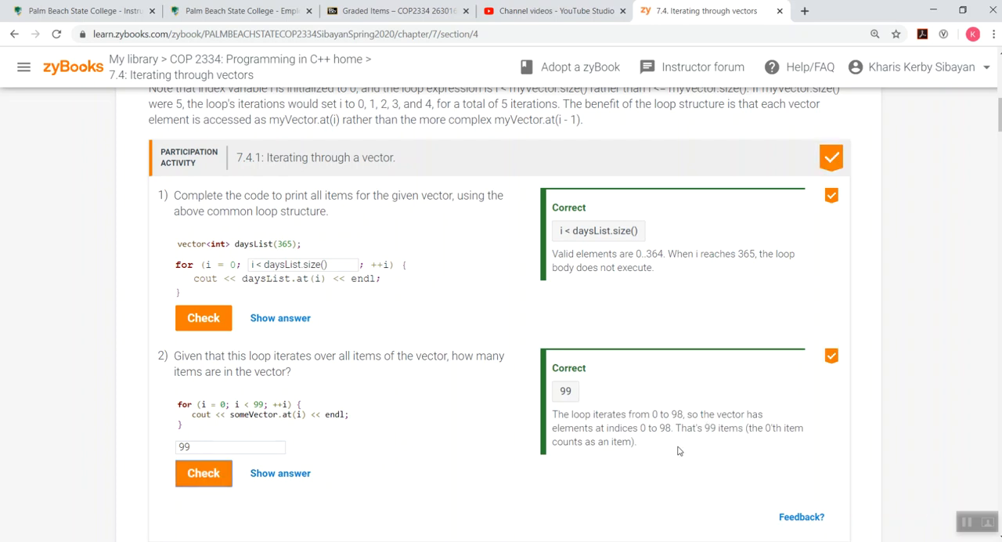
pyautogui.moveTo(658, 447)
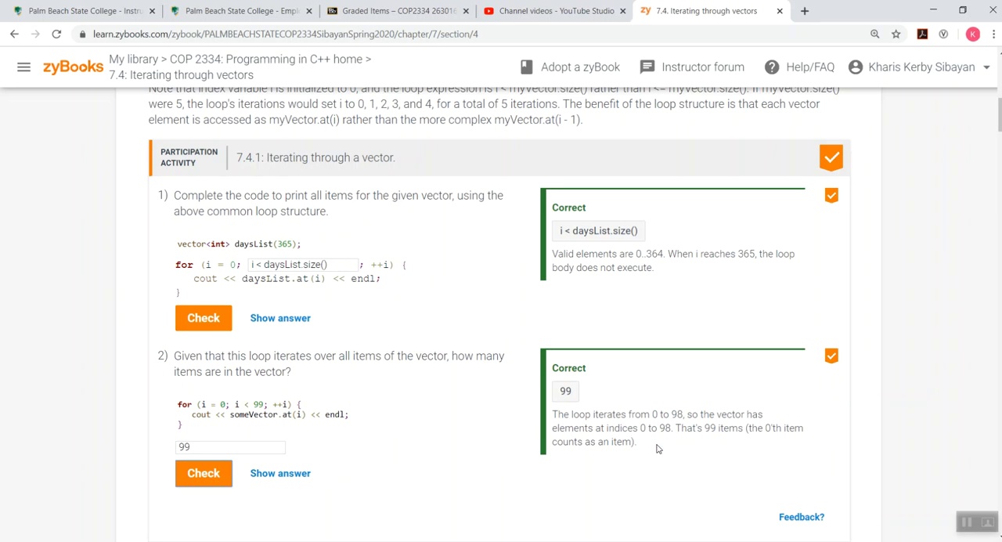
pyautogui.moveTo(648, 448)
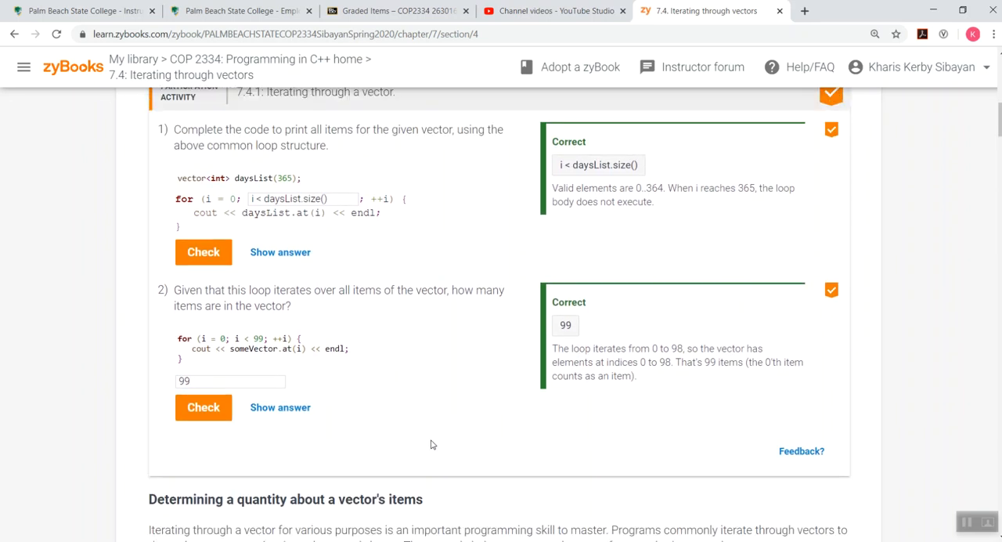
pyautogui.moveTo(438, 435)
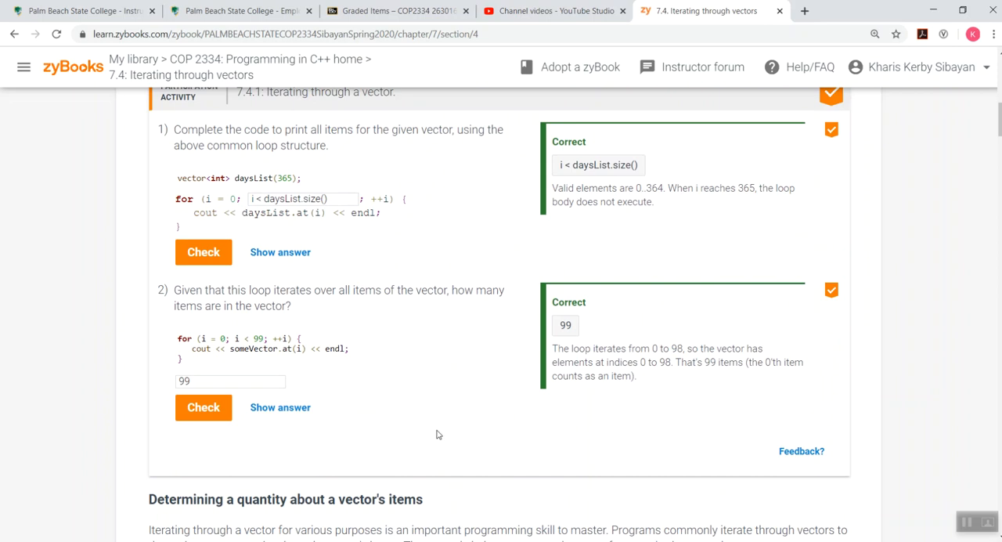
# Scroll past Figures 7.4.2 and 7.4.3 down to participation activity 7.4.2.
pyautogui.scroll(-3)
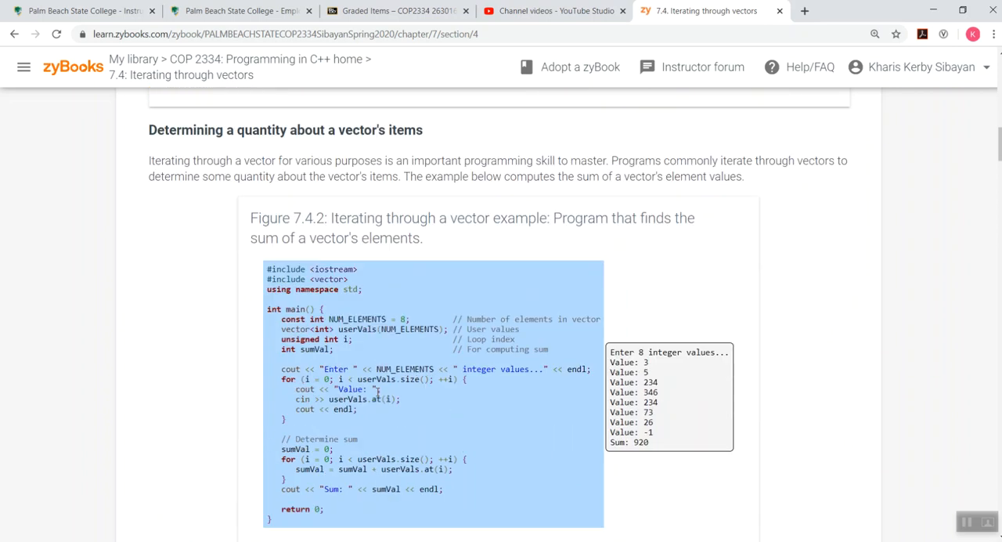
pyautogui.scroll(-3)
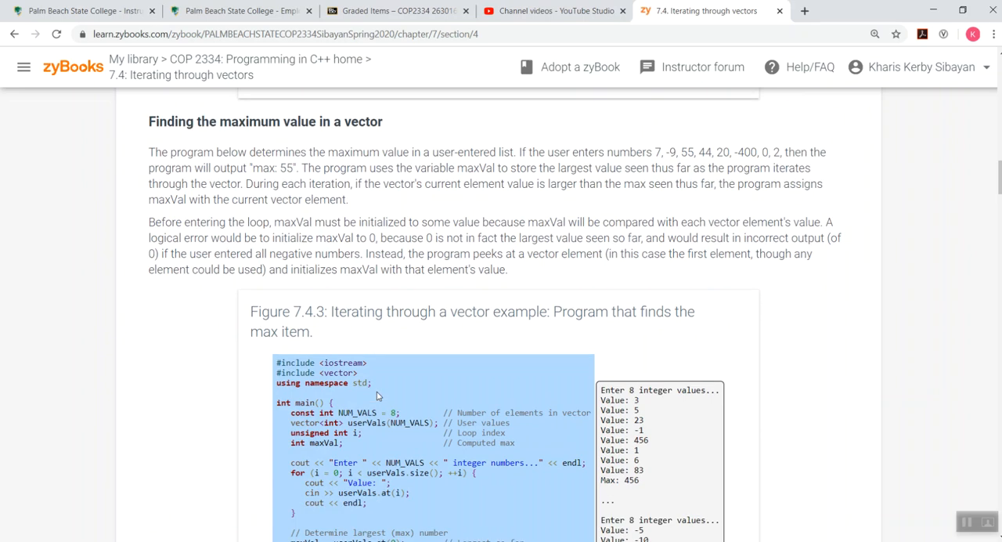
pyautogui.scroll(-3)
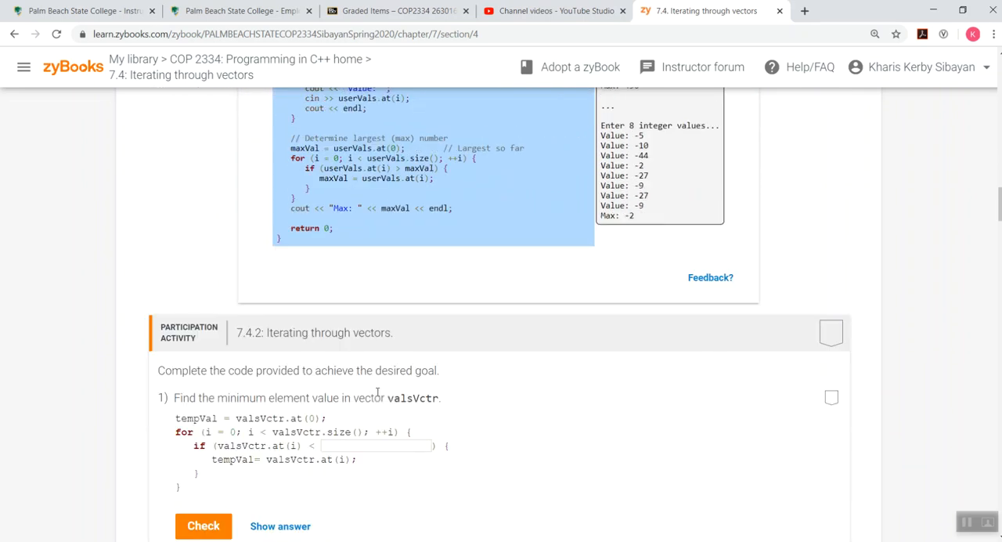
pyautogui.scroll(-3)
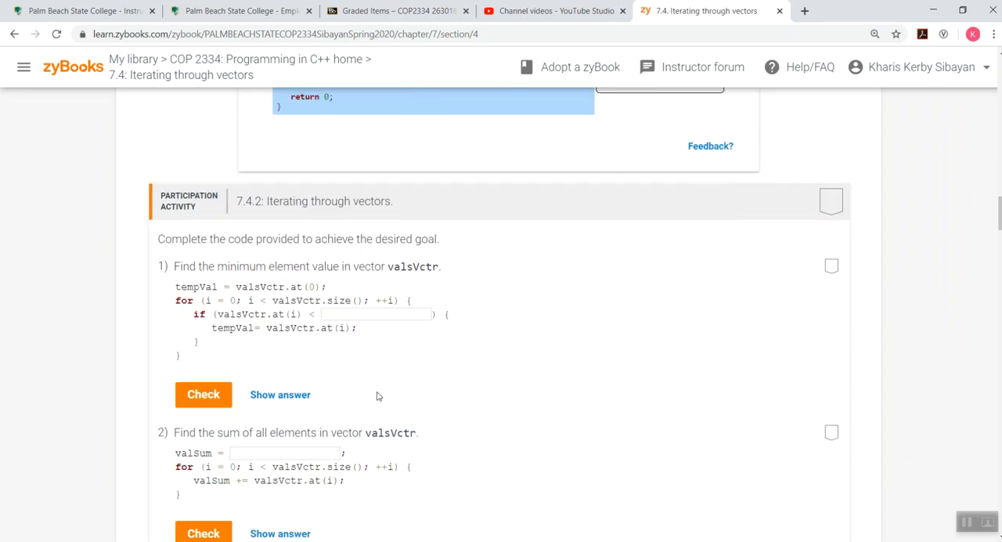
pyautogui.scroll(-3)
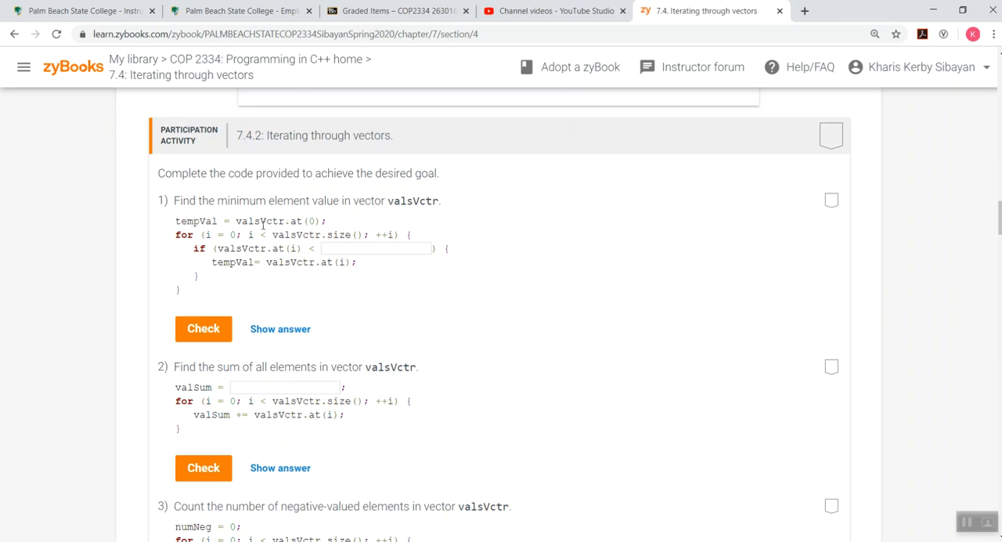
pyautogui.moveTo(357, 230)
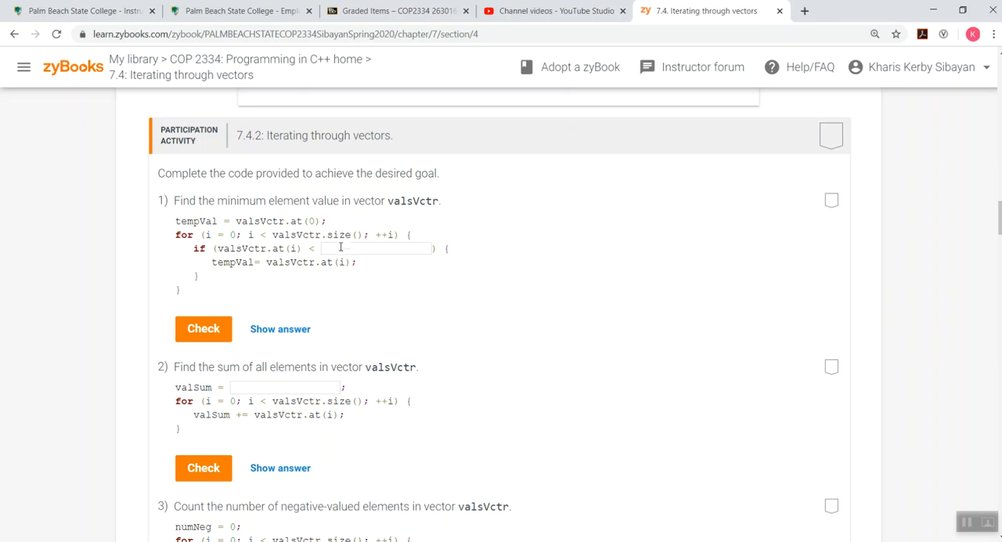
pyautogui.write('tempVal')
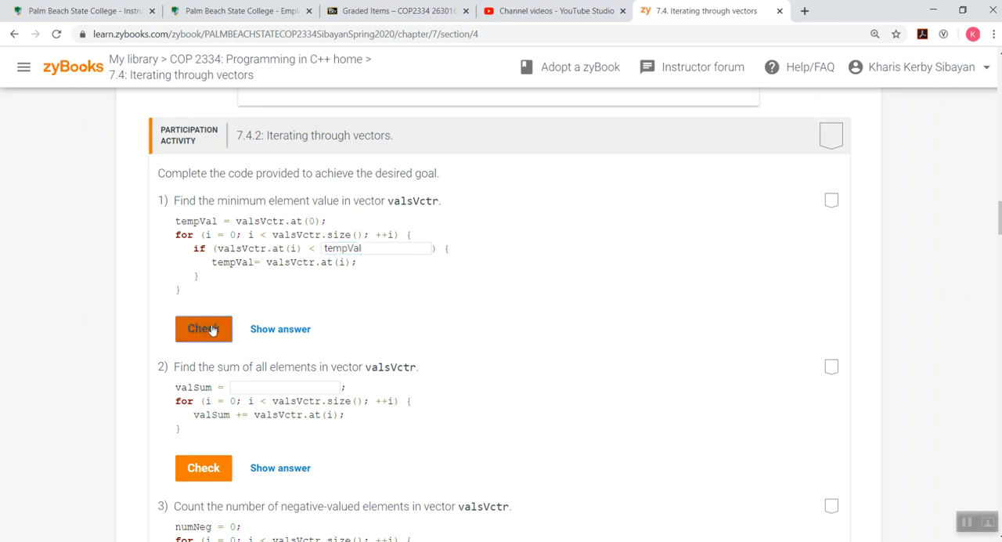
pyautogui.click(203, 328)
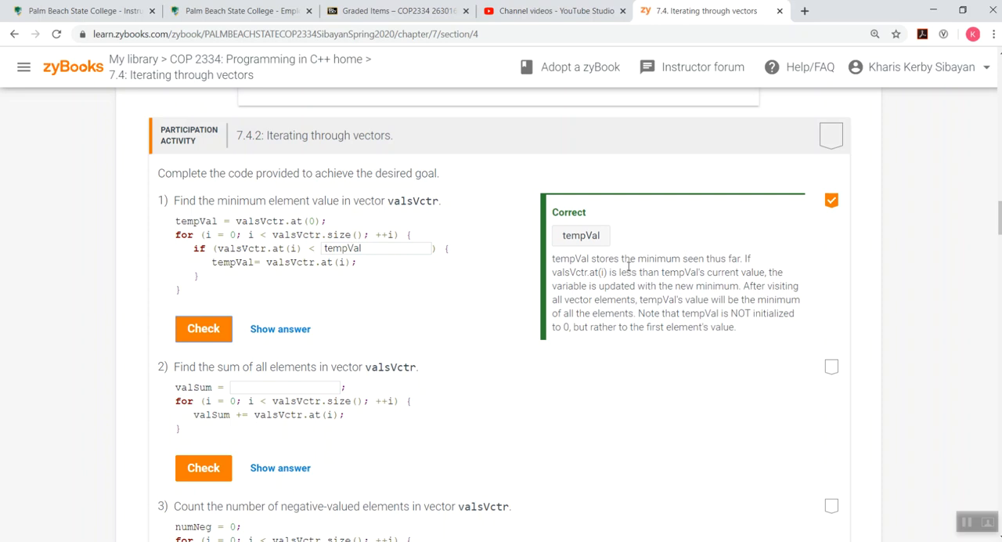
pyautogui.moveTo(571, 269)
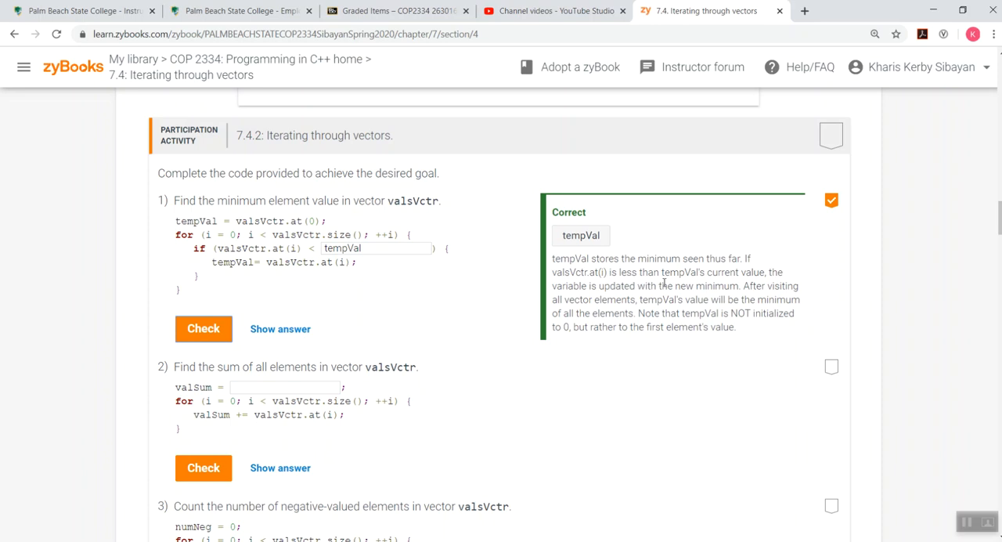
pyautogui.moveTo(766, 276)
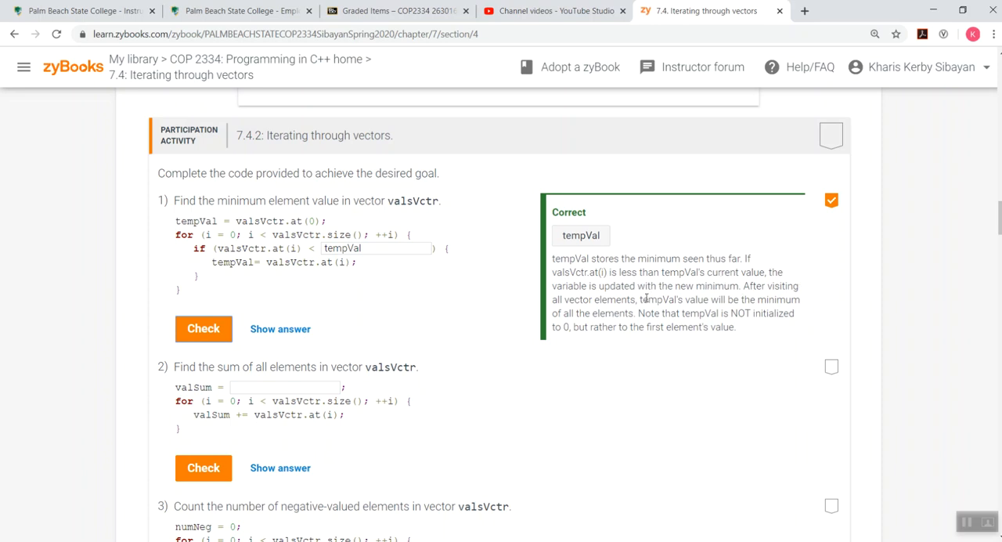
pyautogui.moveTo(749, 296)
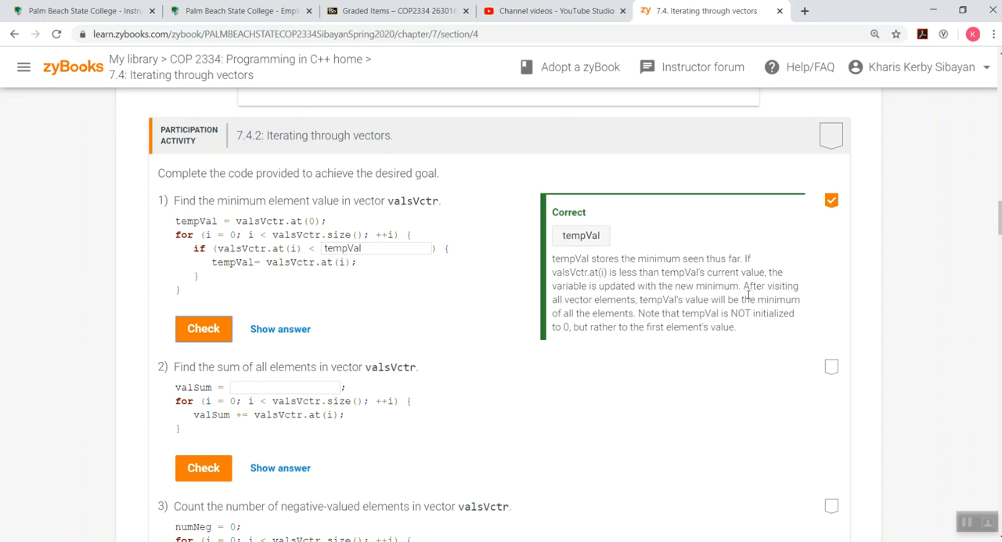
pyautogui.moveTo(645, 304)
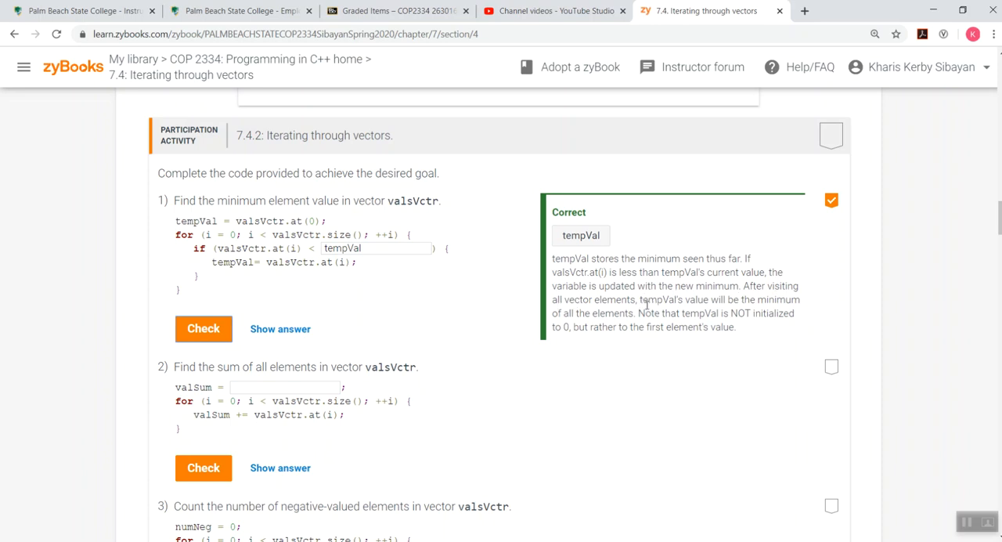
pyautogui.moveTo(748, 305)
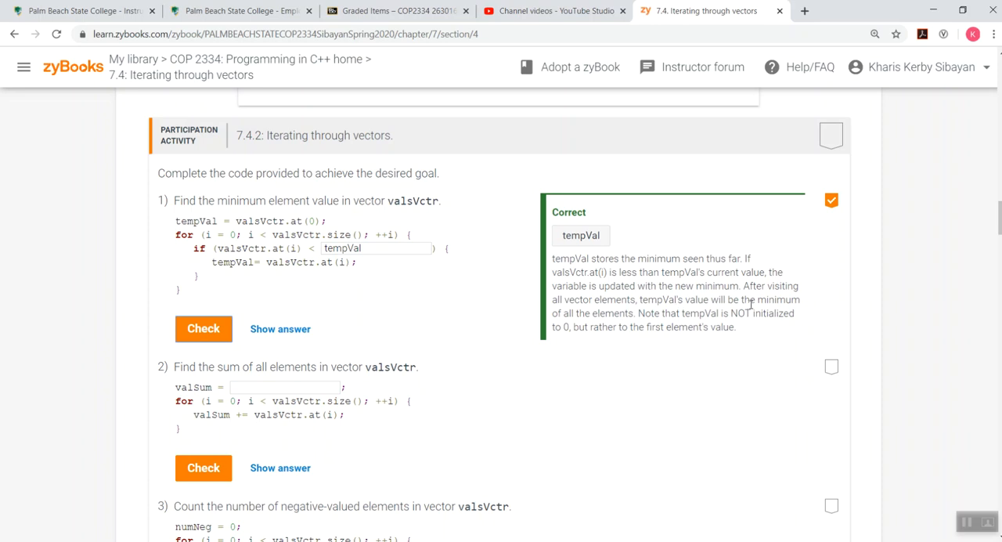
pyautogui.moveTo(576, 324)
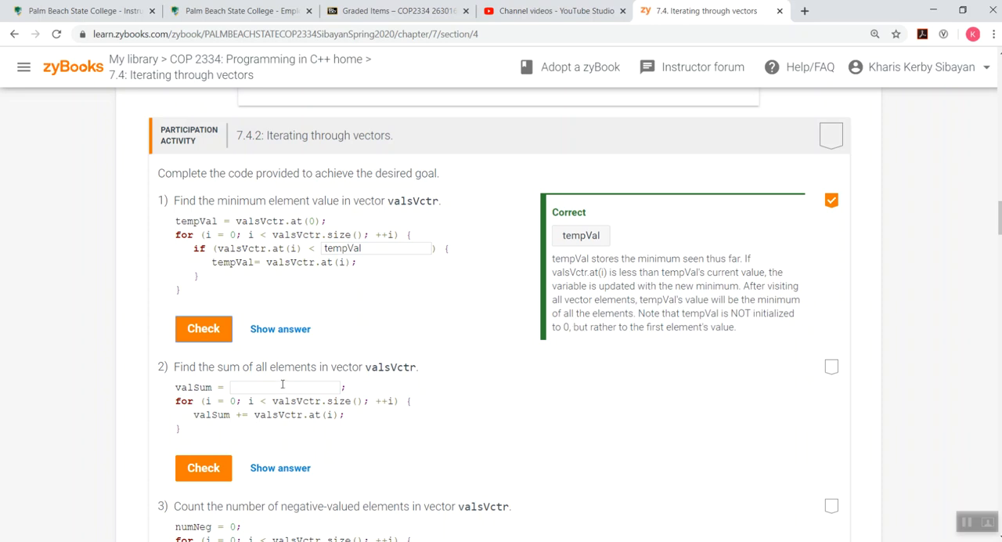
# Answer 0 as valSum's starting value, check it, and move to question 3.
pyautogui.click(285, 385)
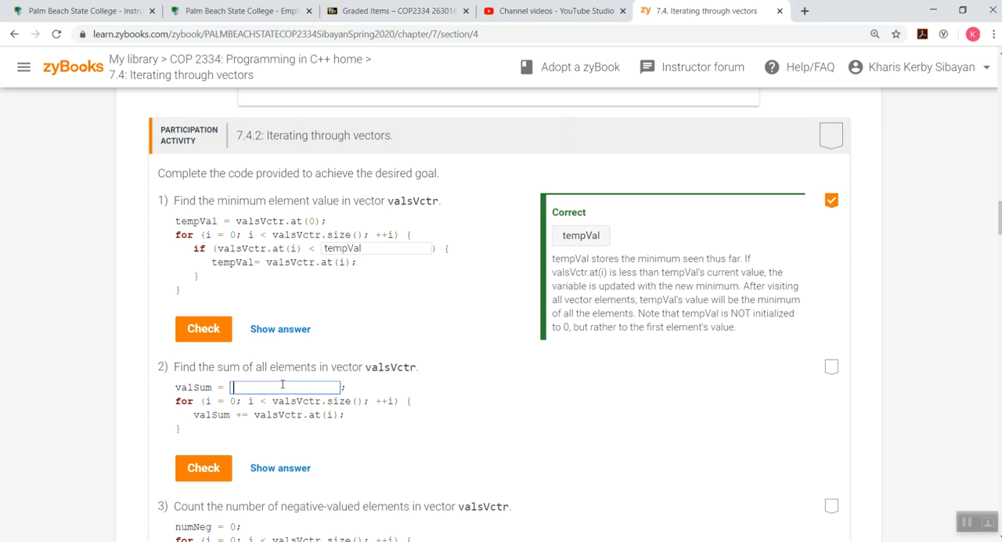
pyautogui.write('0')
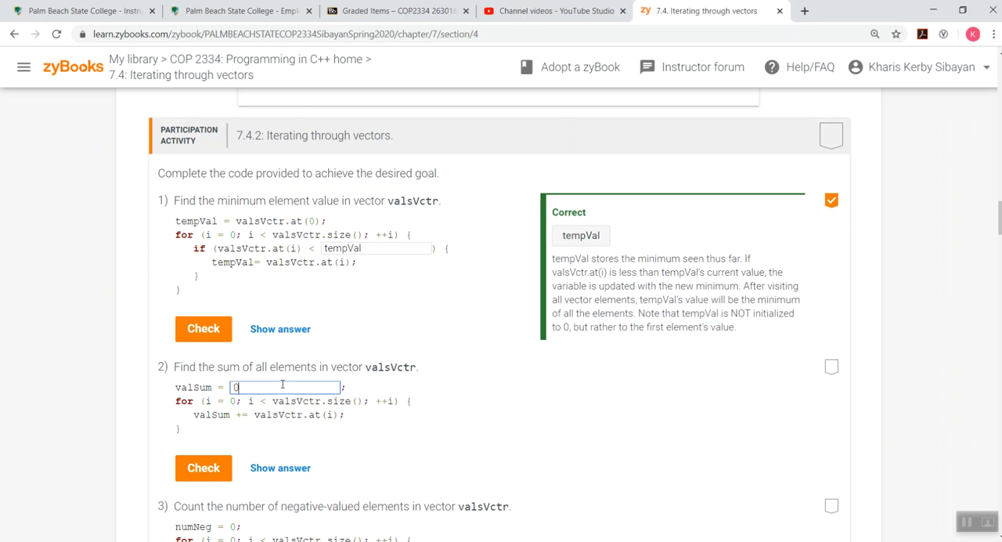
pyautogui.click(204, 466)
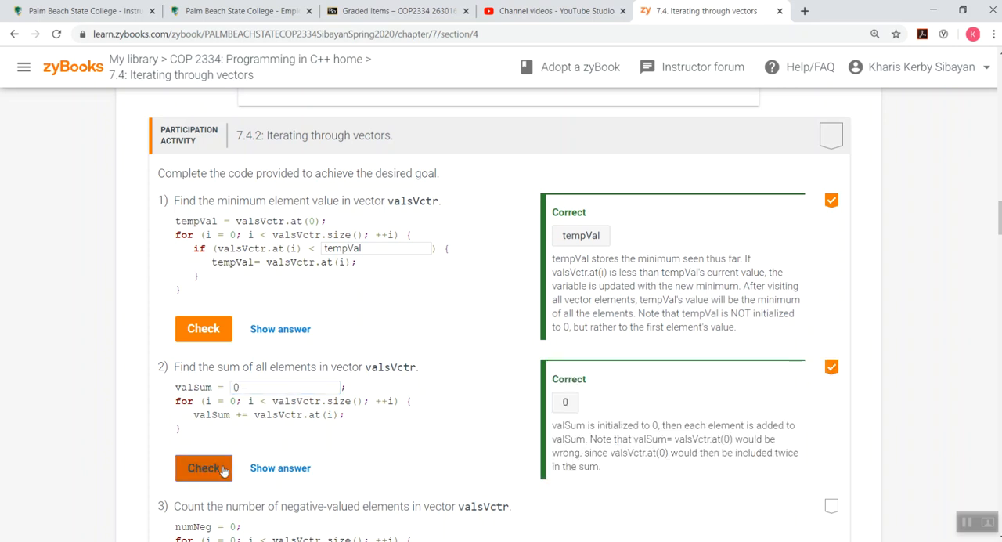
pyautogui.scroll(-3)
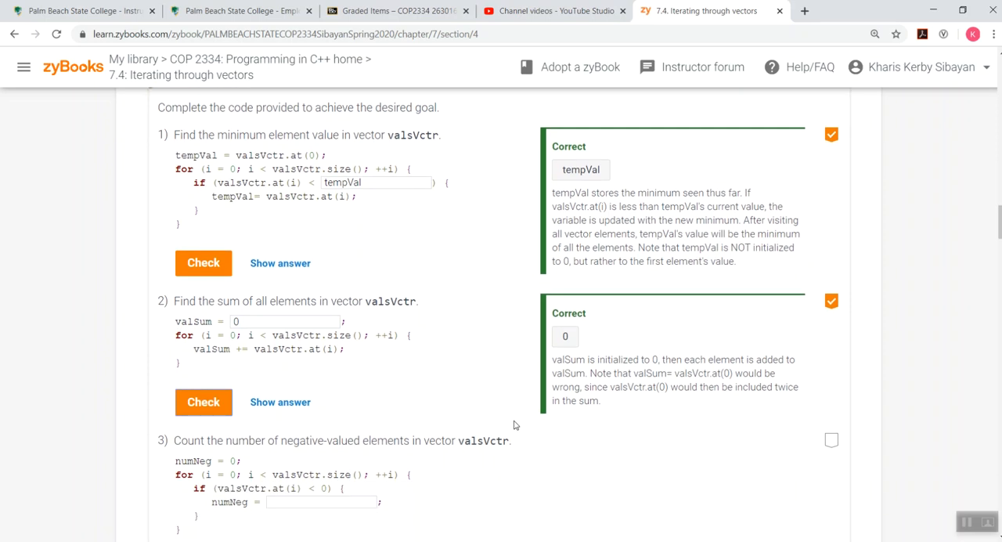
pyautogui.scroll(-3)
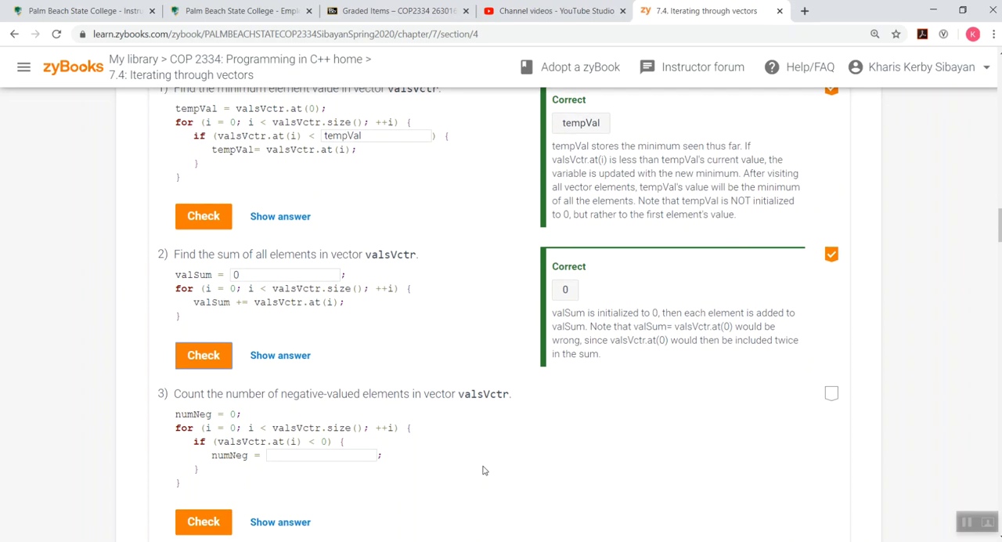
# Answer the numNeg blank with numNeg + 1 and check it as correct.
pyautogui.scroll(-3)
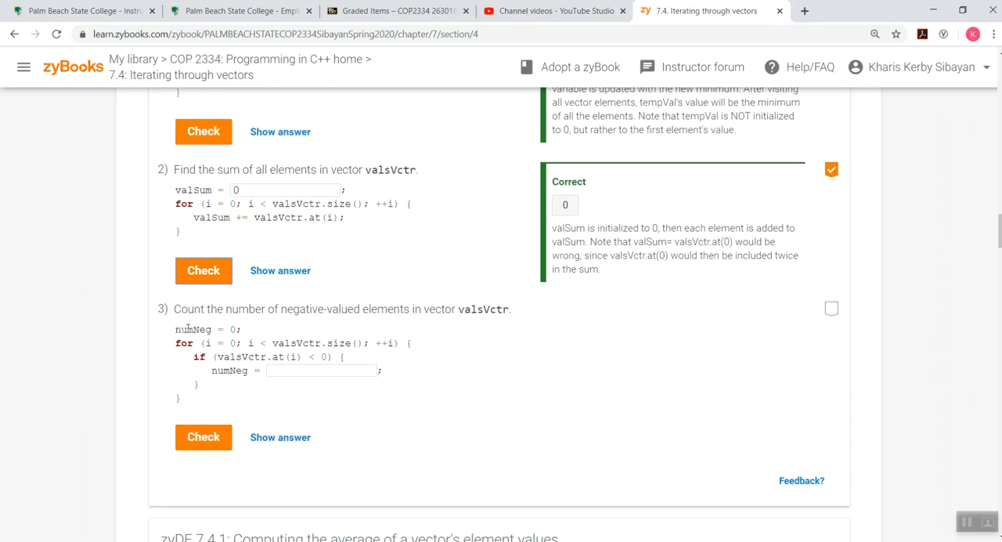
pyautogui.moveTo(216, 324)
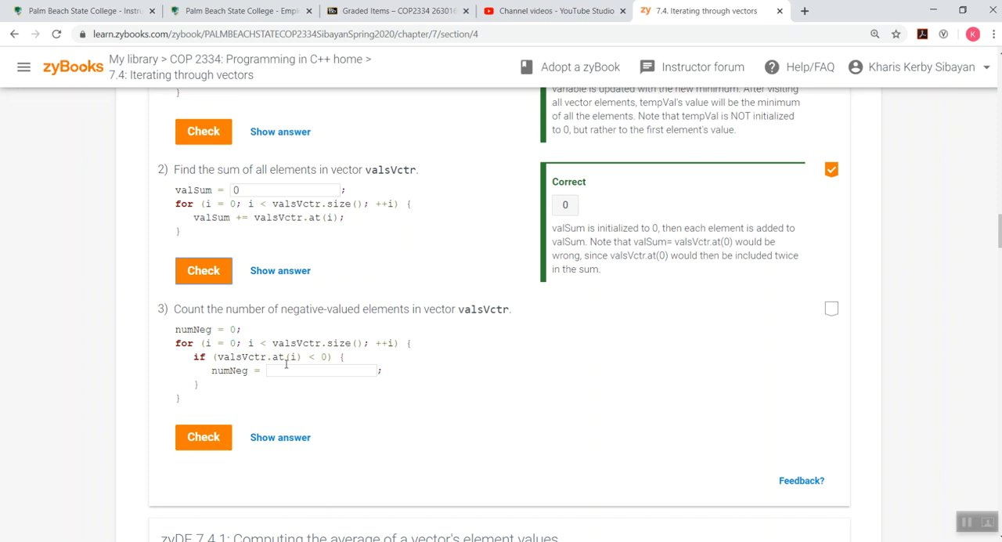
pyautogui.click(321, 370)
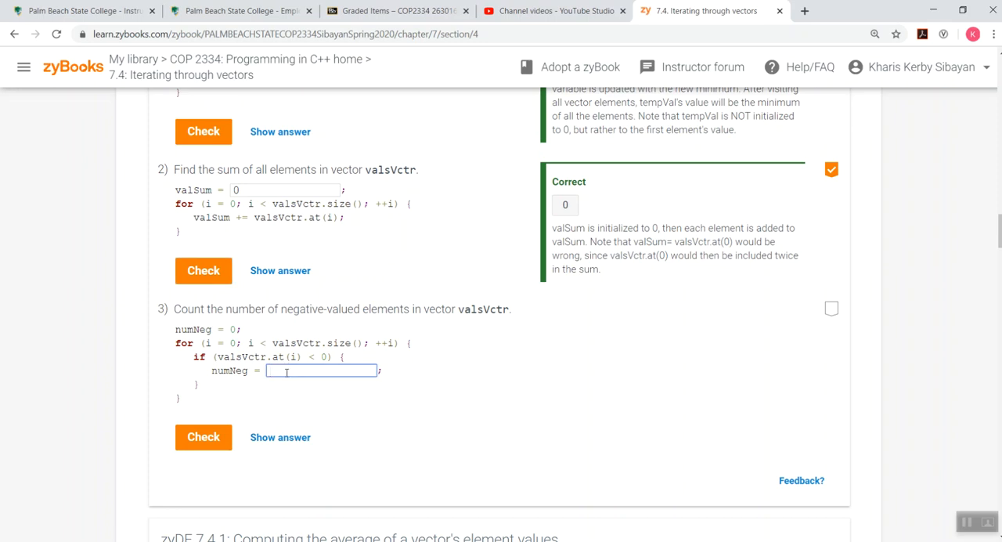
pyautogui.write('numNeg + 1')
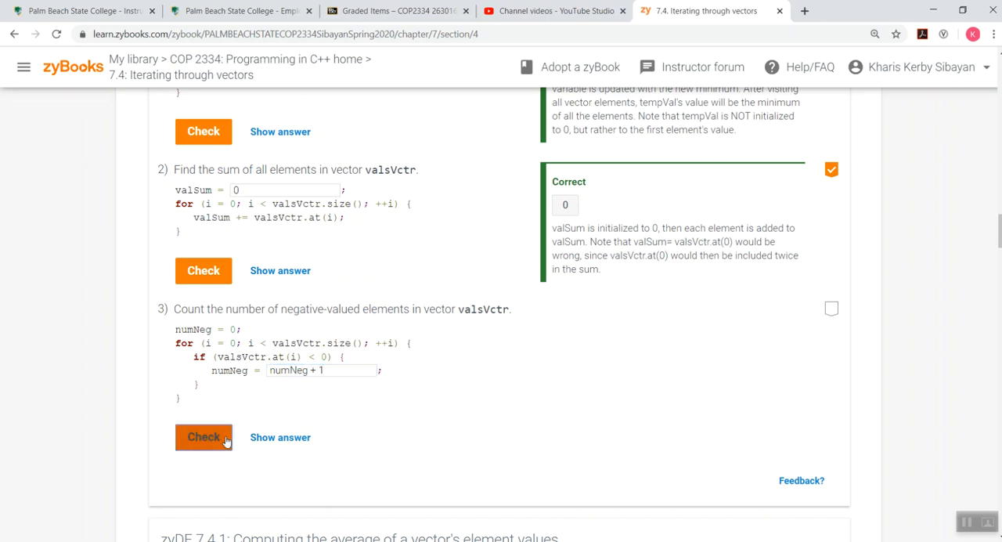
pyautogui.click(204, 437)
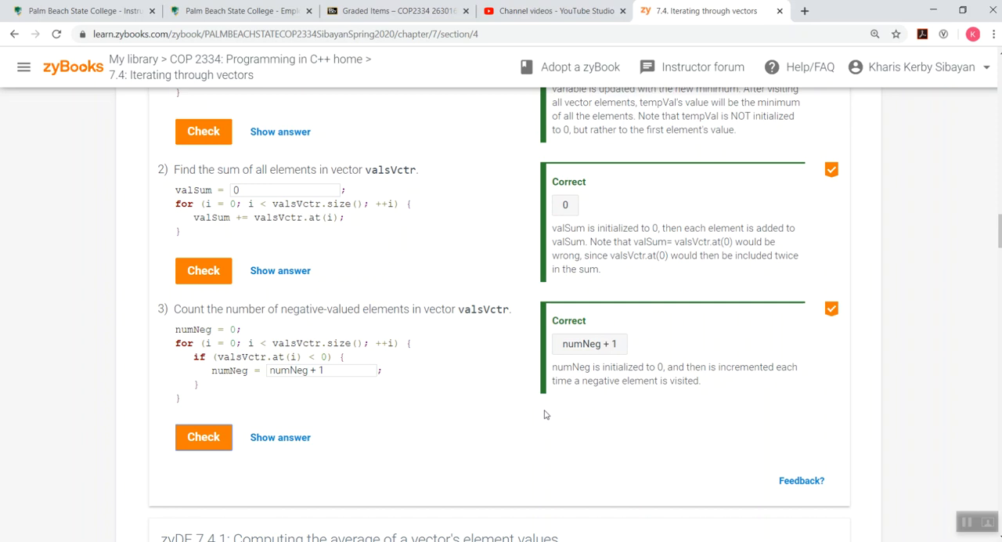
pyautogui.scroll(-3)
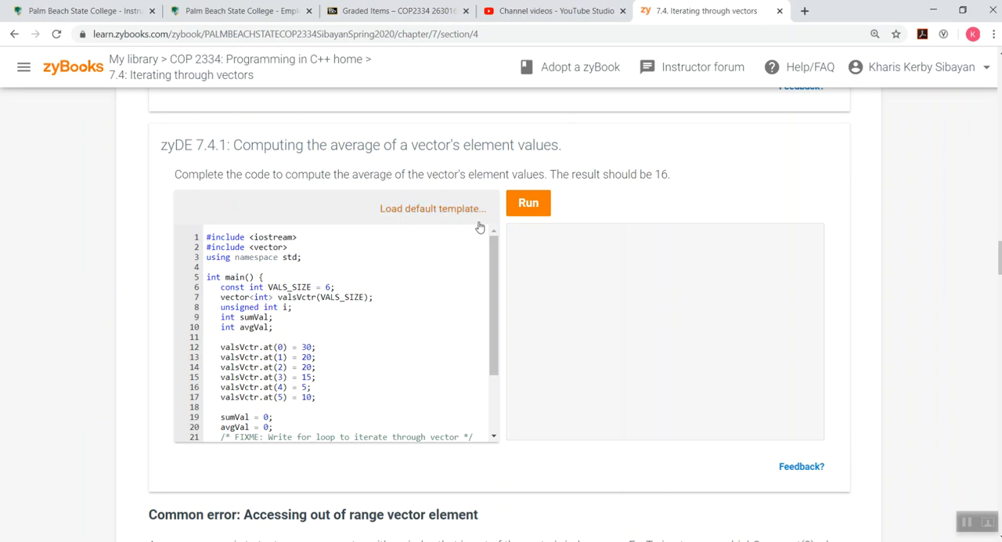
# Scroll past zyDE 7.4.1 and the common error section to activity 7.4.3.
pyautogui.scroll(-3)
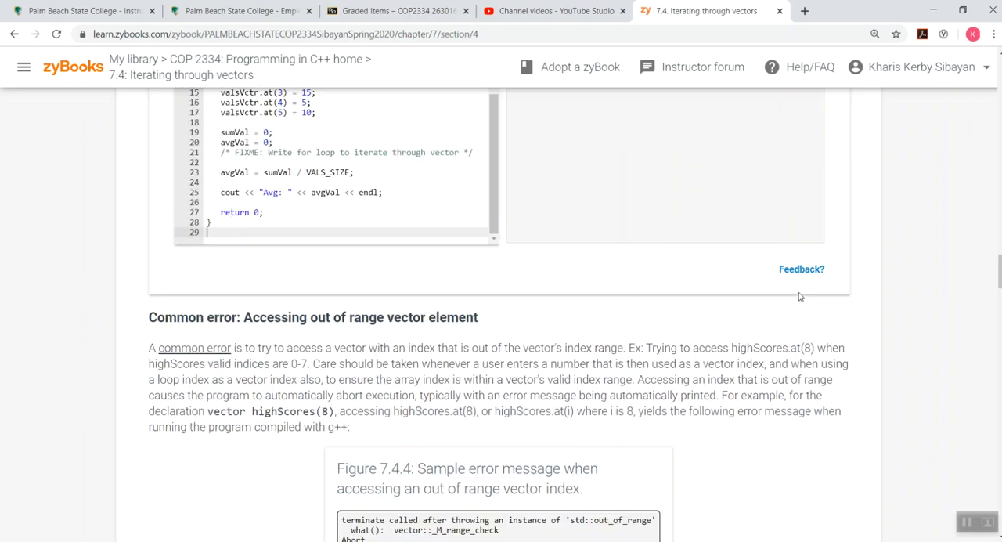
pyautogui.scroll(3)
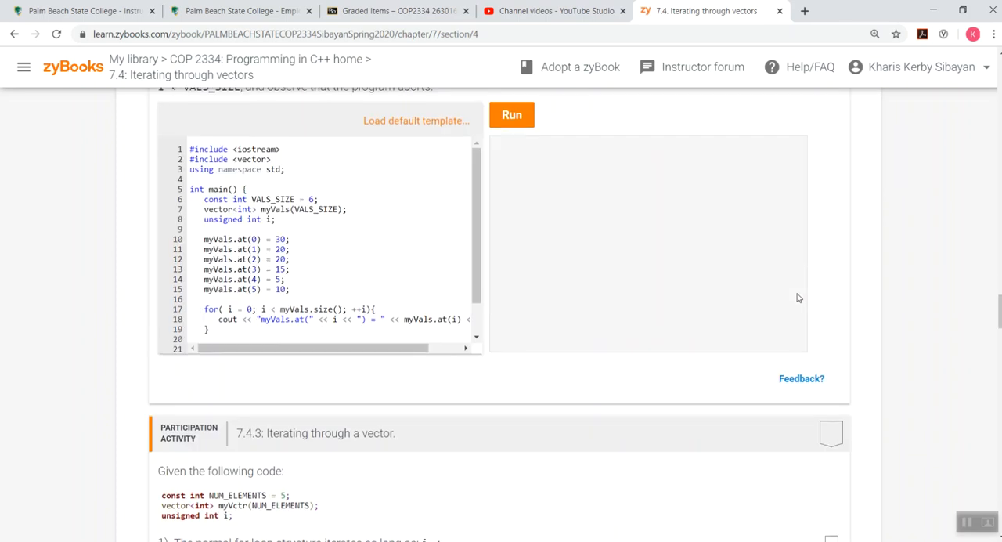
pyautogui.scroll(-3)
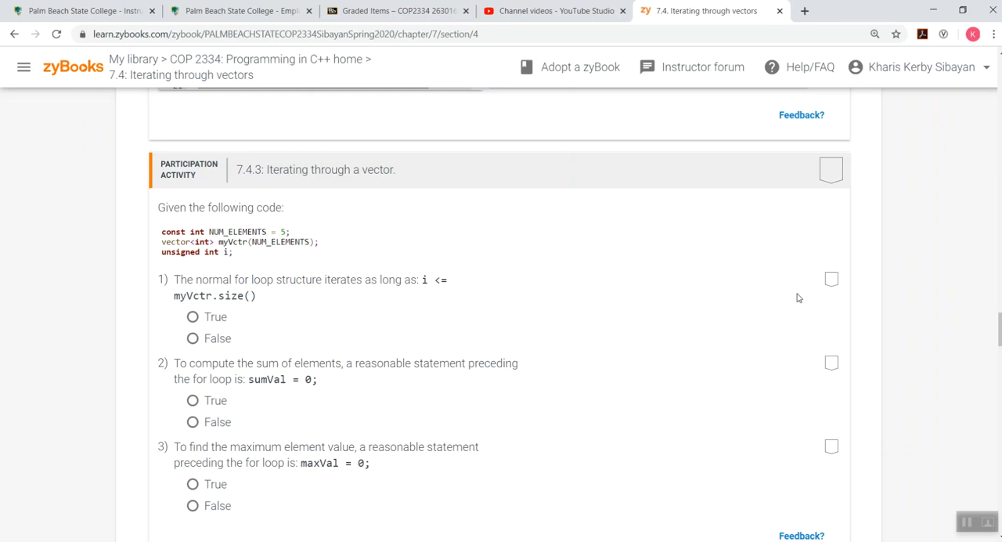
pyautogui.moveTo(618, 326)
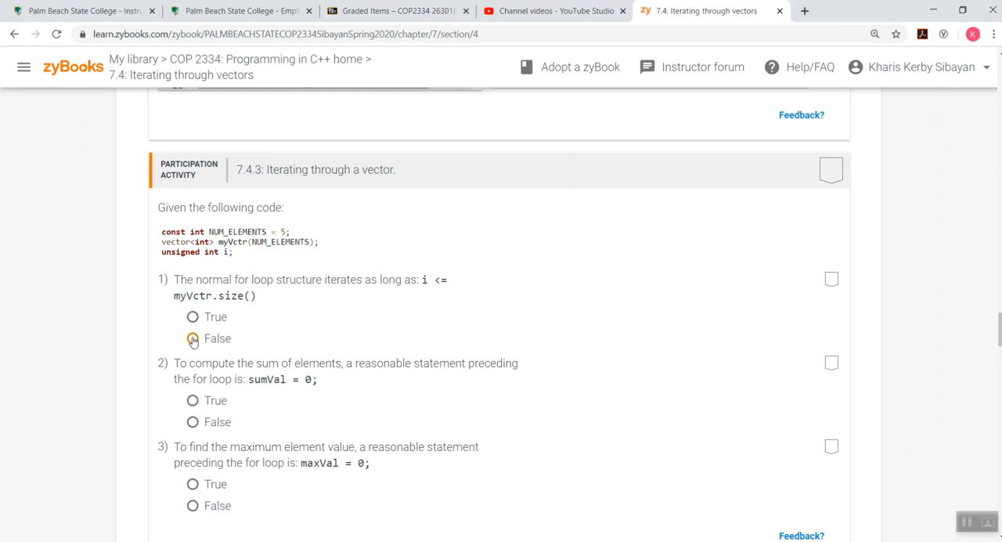
# Answer False to the i <= size loop-condition question.
pyautogui.click(193, 339)
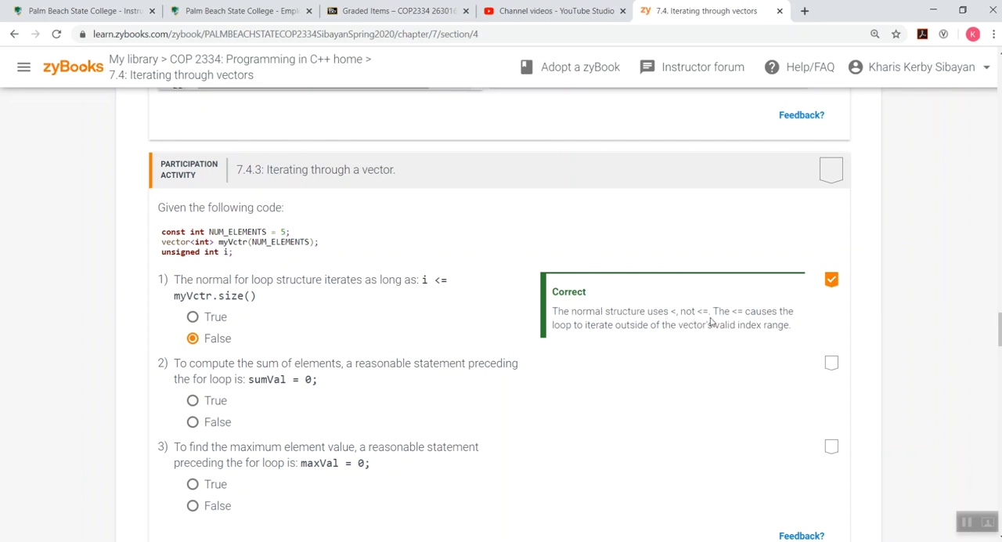
pyautogui.moveTo(594, 348)
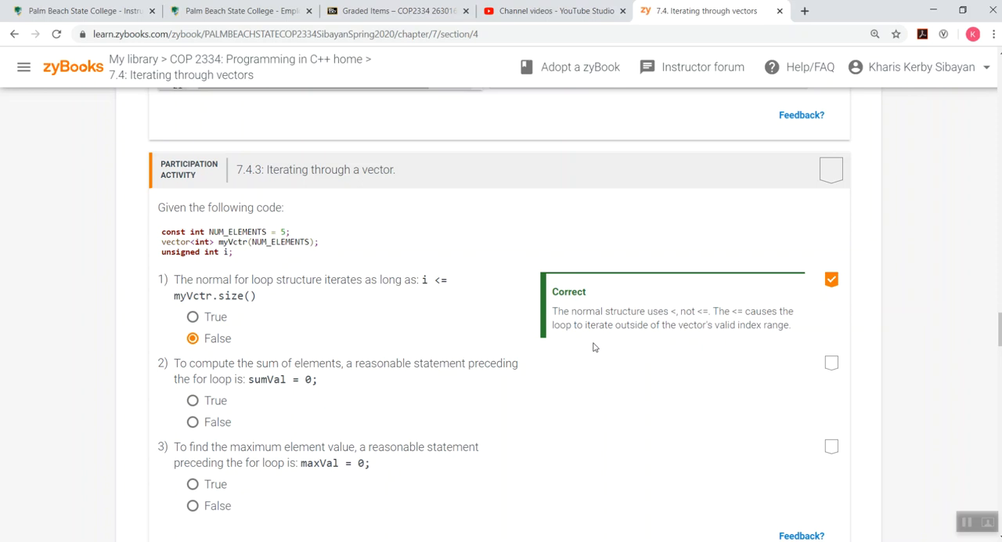
pyautogui.moveTo(607, 325)
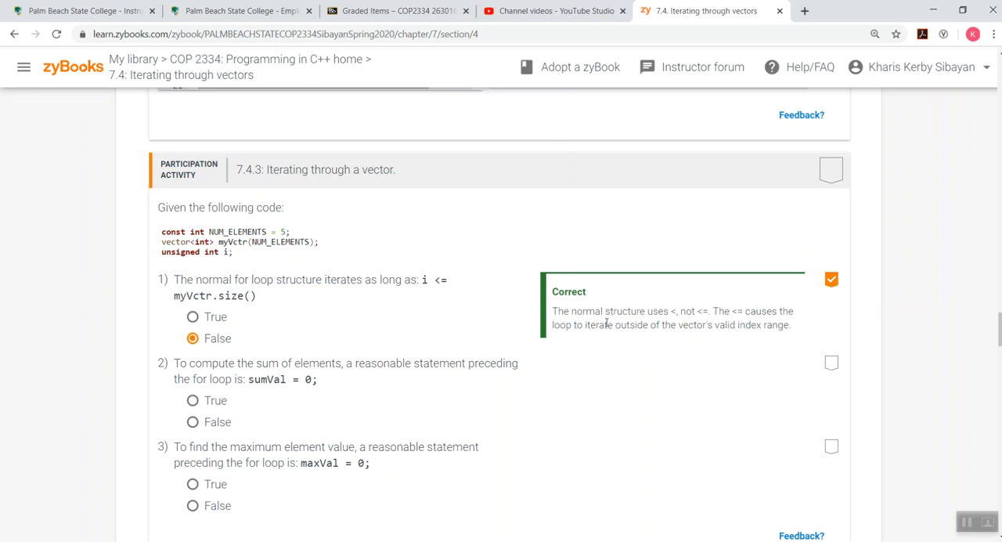
pyautogui.moveTo(462, 317)
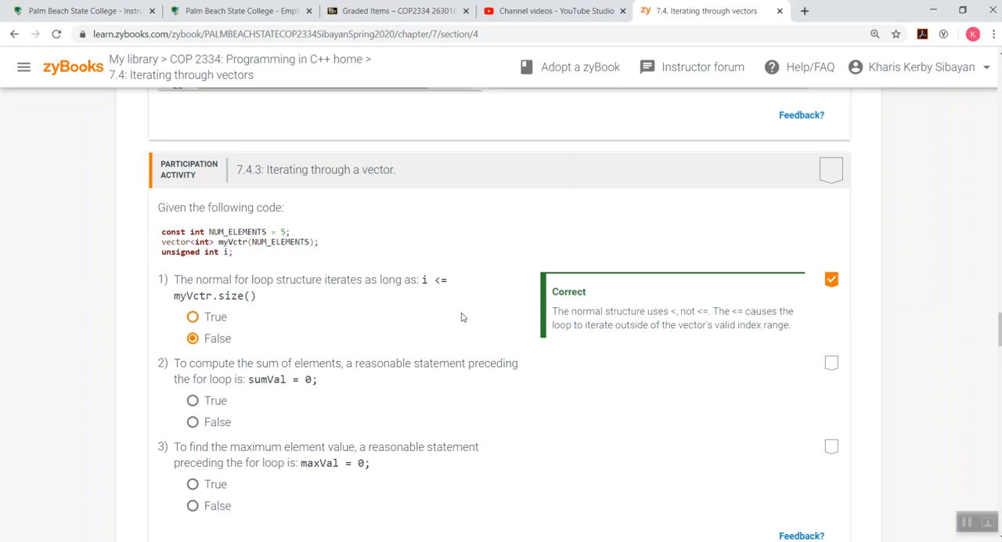
pyautogui.moveTo(475, 310)
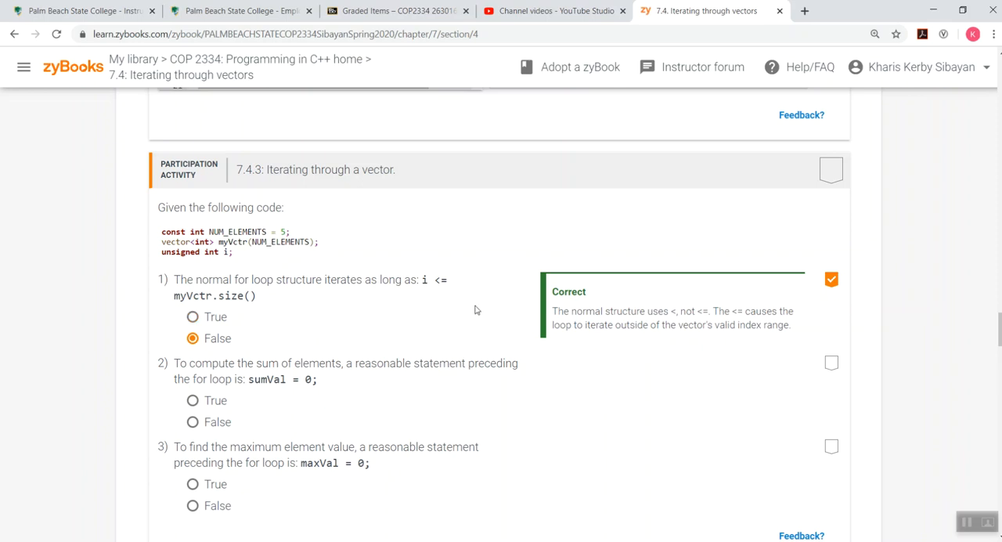
pyautogui.moveTo(749, 297)
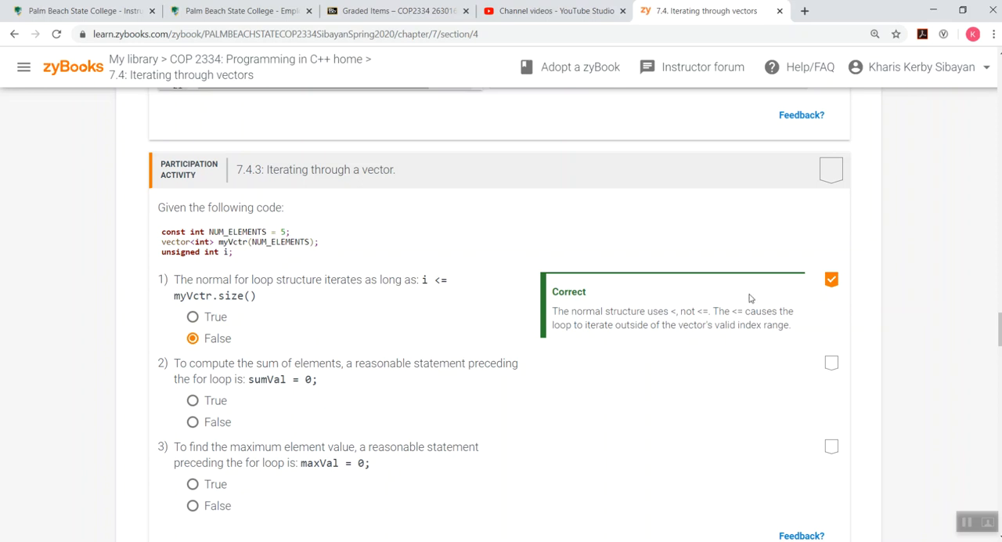
pyautogui.moveTo(330, 394)
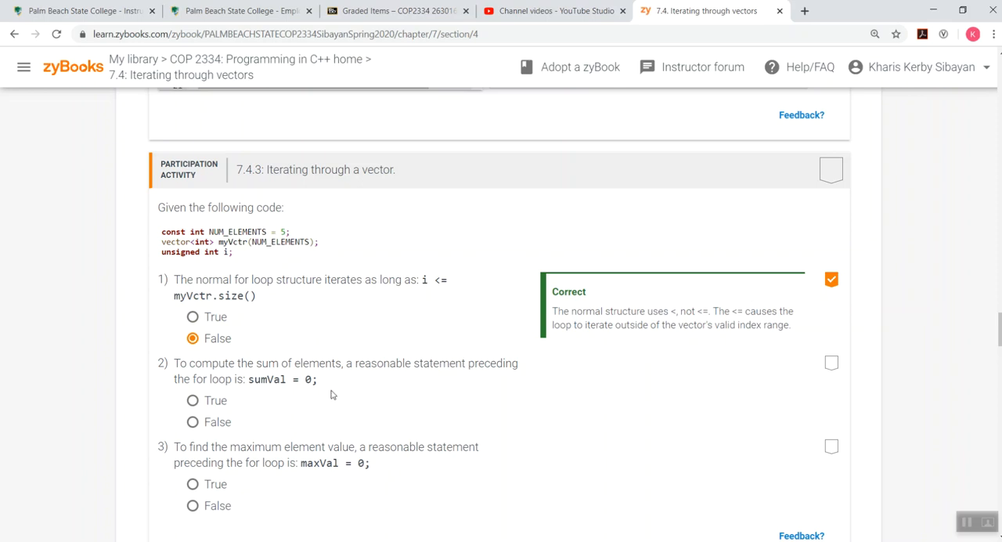
pyautogui.moveTo(254, 395)
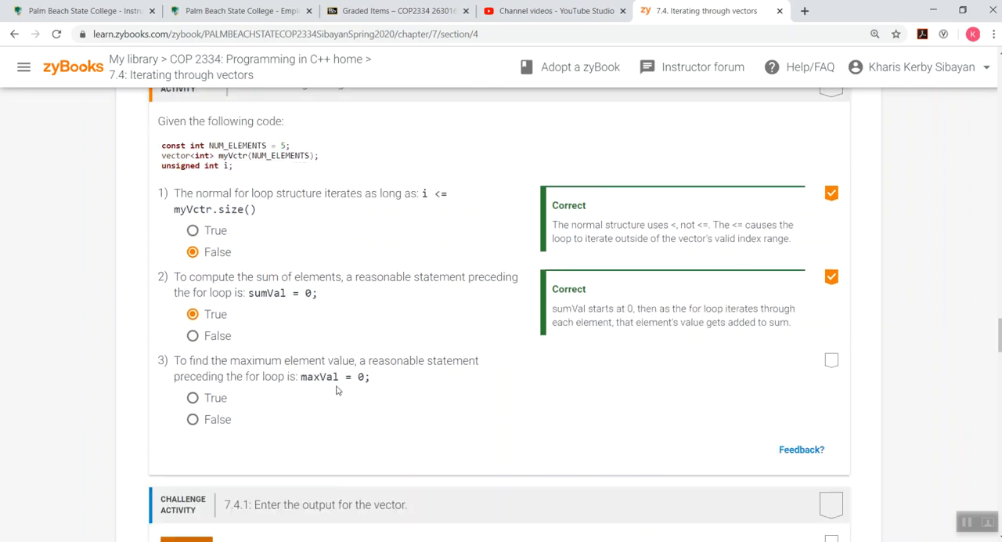
# Answer False to the maxVal = 0 question to complete 7.4.3.
pyautogui.scroll(-3)
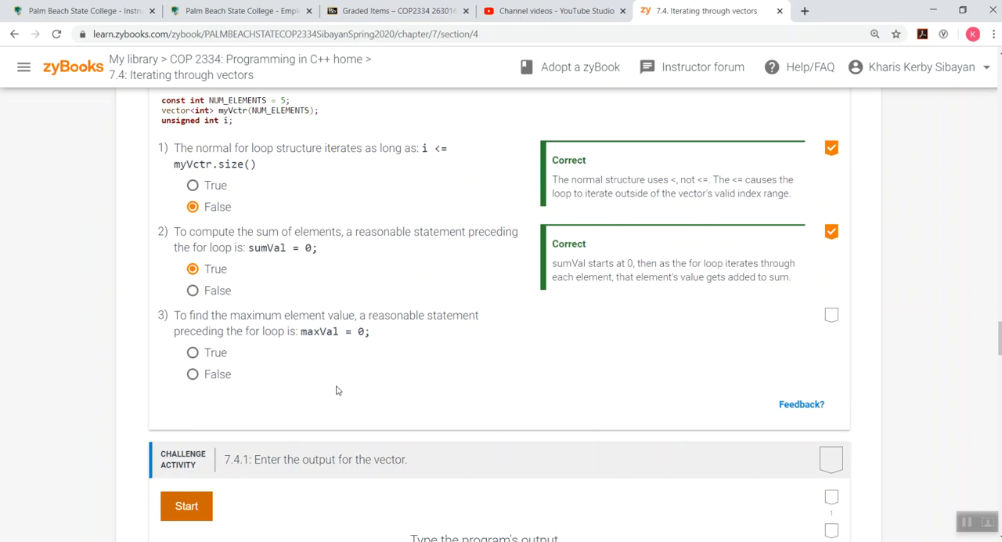
pyautogui.moveTo(196, 385)
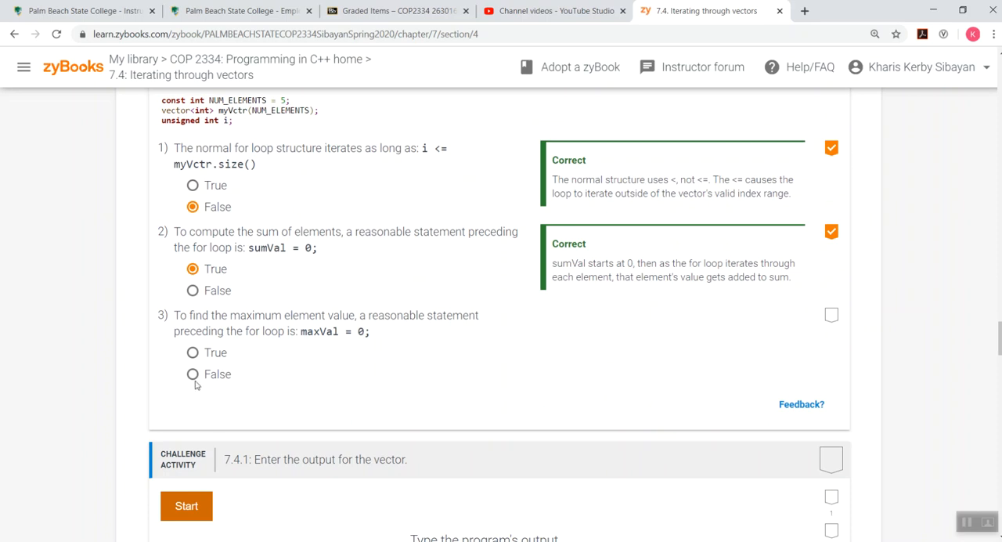
pyautogui.click(193, 374)
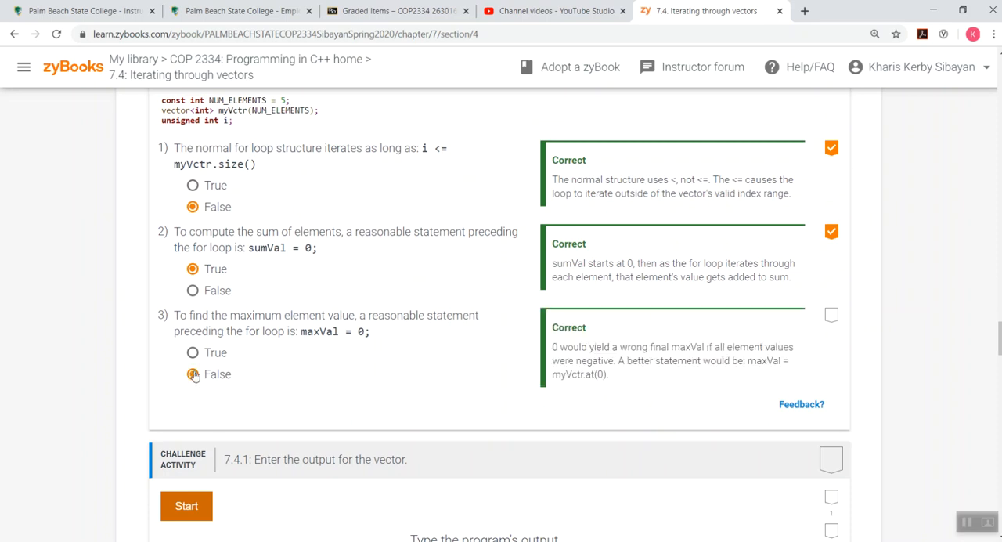
pyautogui.click(192, 372)
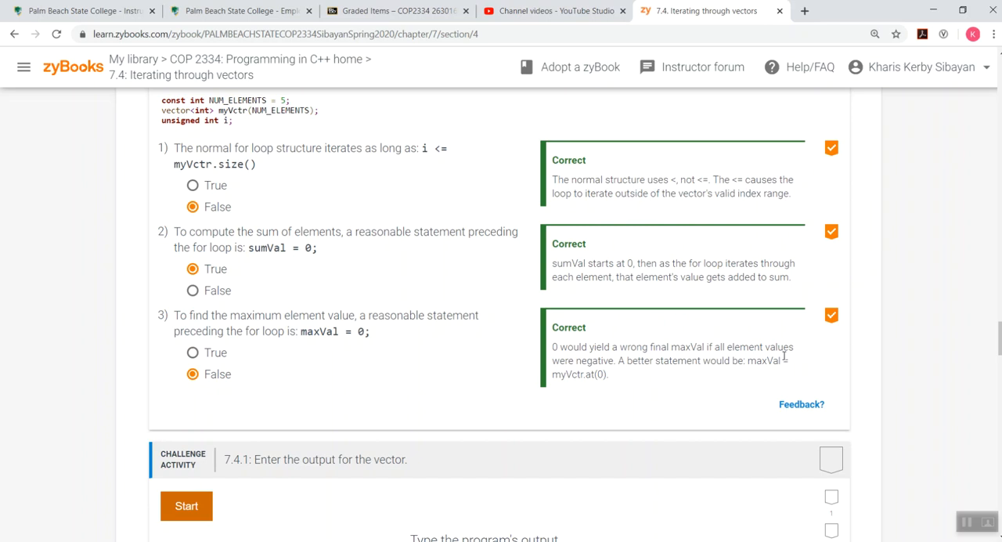
pyautogui.moveTo(729, 381)
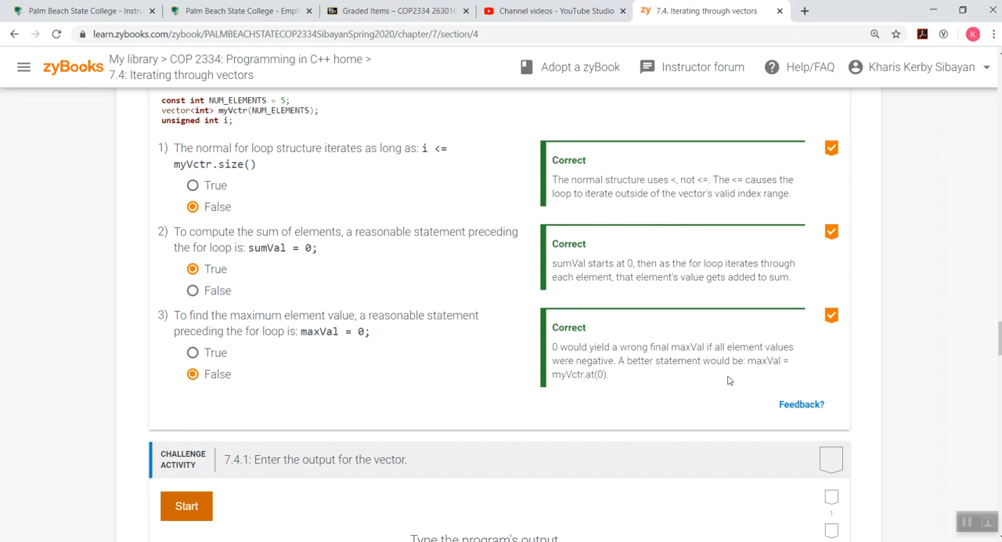
pyautogui.moveTo(351, 384)
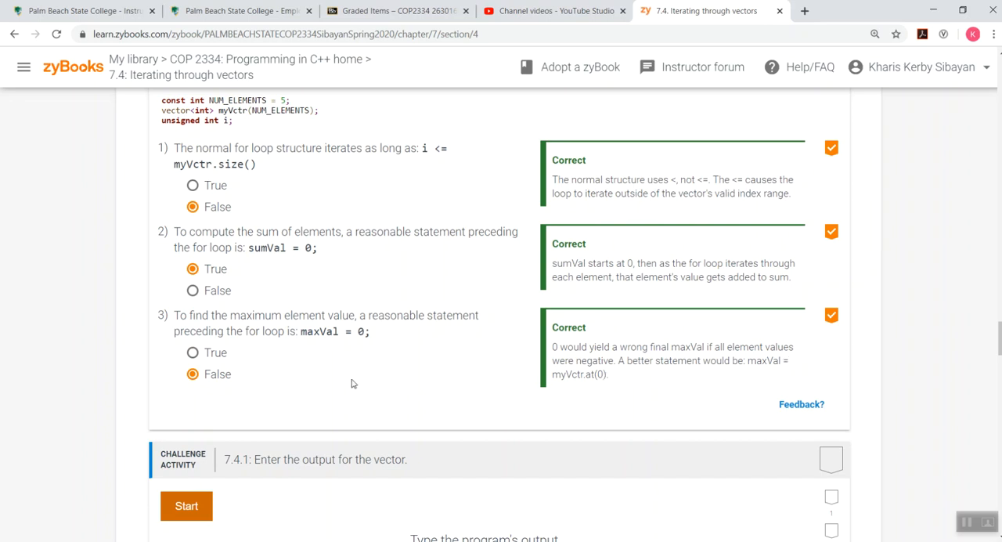
pyautogui.scroll(-3)
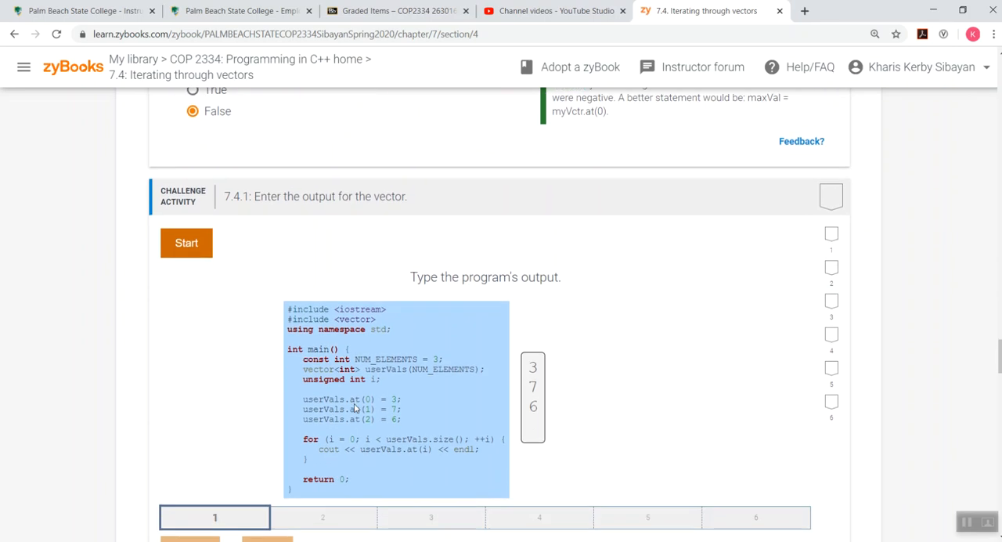
pyautogui.moveTo(392, 389)
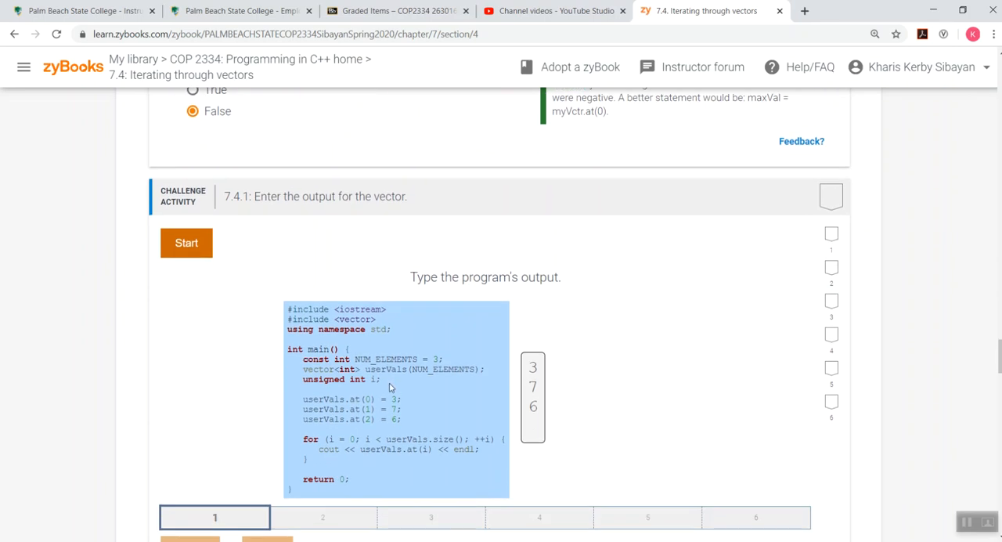
pyautogui.moveTo(663, 377)
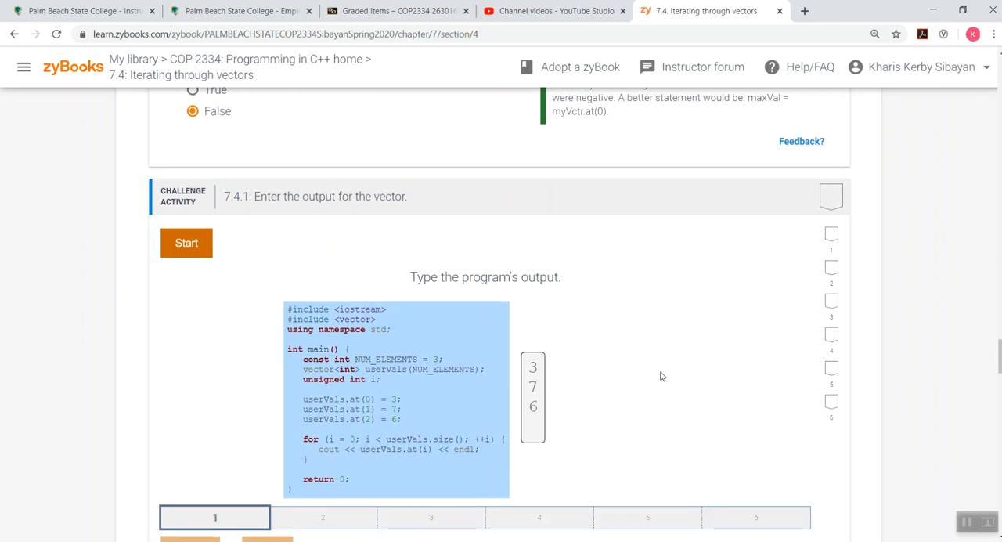
pyautogui.scroll(-3)
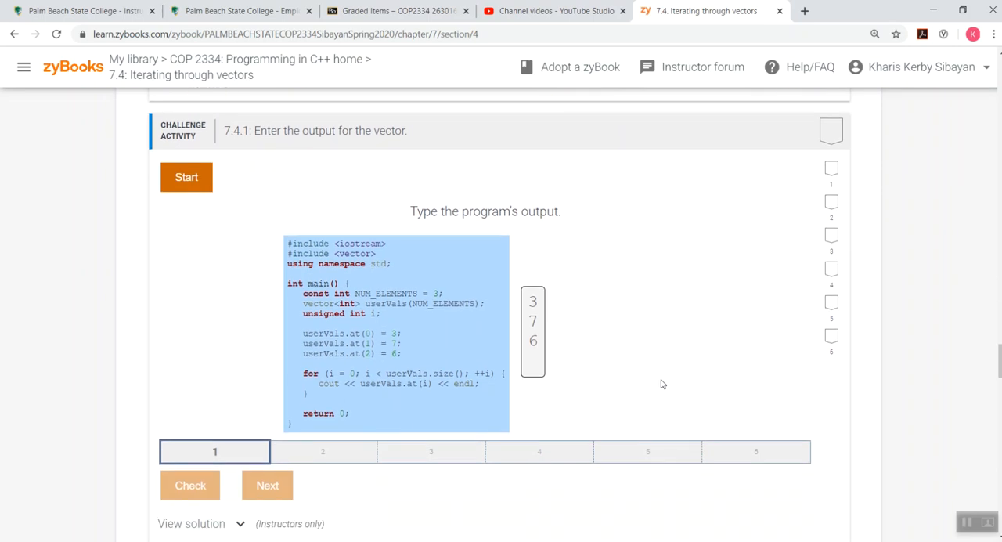
pyautogui.moveTo(597, 303)
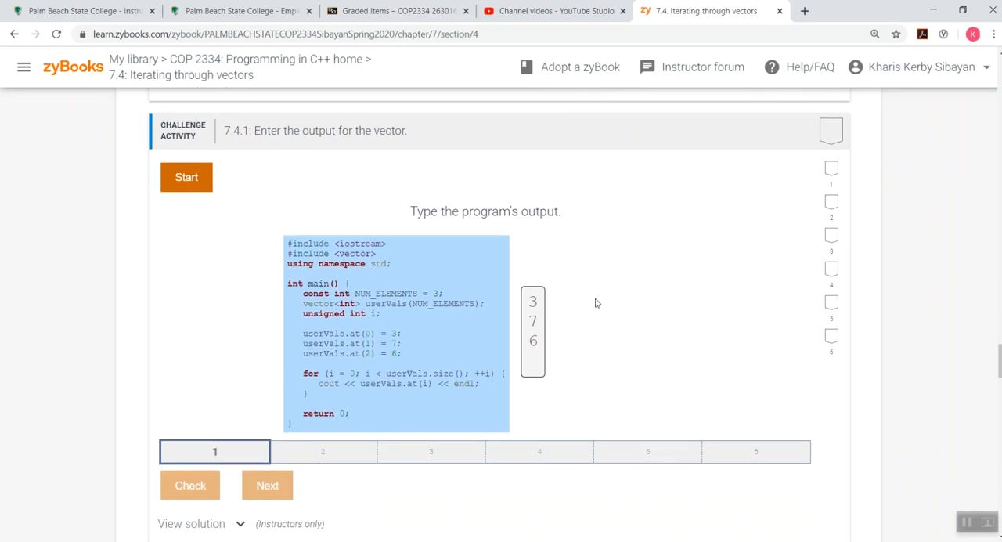
pyautogui.moveTo(563, 300)
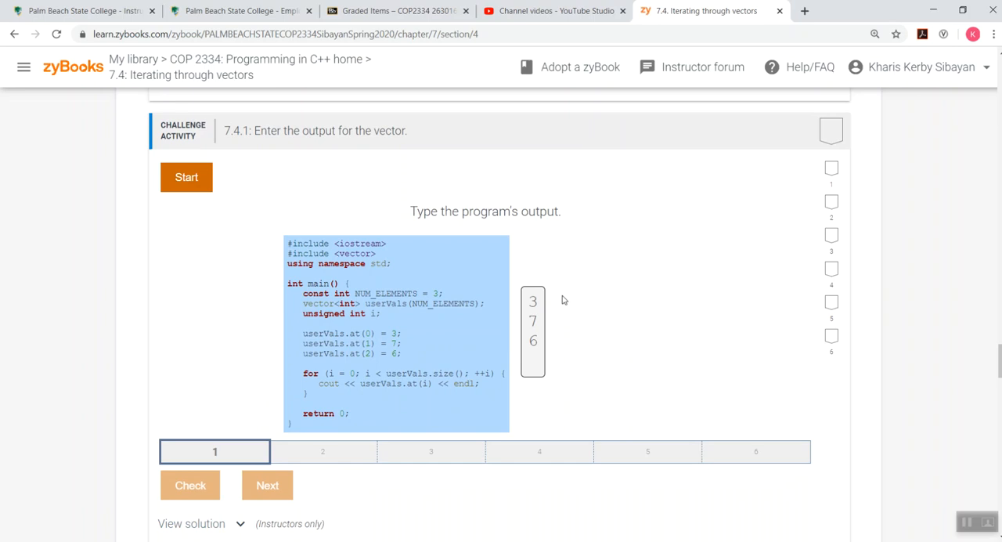
pyautogui.moveTo(509, 357)
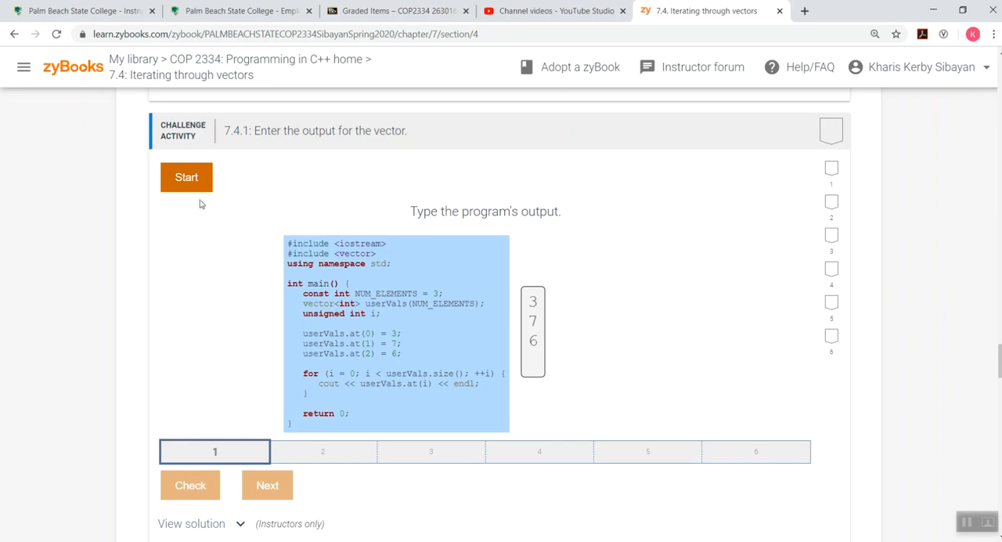
pyautogui.moveTo(476, 413)
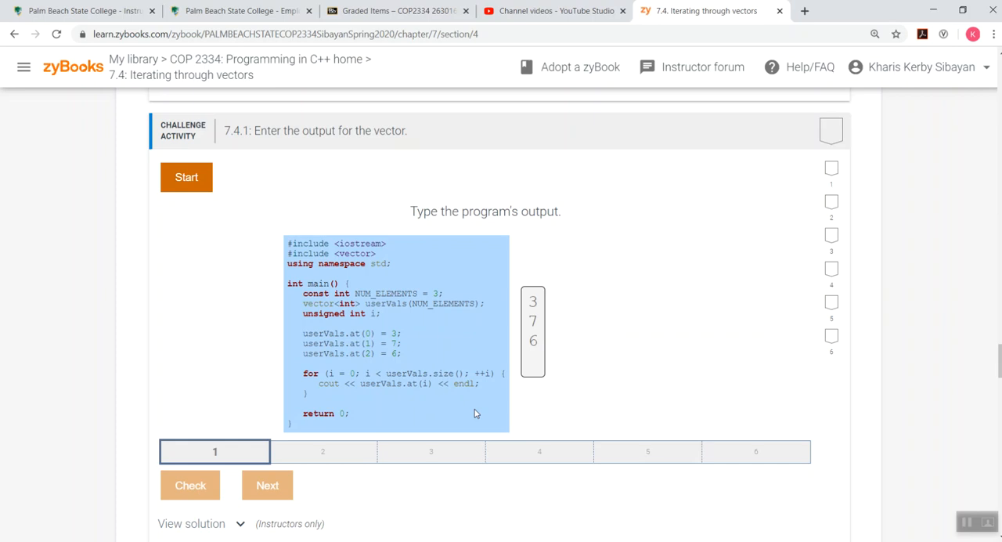
pyautogui.moveTo(701, 356)
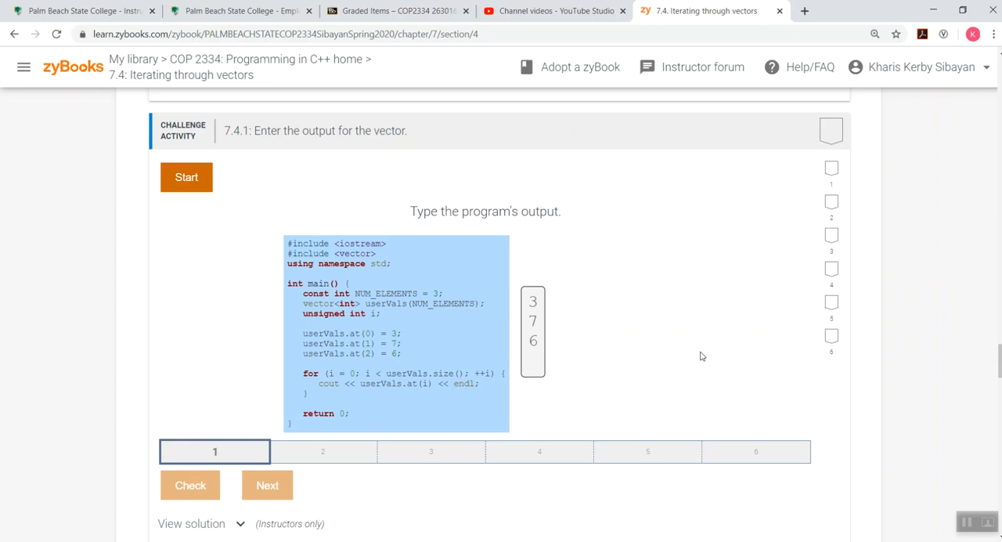
# Scroll down to challenge activity 7.4.2 and its numMatches starter code.
pyautogui.scroll(-3)
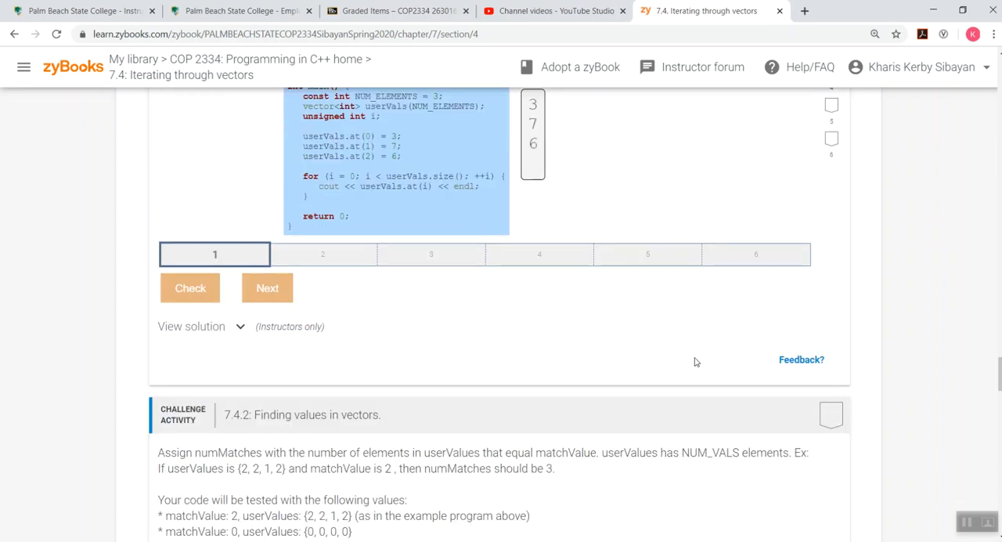
pyautogui.scroll(-3)
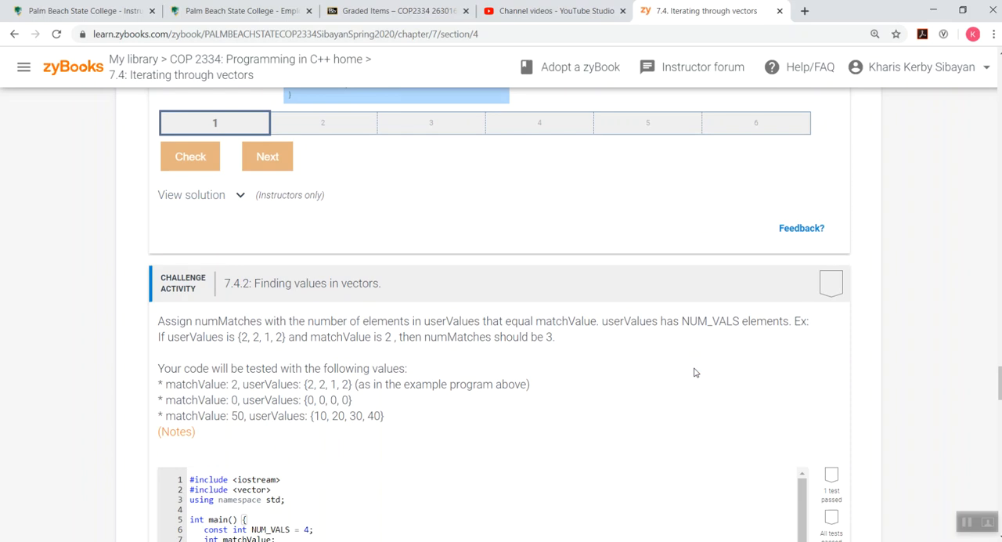
pyautogui.moveTo(668, 348)
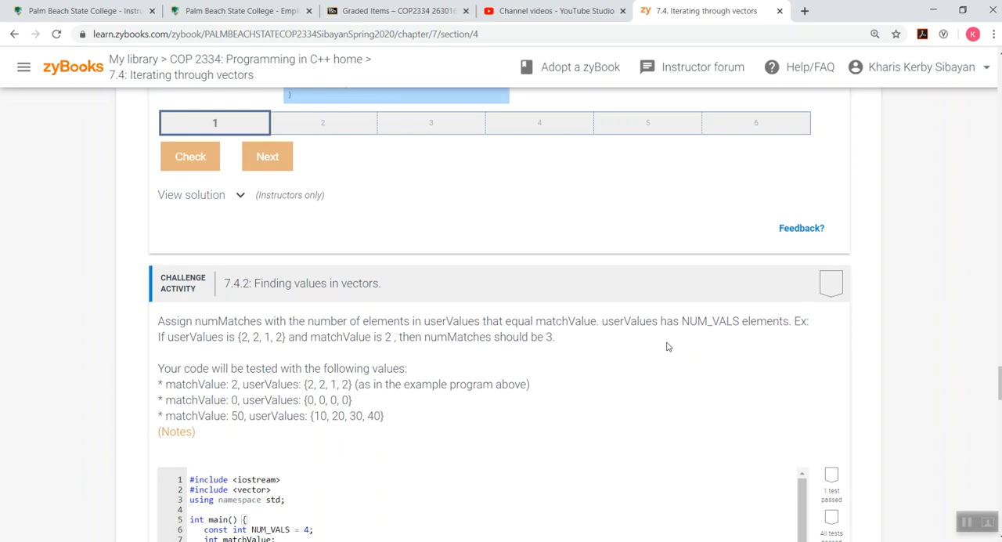
pyautogui.scroll(-3)
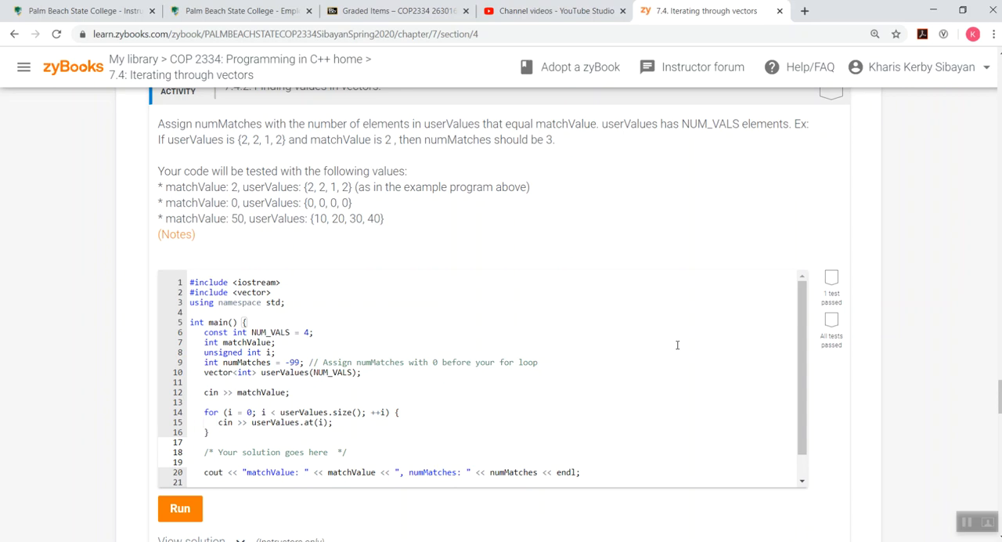
pyautogui.moveTo(617, 426)
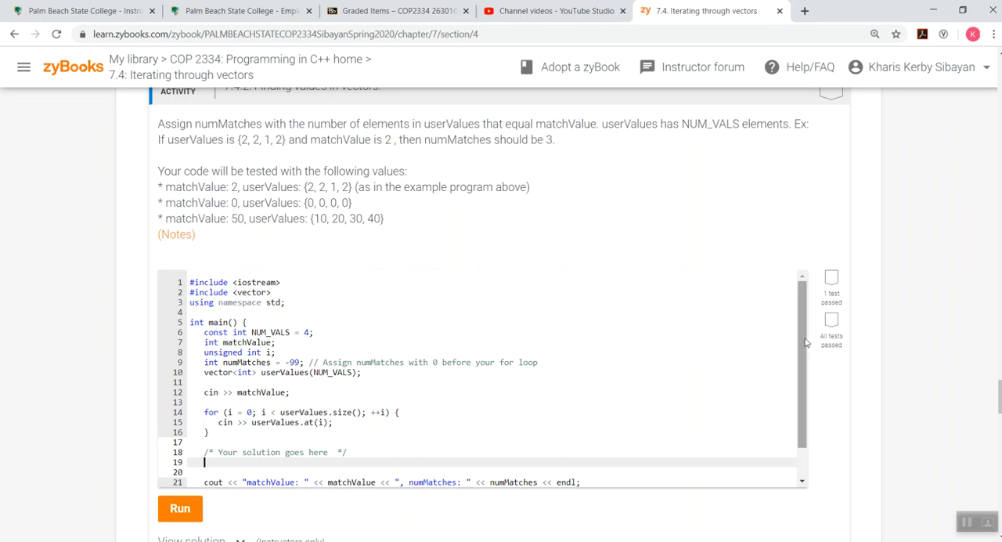
# Scroll so the 7.4.2 starter code is visible through return 0.
pyautogui.scroll(-3)
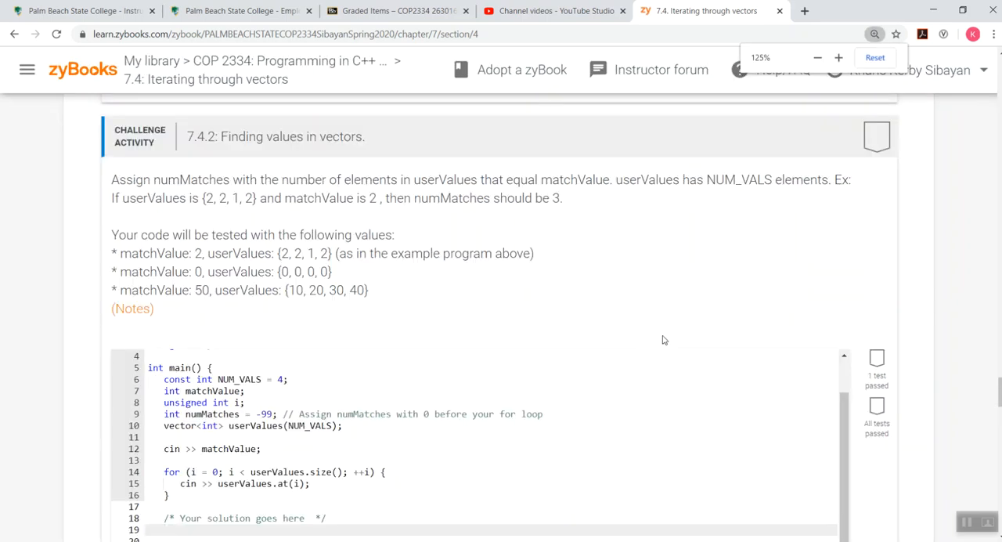
pyautogui.scroll(-3)
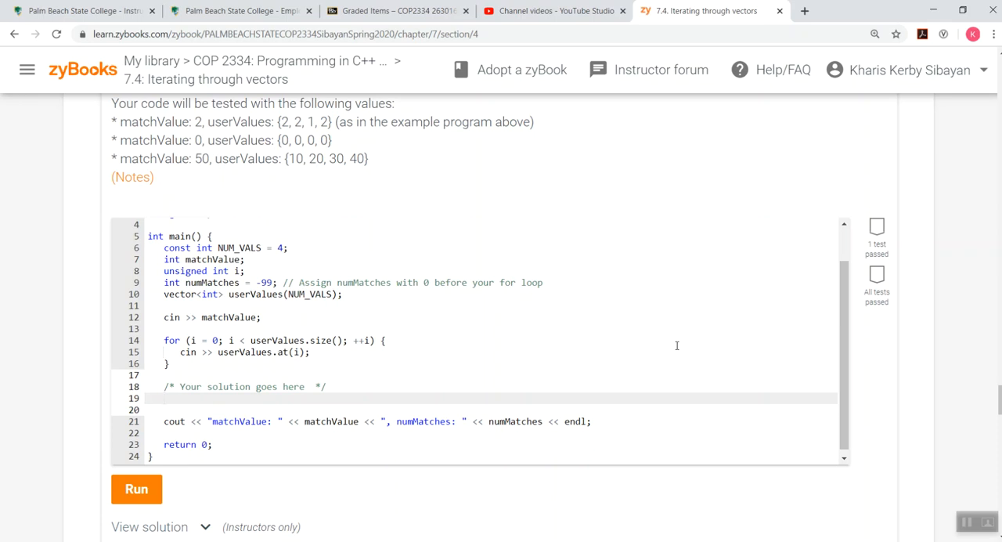
# Set numMatches to 0 and write the for header looping i from 0 to userValues.size().
pyautogui.write('numMatches =')
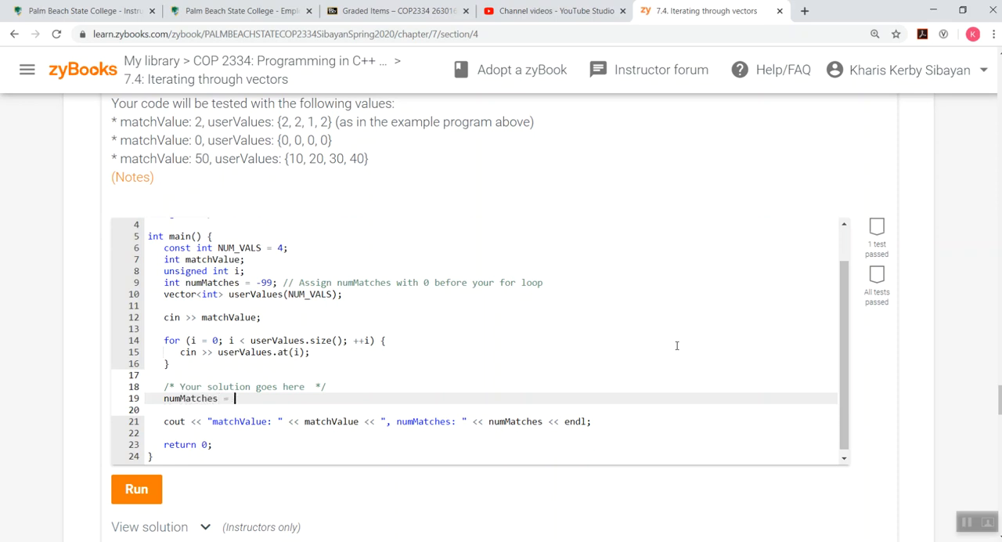
pyautogui.write('0;')
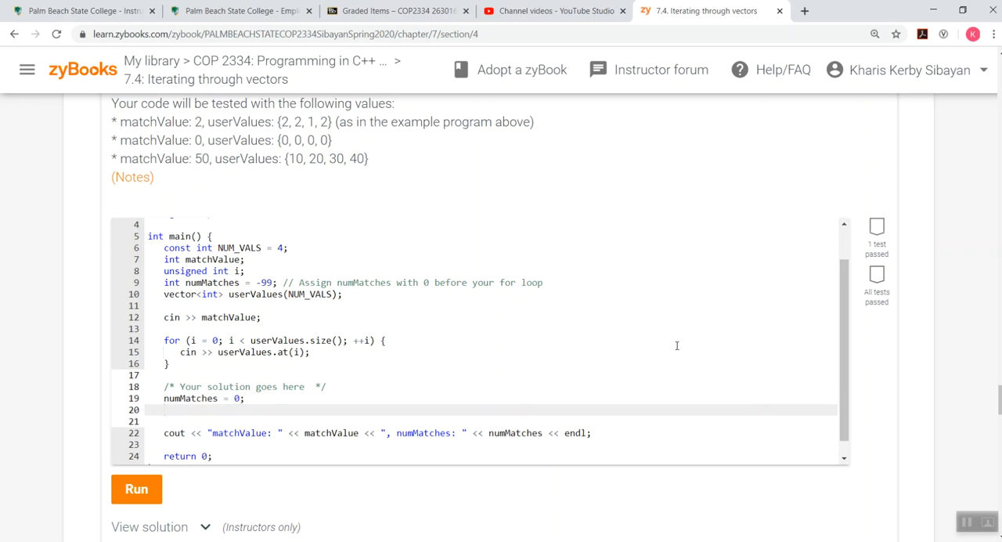
pyautogui.write('for')
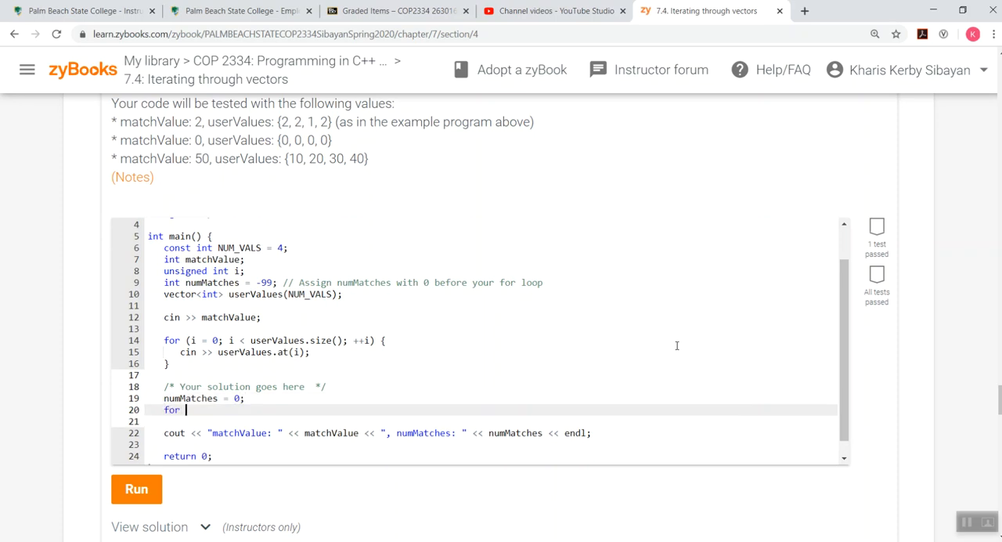
pyautogui.write('(i')
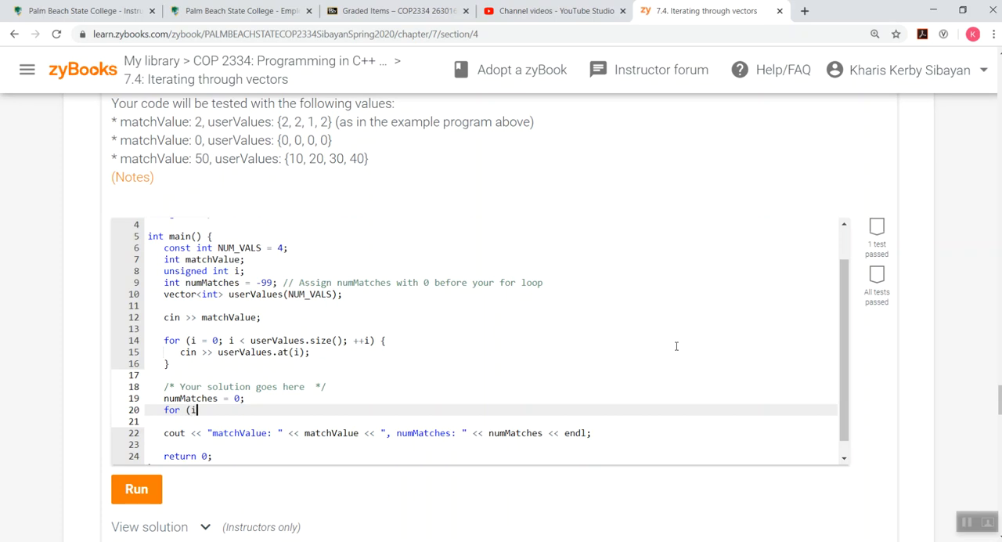
pyautogui.write('=0')
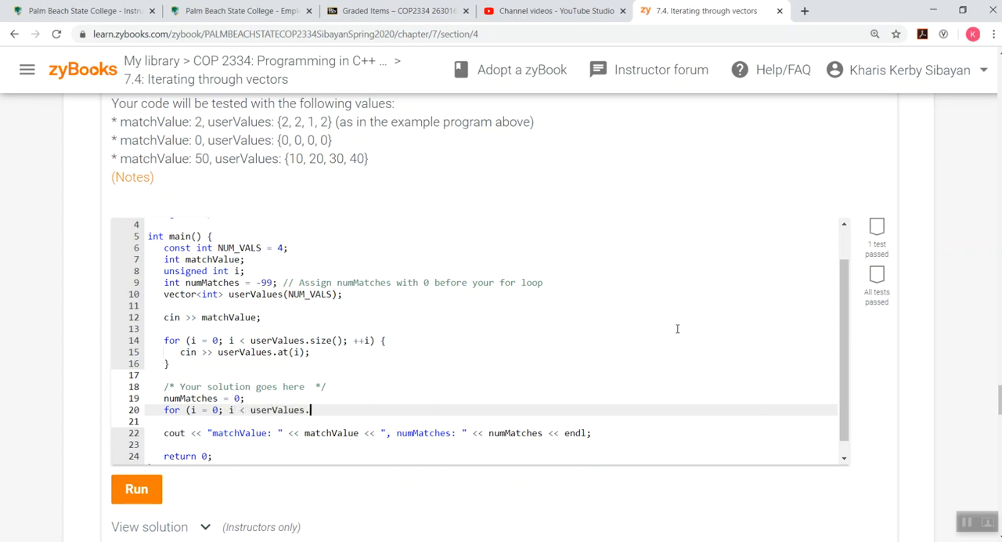
pyautogui.write('size()')
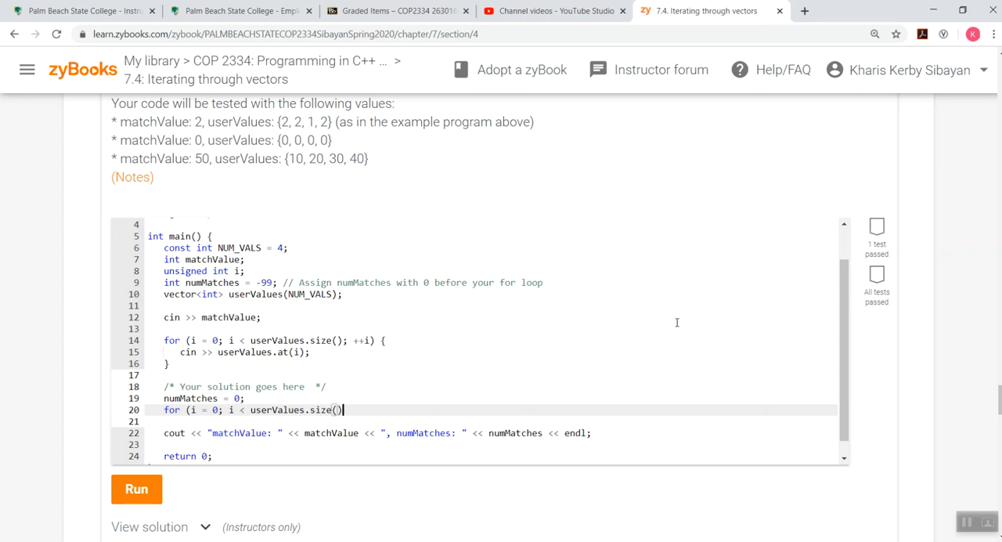
pyautogui.write(';')
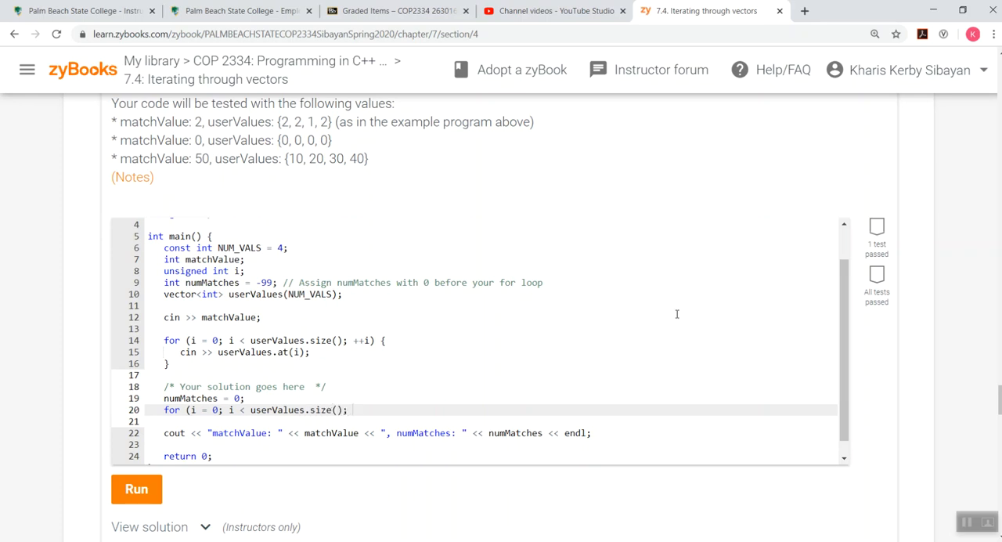
pyautogui.write('++i){')
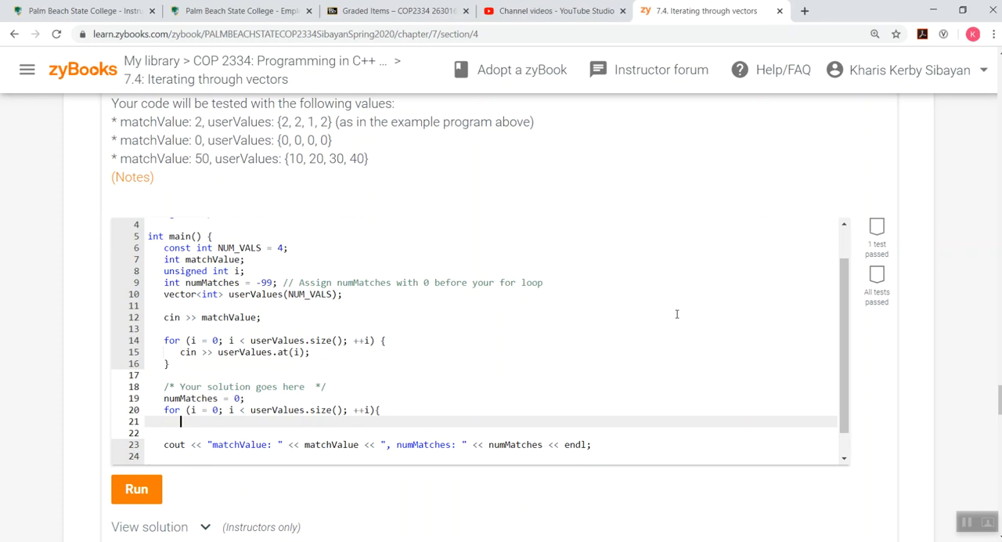
# Add the if comparing userValues.at(i) to matchValue, incrementing numMatches, and close the braces.
pyautogui.write('if (')
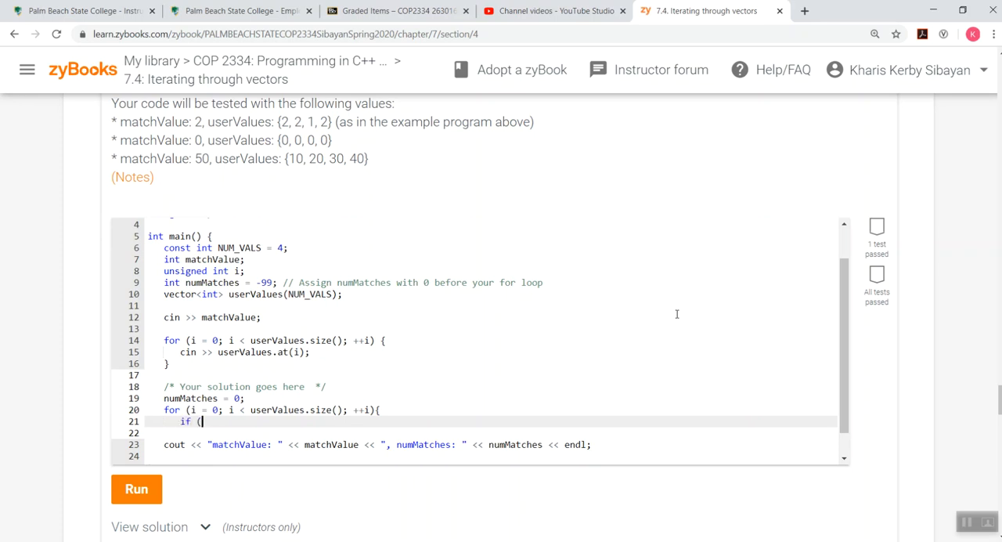
pyautogui.write('userValues')
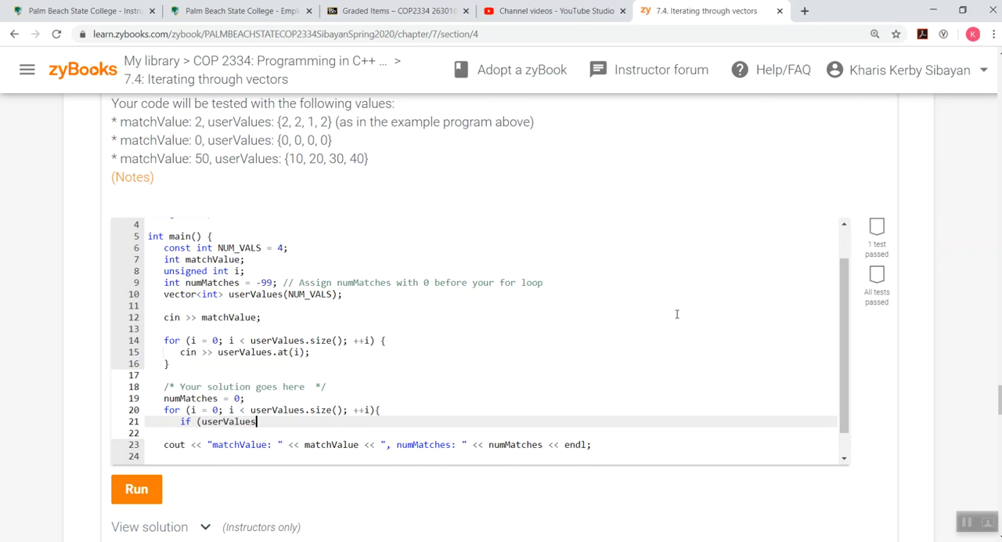
pyautogui.write('.at(')
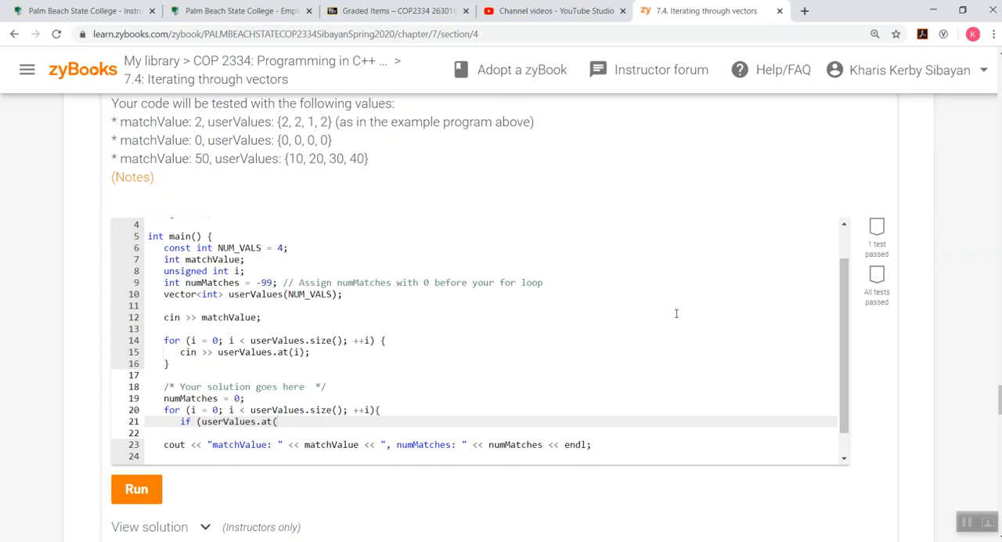
pyautogui.write('i) == match')
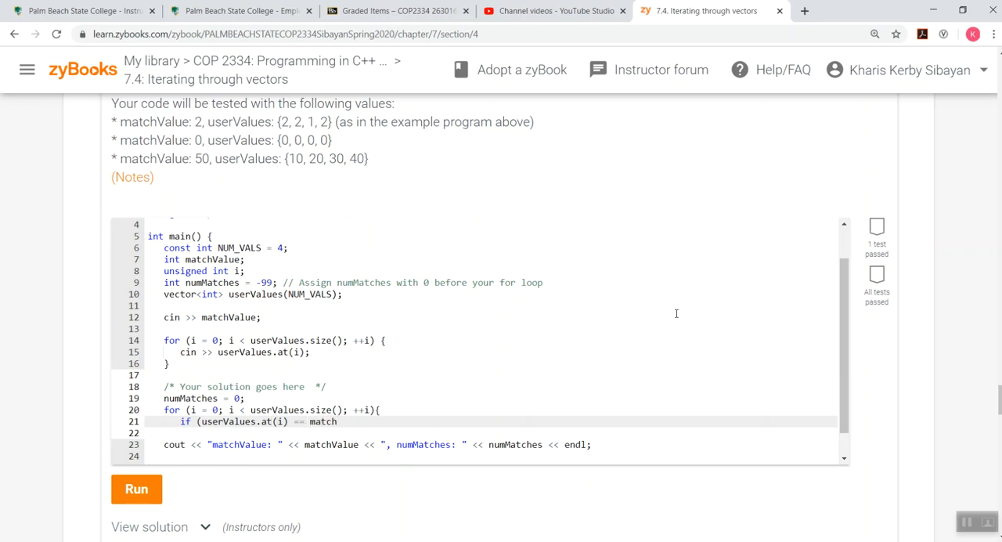
pyautogui.write('Value) {')
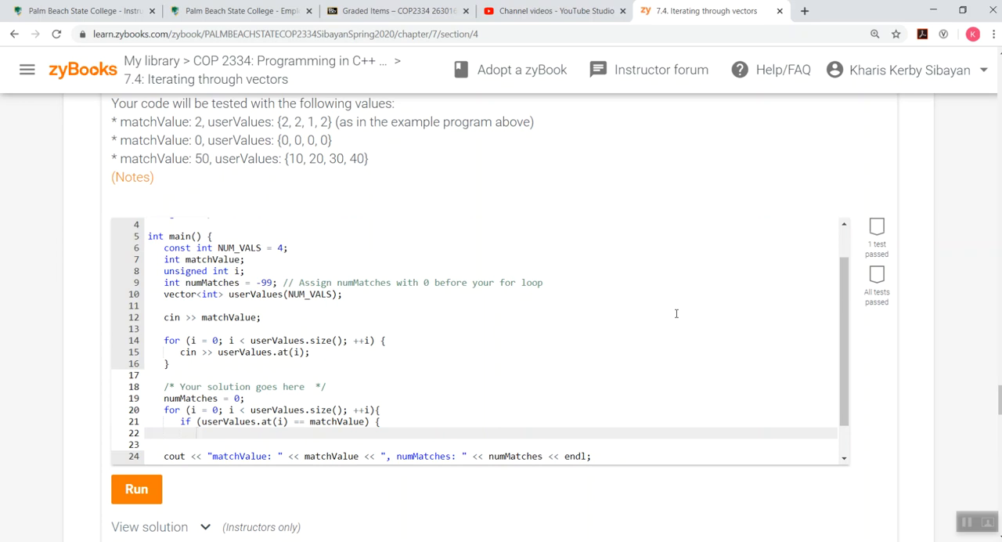
pyautogui.write('numMatches')
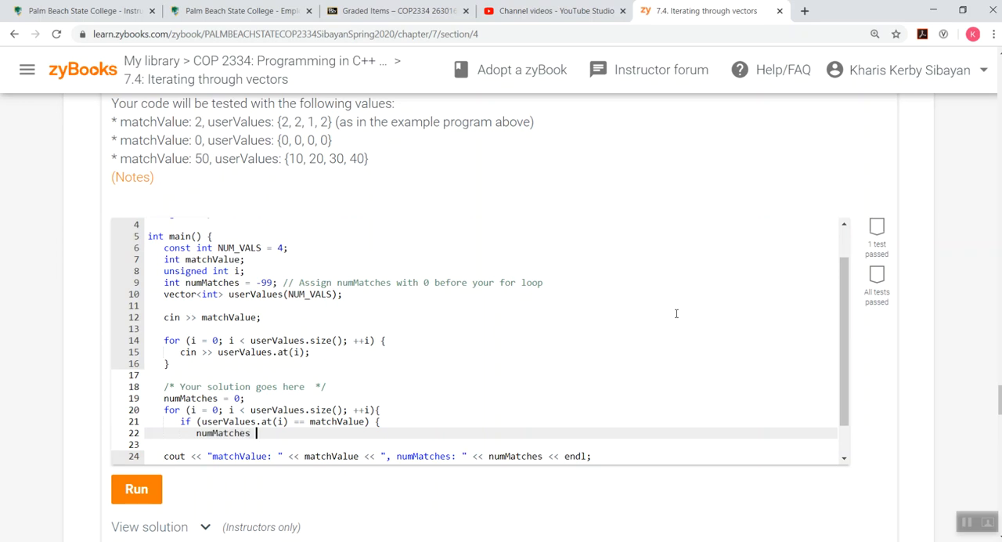
pyautogui.write('= numMatches +')
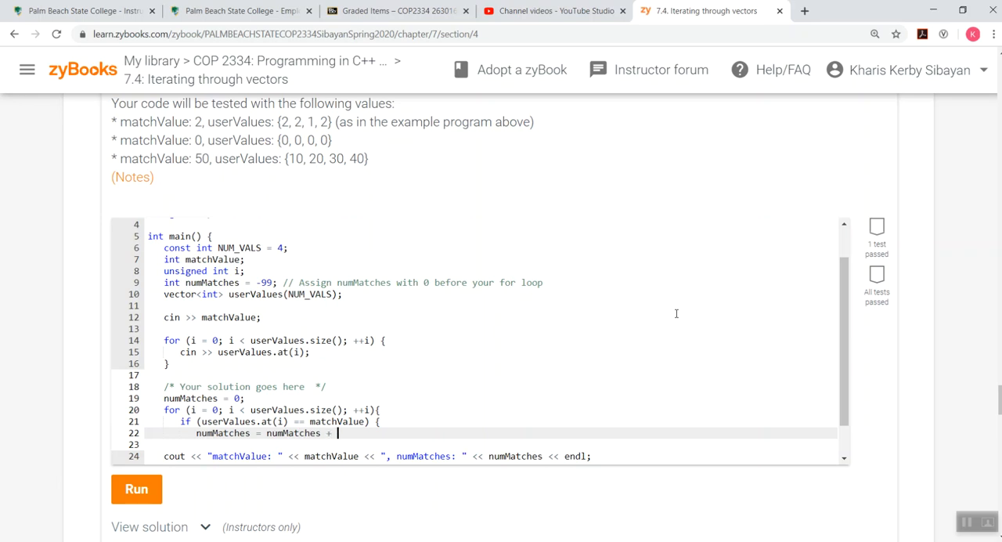
pyautogui.write('1;')
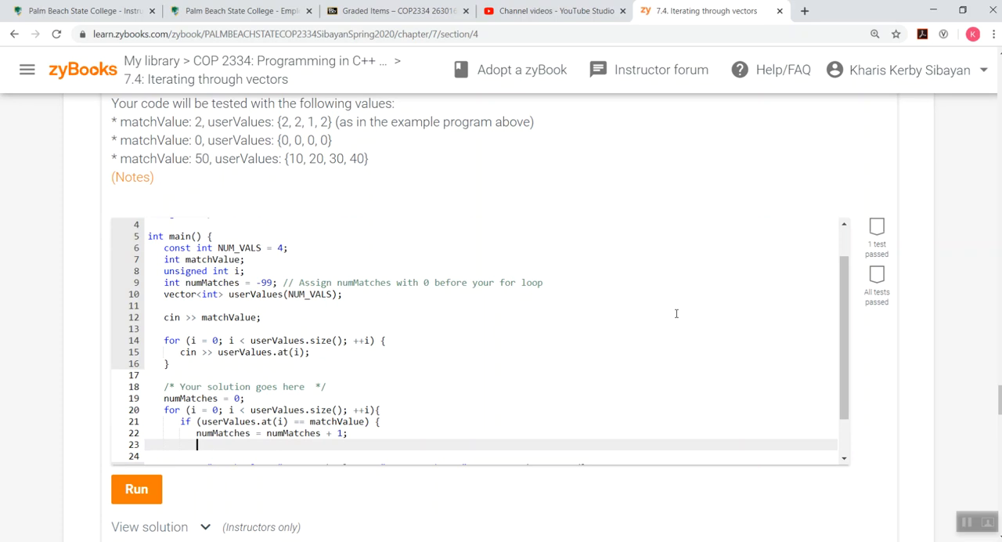
pyautogui.write('}')
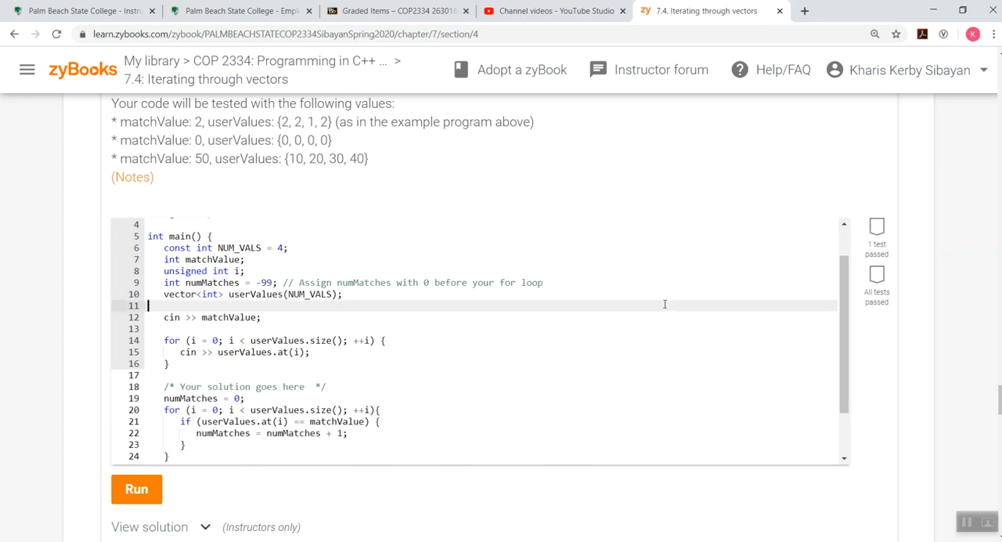
pyautogui.scroll(-3)
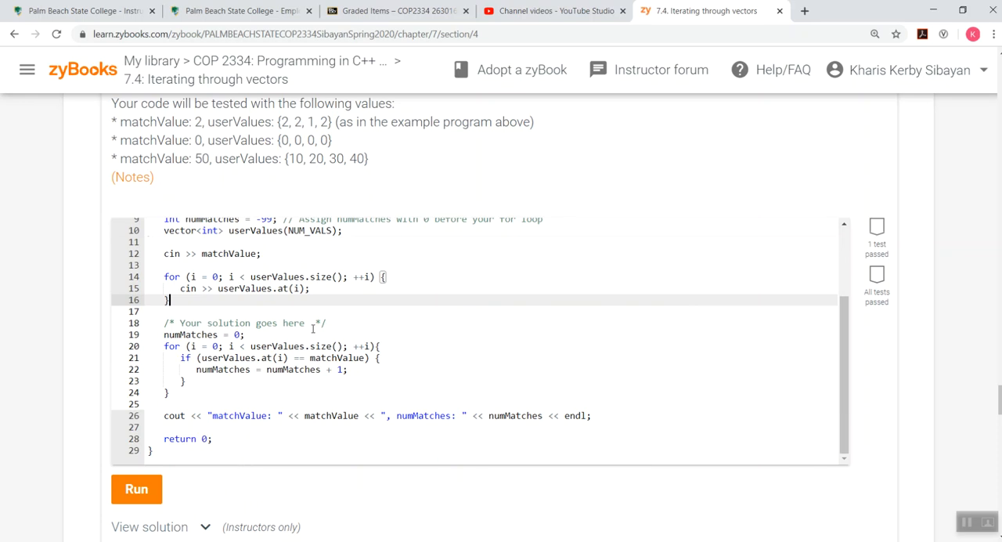
# Run the 7.4.2 counting solution until 'All tests passed' appears.
pyautogui.click(136, 488)
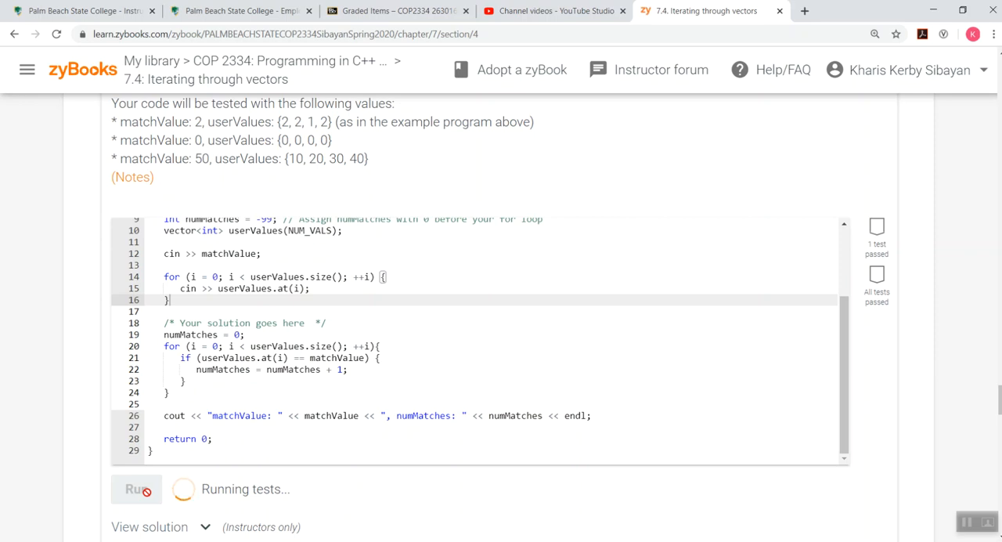
pyautogui.click(136, 489)
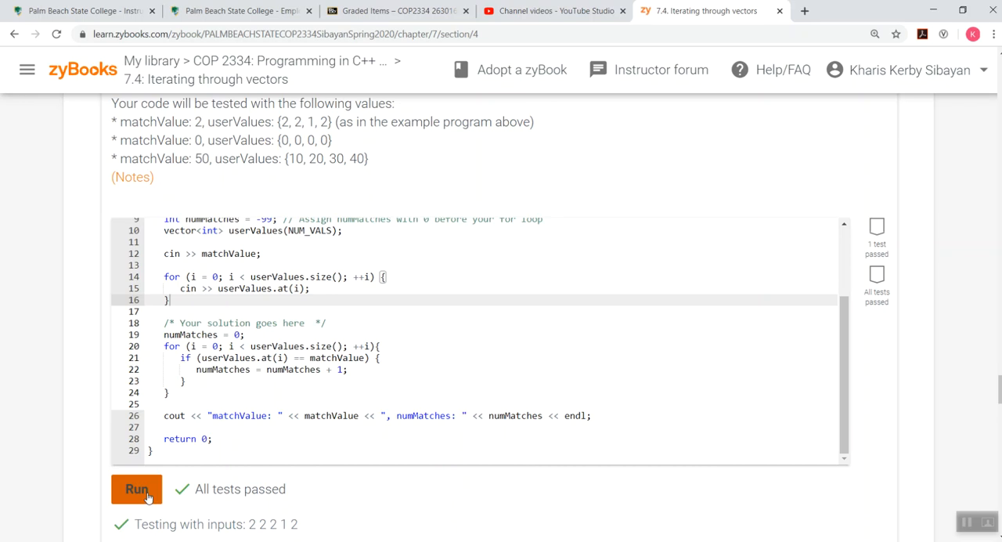
pyautogui.click(136, 488)
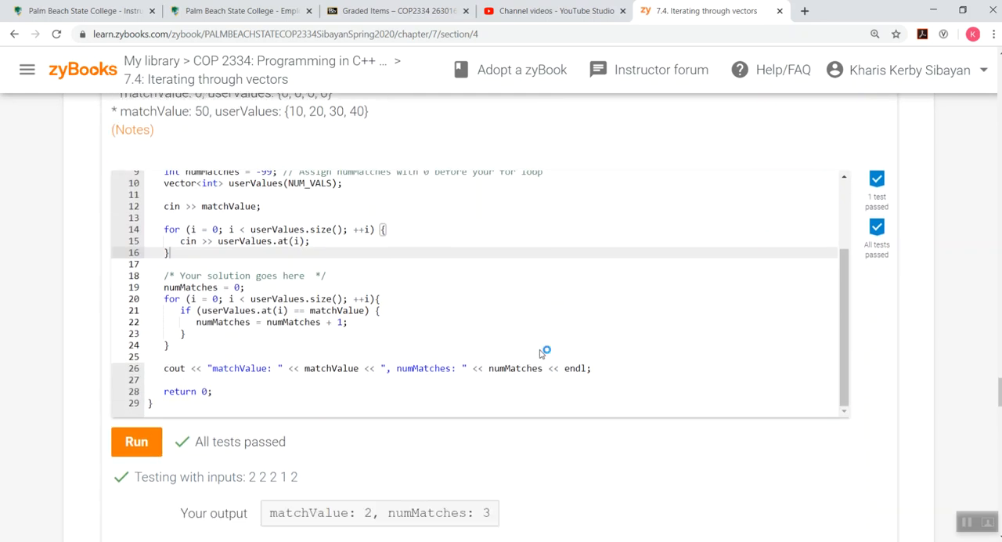
pyautogui.scroll(-3)
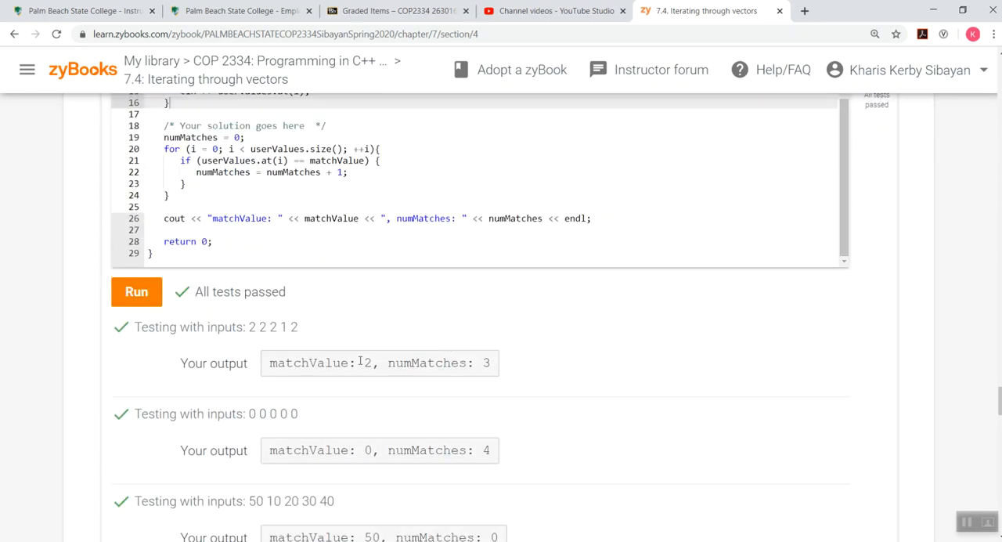
pyautogui.moveTo(603, 369)
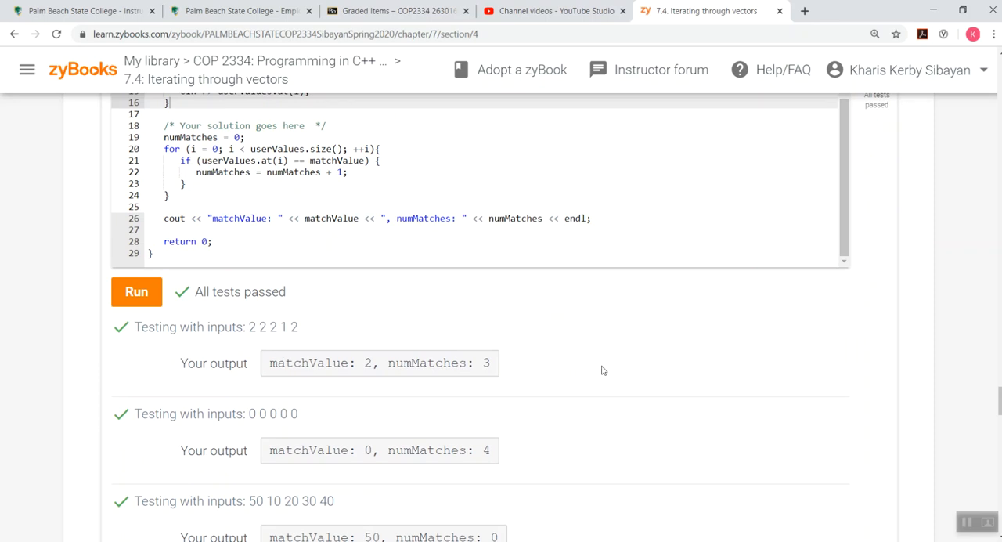
# Review each test case's output and continue down toward challenge 7.4.3.
pyautogui.scroll(3)
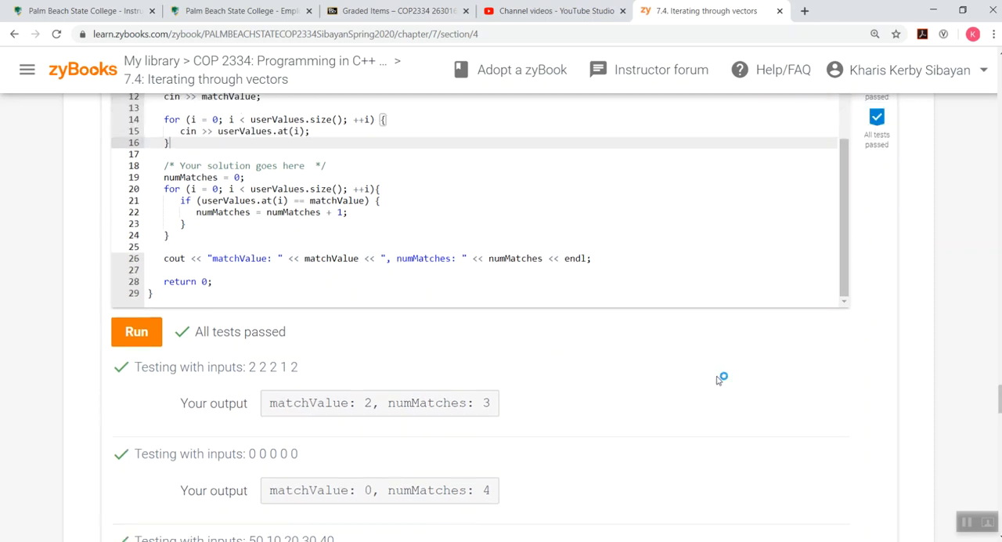
pyautogui.scroll(3)
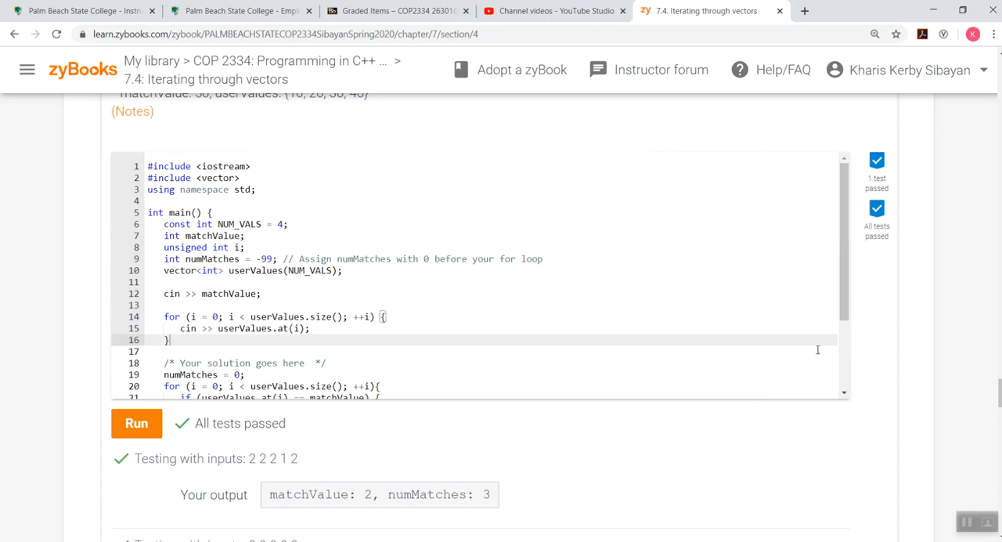
pyautogui.scroll(-3)
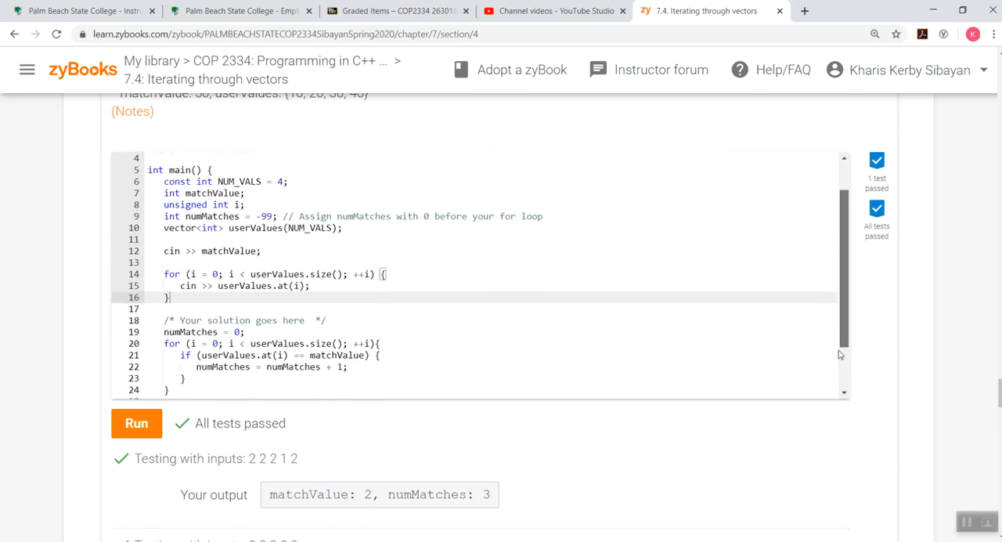
pyautogui.scroll(-3)
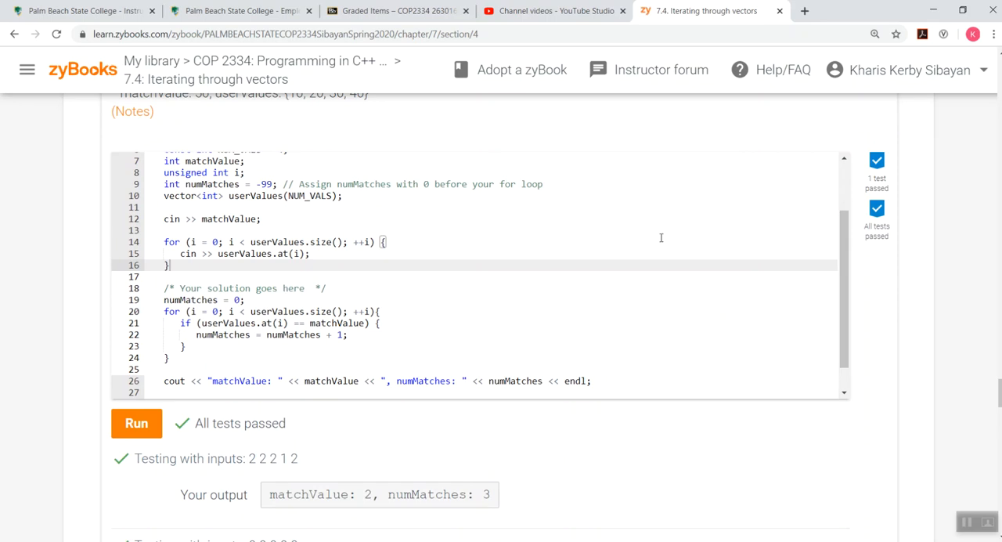
pyautogui.scroll(-3)
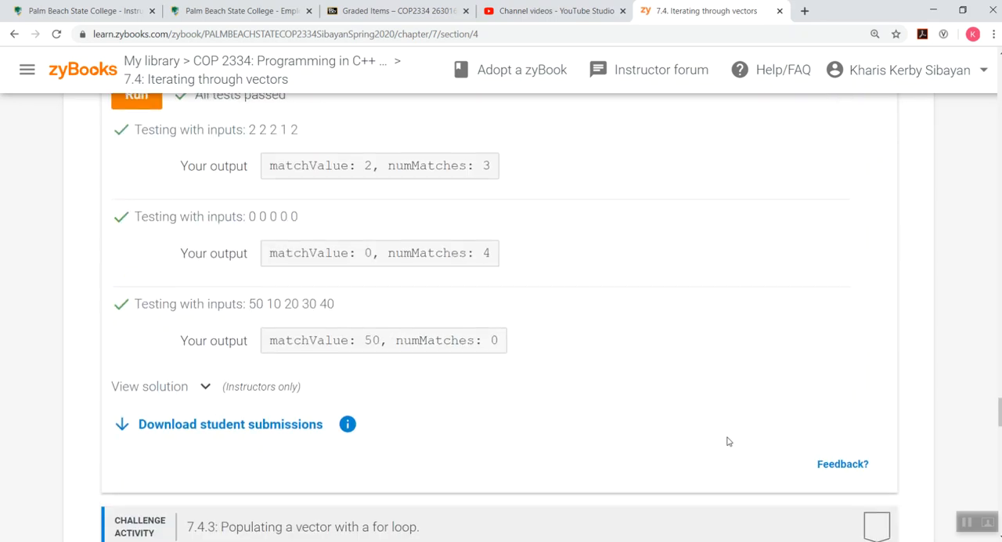
pyautogui.scroll(-3)
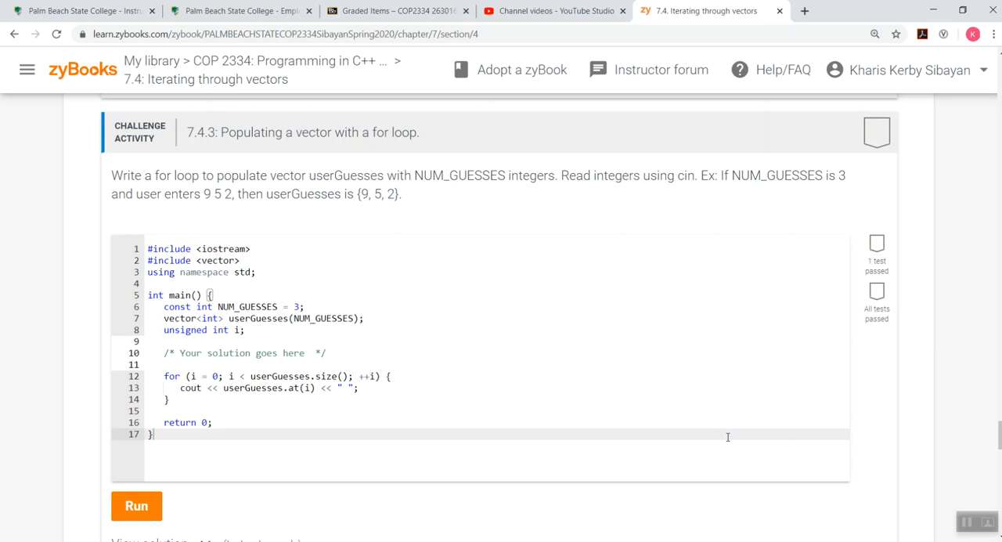
pyautogui.moveTo(781, 476)
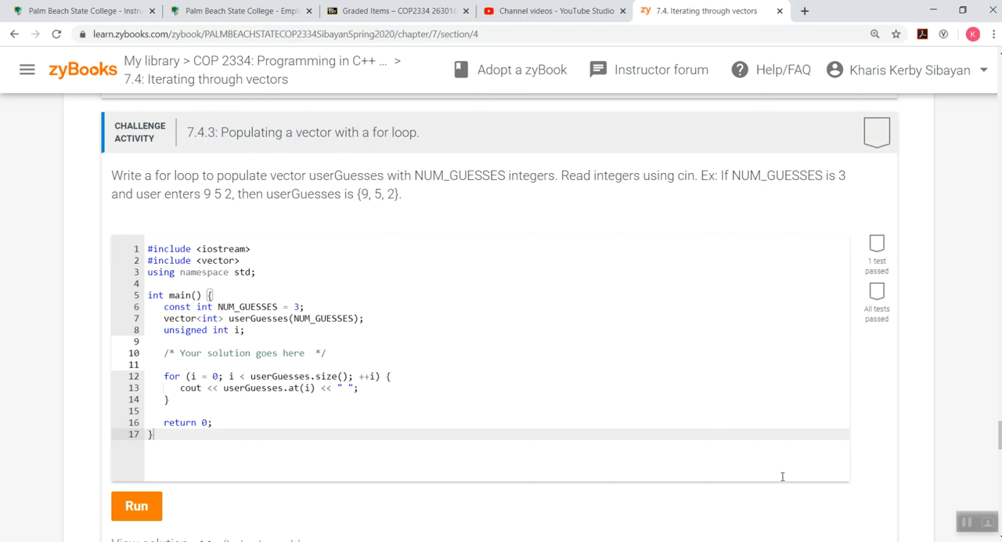
# Place the cursor under the 7.4.3 'Your solution goes here' comment on a new blank line.
pyautogui.click(327, 352)
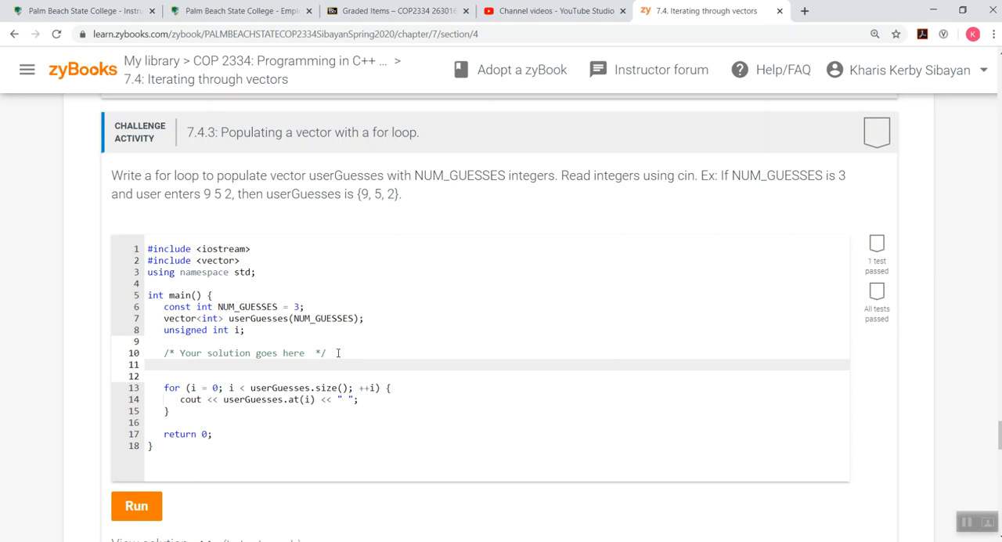
pyautogui.click(164, 363)
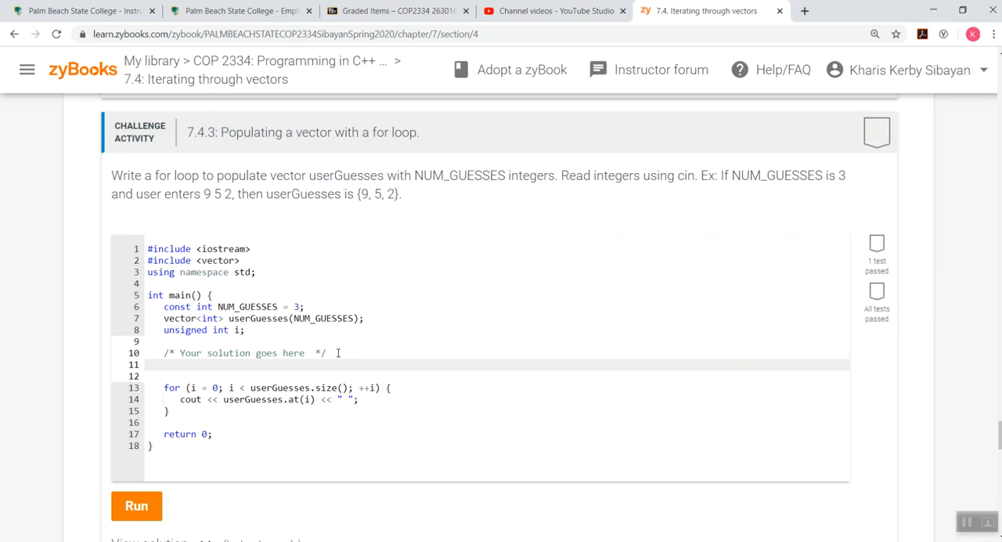
pyautogui.click(164, 363)
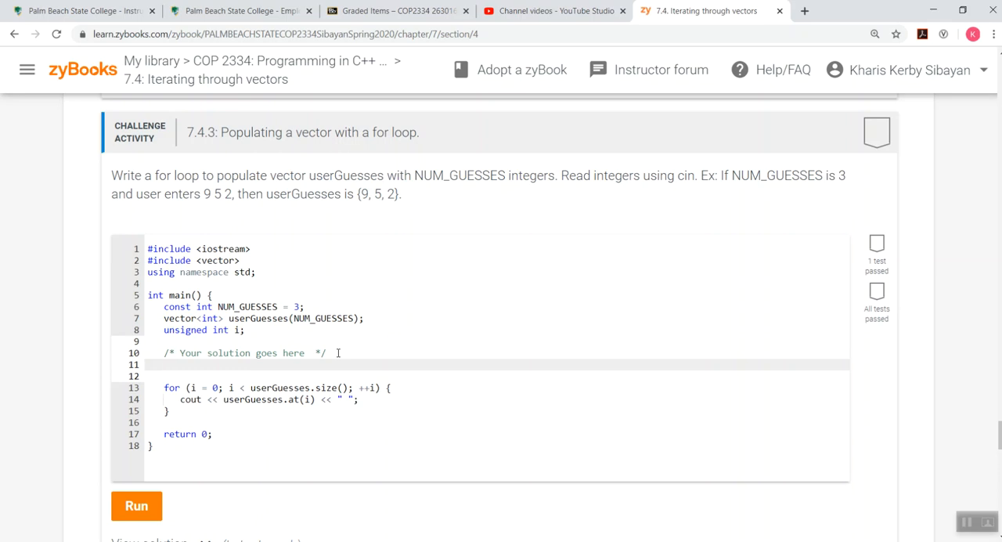
pyautogui.click(164, 364)
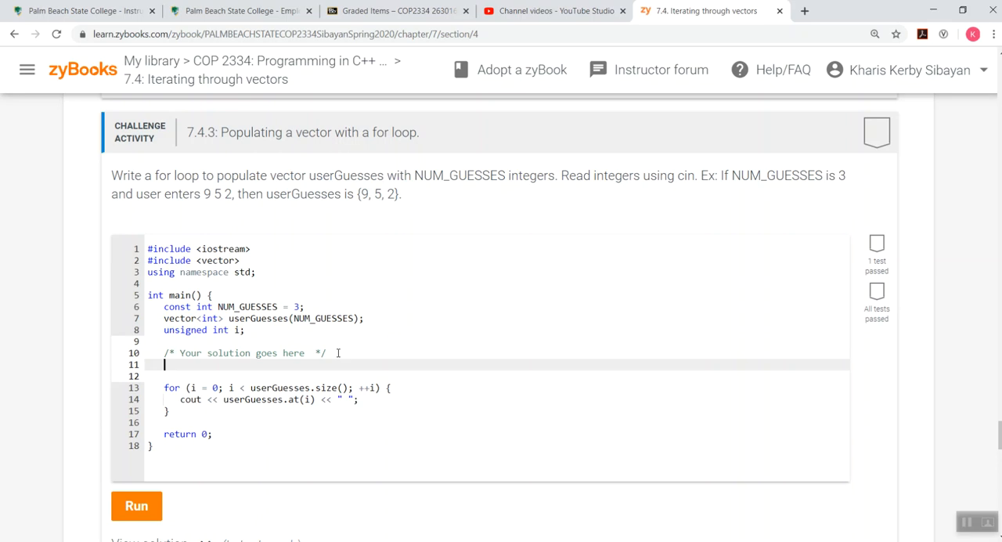
# Write the for header looping i from 0 while i < userGuesses.size().
pyautogui.write('fo')
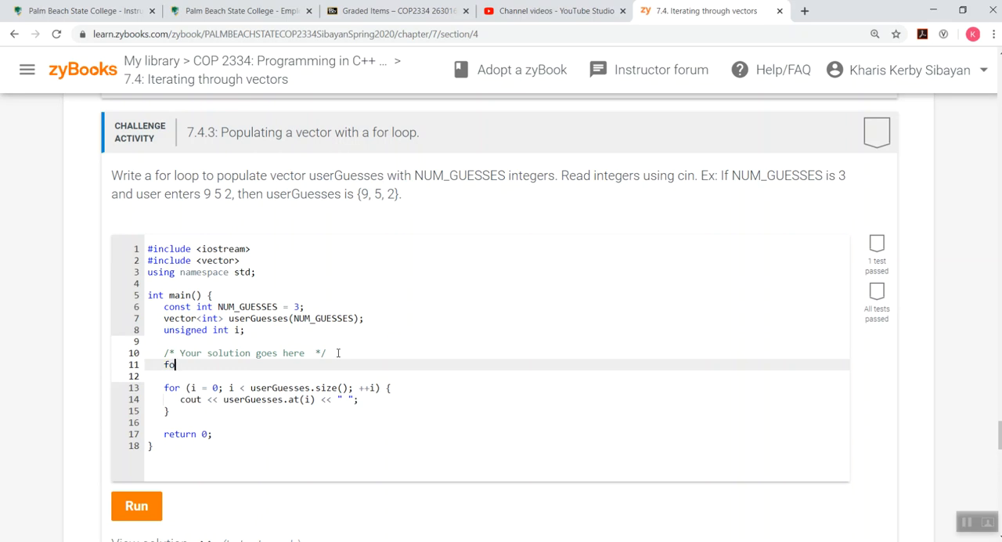
pyautogui.write('r I')
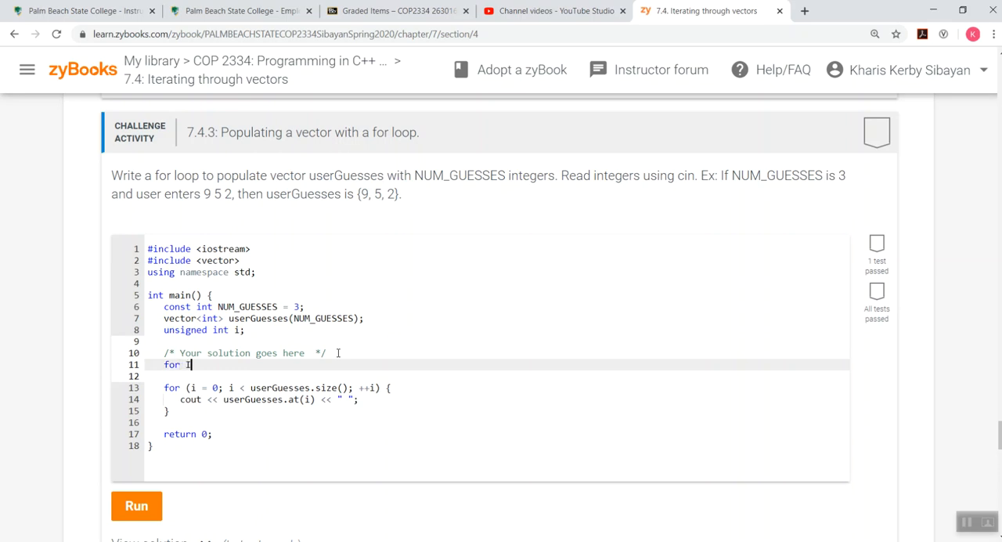
pyautogui.write('(i')
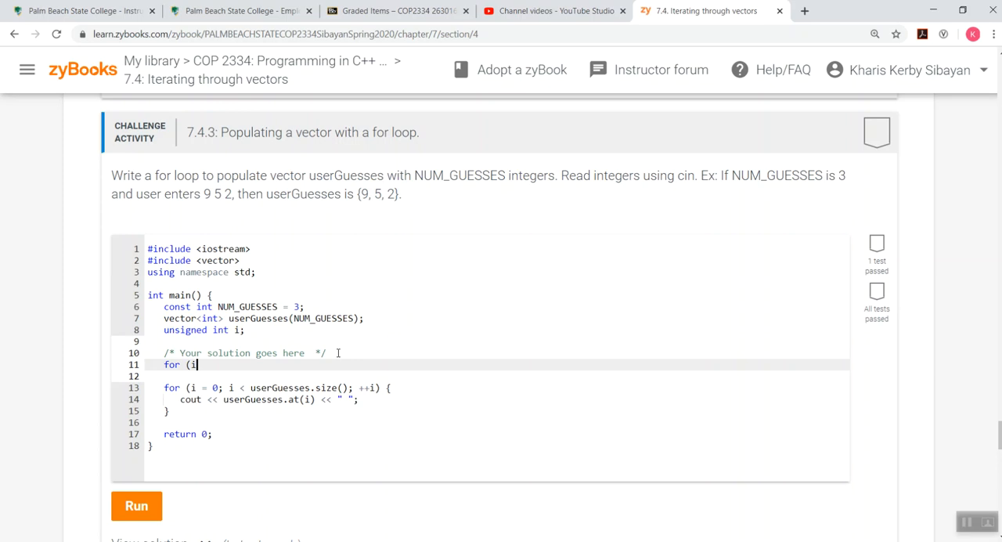
pyautogui.write('= 0')
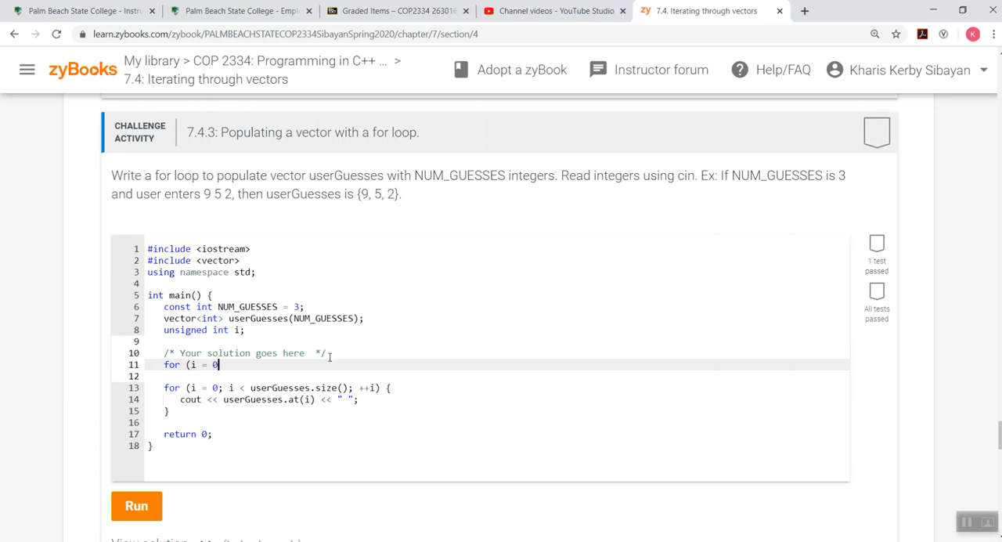
pyautogui.write('; i <')
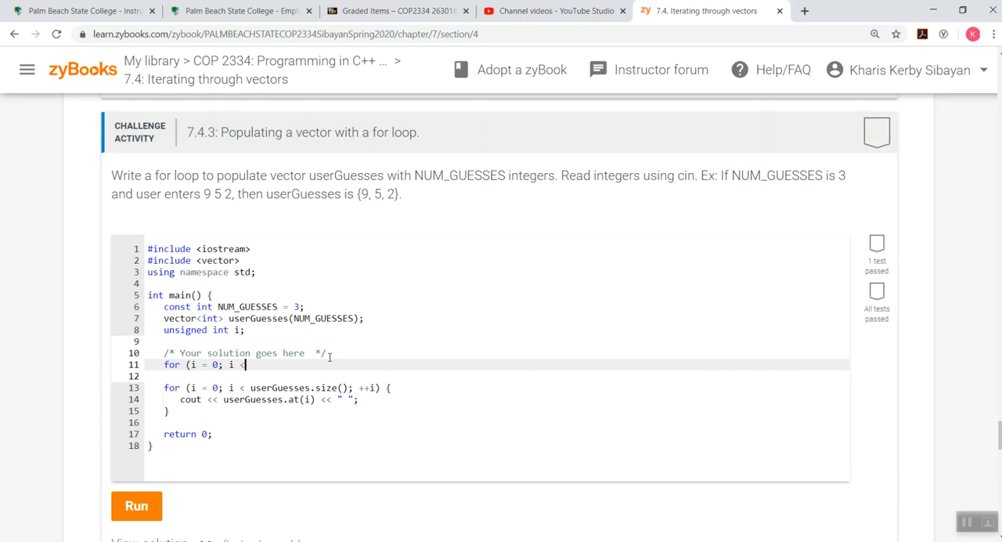
pyautogui.write('userGuesses.siz')
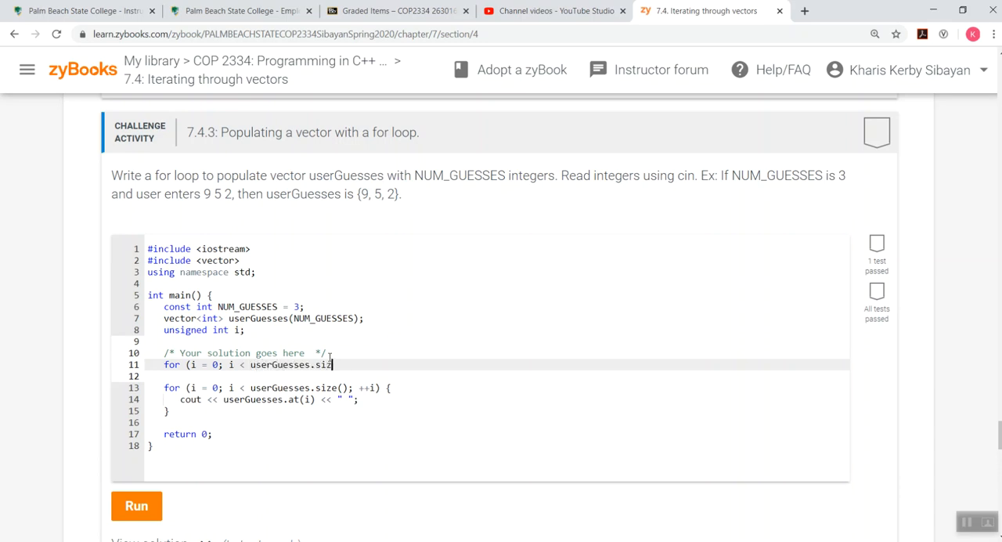
pyautogui.write('e();')
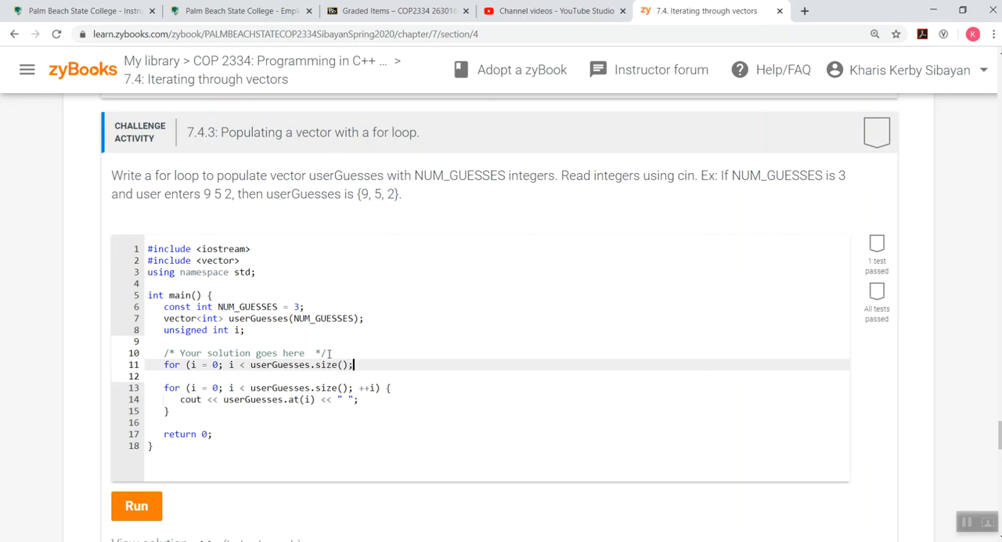
pyautogui.write('++i)')
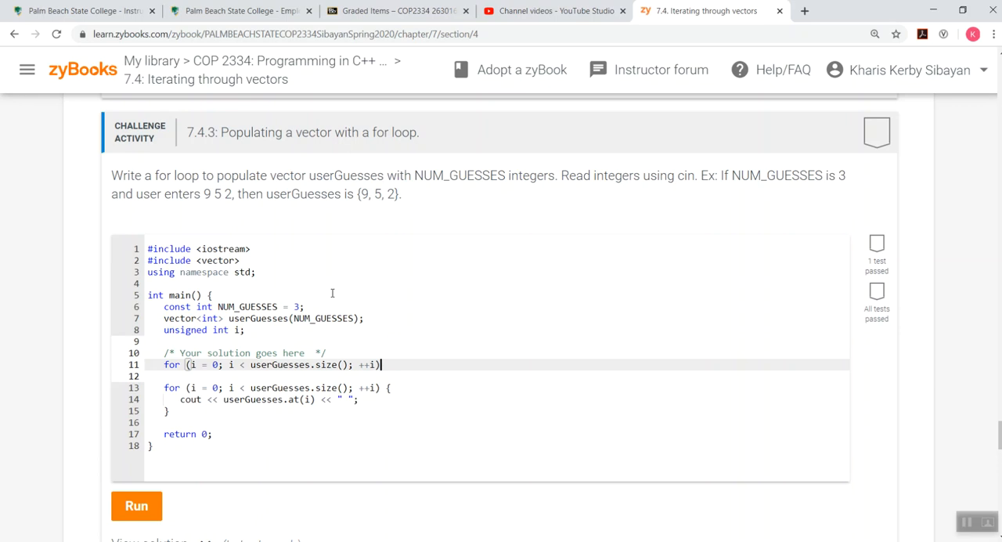
# Add the loop body reading input into userGuesses.at(i) (typed as cn >>).
pyautogui.write('c')
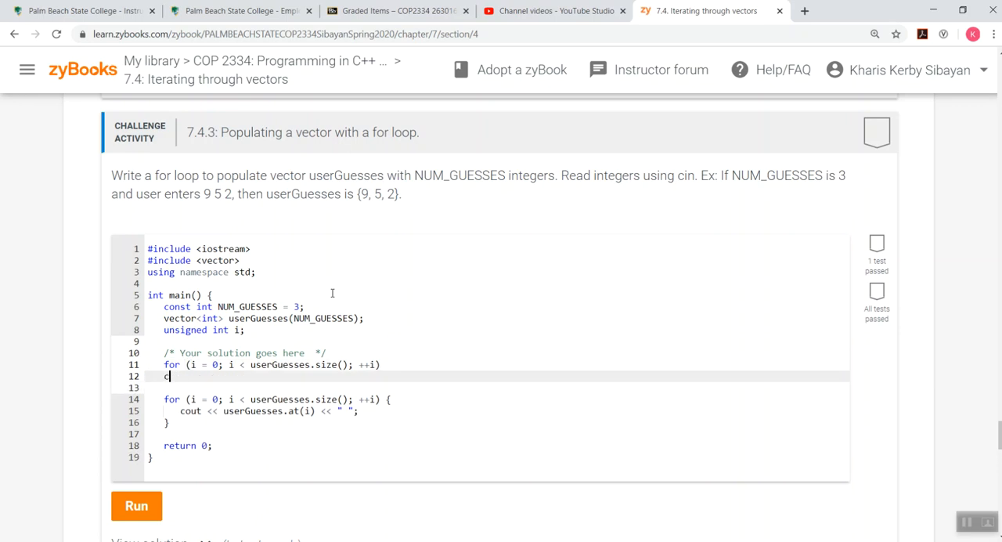
pyautogui.write('n')
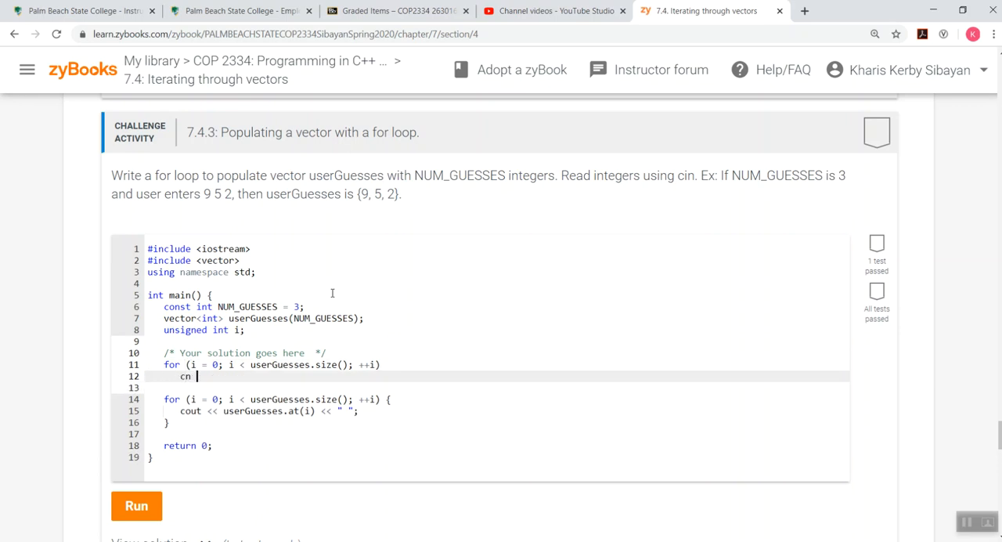
pyautogui.write('>>')
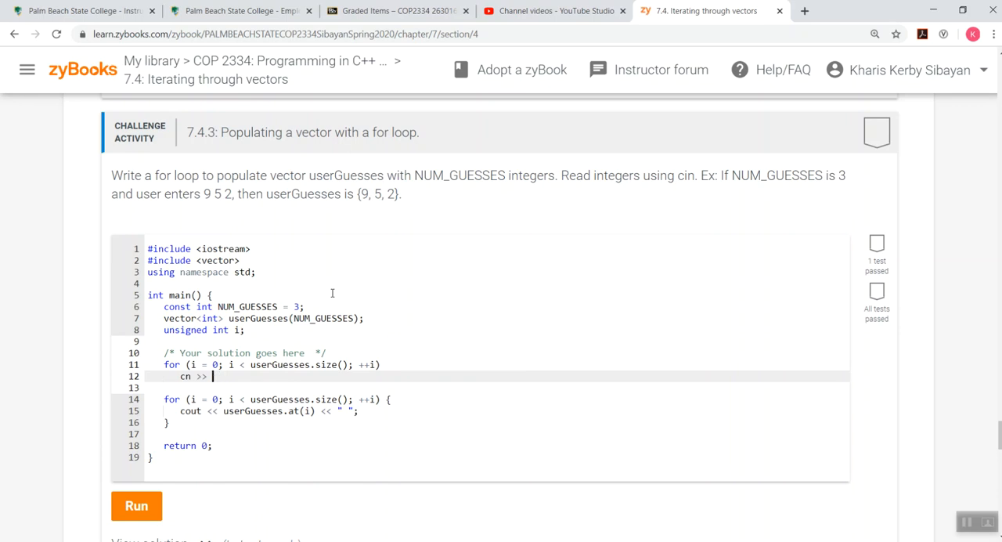
pyautogui.write('userGuesses.at')
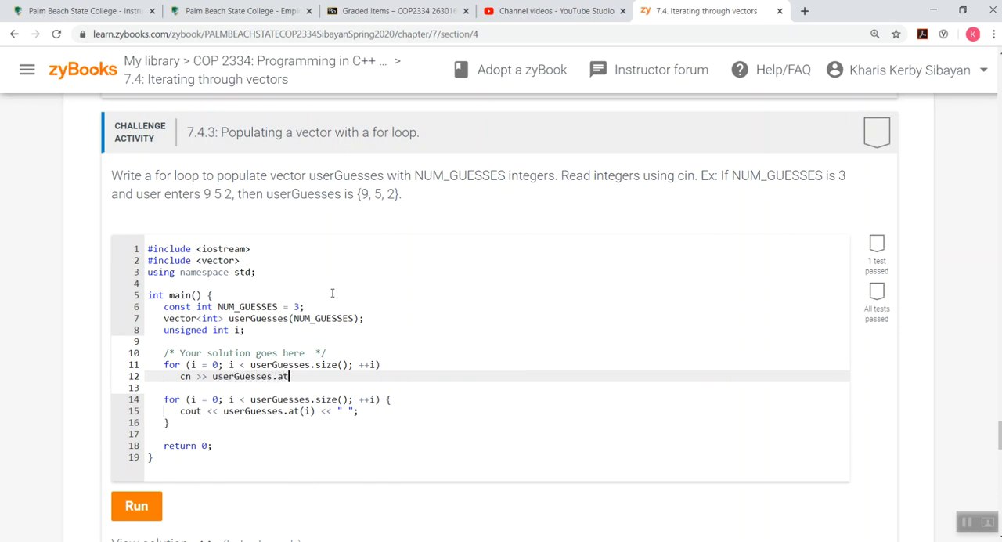
pyautogui.write('(i)')
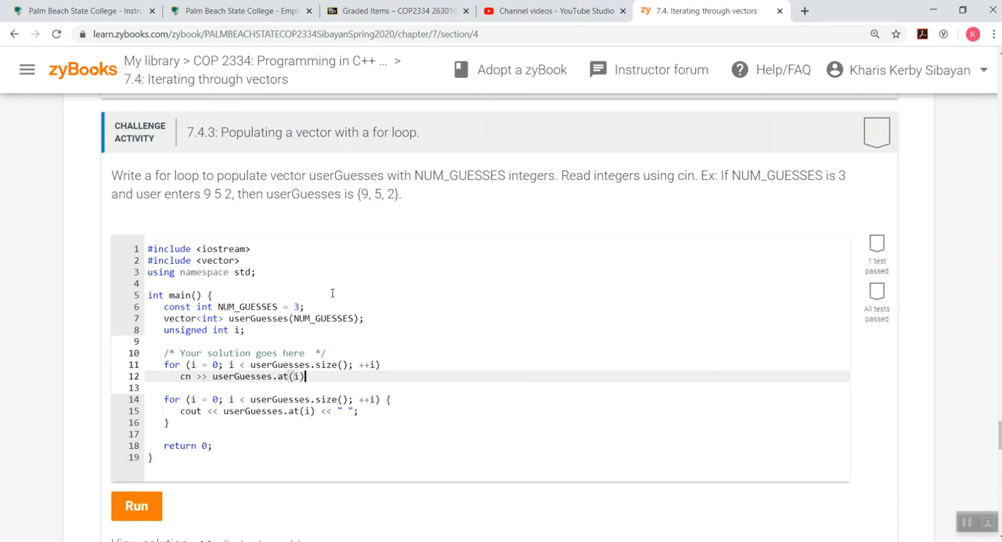
pyautogui.write(';')
pyautogui.click(498, 363)
pyautogui.write('{')
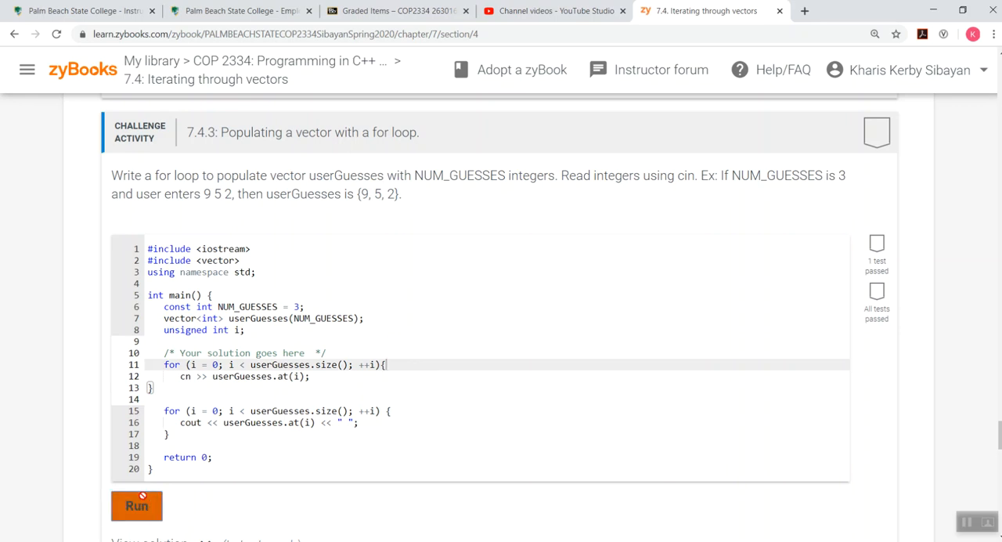
# Run the 7.4.3 solution and read the 'cn was not declared' compile error.
pyautogui.click(136, 504)
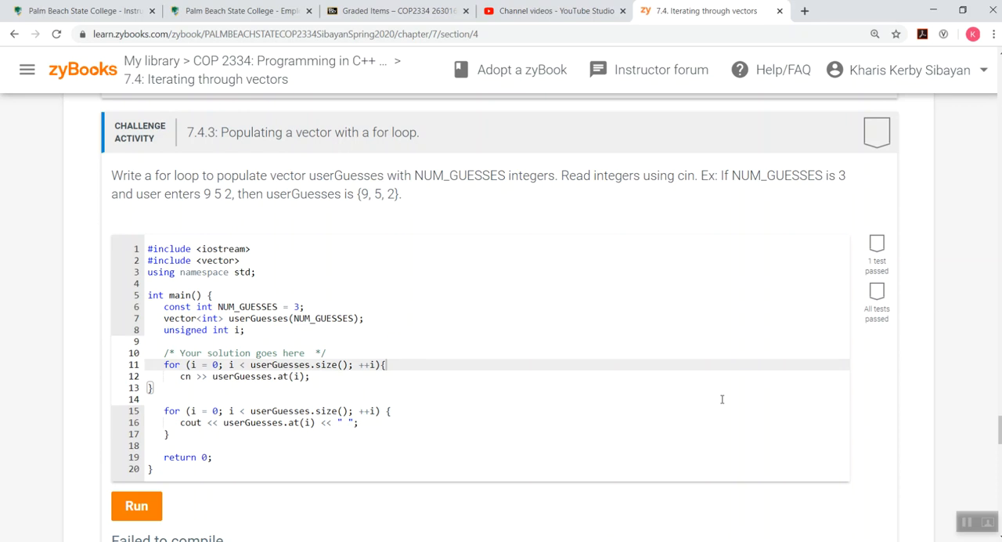
pyautogui.moveTo(556, 496)
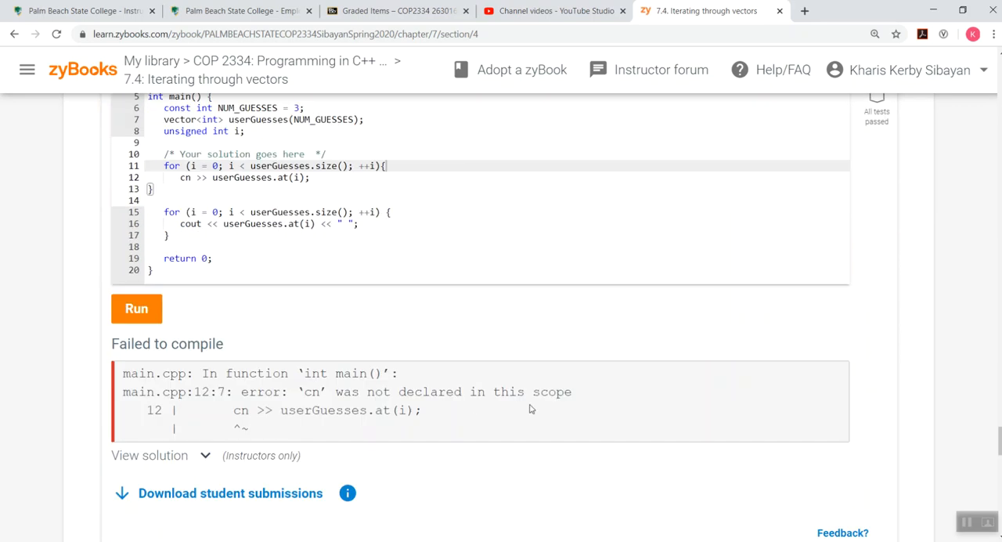
pyautogui.scroll(3)
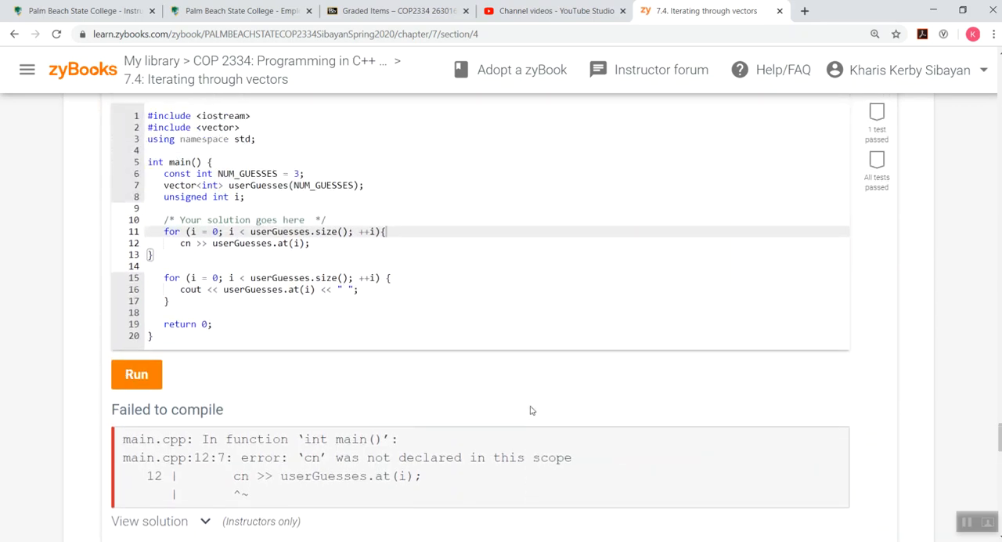
pyautogui.moveTo(241, 454)
pyautogui.write('i')
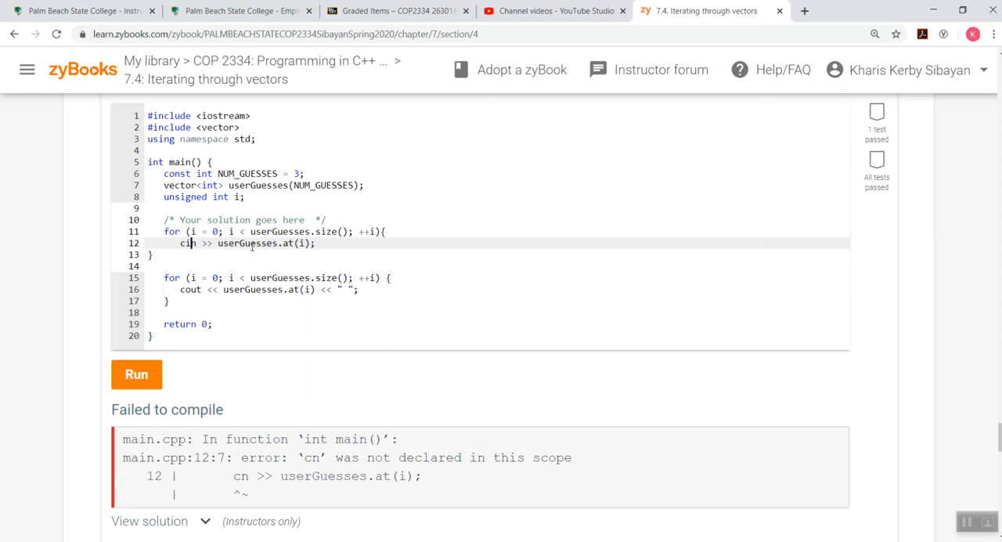
# Correct cn to cin on line 12, rerun so all tests pass, and reach challenge 7.4.4.
pyautogui.click(136, 373)
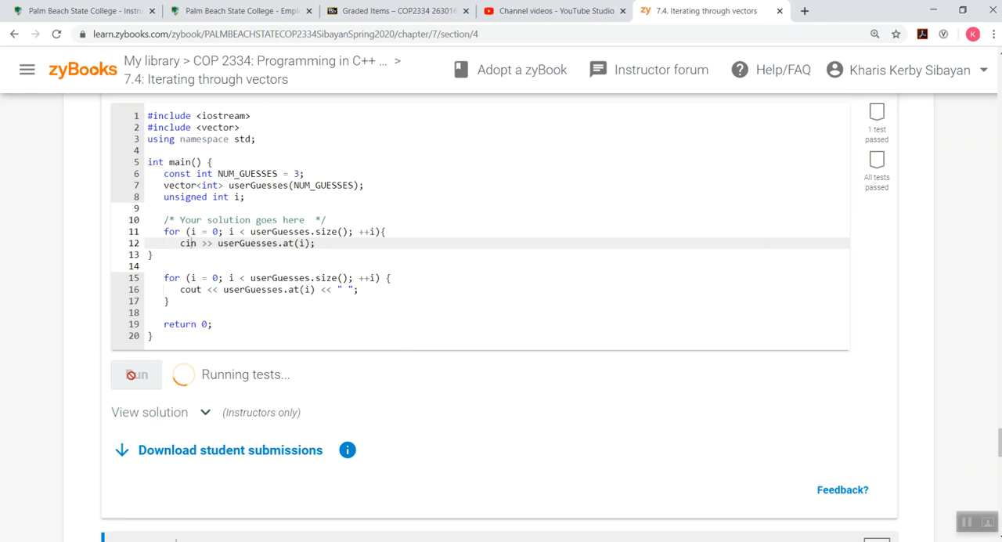
pyautogui.scroll(3)
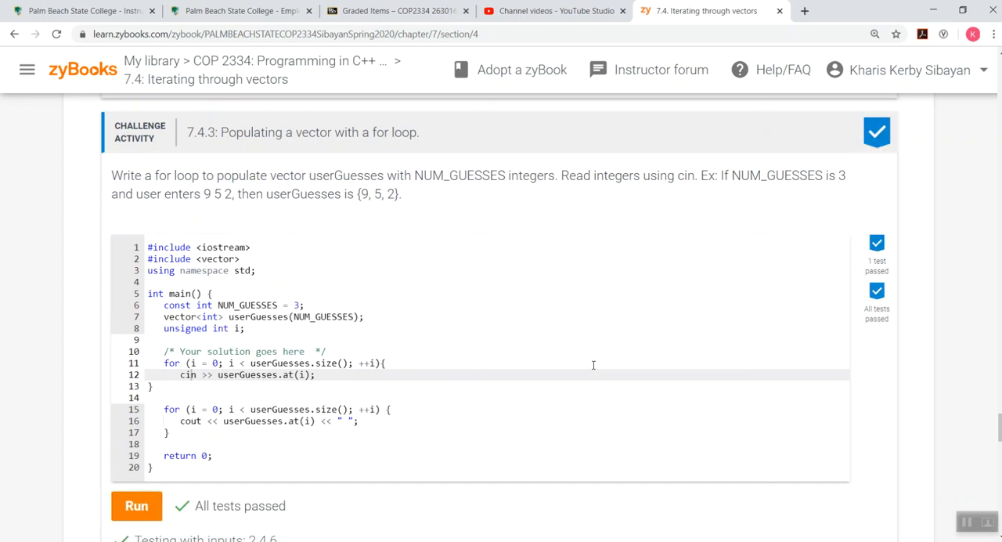
pyautogui.scroll(-3)
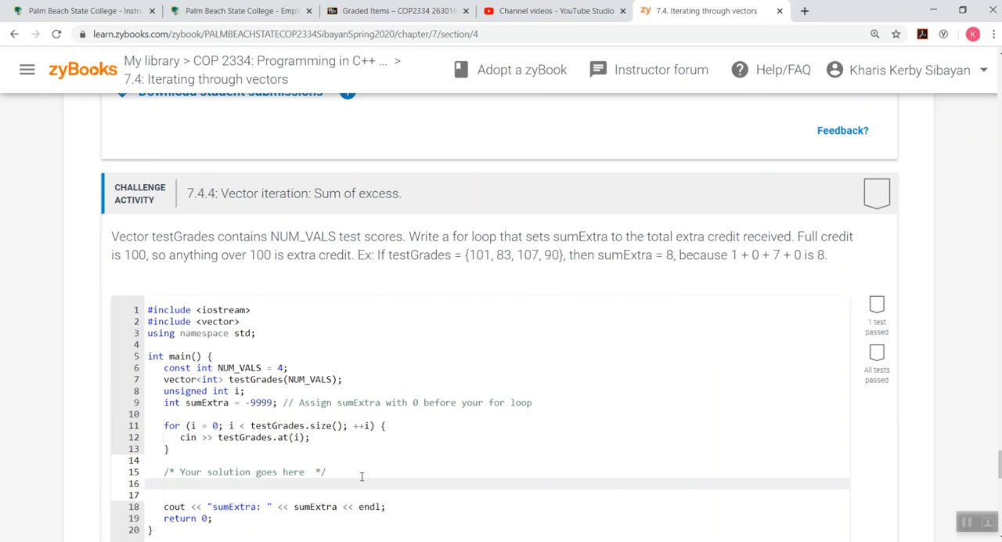
# Set sumExtra to 0 and write the for header over testGrades.size() with ++i.
pyautogui.click(165, 482)
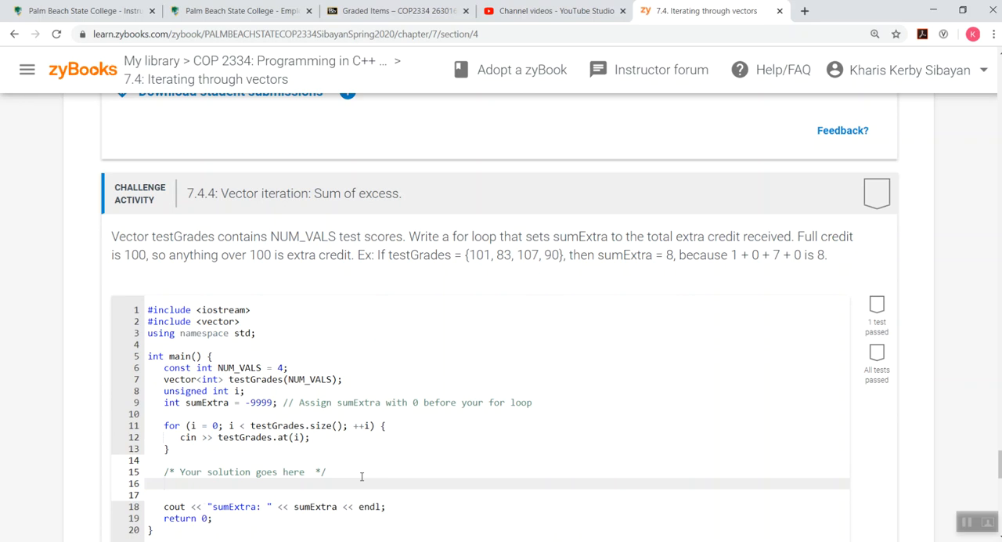
pyautogui.click(164, 482)
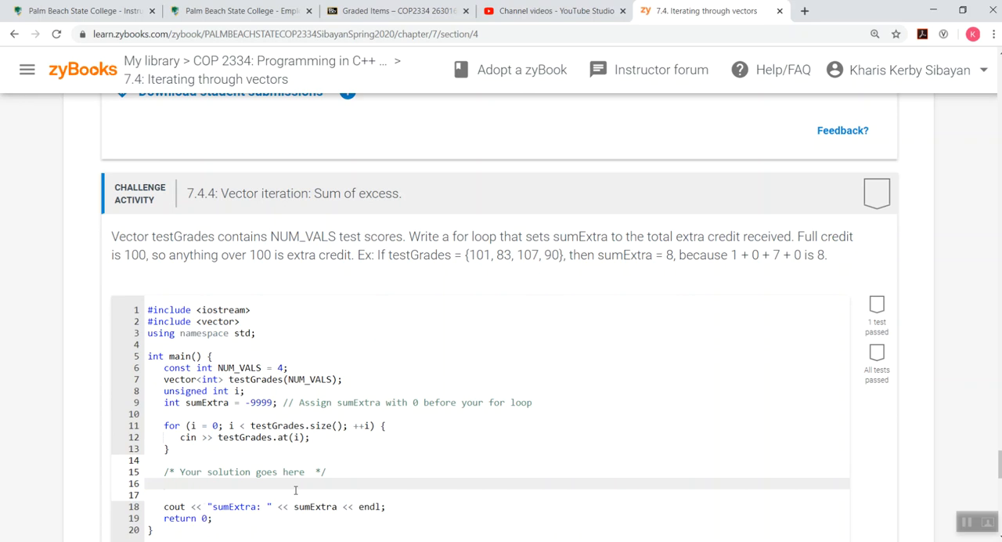
pyautogui.write('sumExtra')
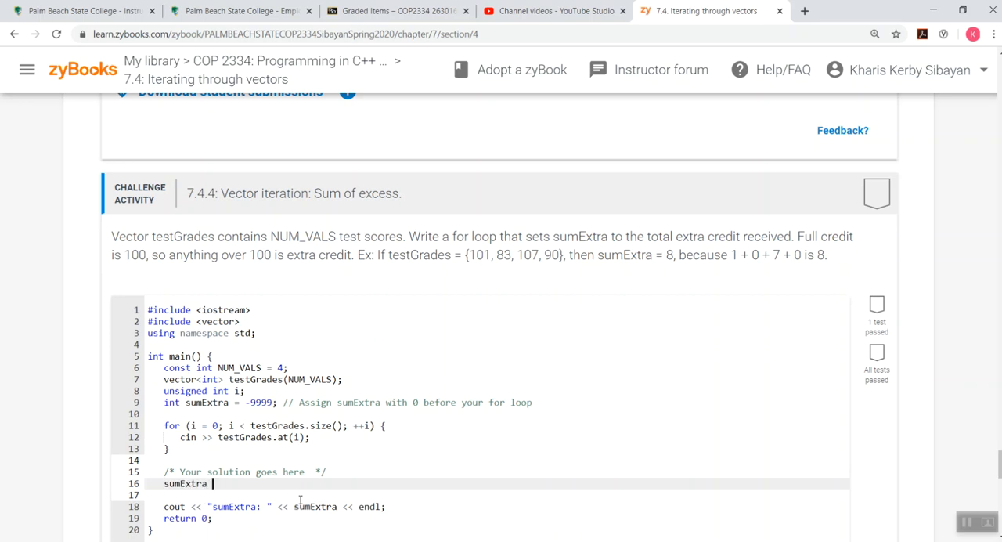
pyautogui.write('= 0;')
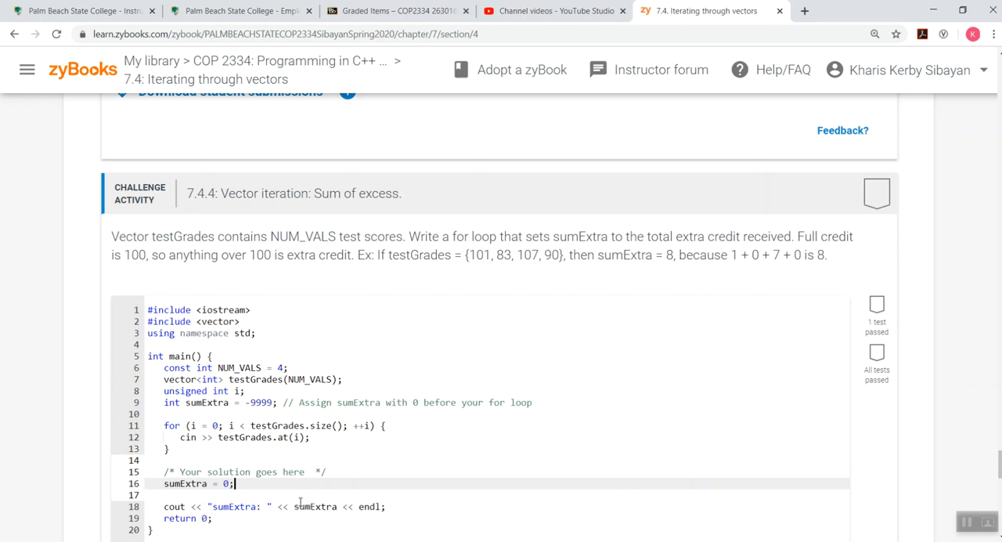
pyautogui.write('for')
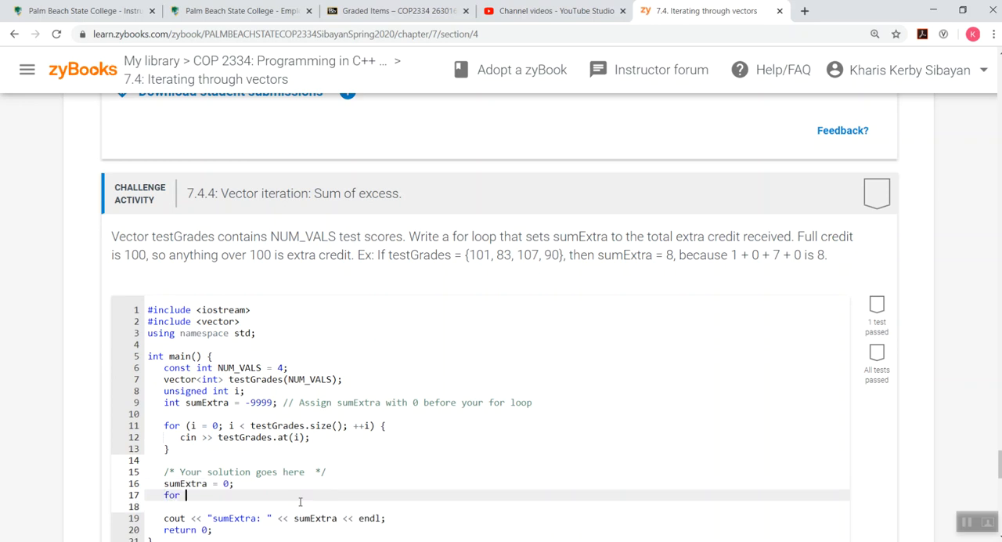
pyautogui.write('(i = 0; test')
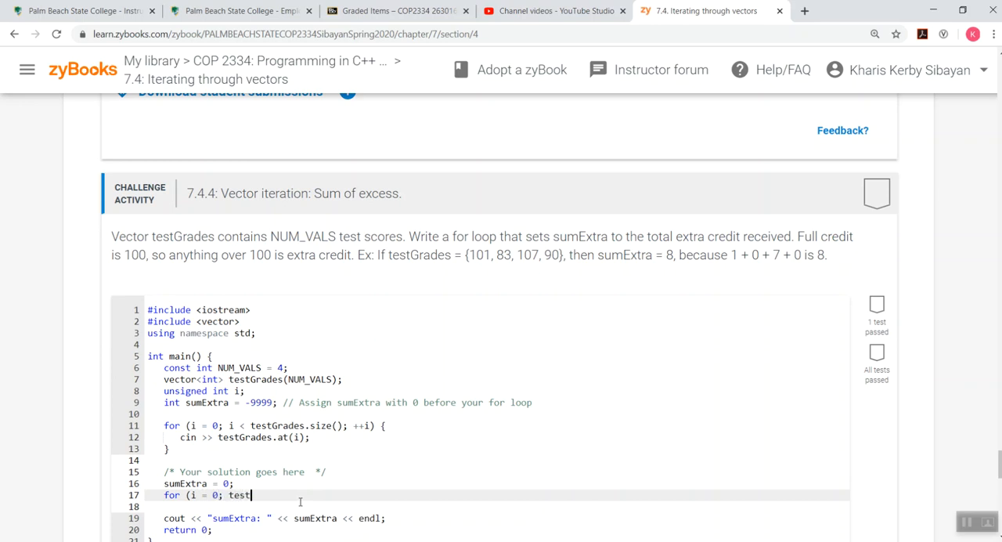
pyautogui.write('Grades.size')
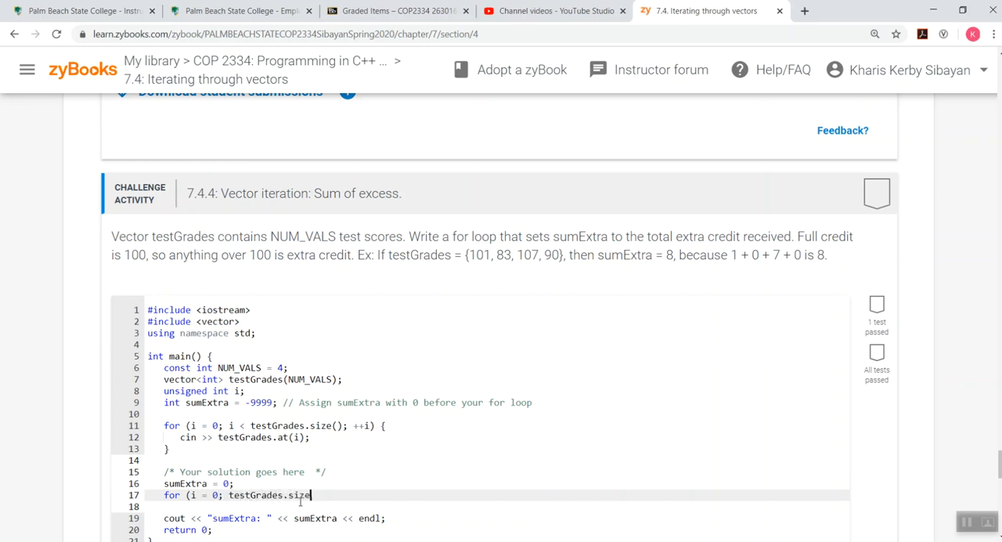
pyautogui.write('();')
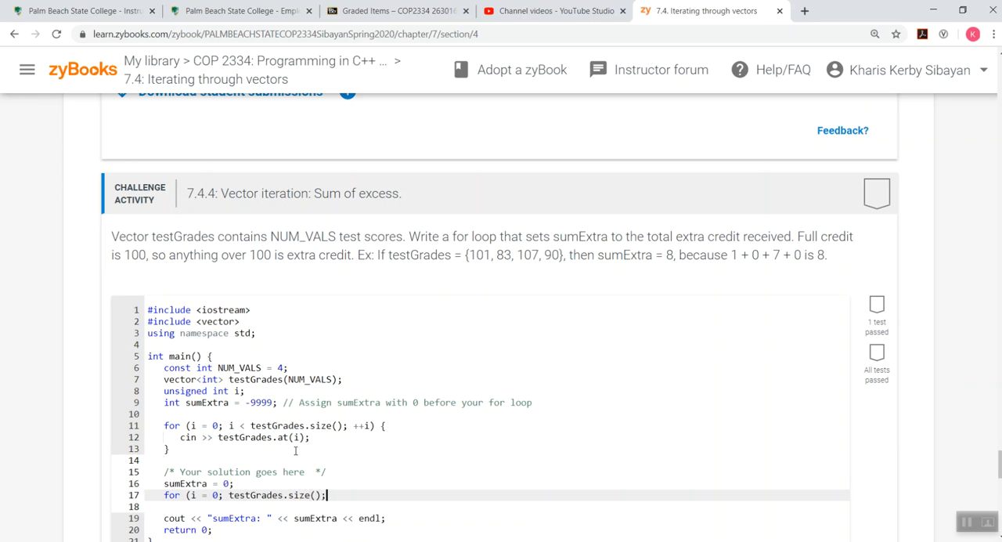
pyautogui.write('++i')
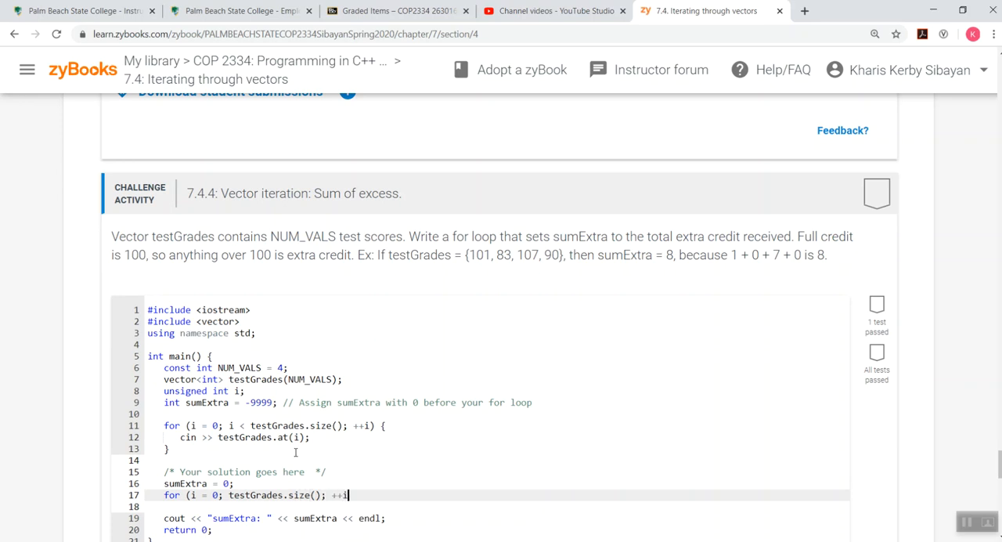
pyautogui.write('){')
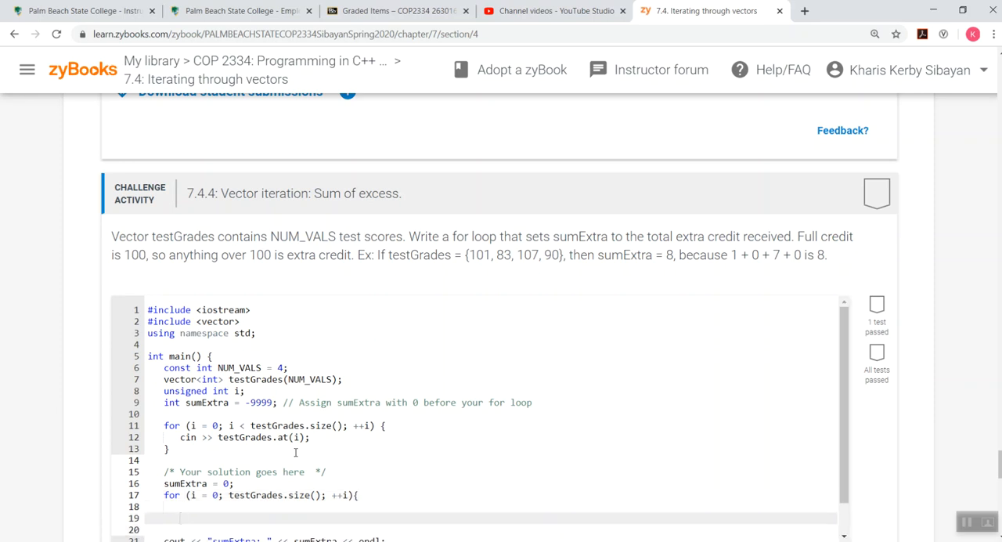
pyautogui.scroll(-3)
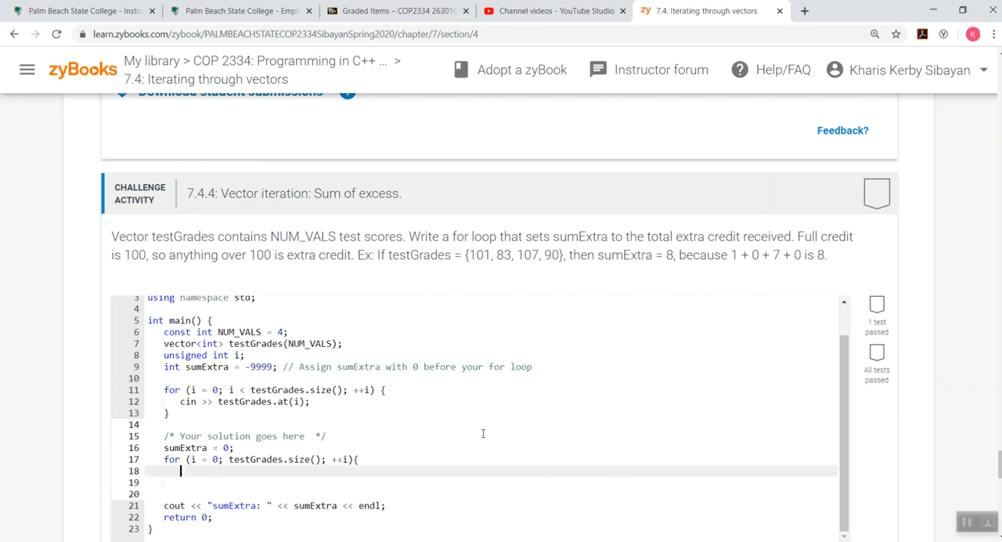
# Add if (testGrades.at(i) > 100) adding testGrades.at(i) - 100 to sumExtra, and close the braces.
pyautogui.write('if(testGrades.at')
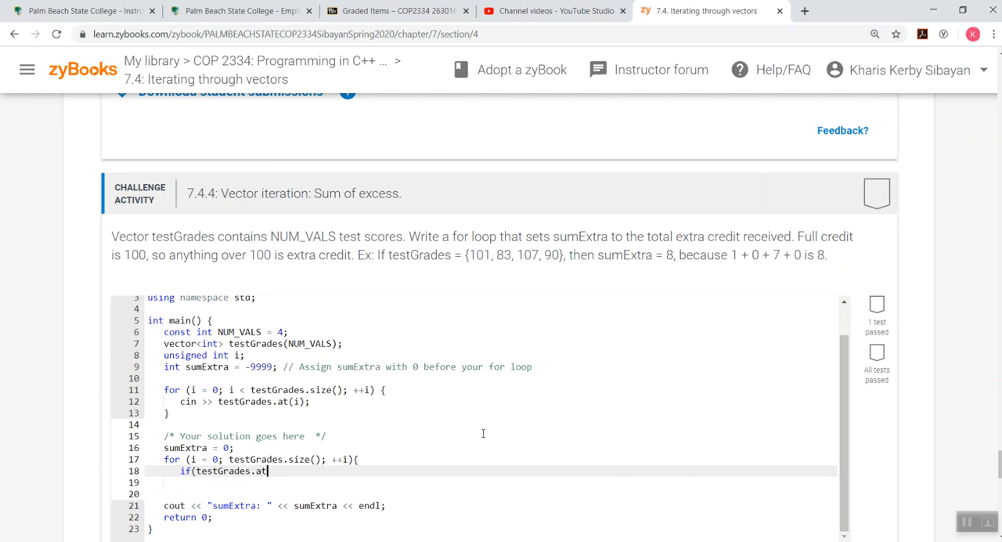
pyautogui.write('(i)')
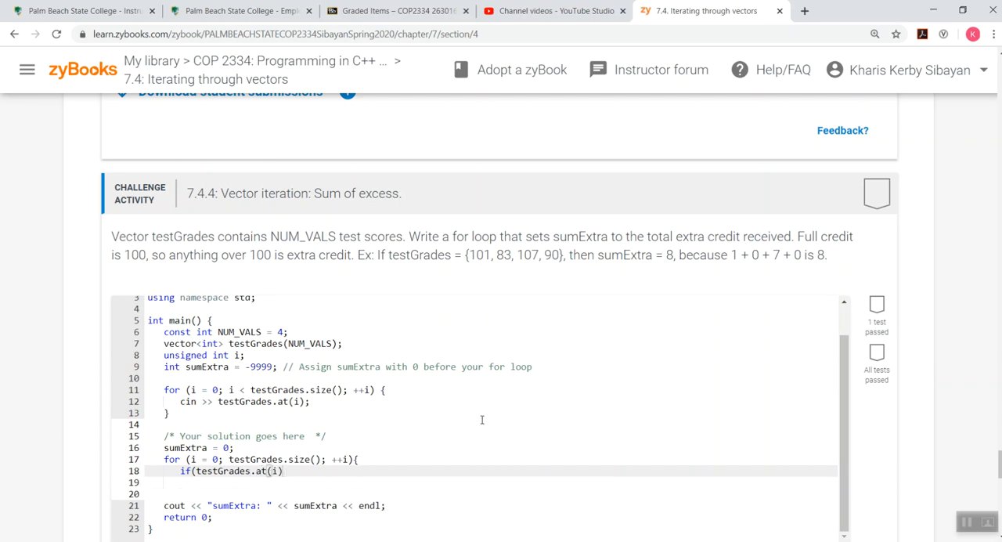
pyautogui.write('> 100')
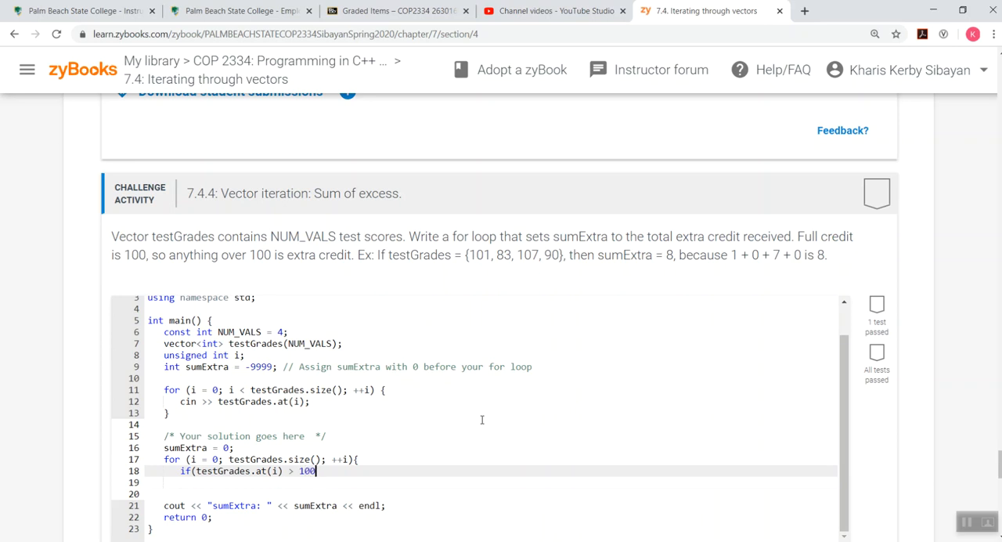
pyautogui.write('){')
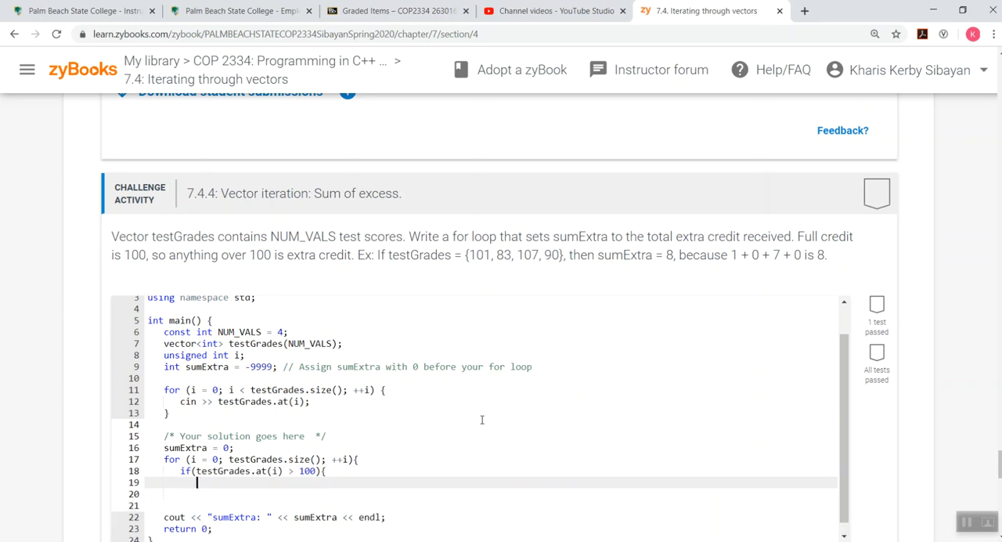
pyautogui.write('sumEx')
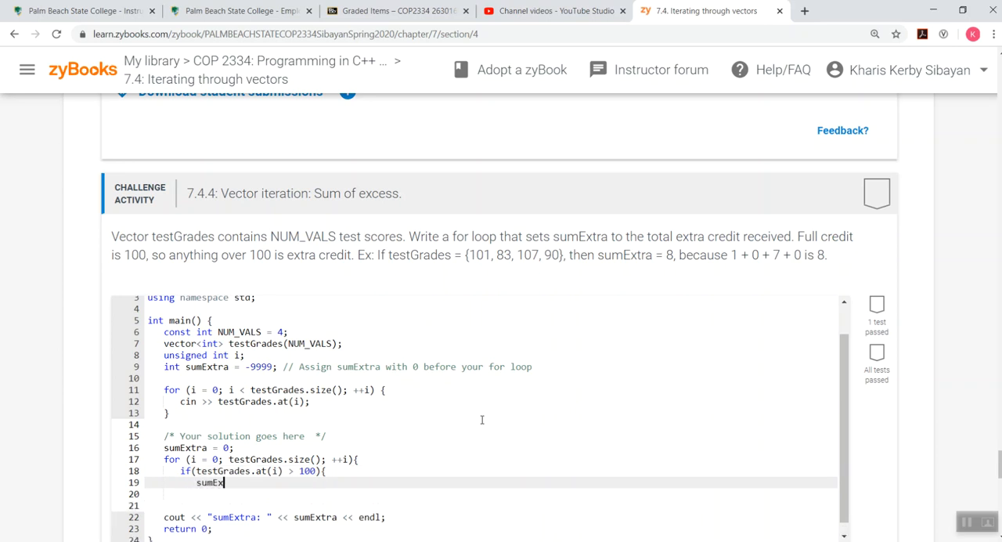
pyautogui.write('tra')
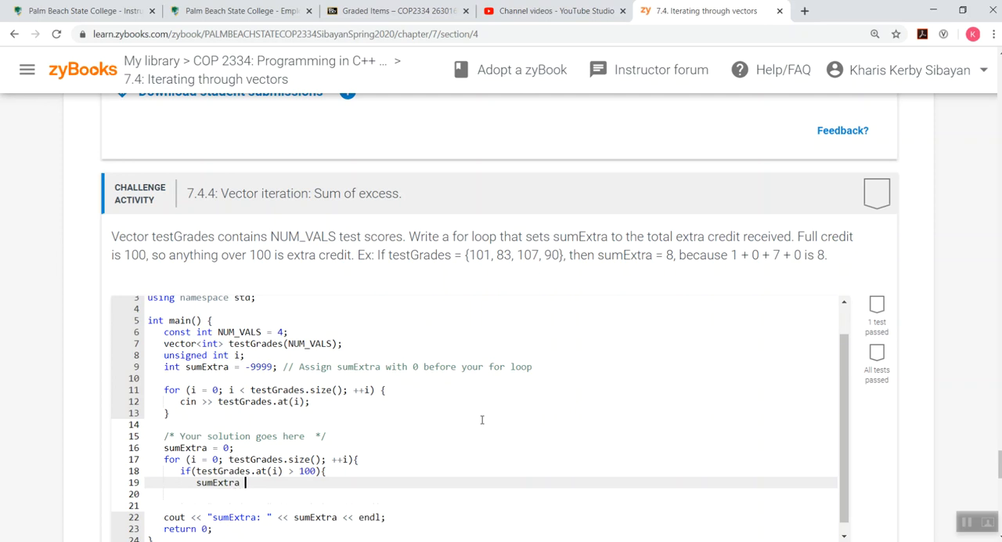
pyautogui.write('= sumExtra')
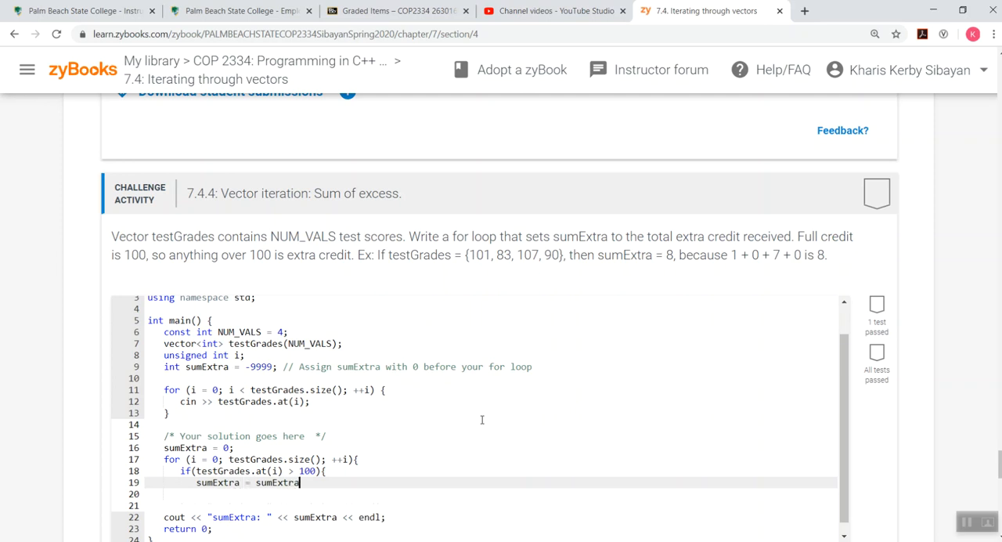
pyautogui.write('+ (test')
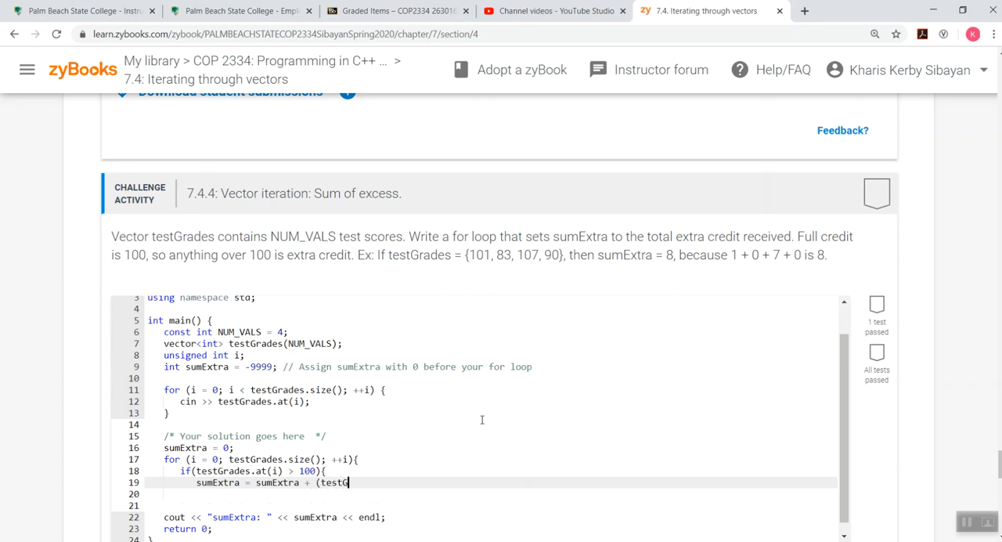
pyautogui.write('Grades.at')
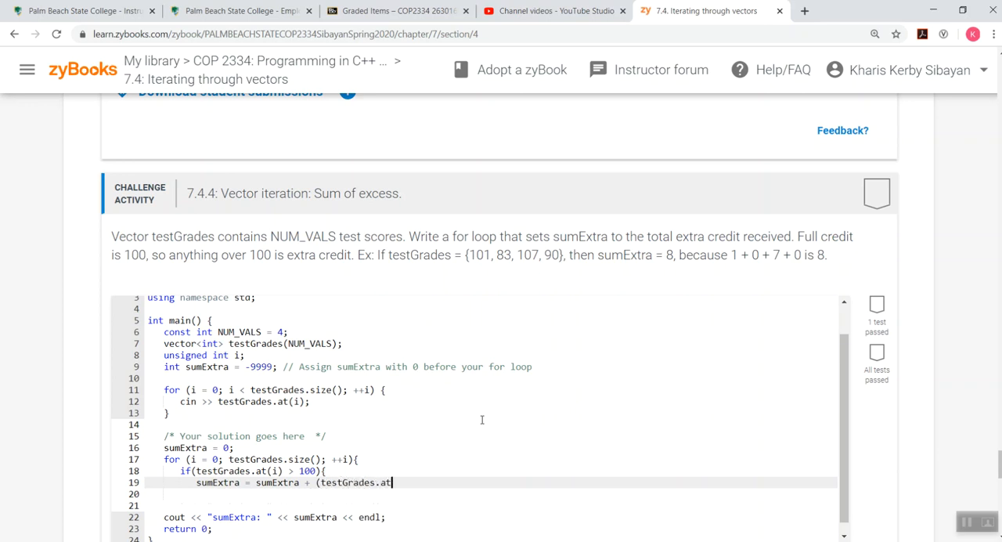
pyautogui.write('(i)')
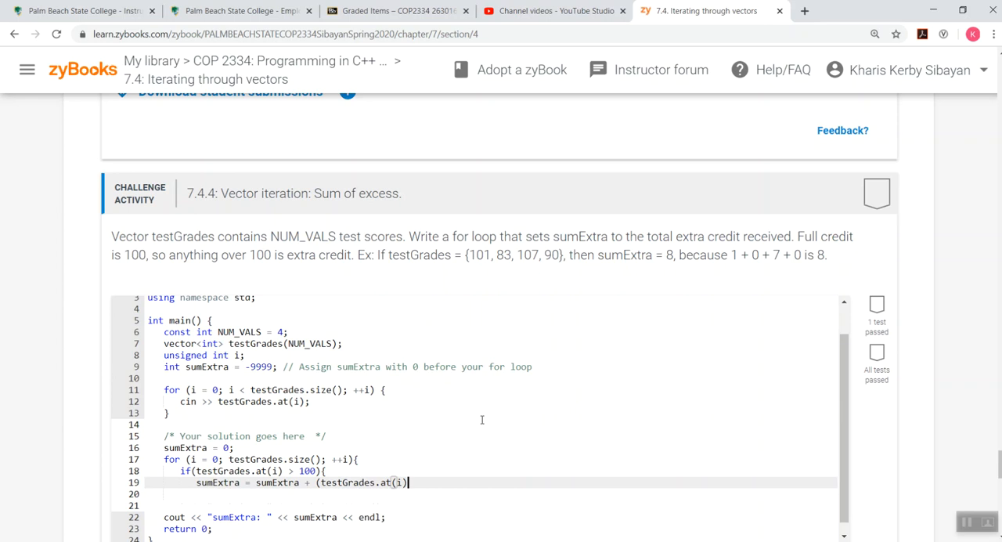
pyautogui.write('- 100)')
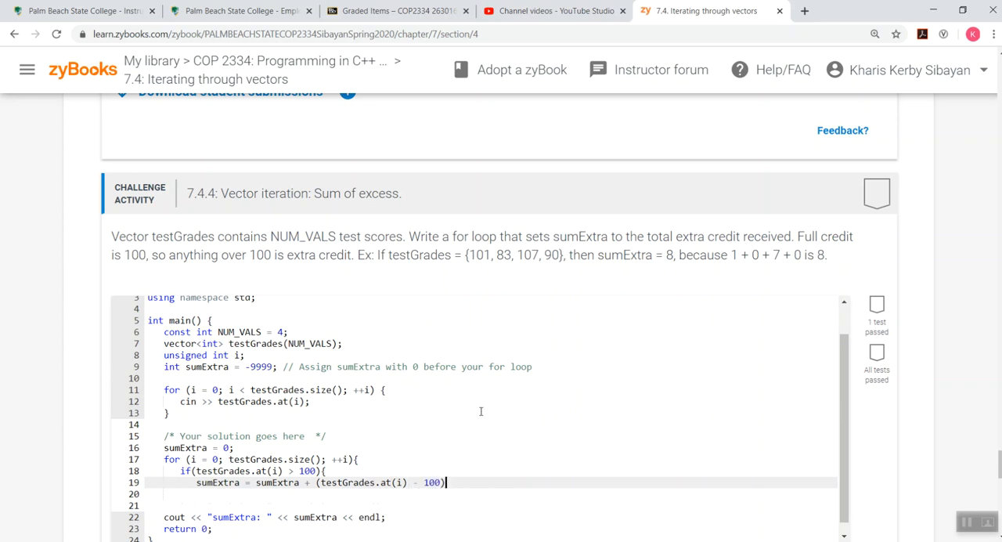
pyautogui.write(';')
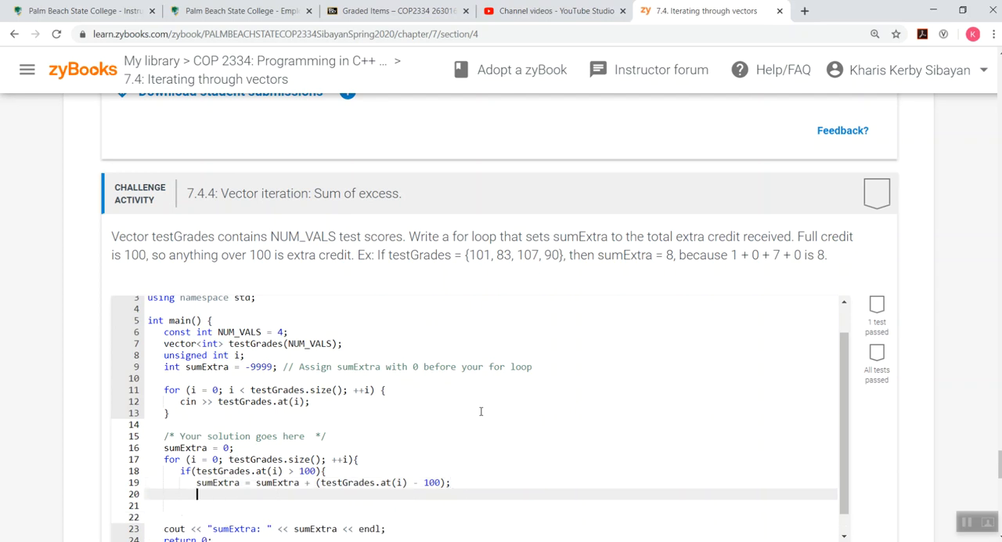
pyautogui.write('}')
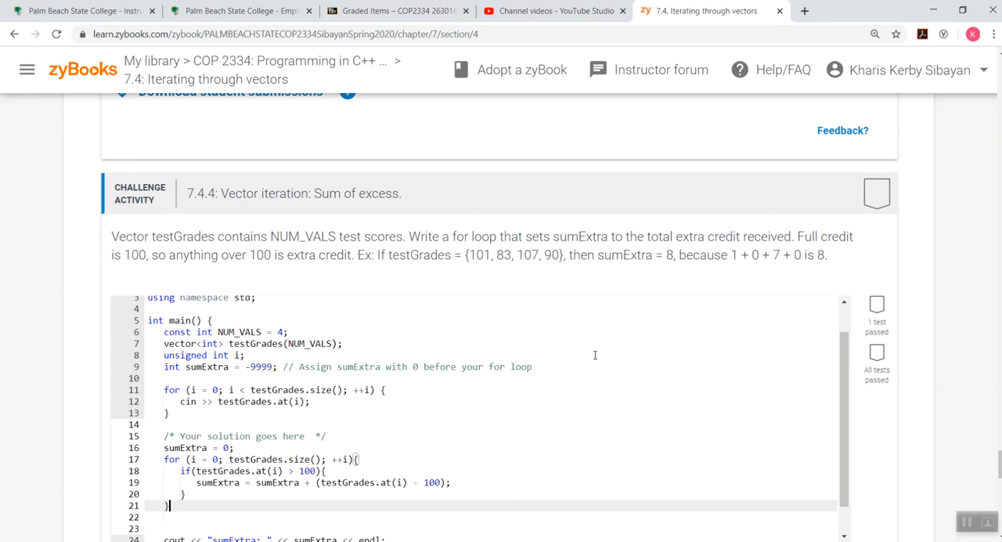
pyautogui.scroll(-3)
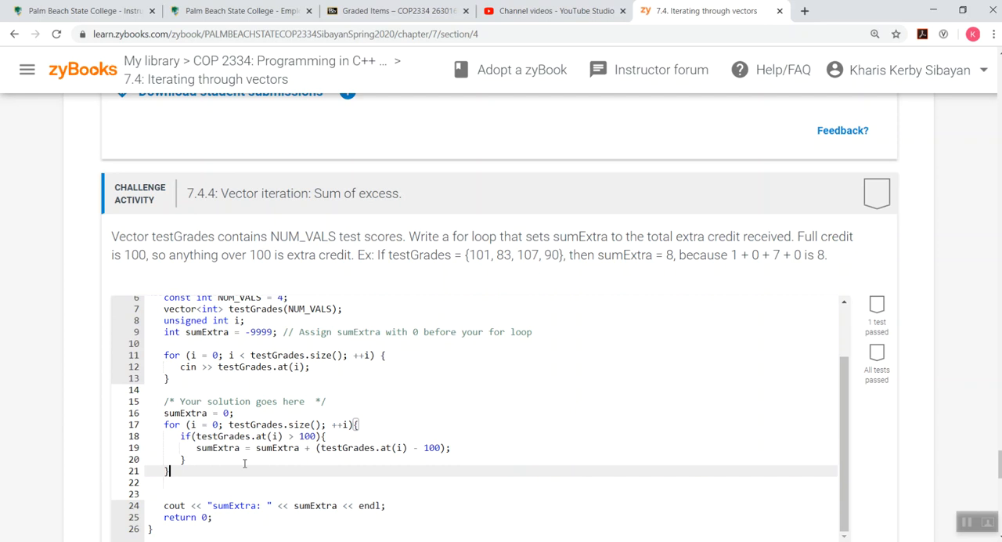
pyautogui.moveTo(911, 448)
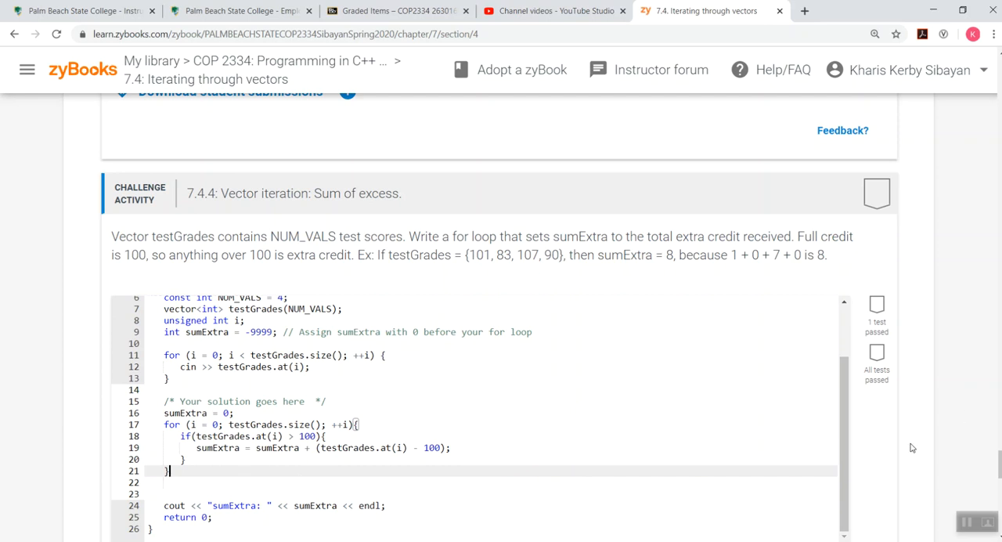
pyautogui.scroll(-3)
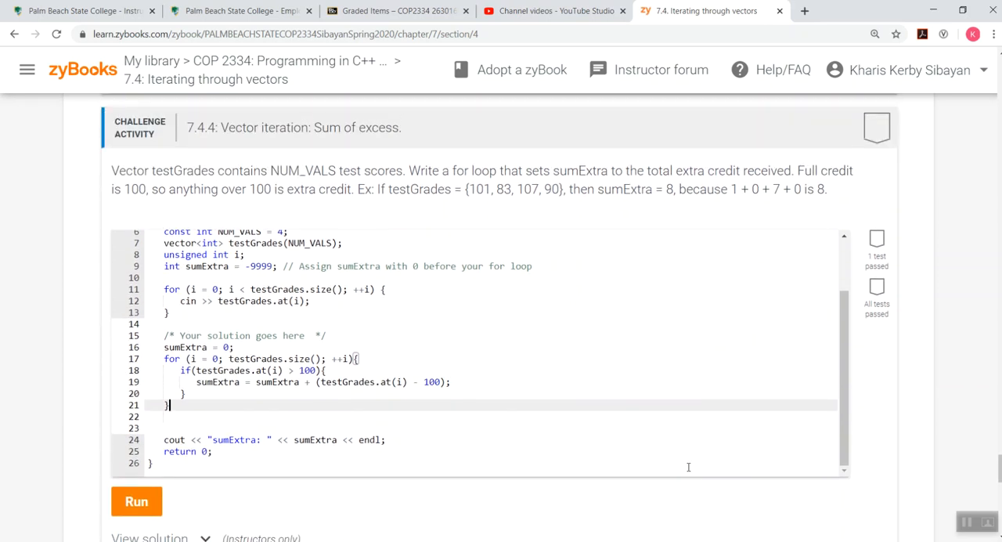
pyautogui.scroll(3)
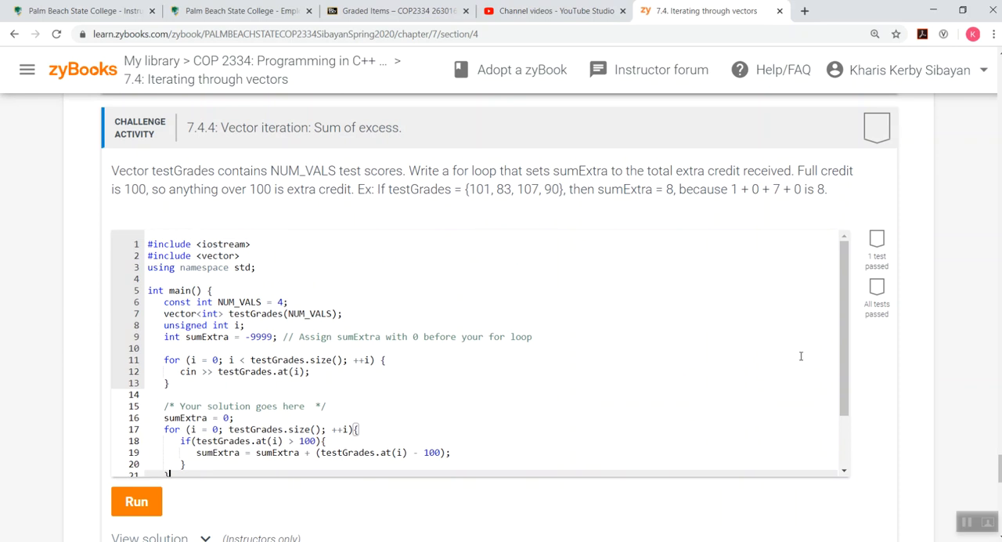
pyautogui.scroll(-3)
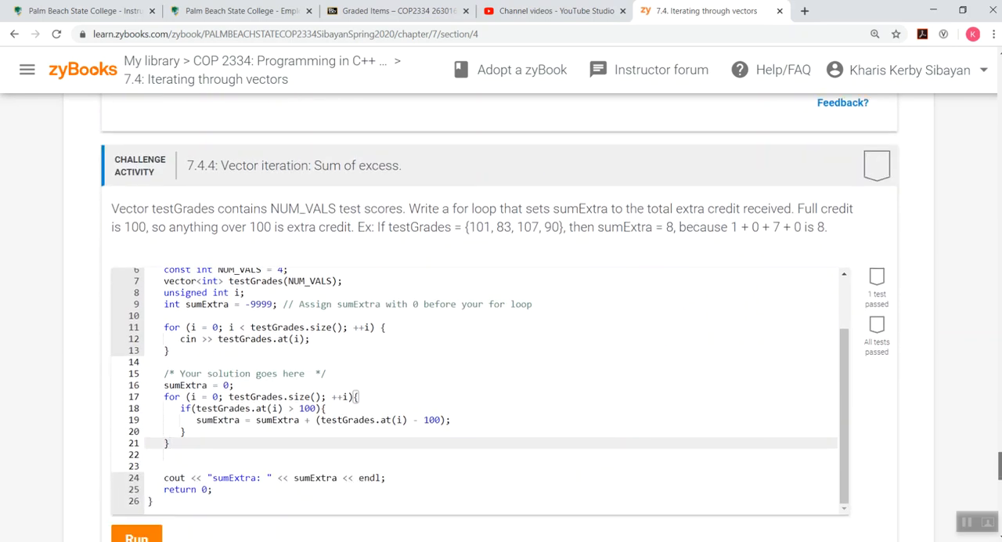
pyautogui.click(136, 536)
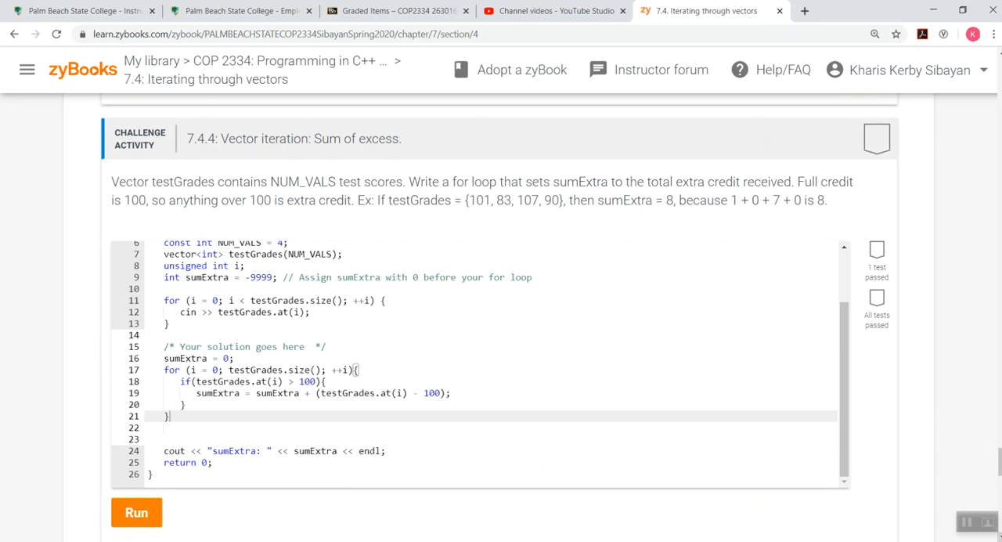
# Run the 7.4.4 solution and read the out_of_range 'index 4 not below size 4' abort.
pyautogui.click(136, 512)
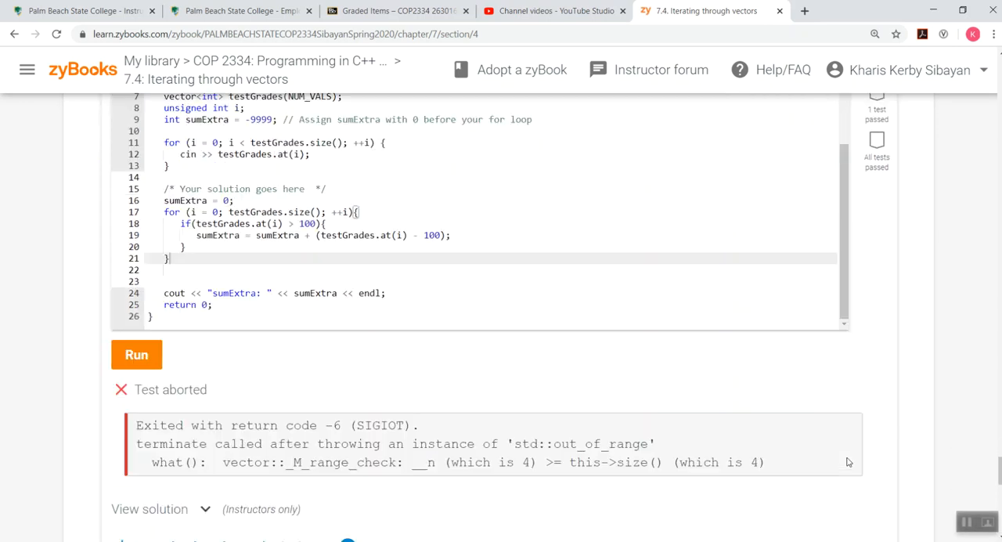
pyautogui.scroll(3)
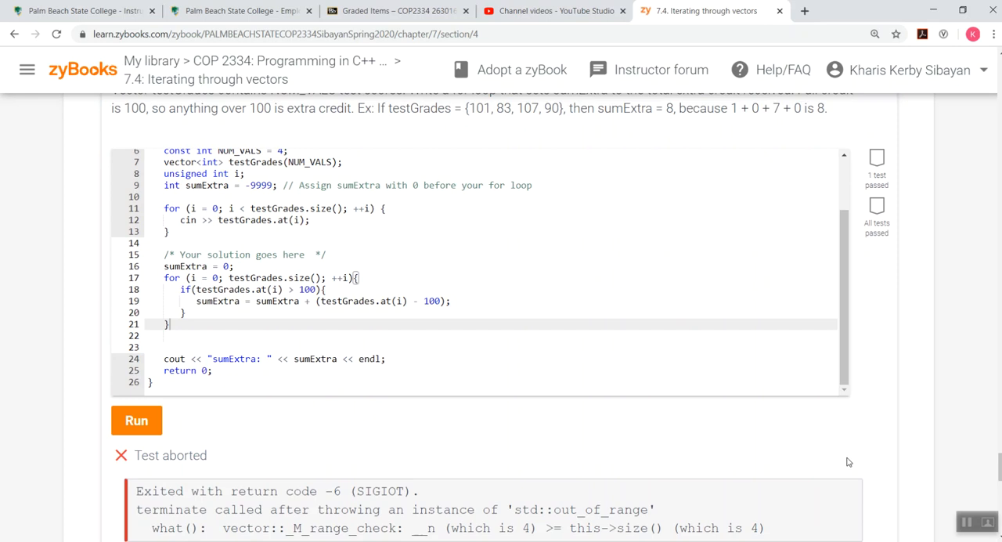
pyautogui.moveTo(535, 509)
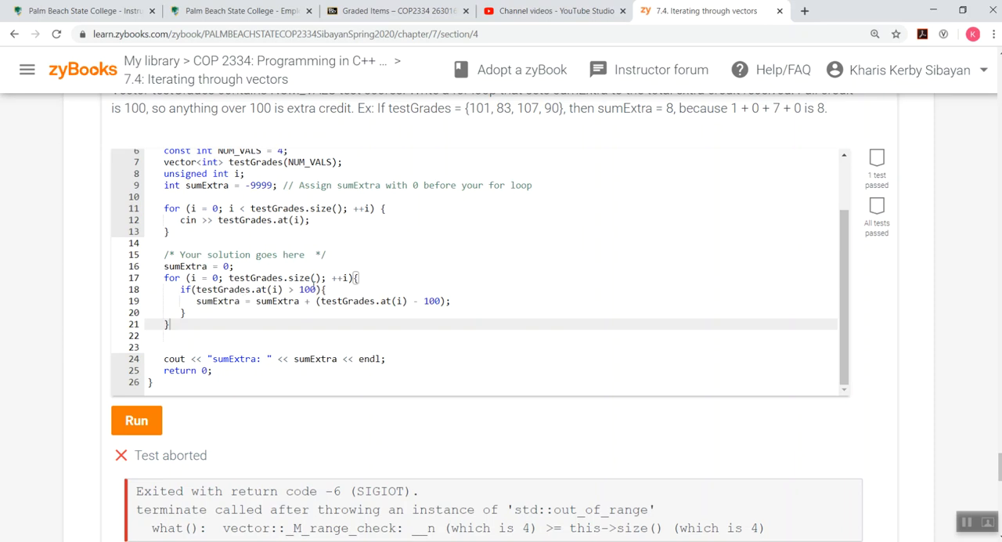
pyautogui.moveTo(608, 457)
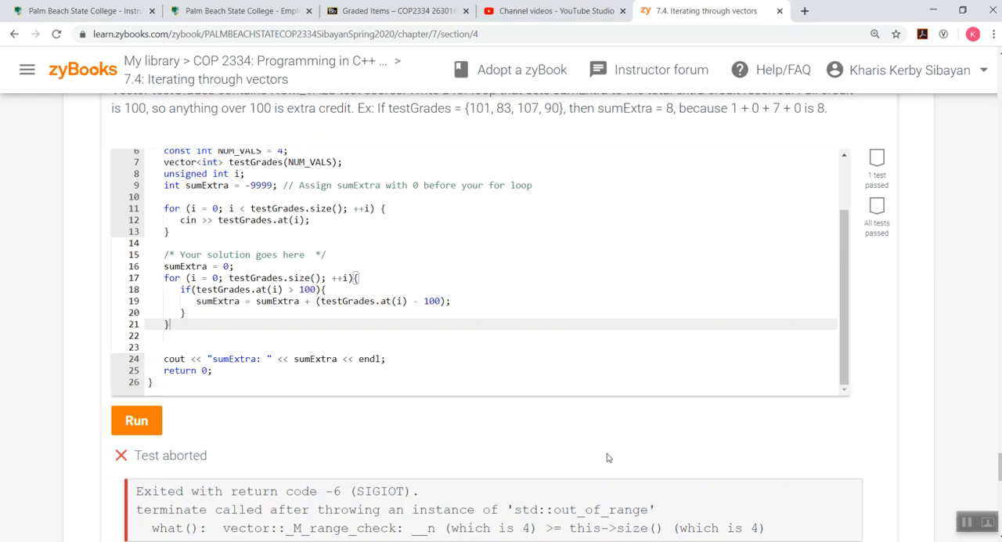
pyautogui.scroll(3)
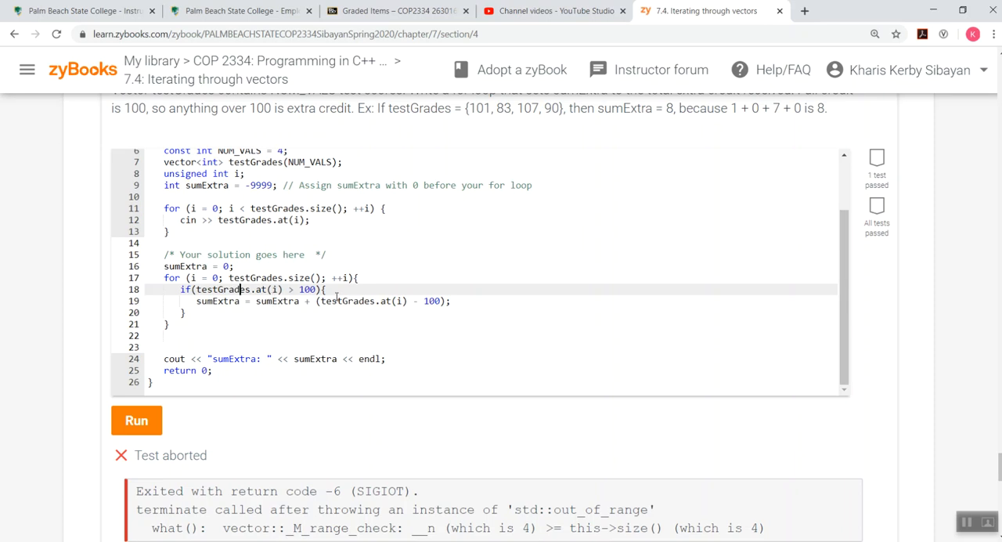
pyautogui.moveTo(338, 297)
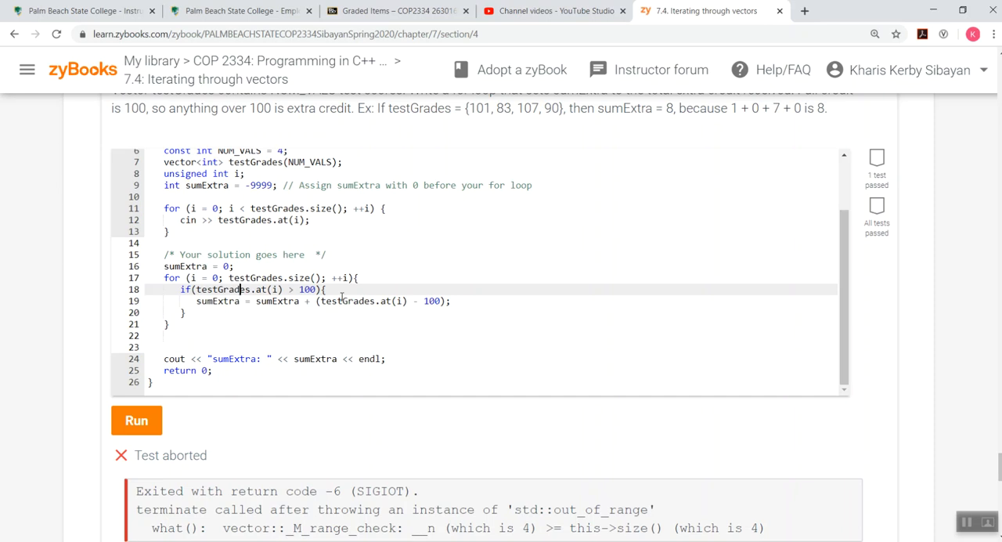
pyautogui.moveTo(349, 288)
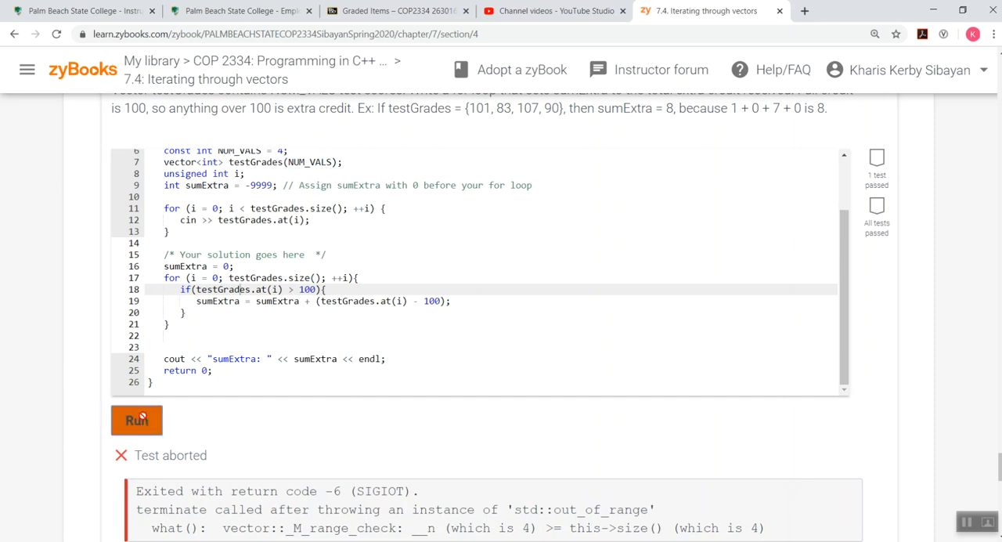
pyautogui.click(136, 420)
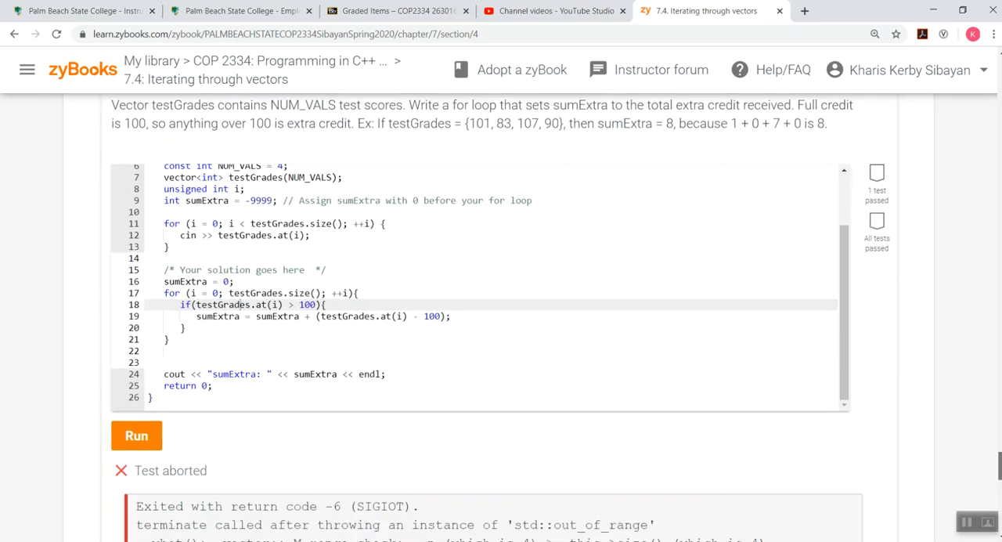
pyautogui.moveTo(920, 492)
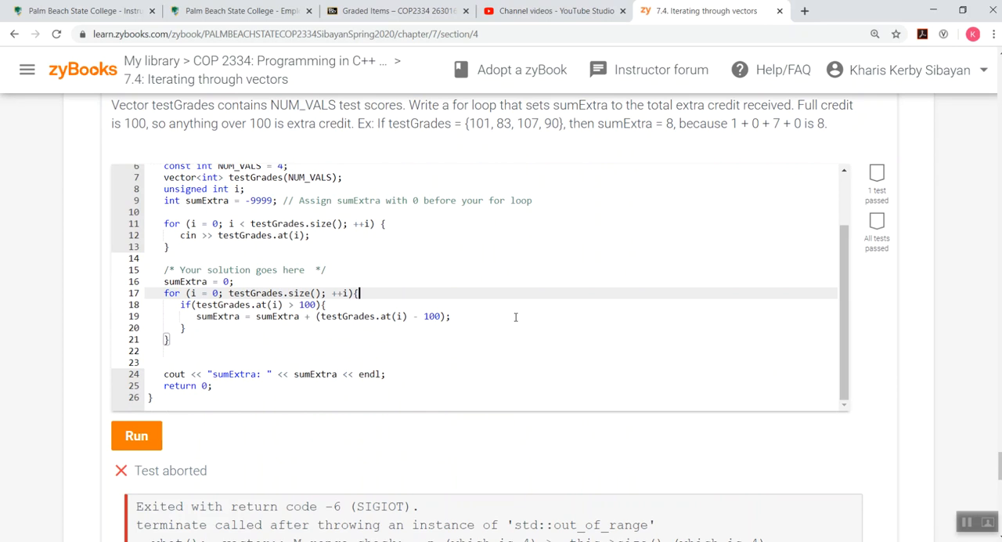
pyautogui.scroll(3)
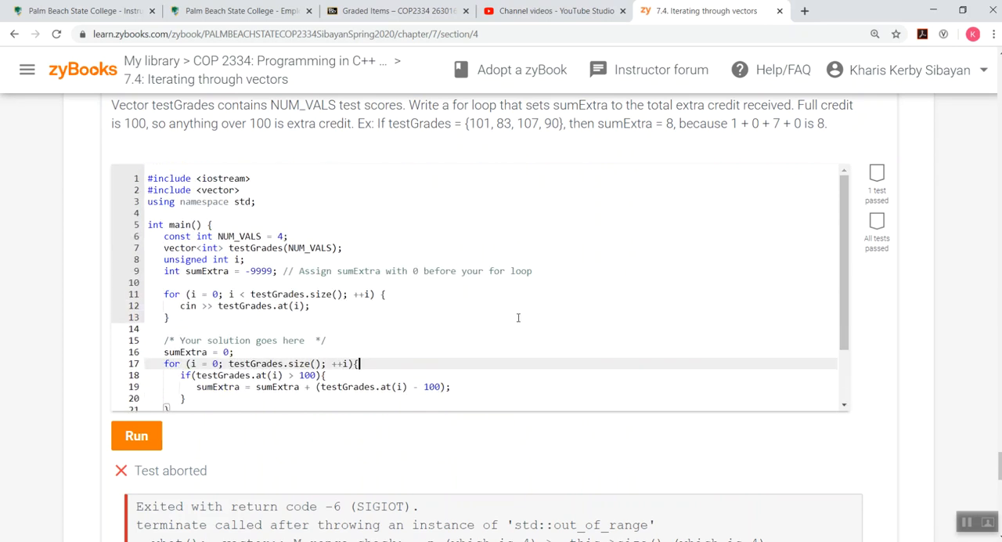
pyautogui.scroll(-3)
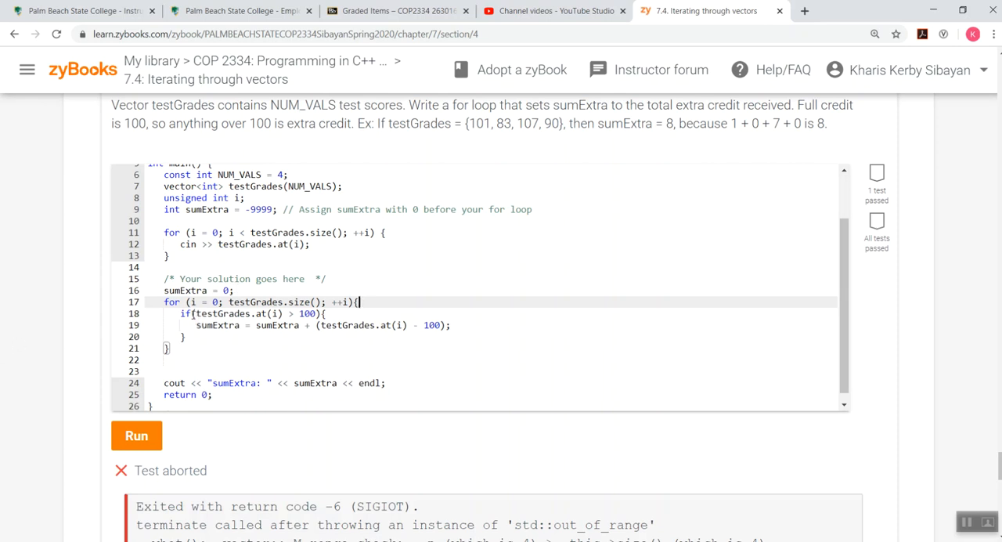
# Edit line 17's for condition toward i < testGrades.size() and rerun, with the test still aborting.
pyautogui.click(197, 313)
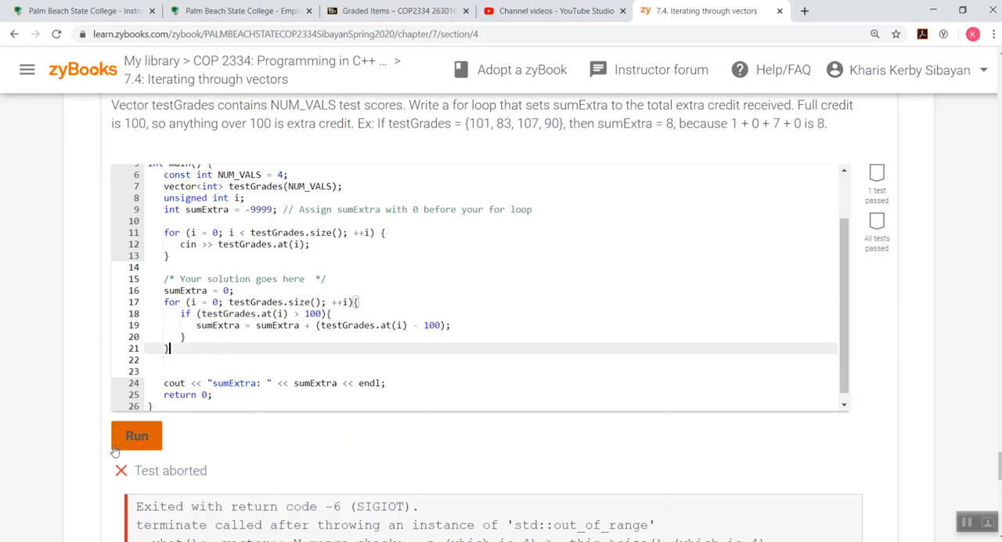
pyautogui.click(137, 435)
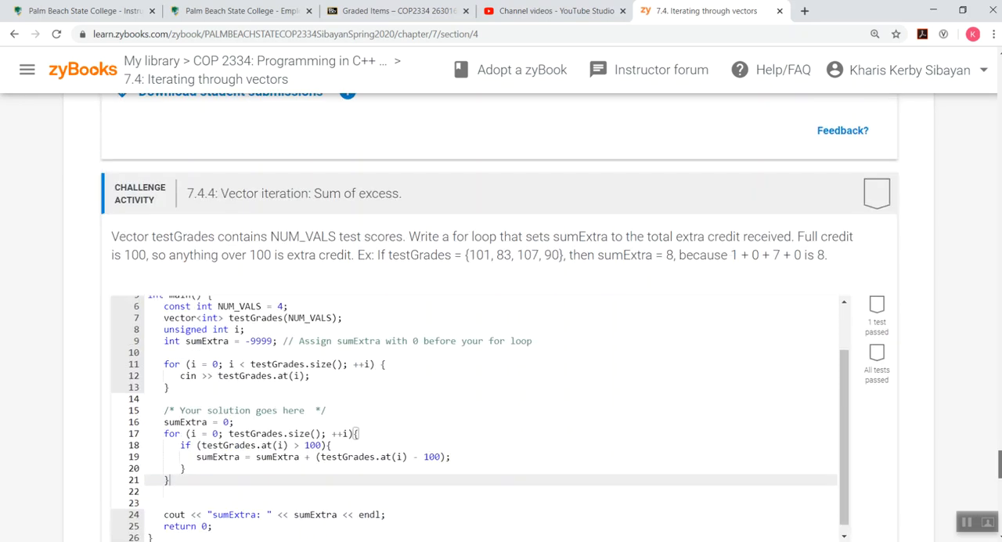
pyautogui.scroll(-3)
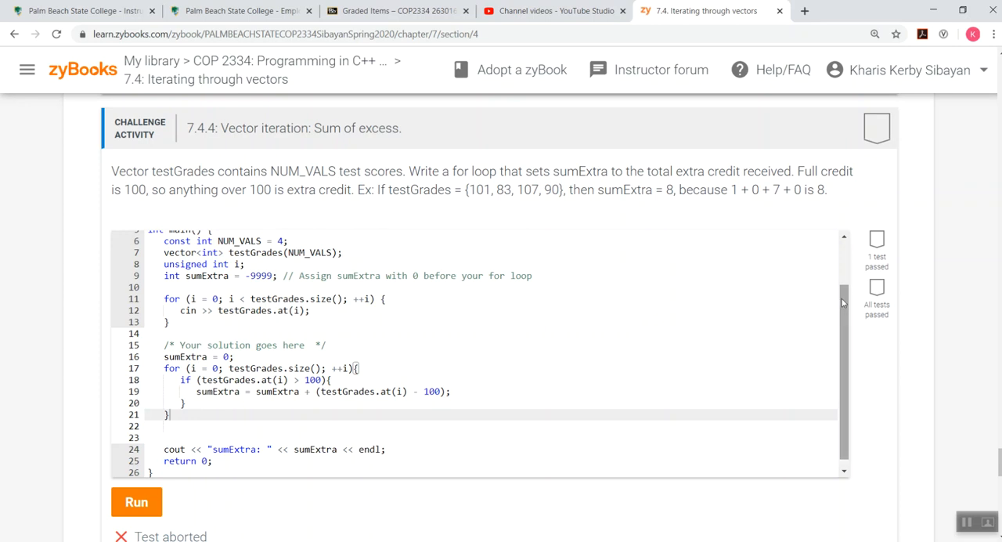
pyautogui.scroll(3)
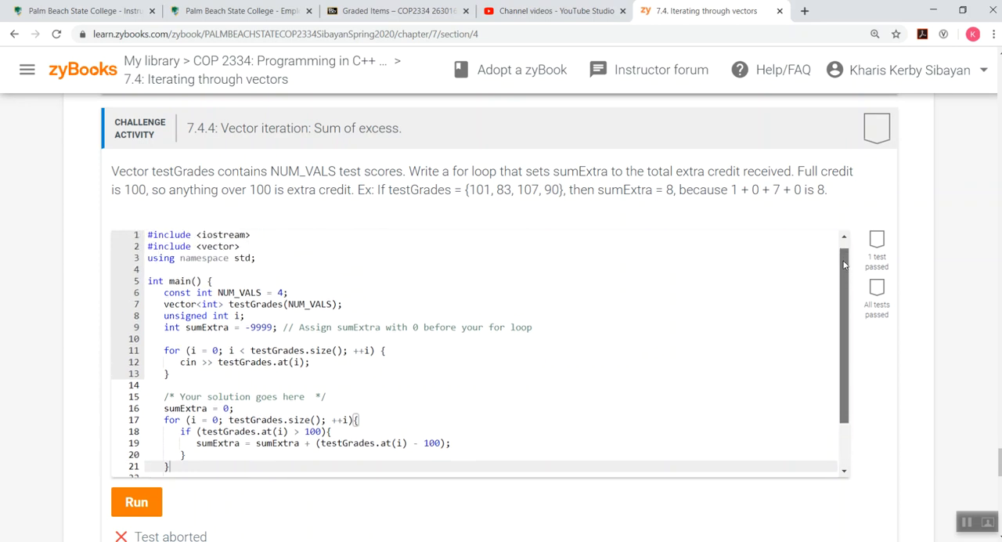
pyautogui.scroll(-3)
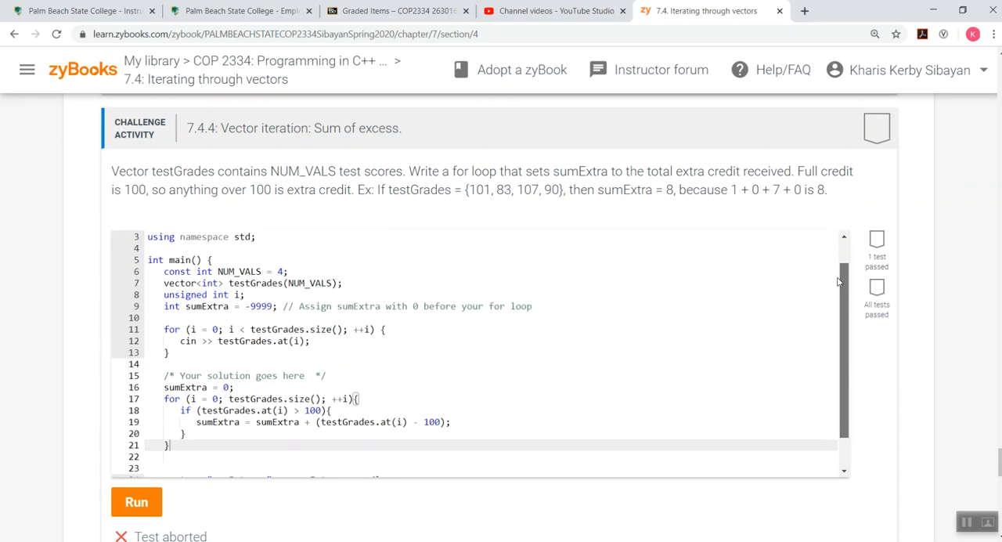
pyautogui.scroll(-3)
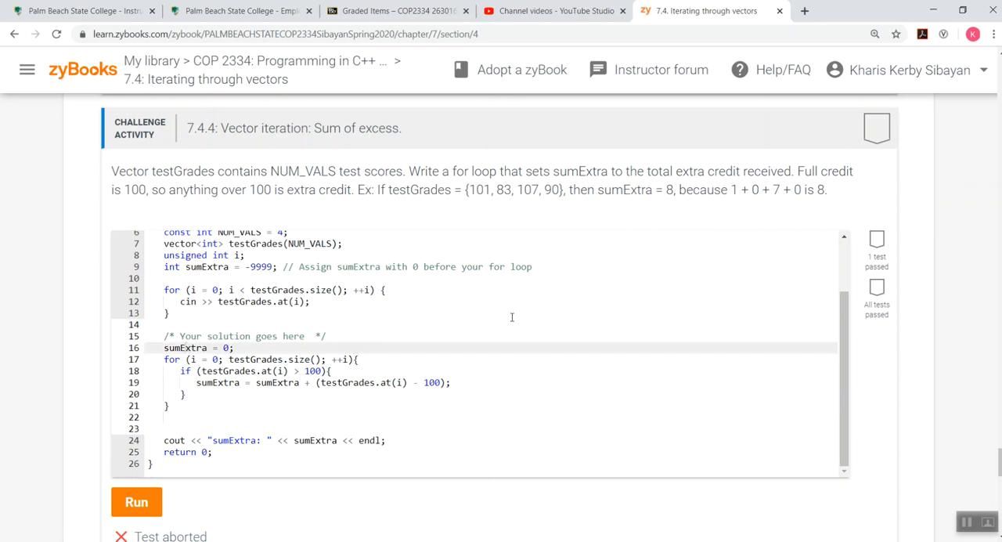
pyautogui.moveTo(332, 346)
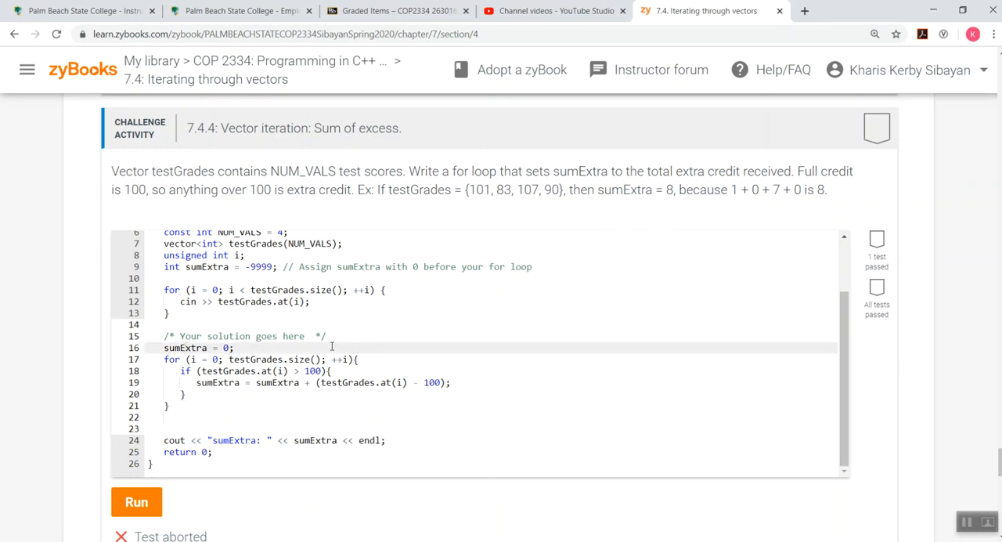
pyautogui.moveTo(563, 342)
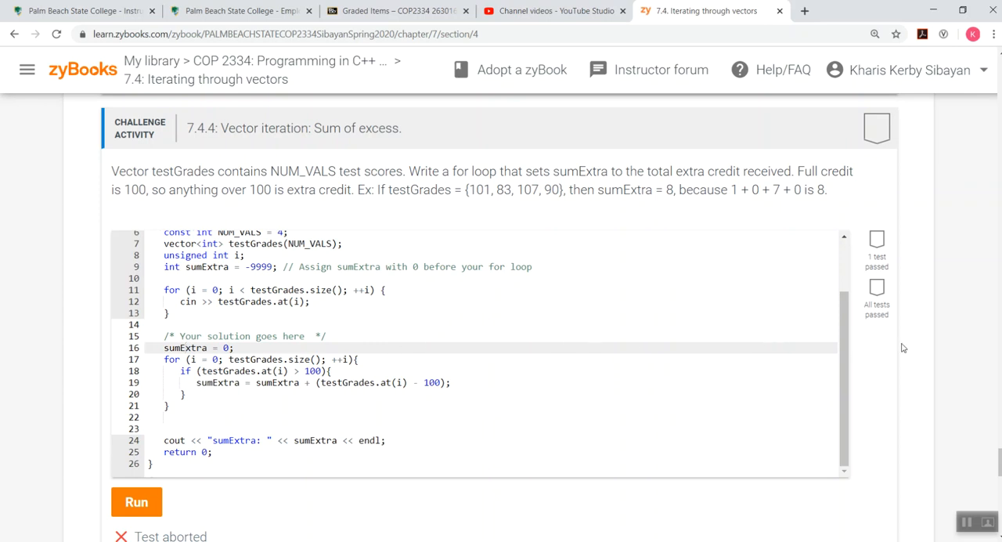
pyautogui.moveTo(949, 360)
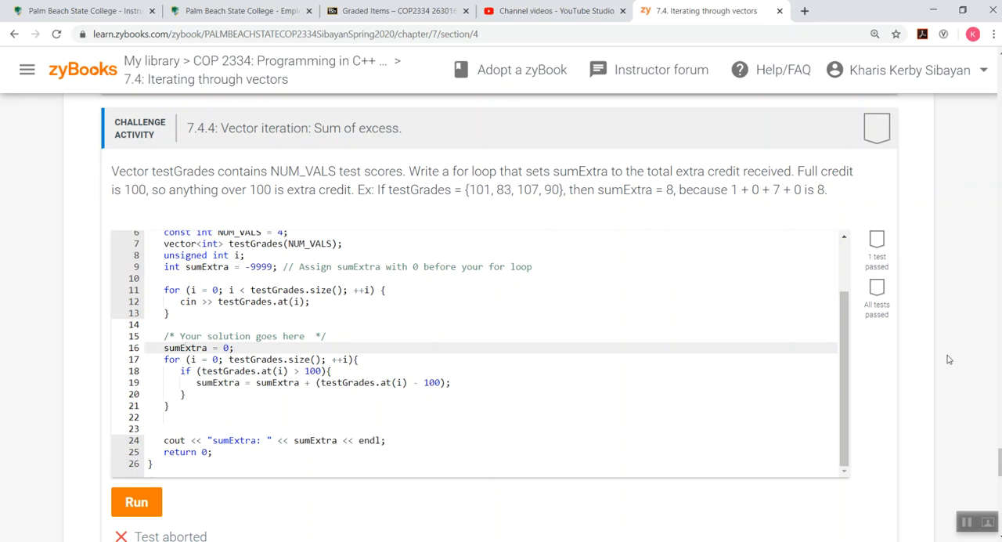
pyautogui.moveTo(953, 366)
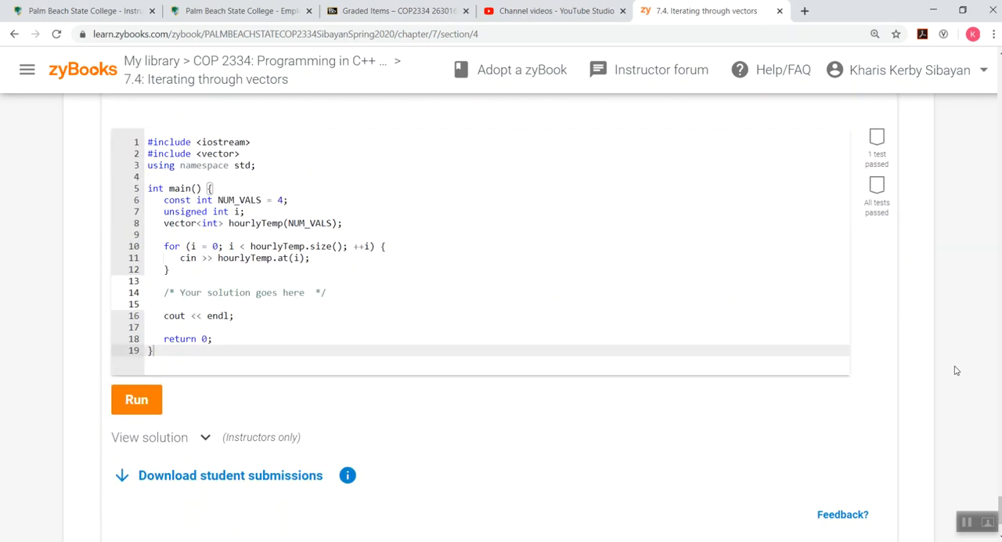
# Reach the 7.4.5 hourlyTemp challenge and add a blank line under its solution comment.
pyautogui.scroll(-3)
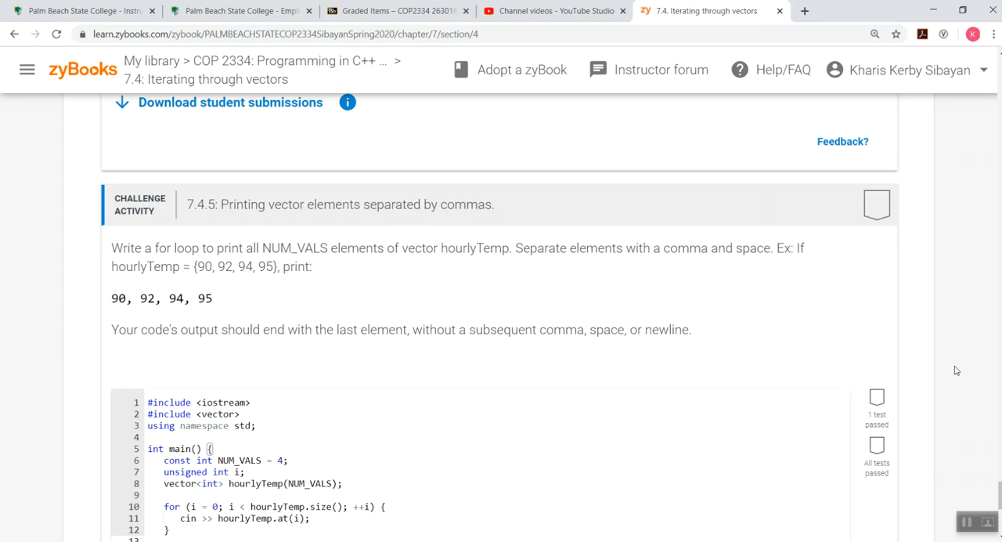
pyautogui.scroll(-3)
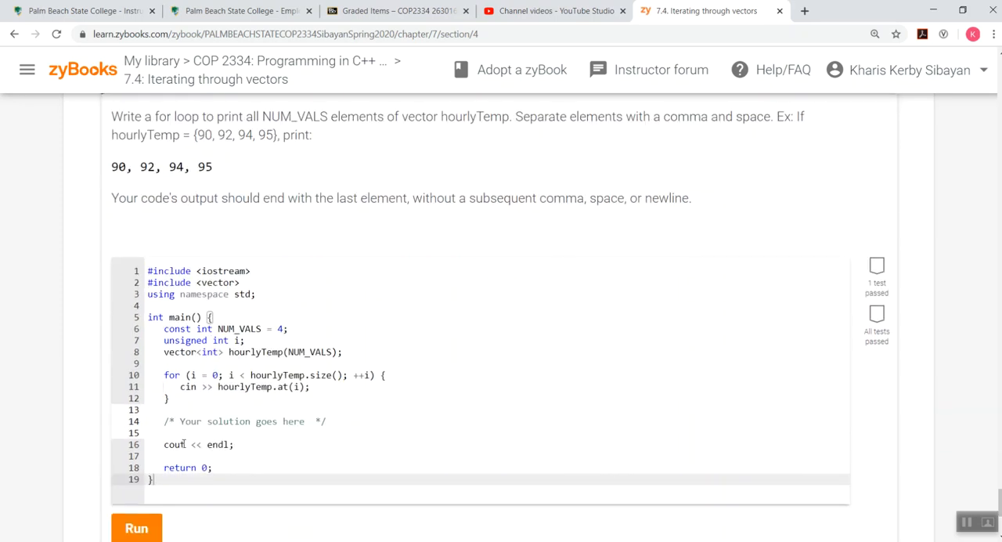
pyautogui.press('Return')
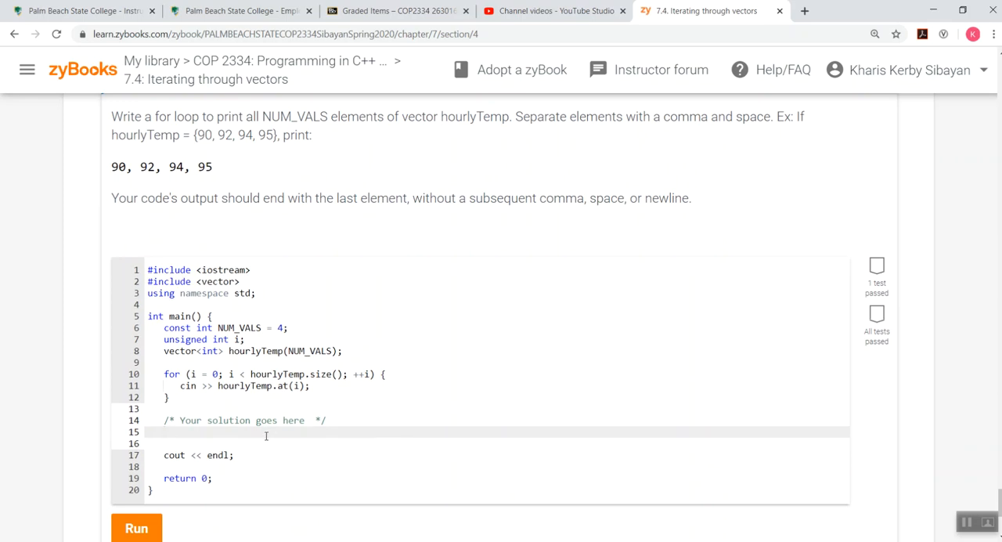
# Write 'for (i = 0; i < hourlyTemp.size(); ++i) {' to loop over every temperature.
pyautogui.write('for (i')
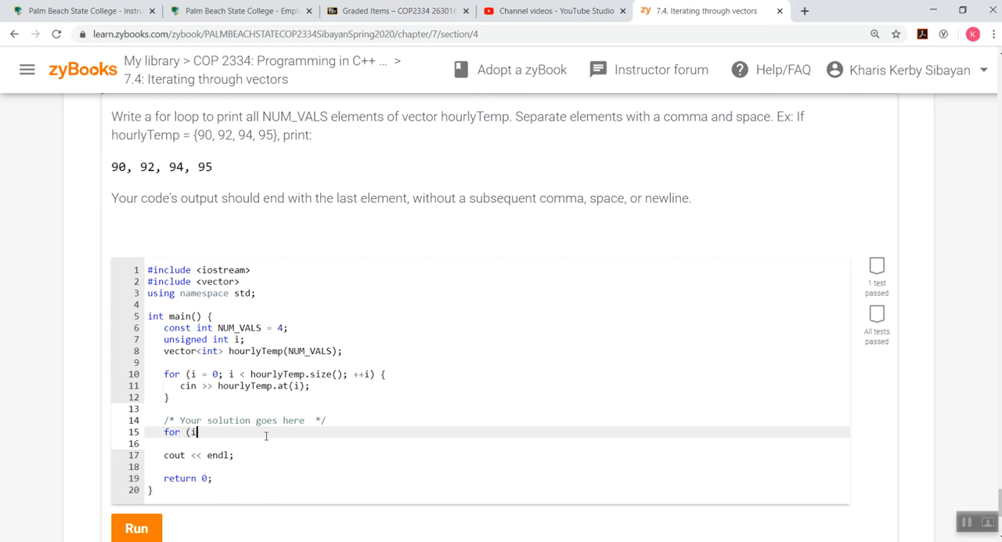
pyautogui.write('=')
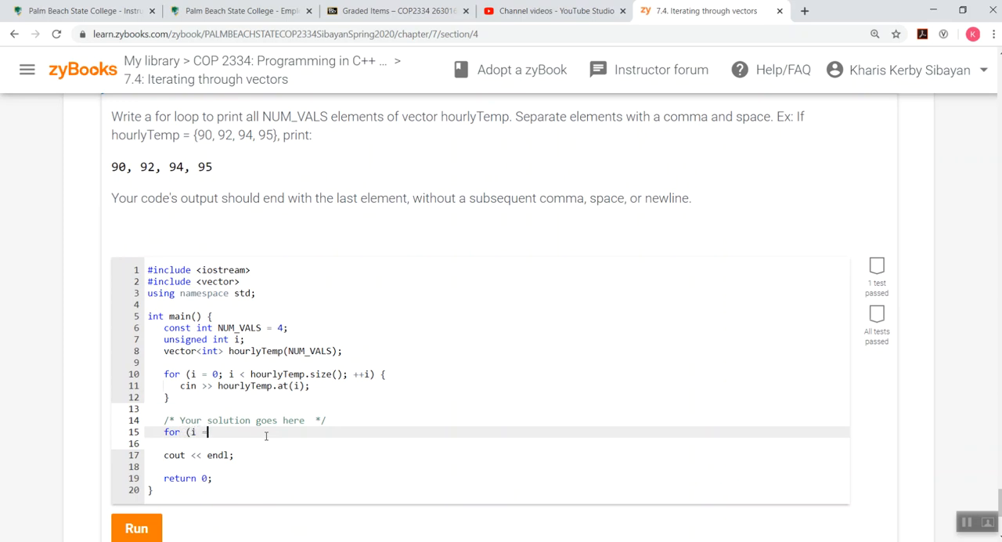
pyautogui.write('0; i')
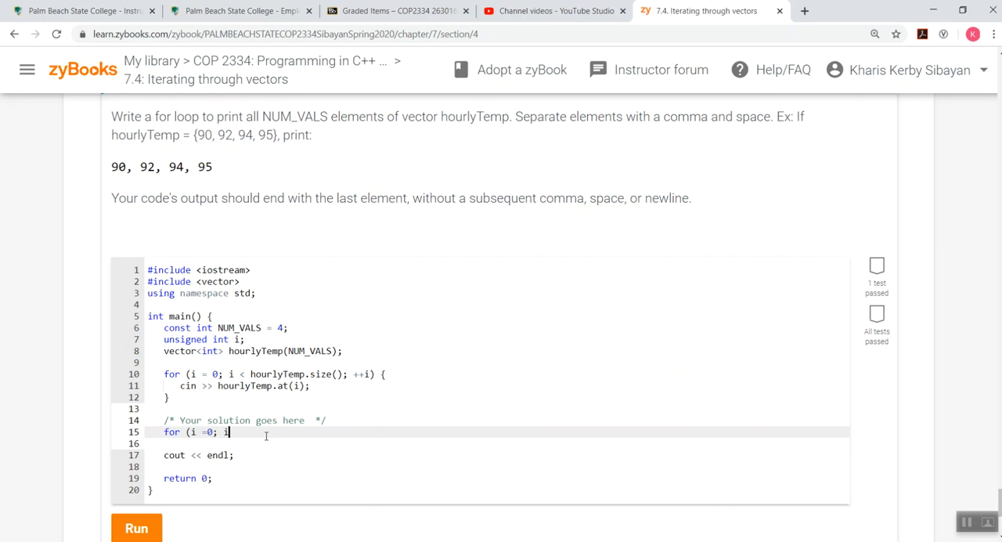
pyautogui.write('i < hourl')
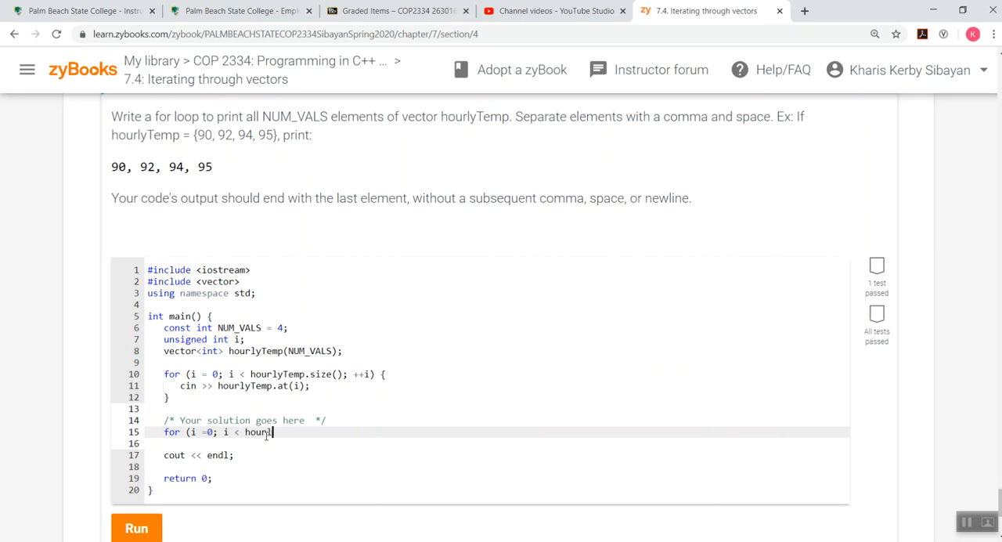
pyautogui.write('yTemp')
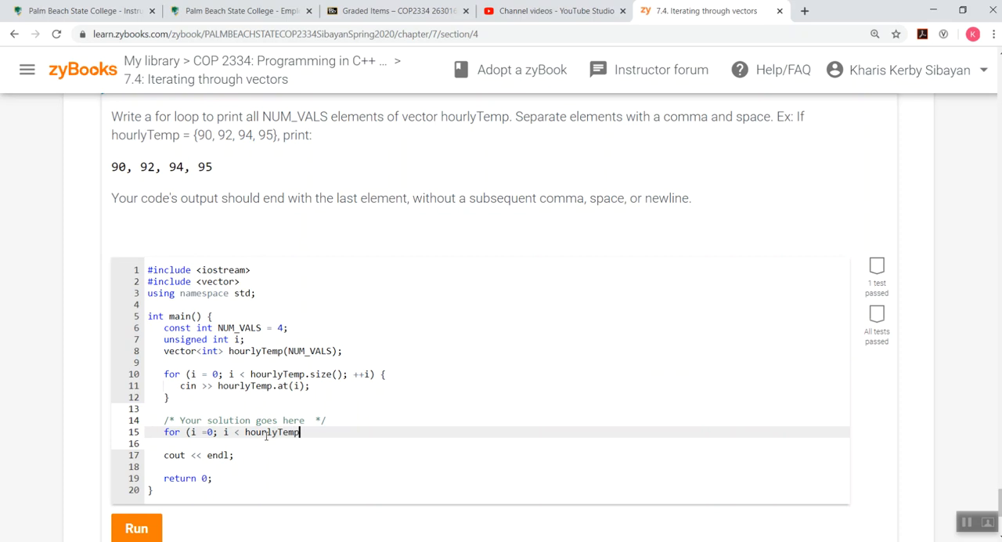
pyautogui.write('.size')
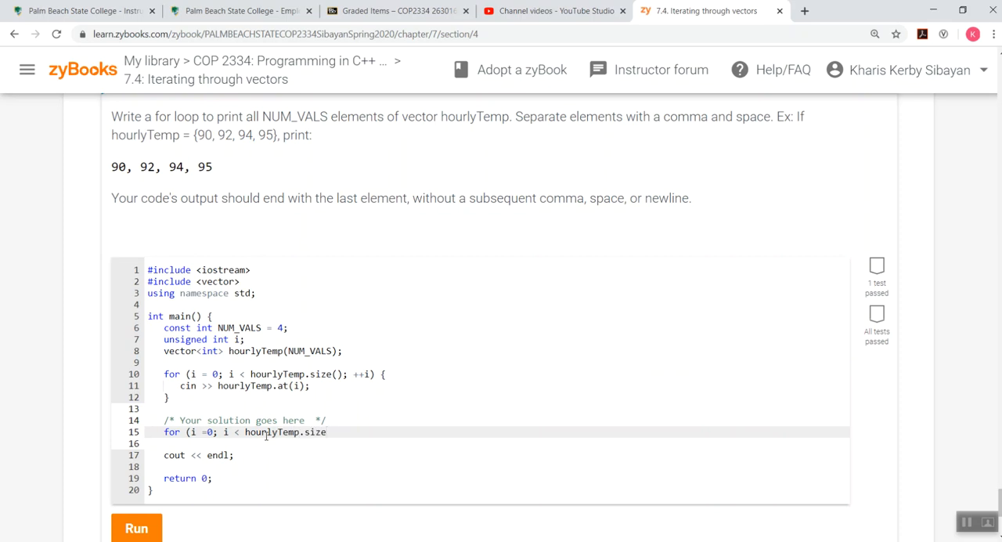
pyautogui.write('(')
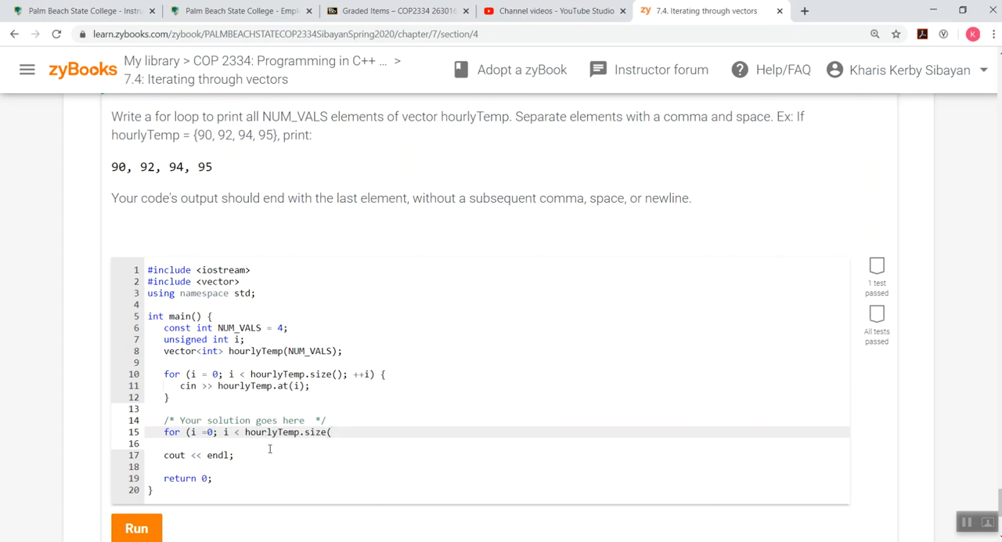
pyautogui.write(');')
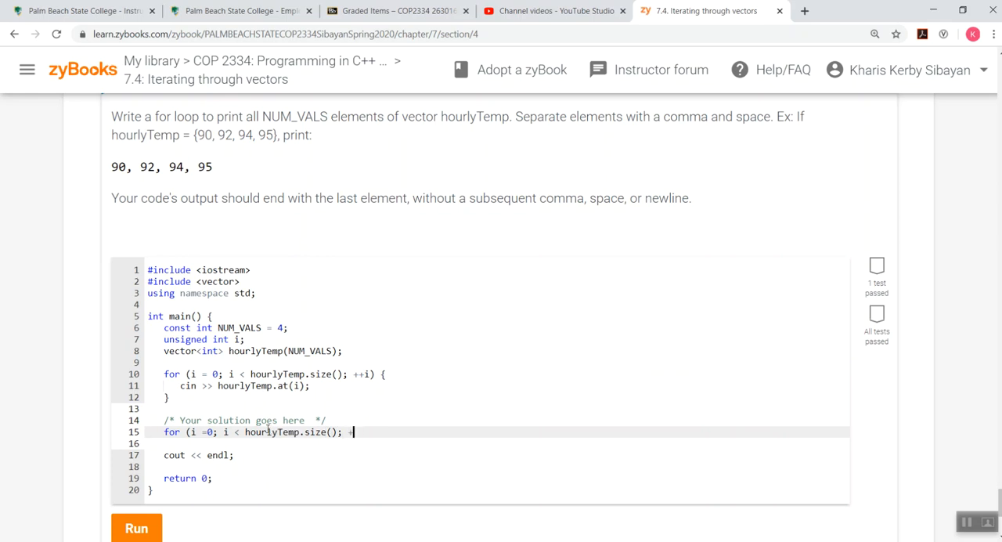
pyautogui.write('+i)')
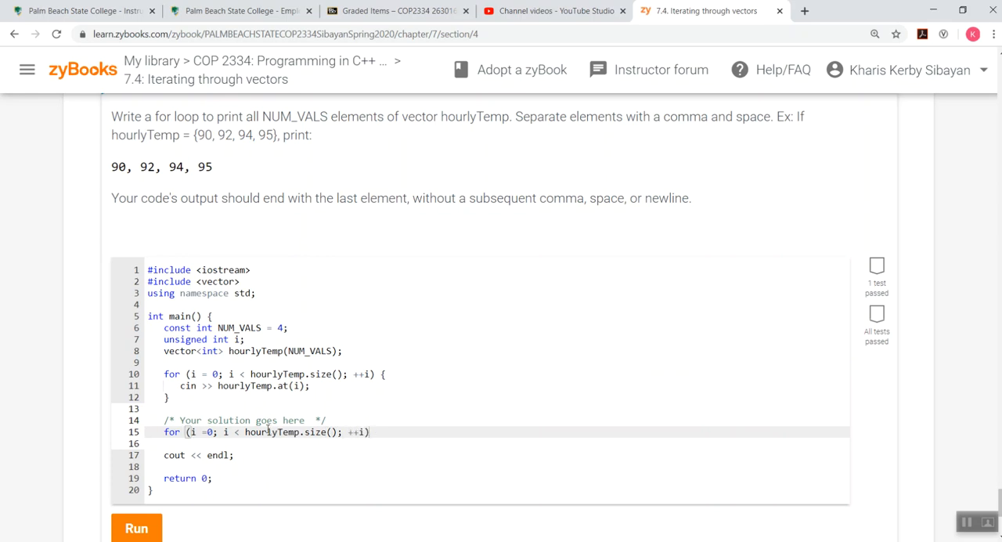
pyautogui.write('{')
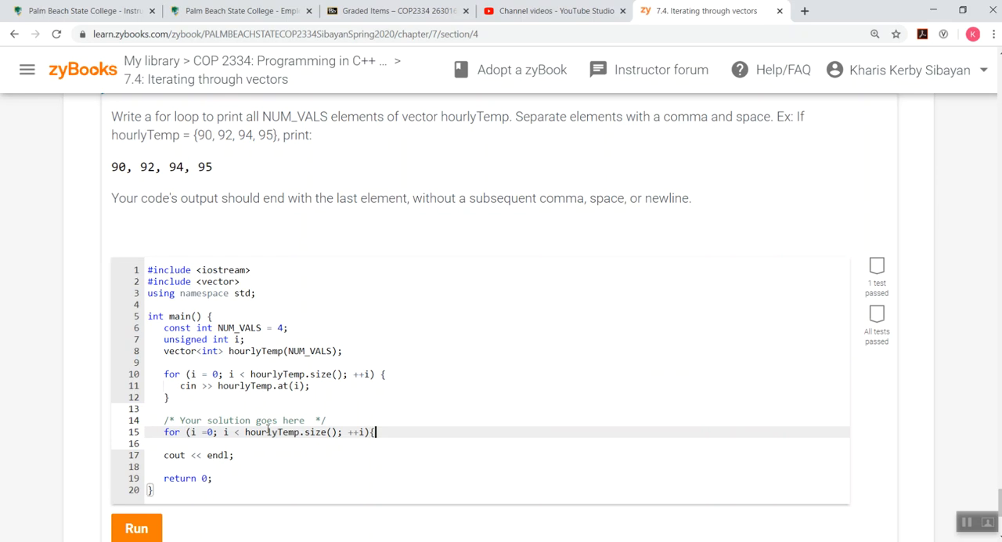
# Start an 'if (i != 0) {' block inside the loop.
pyautogui.write('if')
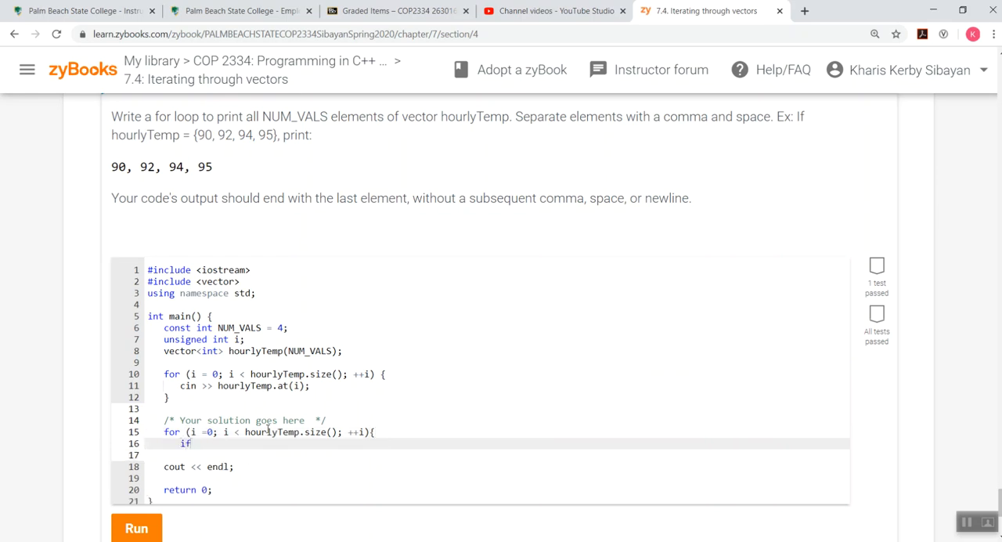
pyautogui.write('(i')
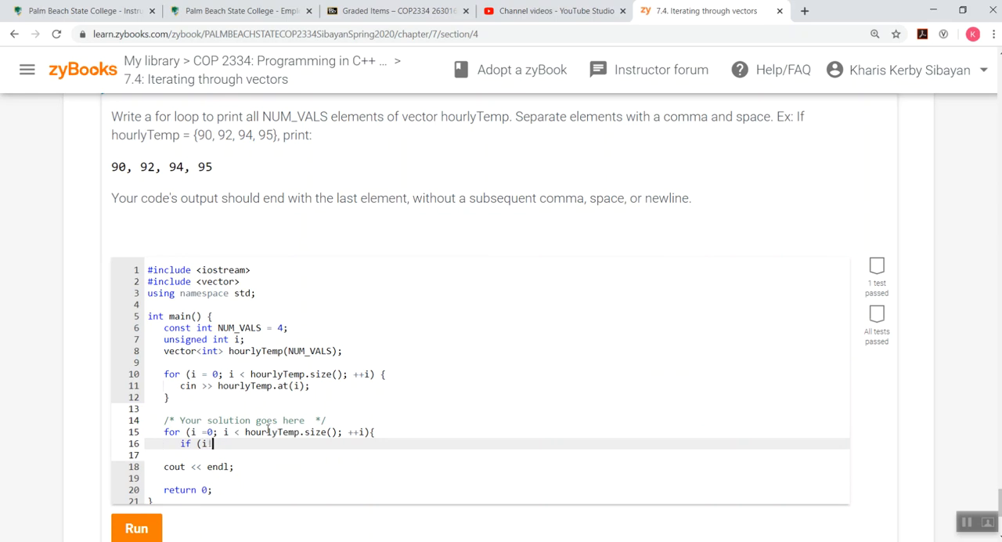
pyautogui.write('!=0')
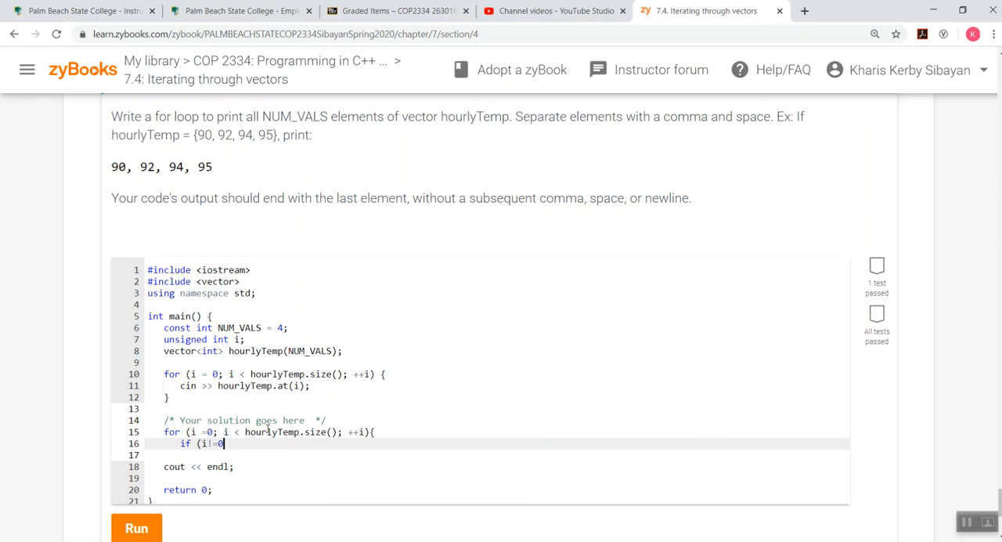
pyautogui.write(')')
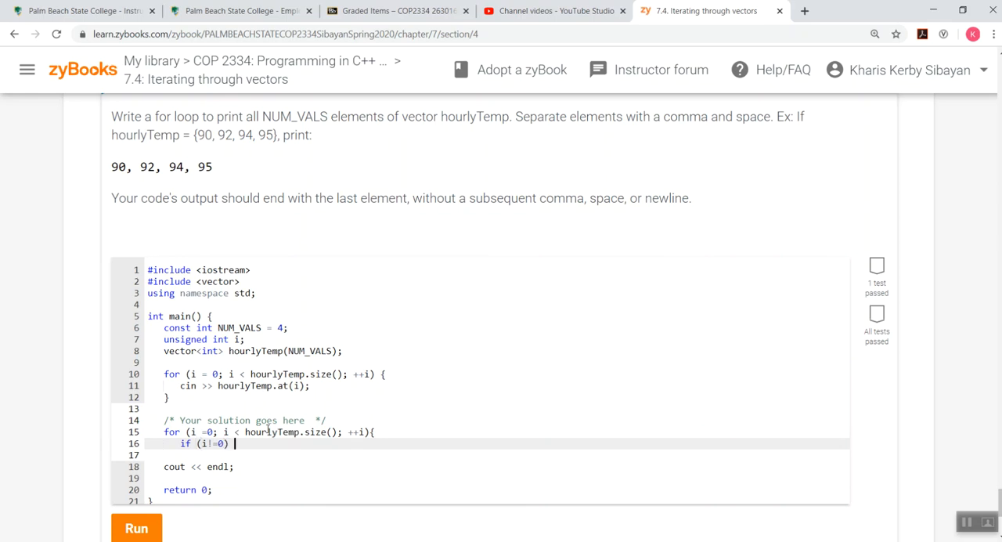
pyautogui.write('{')
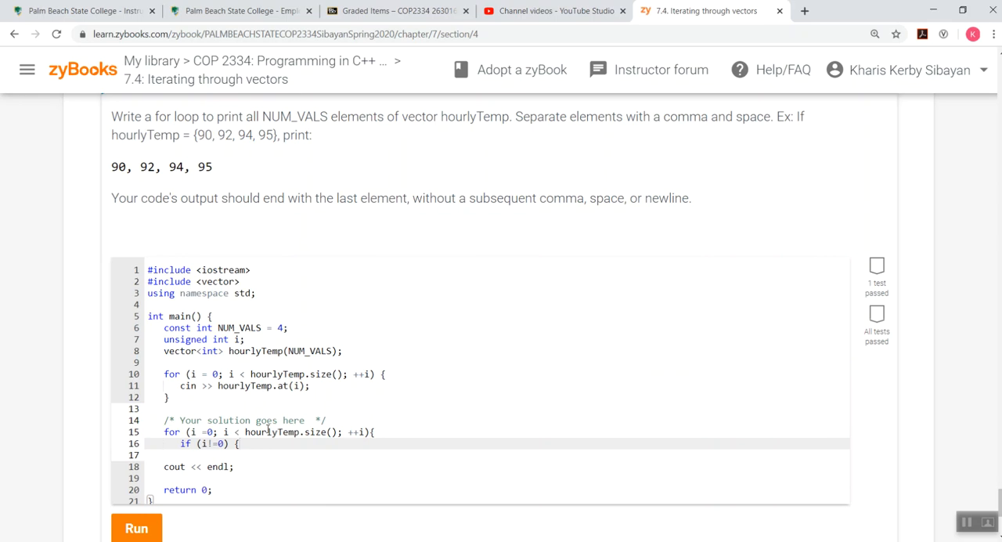
# Inside the if, add a 'Not first' comment, print ", " with cout, and close the brace.
pyautogui.click(243, 443)
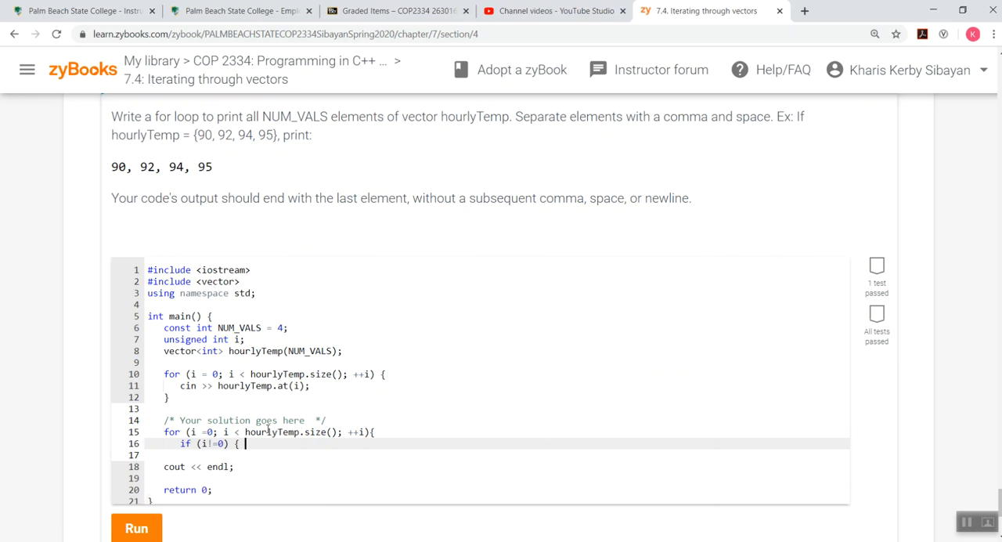
pyautogui.write('//')
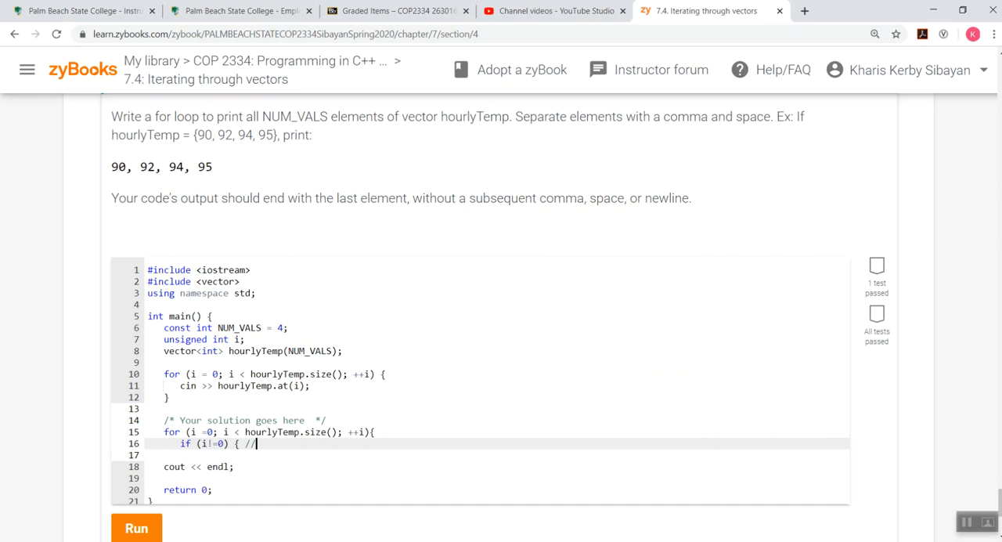
pyautogui.write('Not')
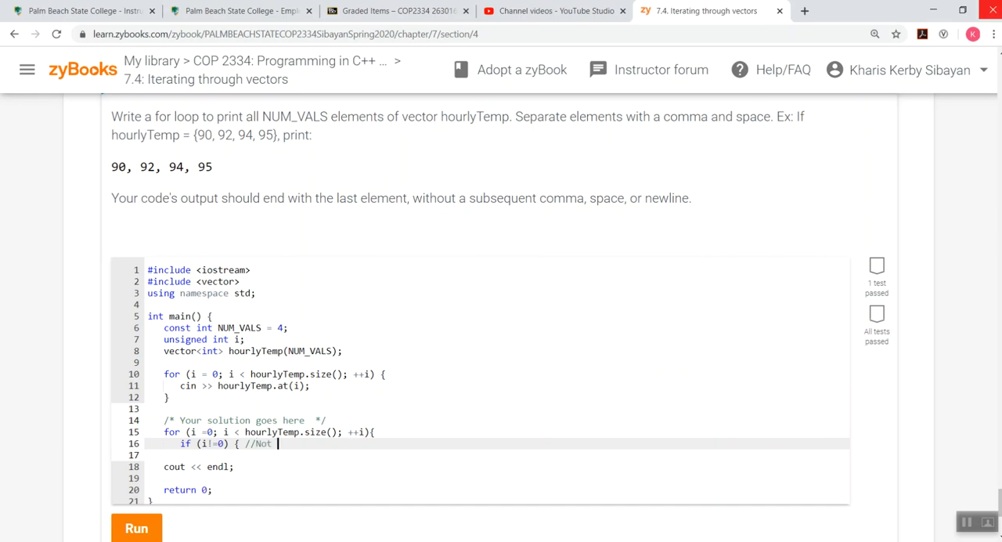
pyautogui.write('first, so')
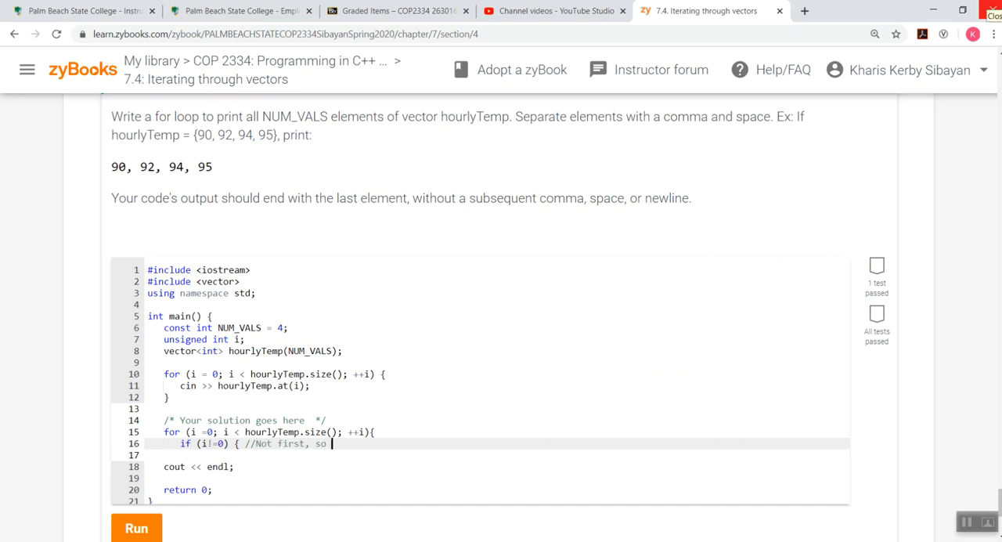
pyautogui.write('include separating comma an')
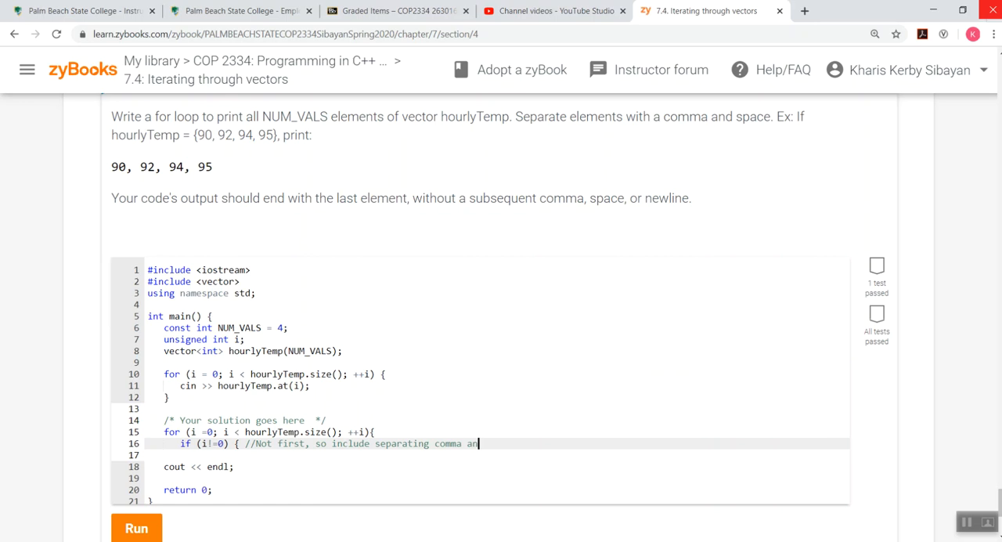
pyautogui.write('d space')
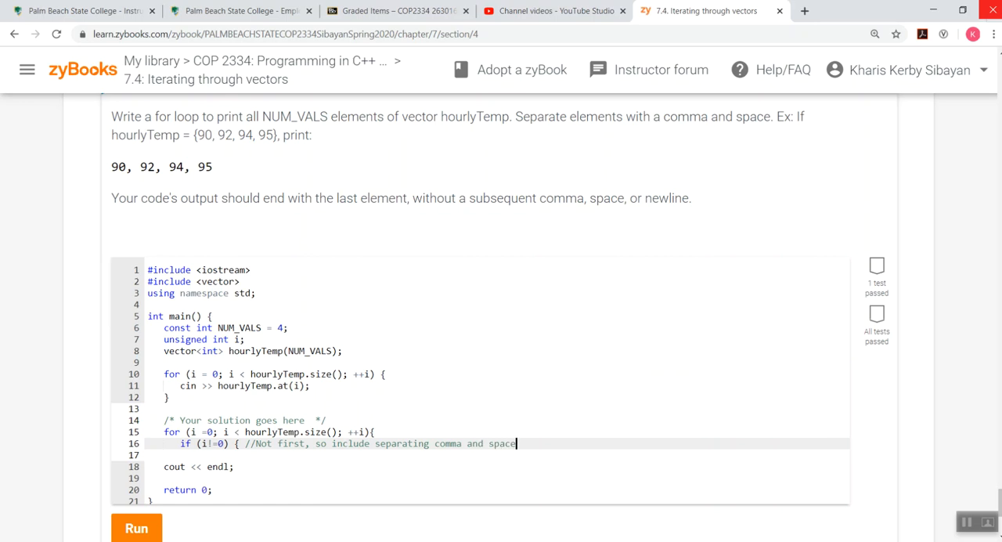
pyautogui.press('Return')
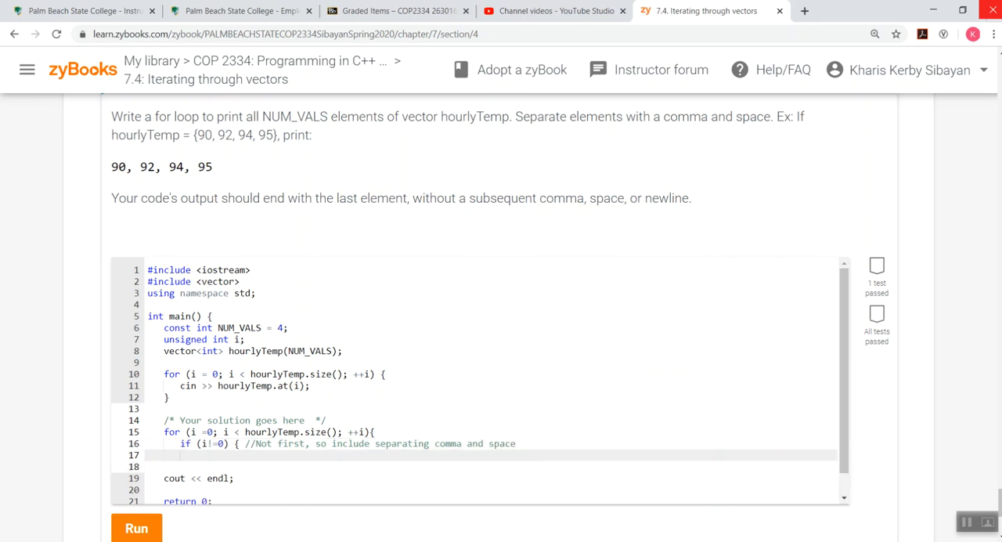
pyautogui.write('cout')
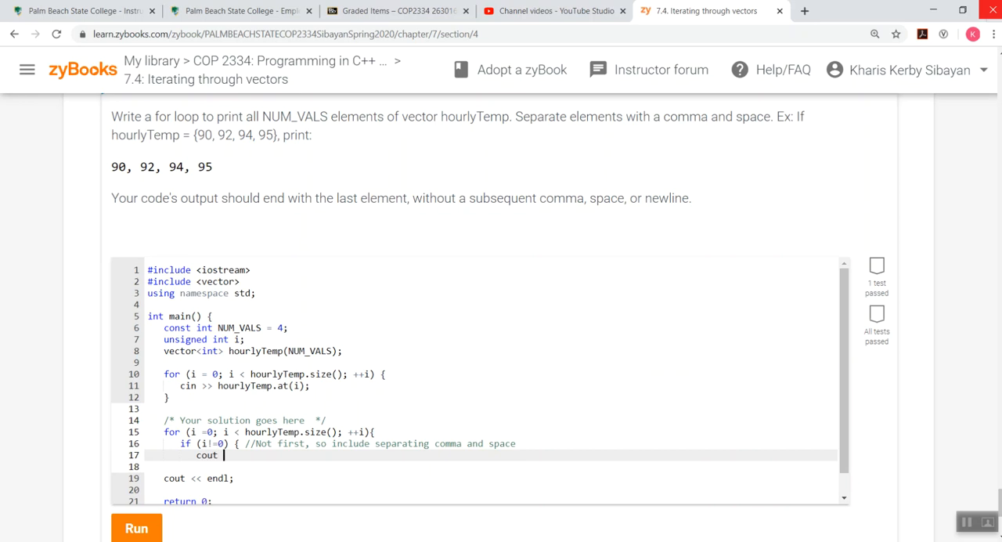
pyautogui.write('<<')
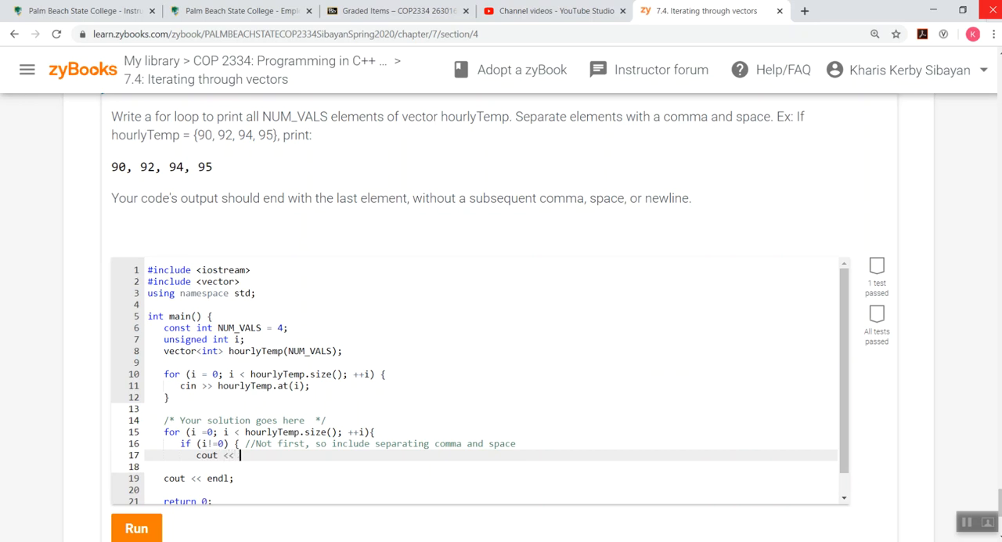
pyautogui.write('", ";')
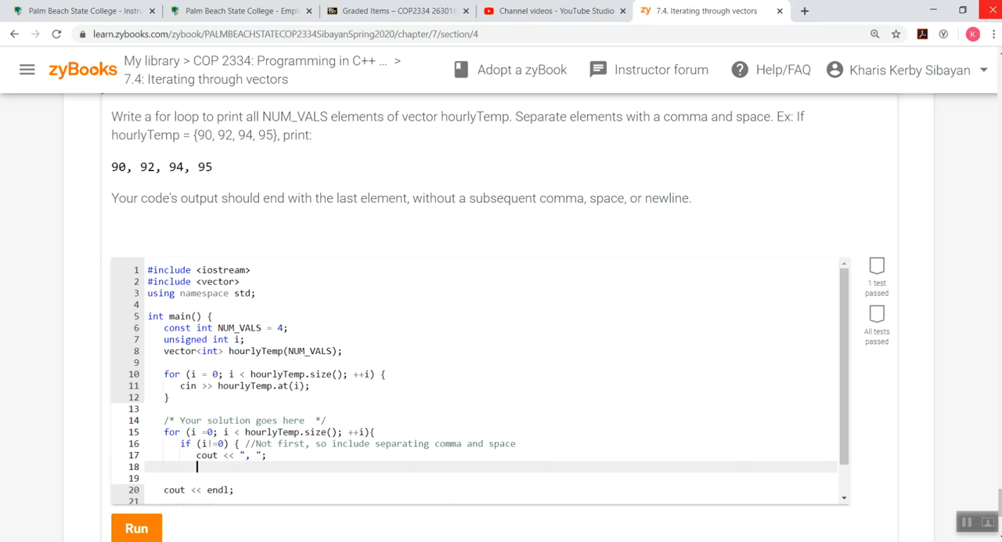
pyautogui.write('}')
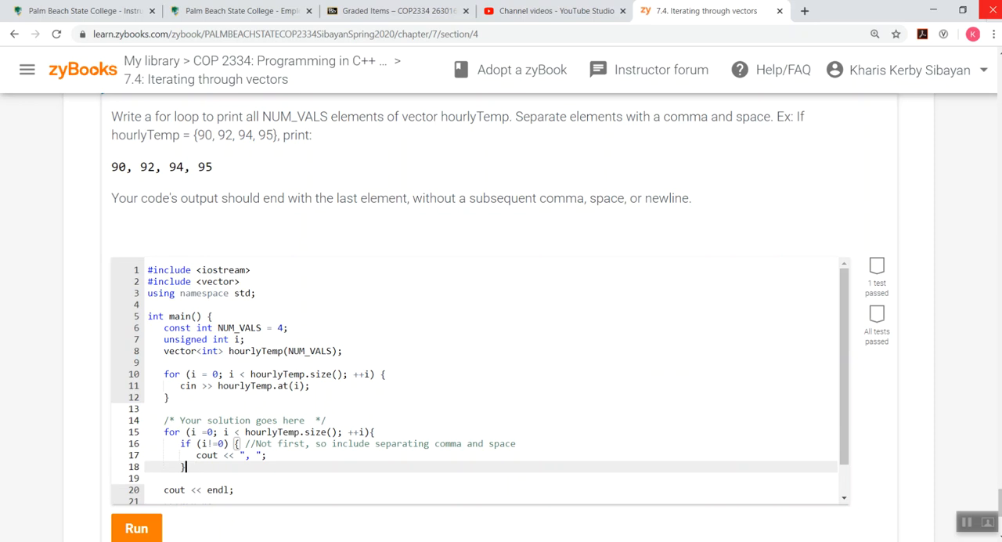
# After the if block, write 'cout << hourlyTemp.at(i);' to print each element.
pyautogui.write('cout <<')
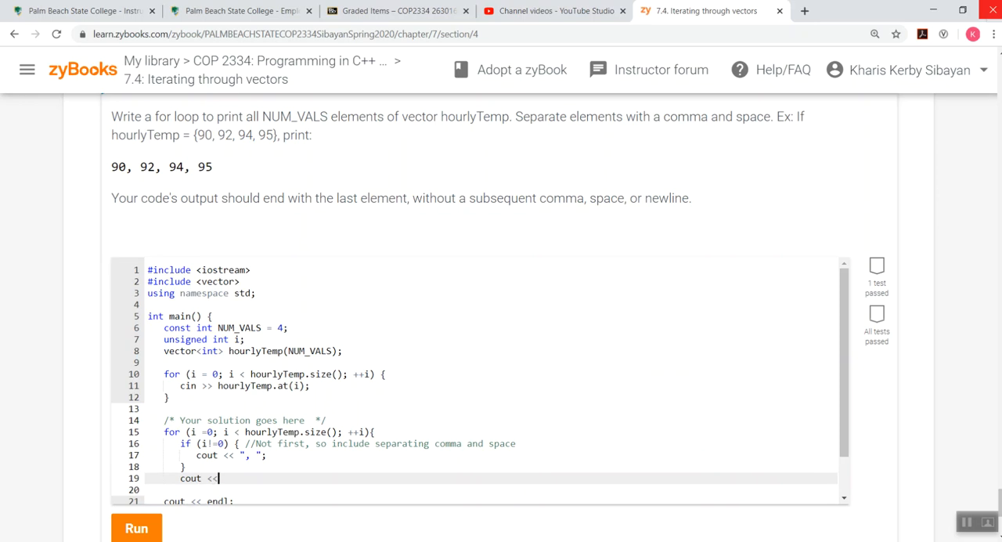
pyautogui.write('houl')
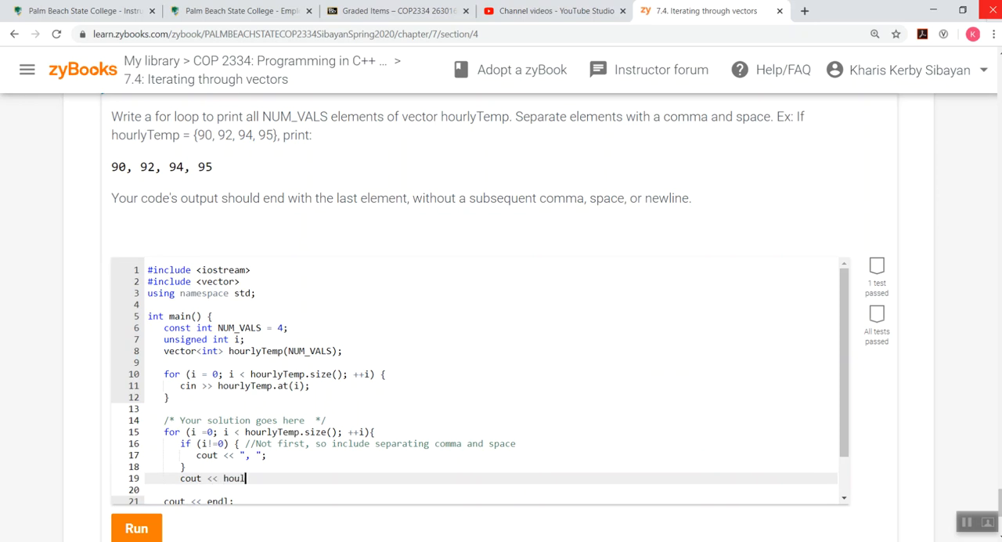
pyautogui.write('rlyTemp')
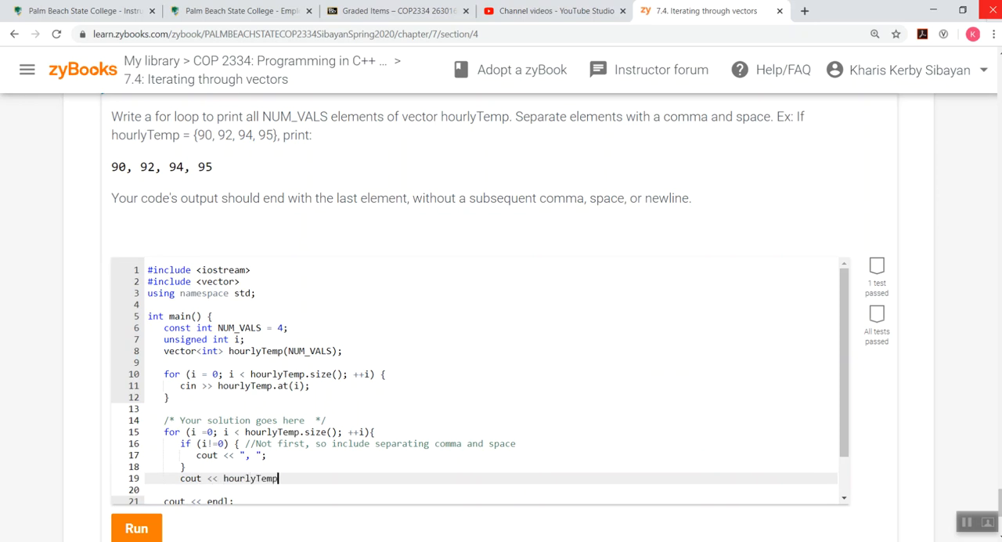
pyautogui.write('.at(i')
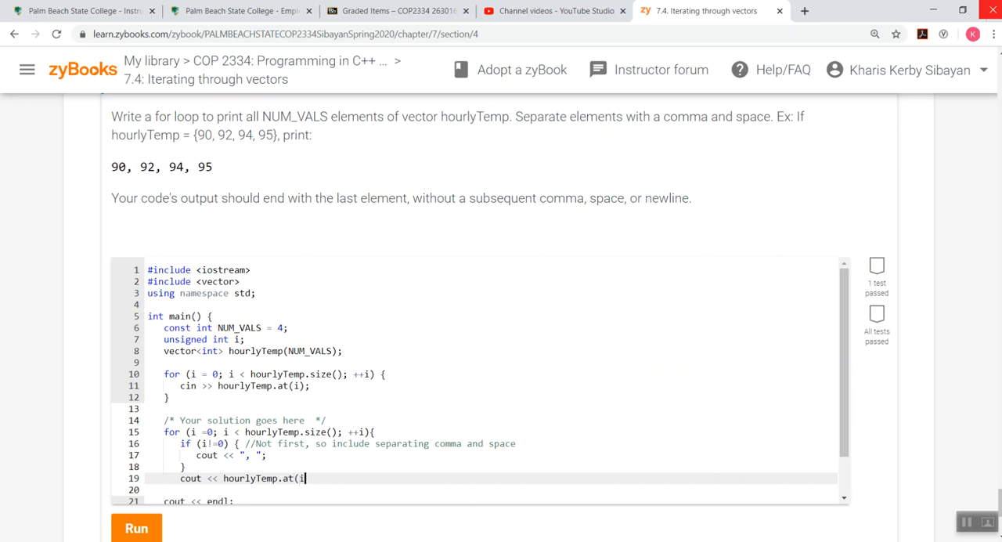
pyautogui.write(');')
pyautogui.click(490, 489)
pyautogui.write('}')
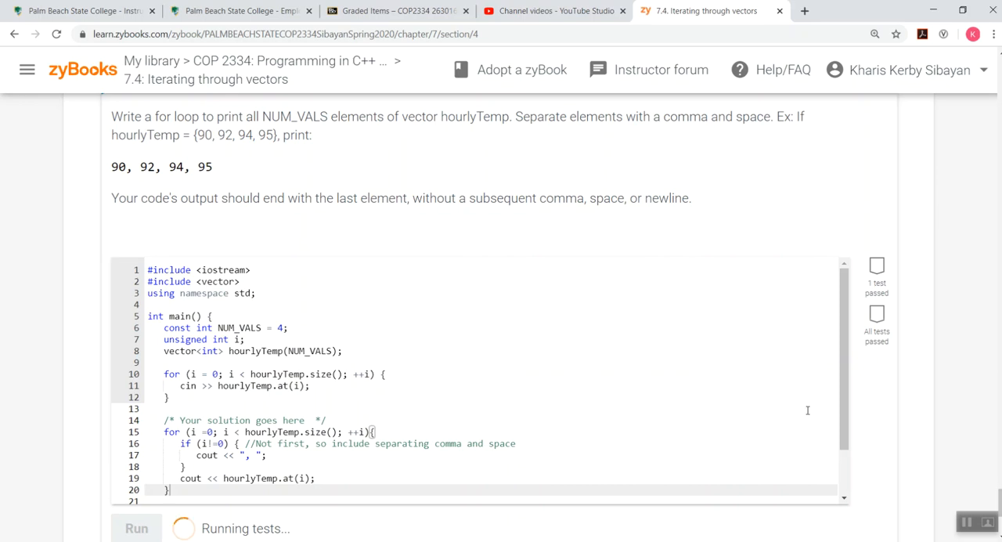
pyautogui.moveTo(852, 414)
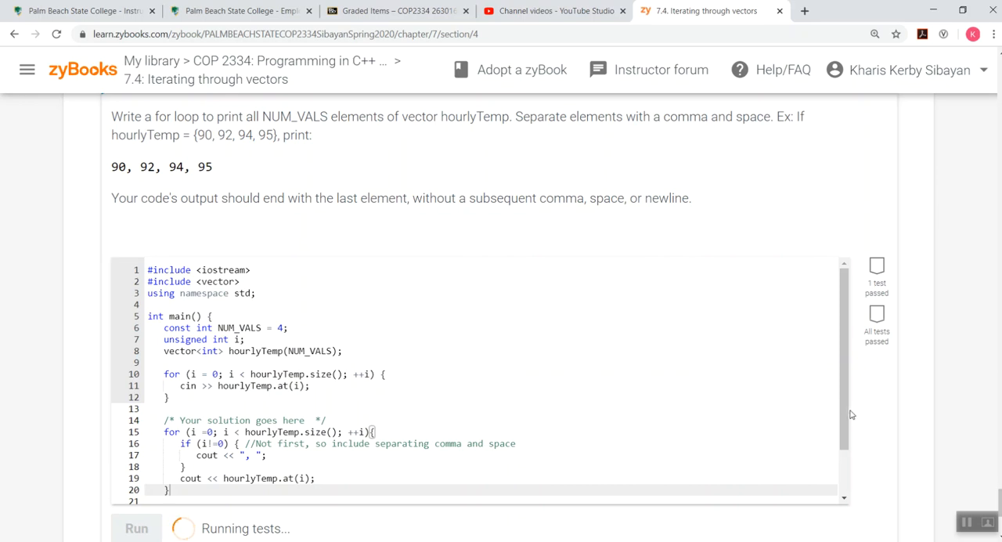
# Scroll through the 7.4.5 test outputs showing all tests passed.
pyautogui.scroll(-3)
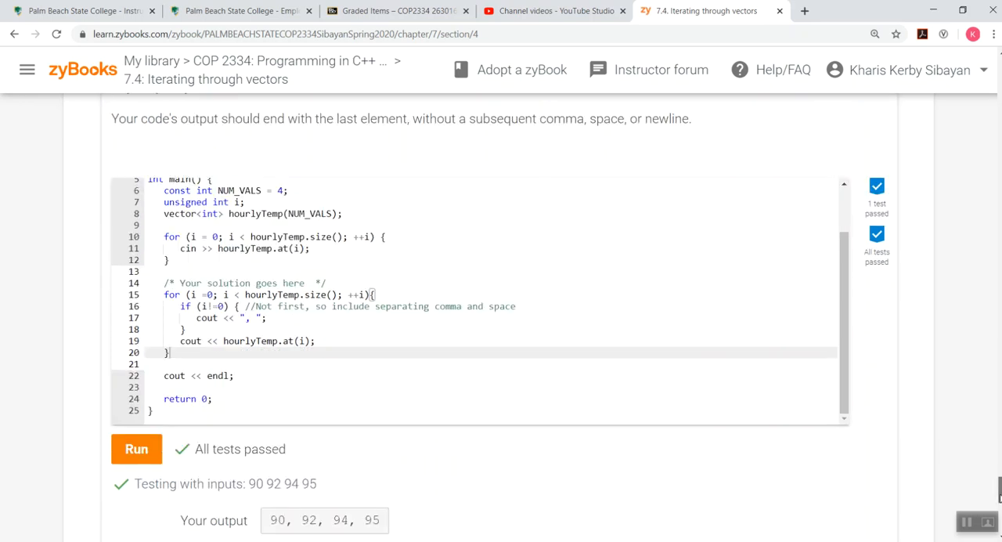
pyautogui.scroll(-3)
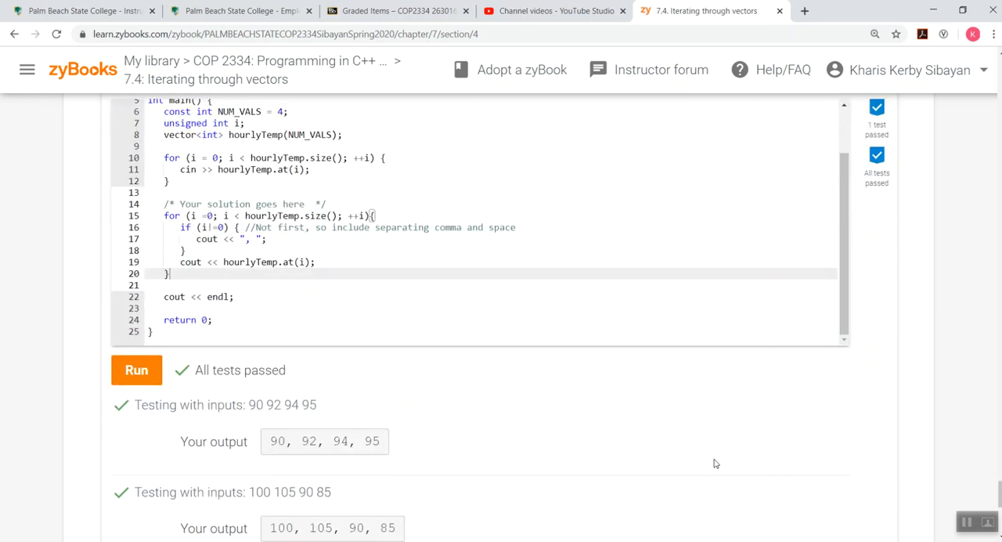
pyautogui.scroll(-3)
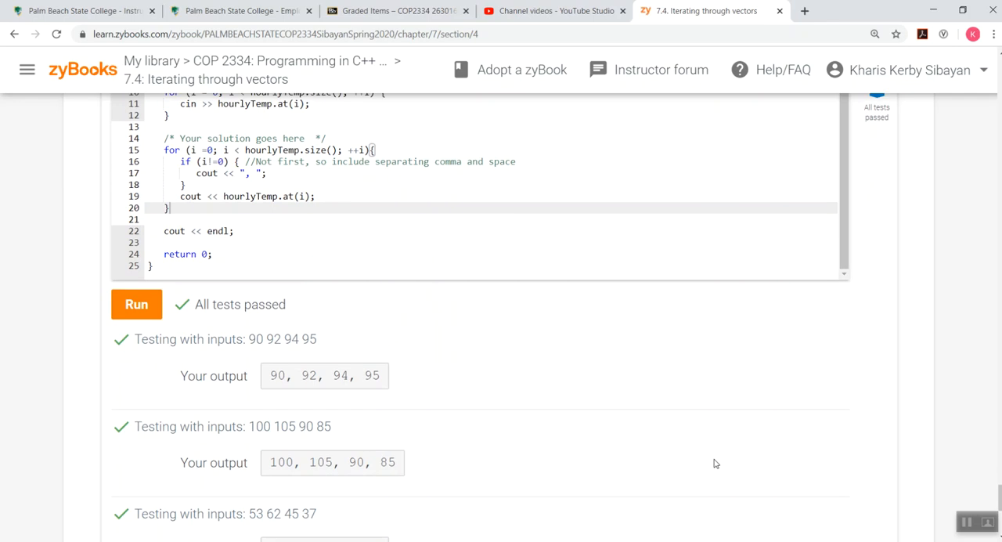
pyautogui.scroll(-3)
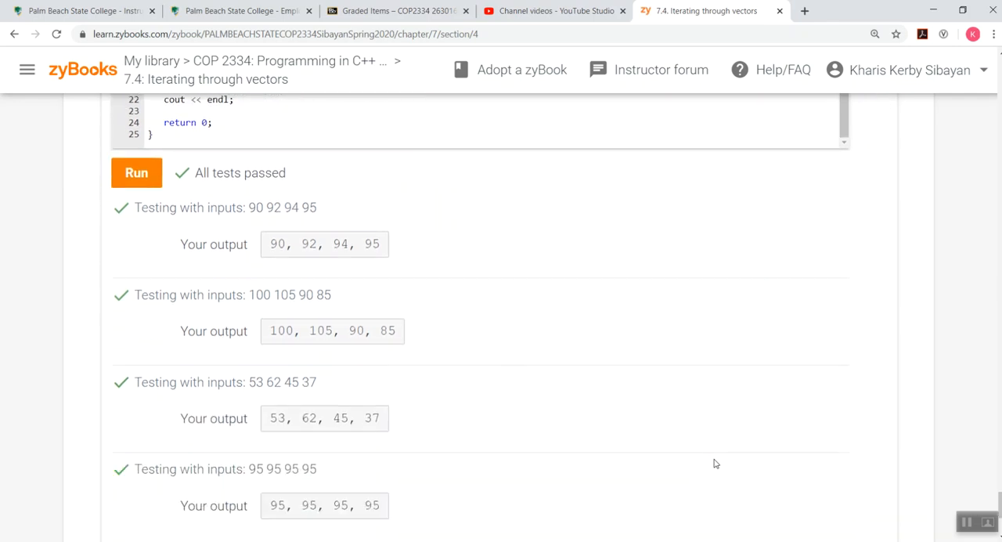
pyautogui.scroll(3)
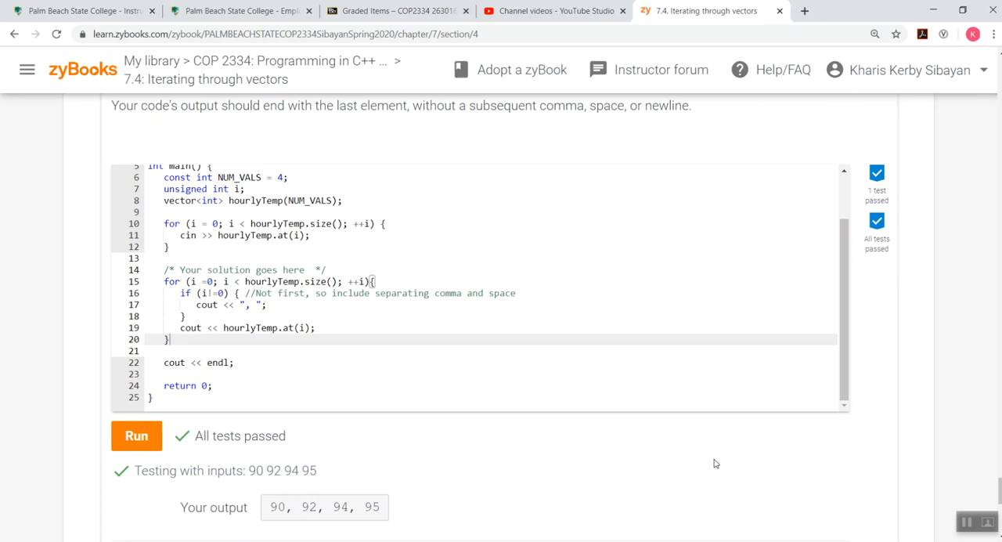
pyautogui.scroll(3)
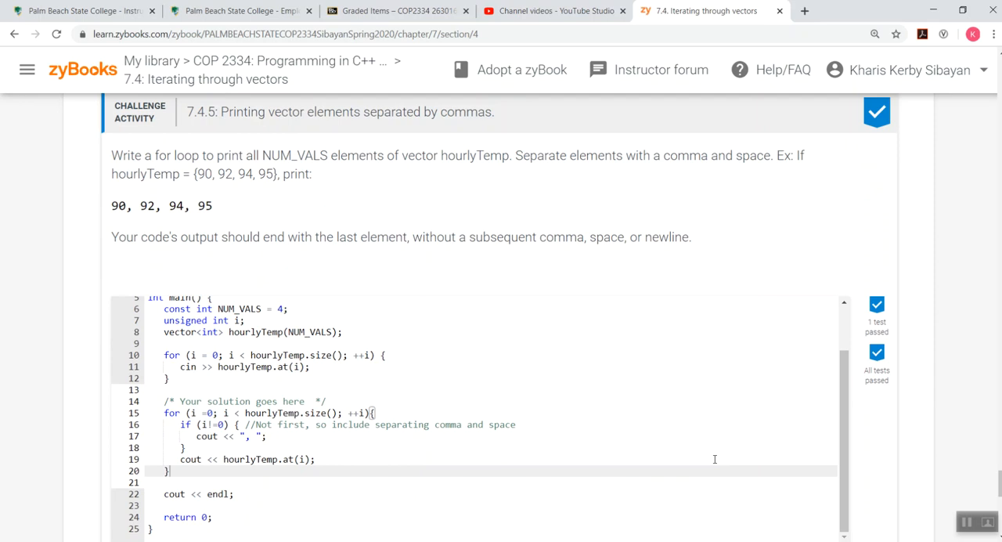
pyautogui.moveTo(320, 290)
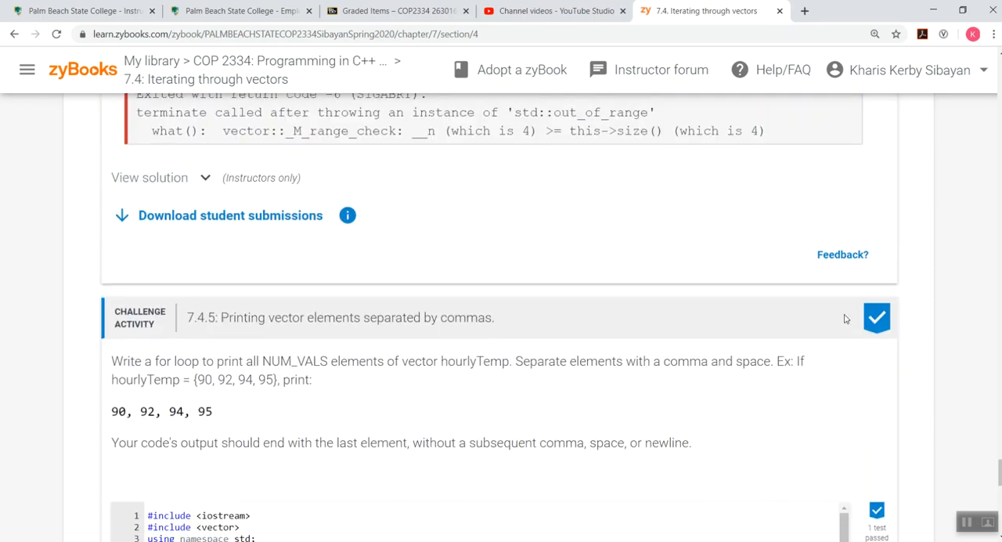
# Rerun the 7.4.4 sumExtra tests and review the out_of_range abort output.
pyautogui.scroll(3)
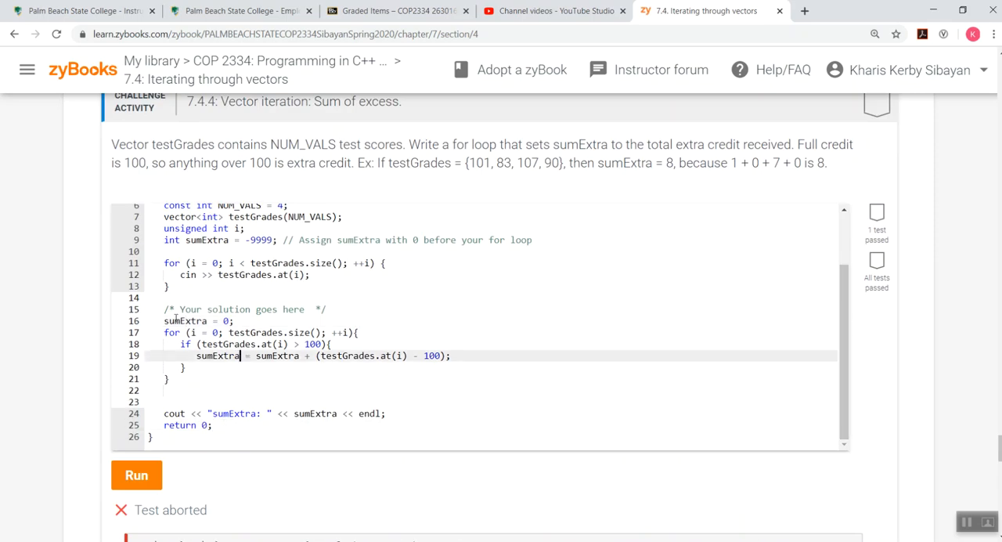
pyautogui.click(136, 474)
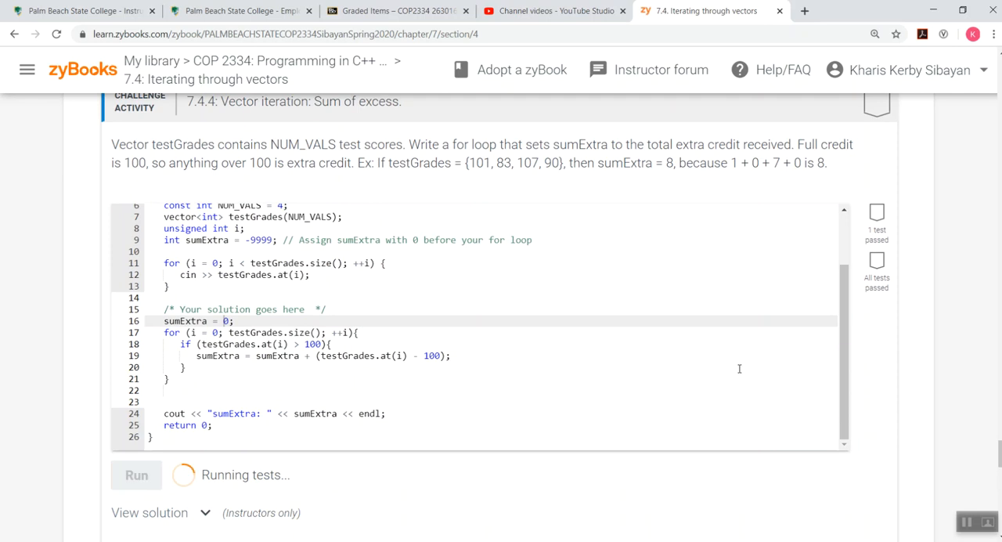
pyautogui.moveTo(832, 383)
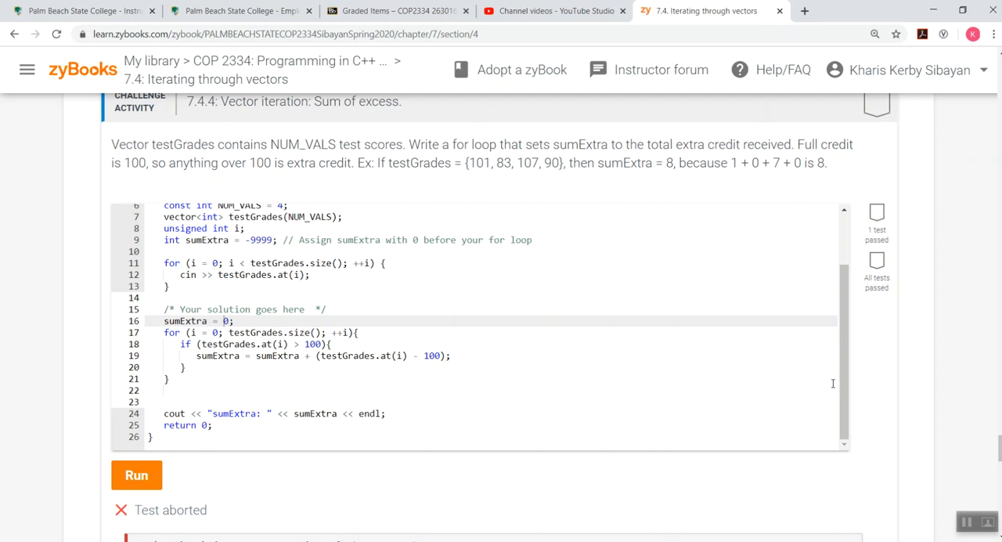
pyautogui.moveTo(977, 423)
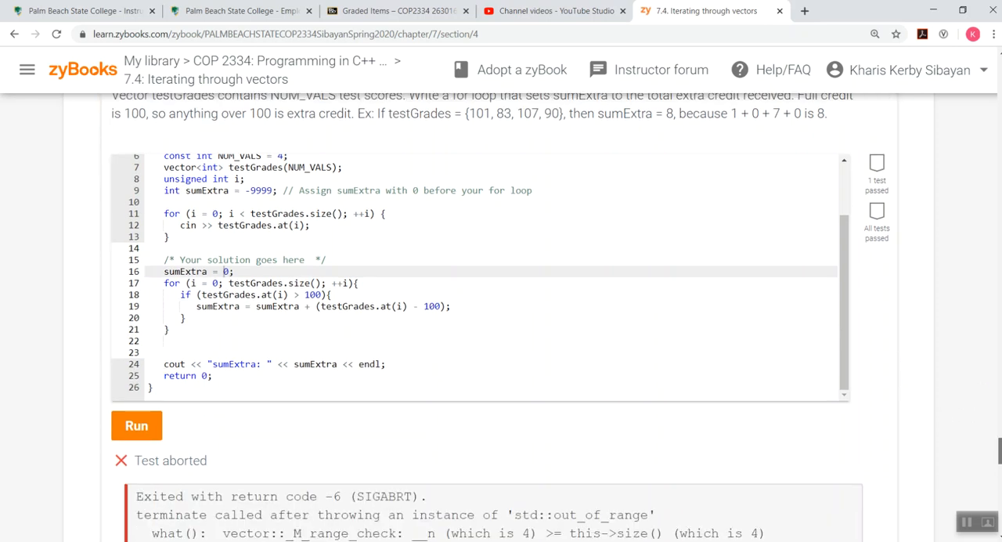
pyautogui.scroll(-3)
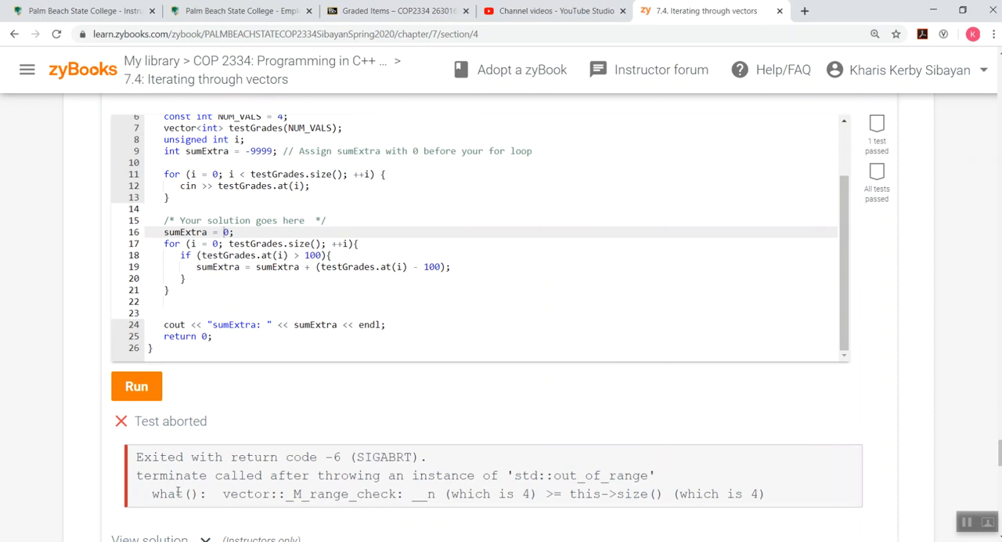
pyautogui.moveTo(509, 480)
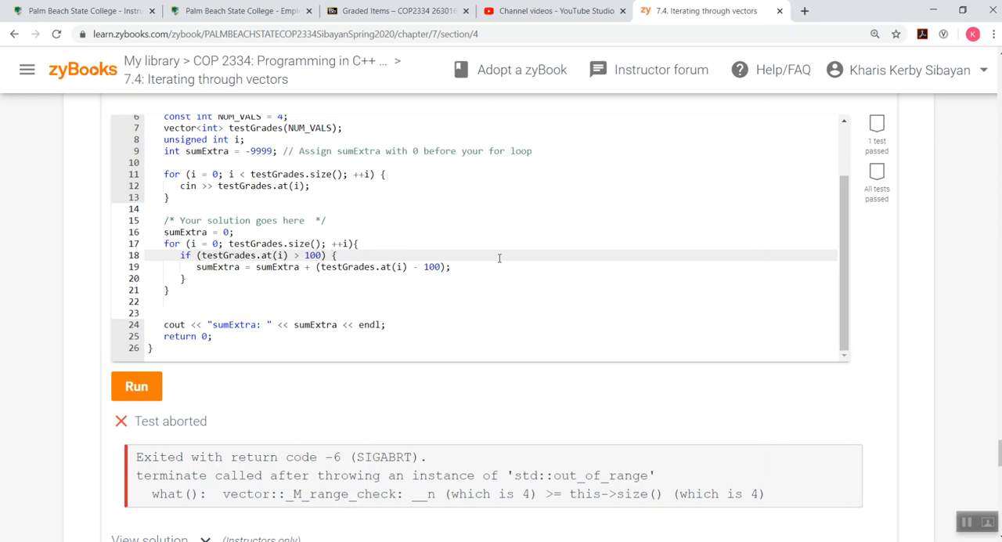
# Tweak spacing in the if statement and the line after the loop, then recheck the error.
pyautogui.click(216, 266)
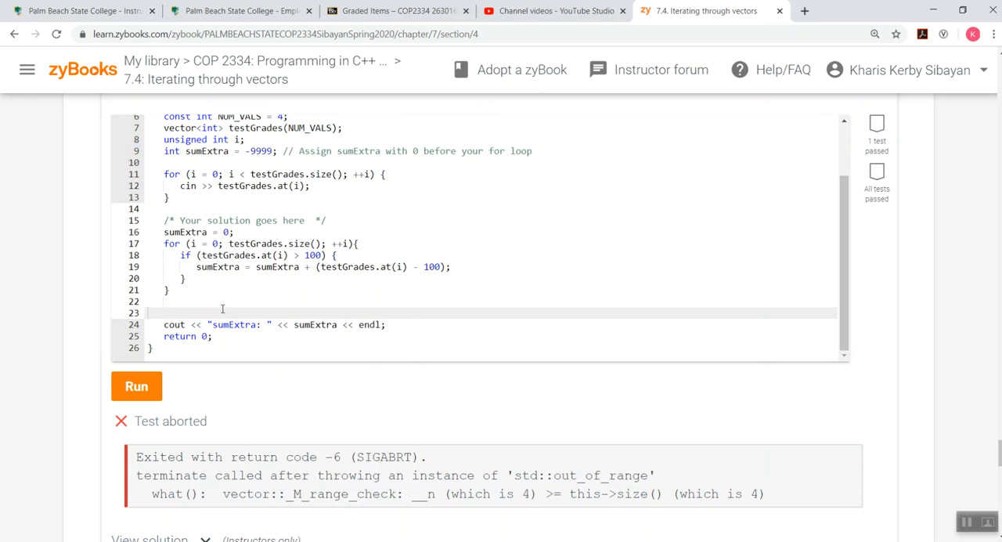
pyautogui.moveTo(250, 335)
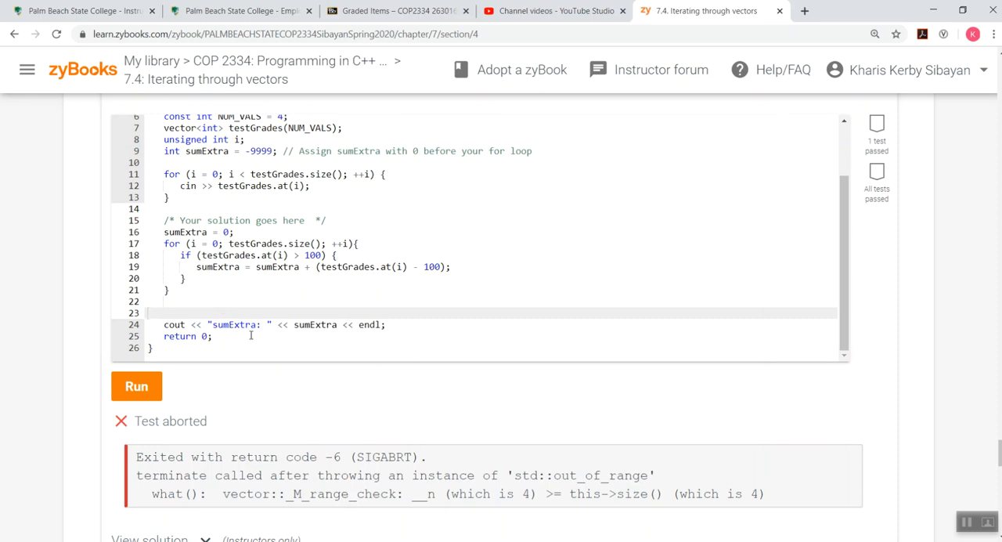
pyautogui.scroll(-3)
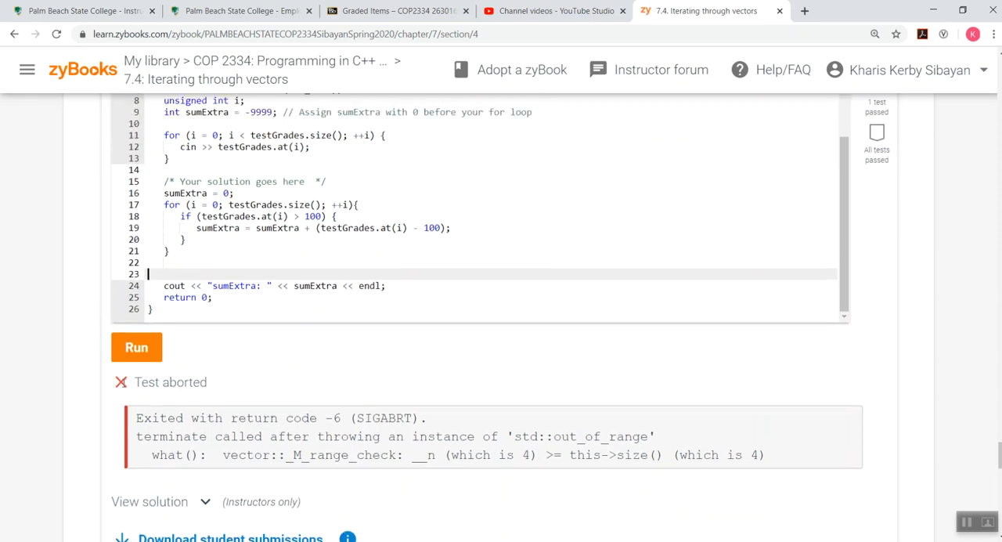
pyautogui.click(136, 347)
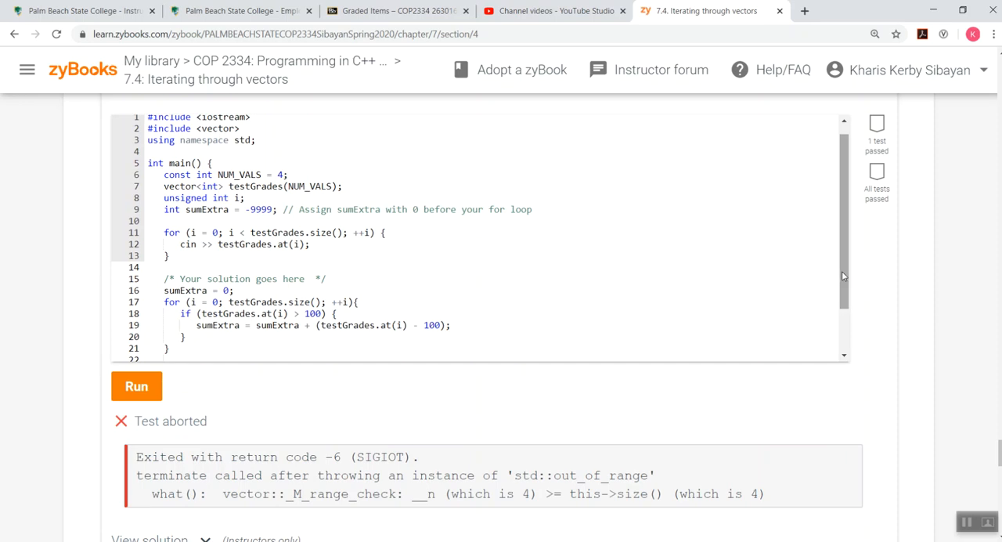
pyautogui.scroll(3)
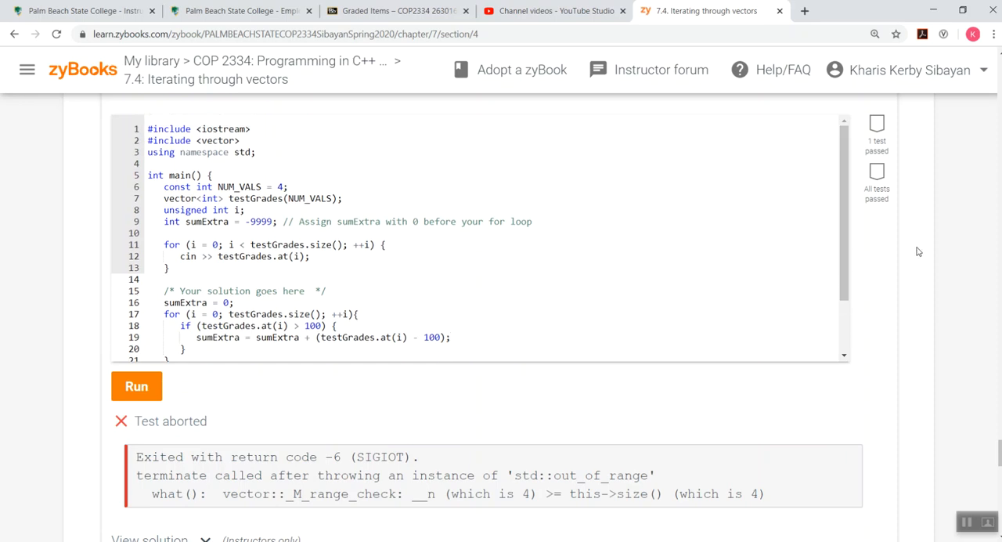
pyautogui.scroll(-3)
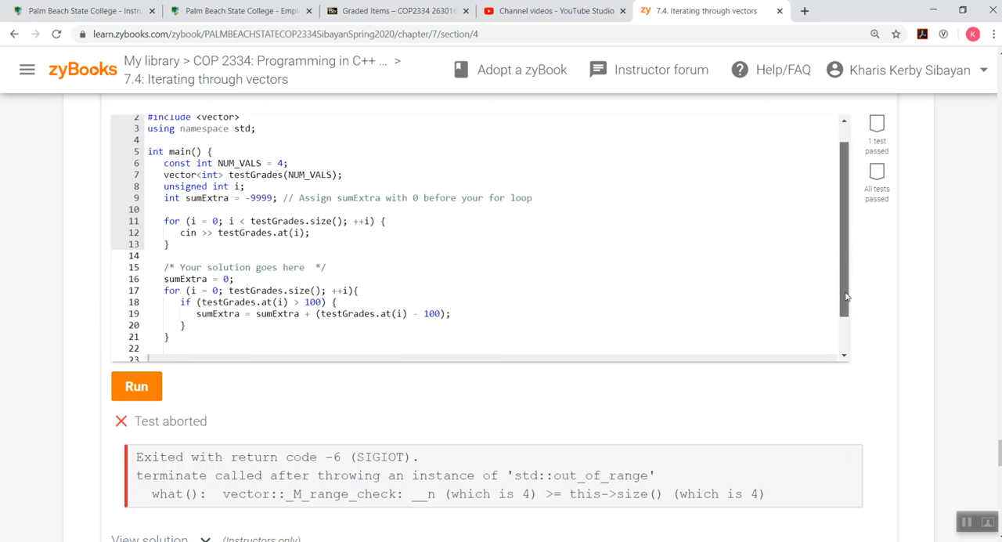
pyautogui.scroll(3)
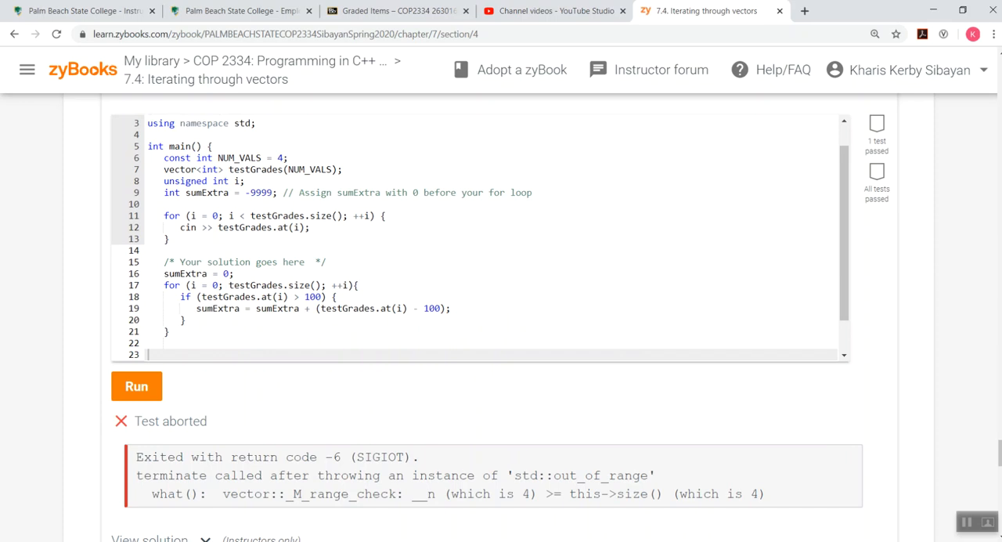
pyautogui.moveTo(722, 300)
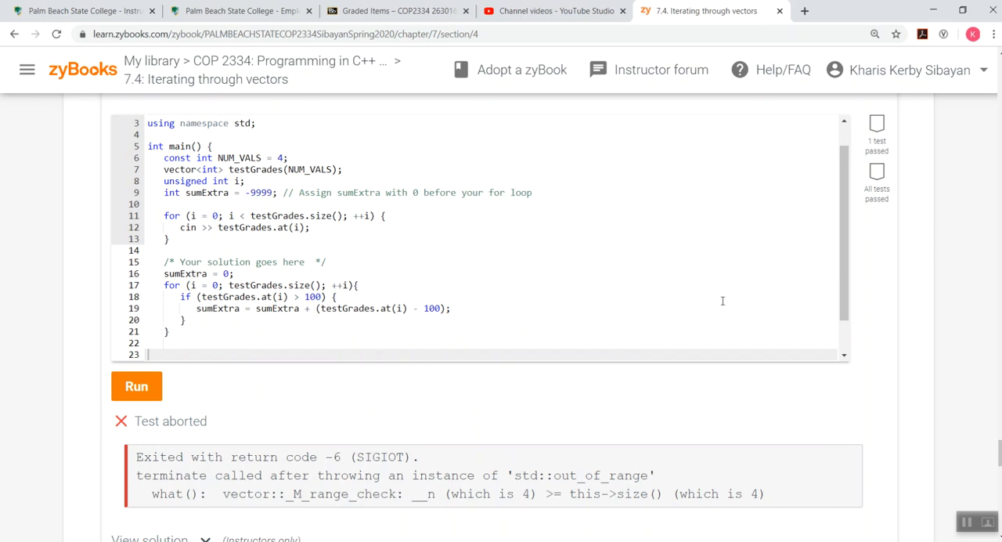
pyautogui.moveTo(723, 301)
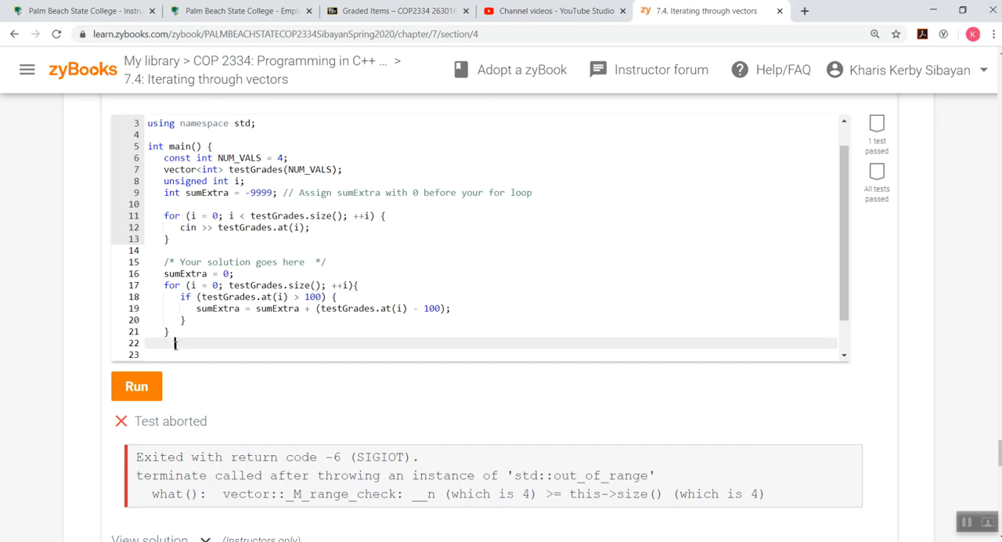
# Select the old sumExtra loop block (lines 16–21) and delete it.
pyautogui.moveTo(175, 343); pyautogui.dragTo(163, 272)
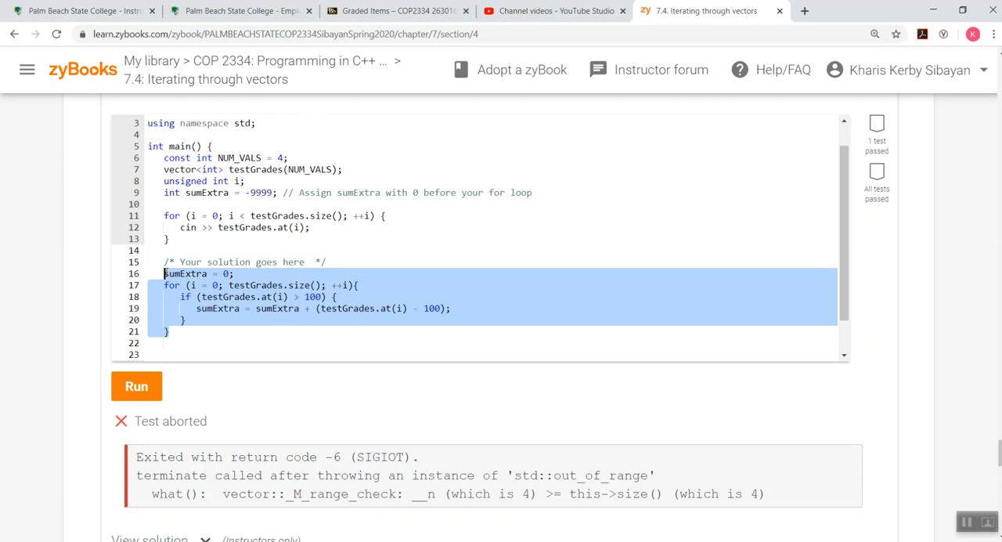
pyautogui.press('Delete')
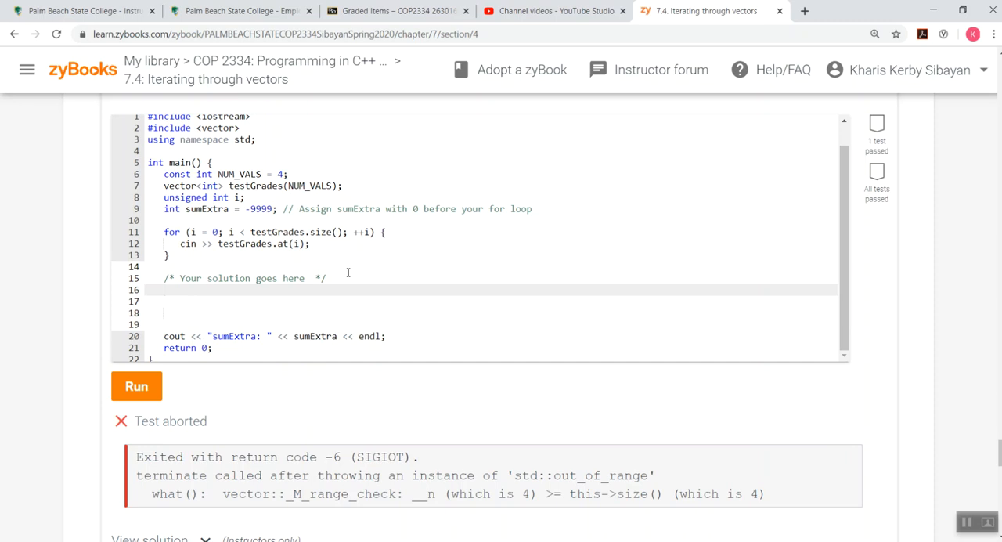
# Write 'sumExtra = 0;' and 'for (i = 0; i < testGrades.size(); ++i) {'.
pyautogui.click(164, 290)
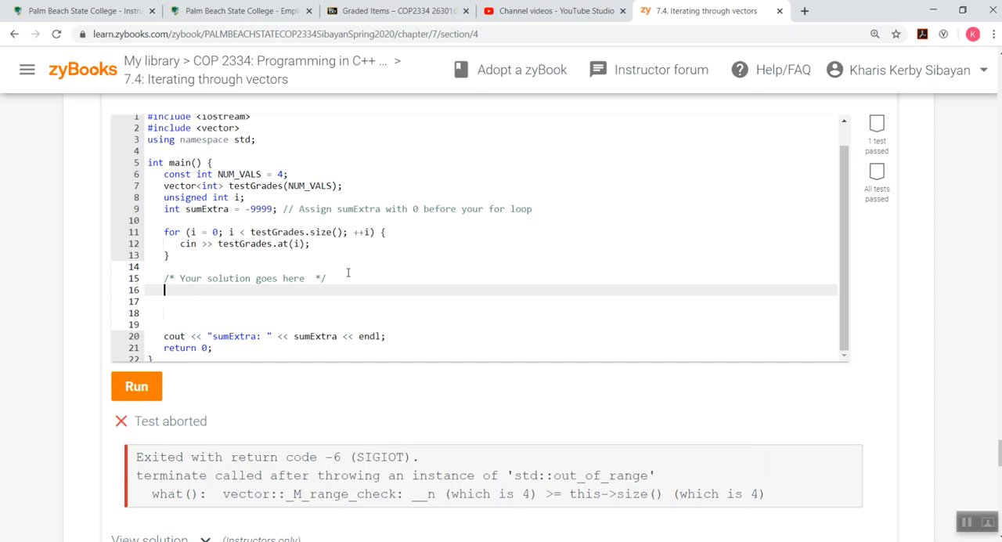
pyautogui.write('sumE')
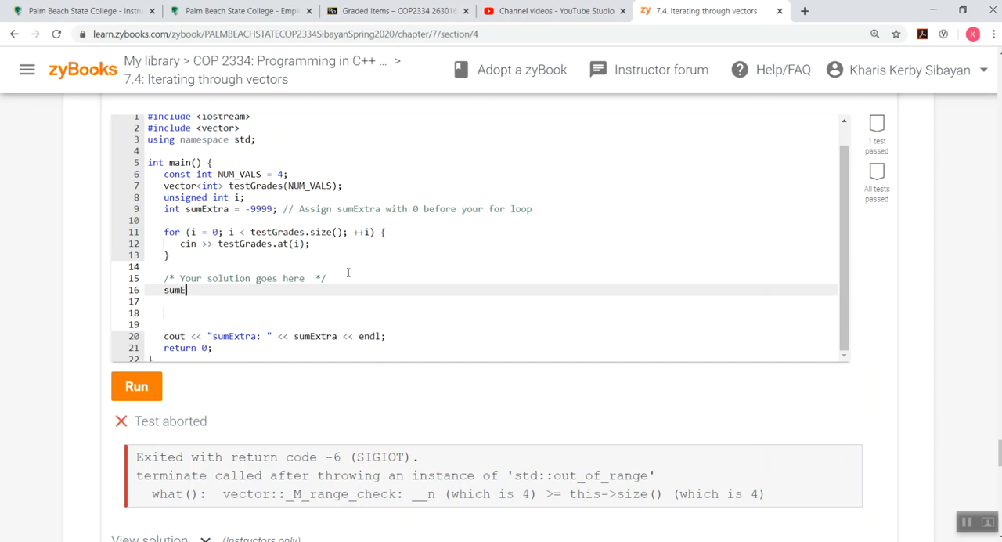
pyautogui.write('xtra = 0;')
pyautogui.click(490, 301)
pyautogui.write('for (')
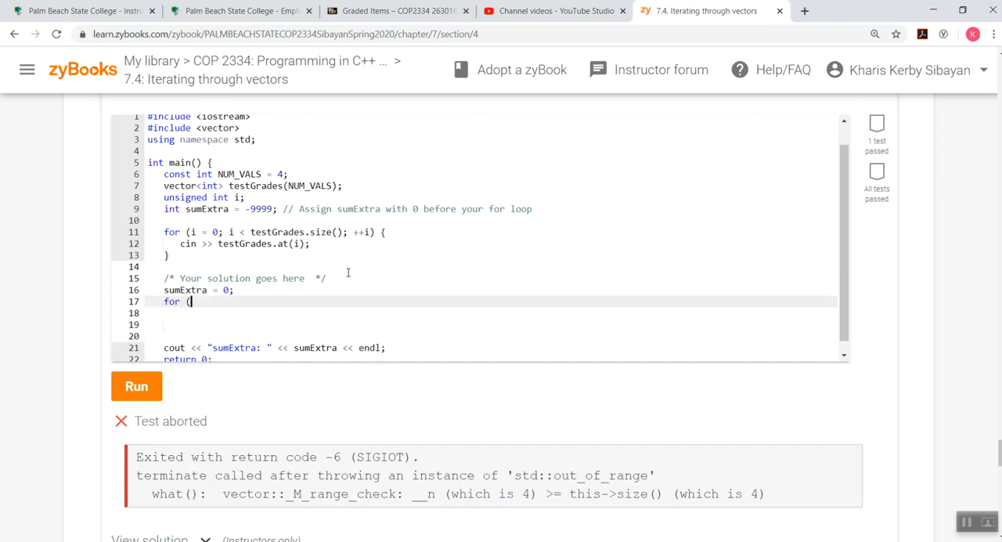
pyautogui.write('i = 0;')
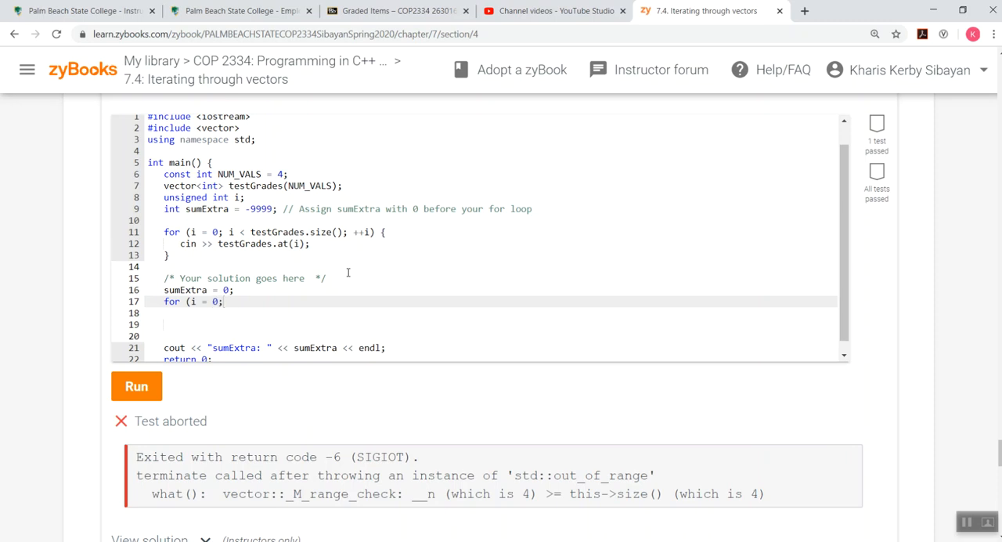
pyautogui.write('i <')
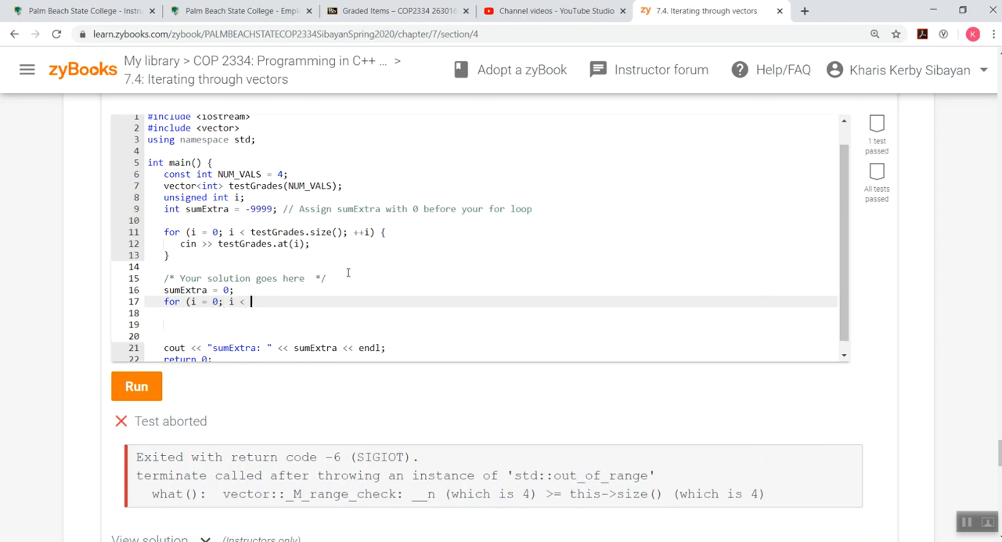
pyautogui.write('testGrades.si')
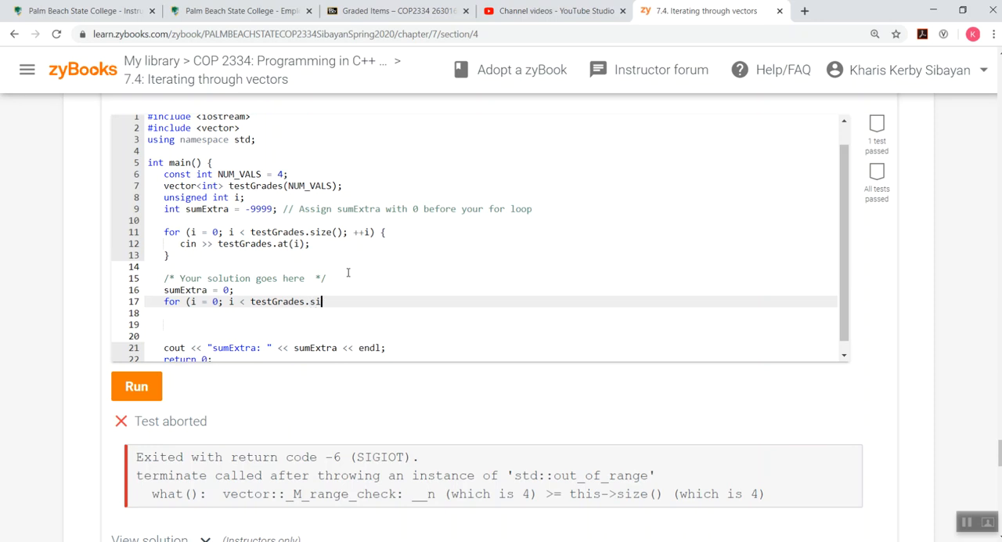
pyautogui.write('ze()')
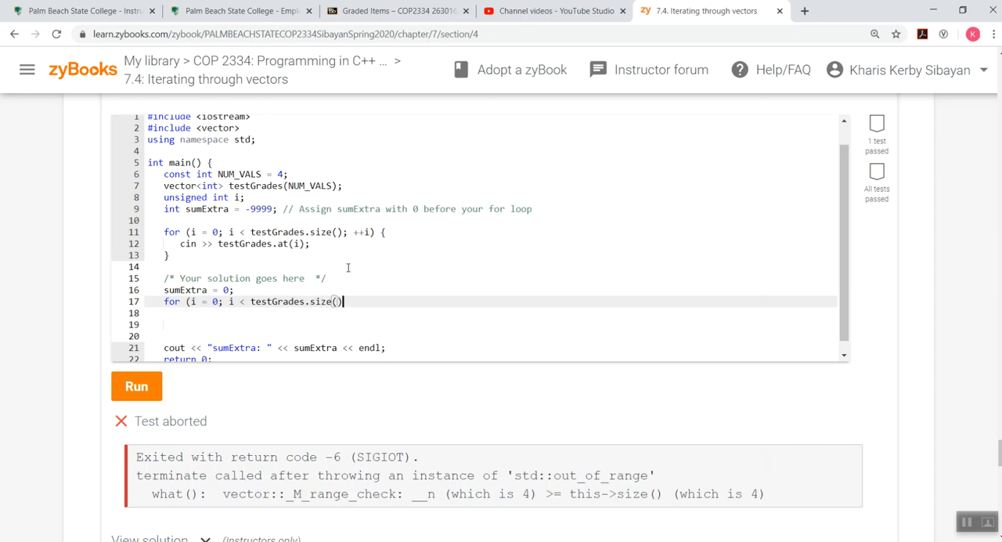
pyautogui.write(';')
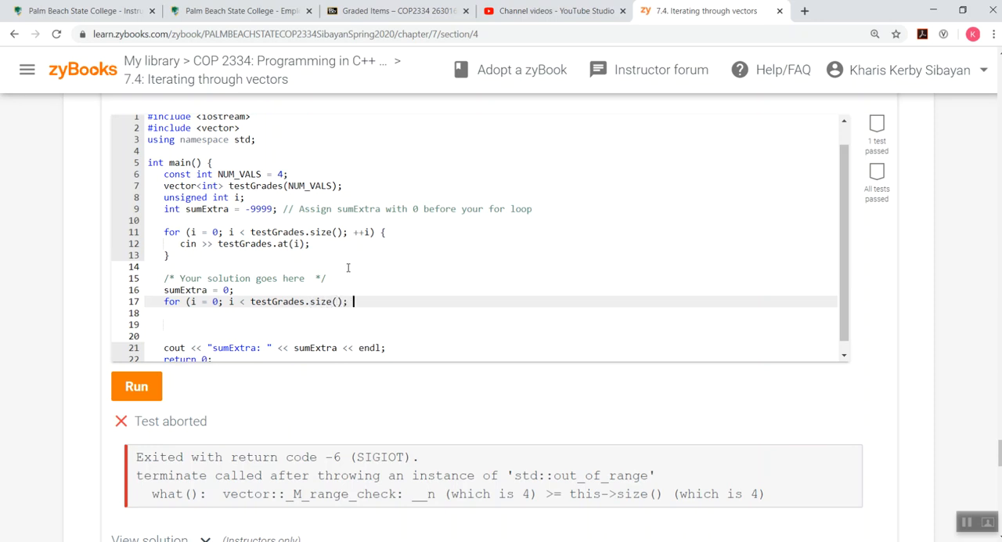
pyautogui.write('++i)')
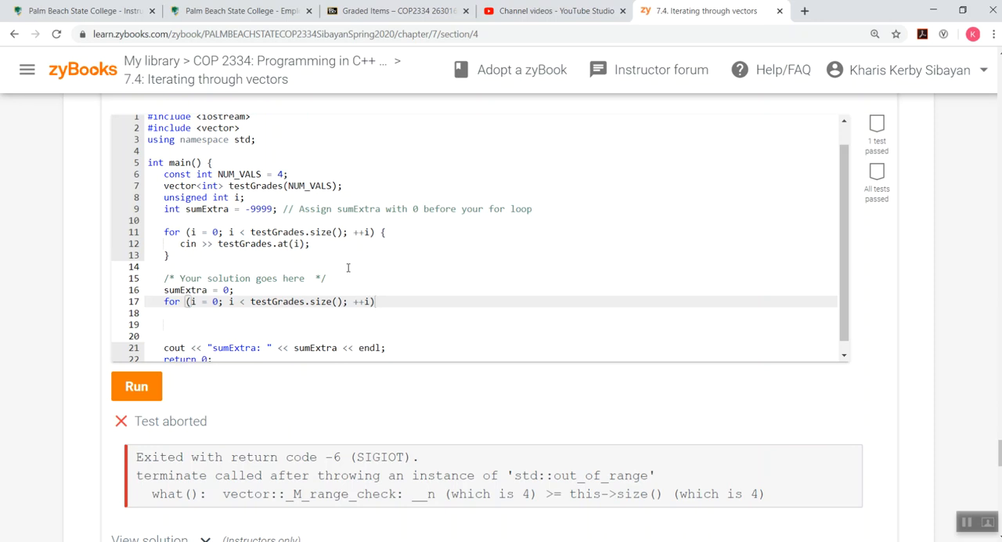
pyautogui.write('{')
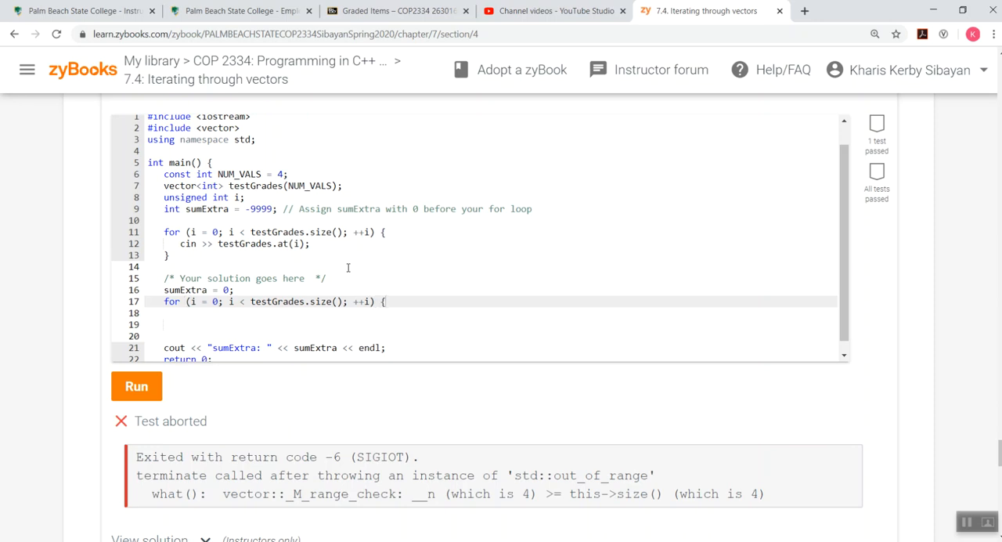
# Add the condition 'if (testGrades.at(i) > 100' inside the loop.
pyautogui.write('if')
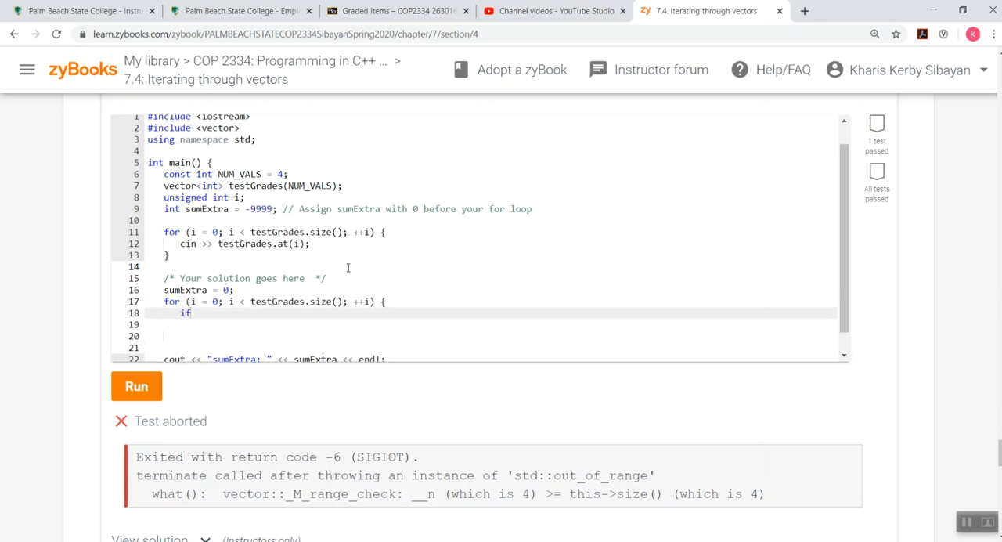
pyautogui.write('(testGrade')
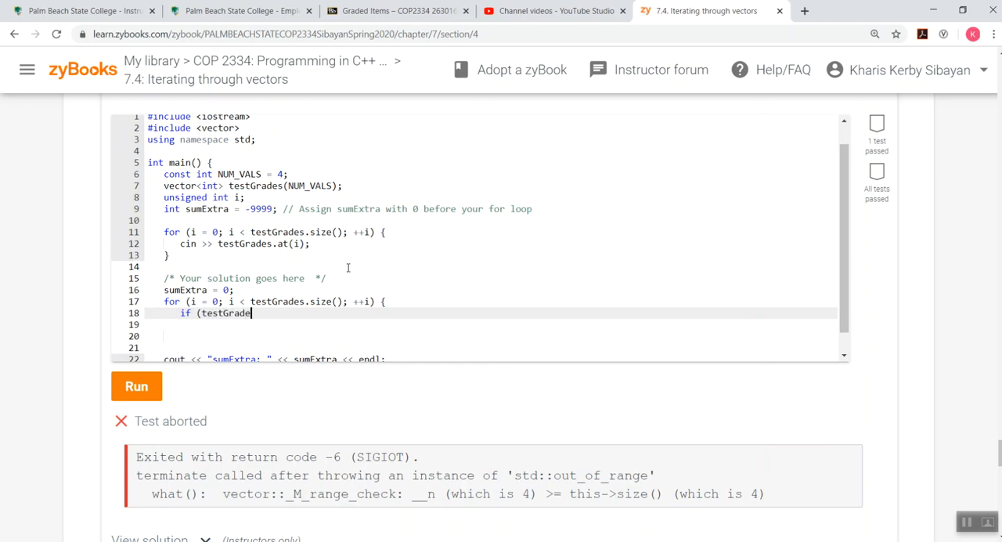
pyautogui.write('s.at')
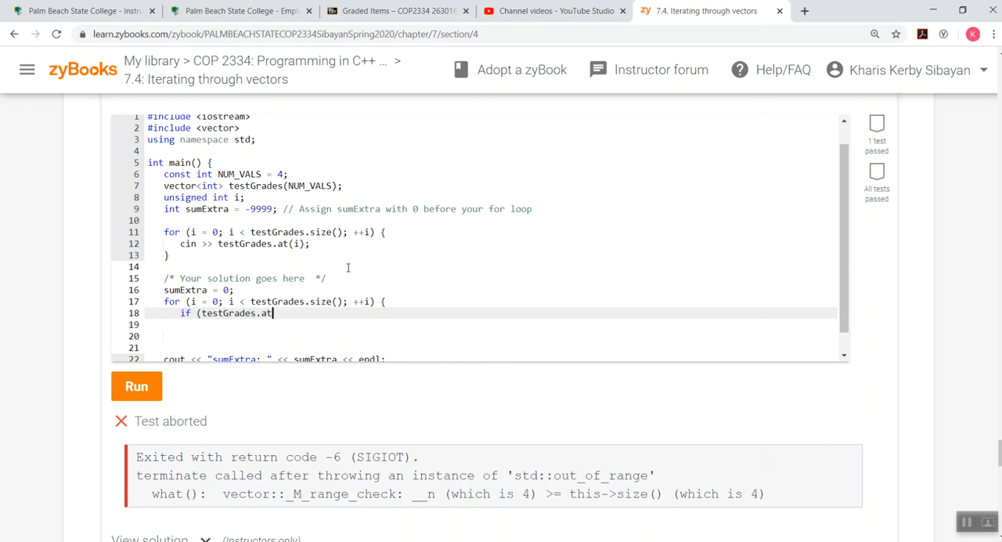
pyautogui.write('(')
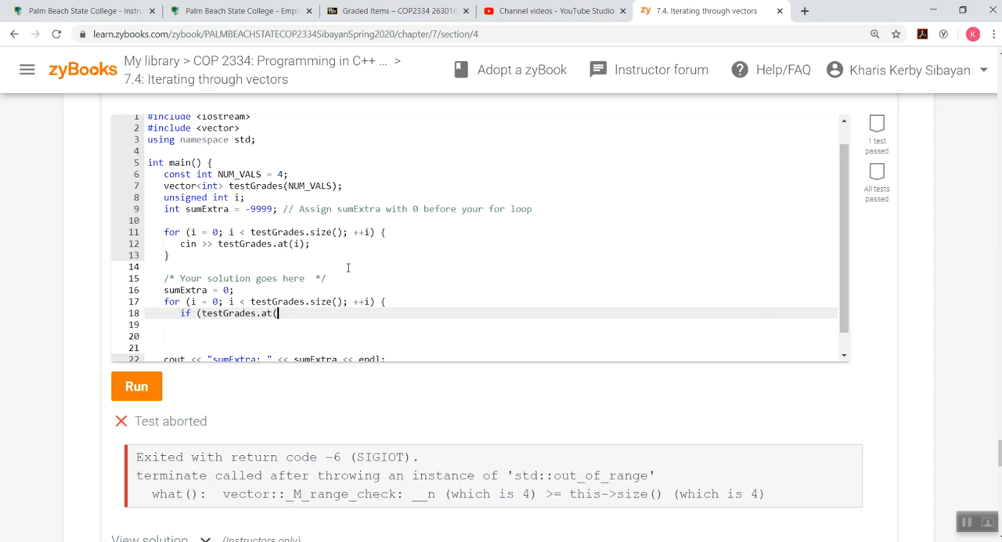
pyautogui.write('i)')
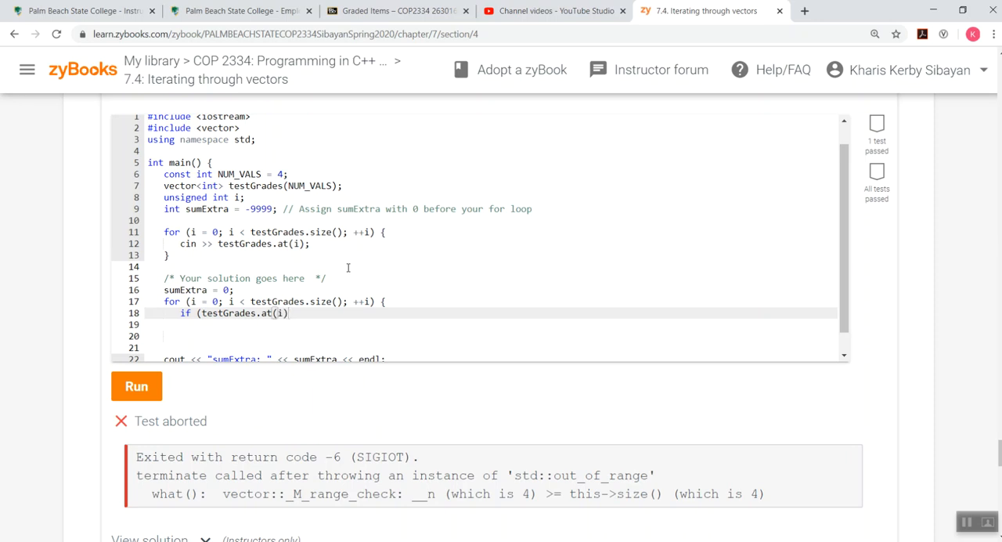
pyautogui.write('> 10')
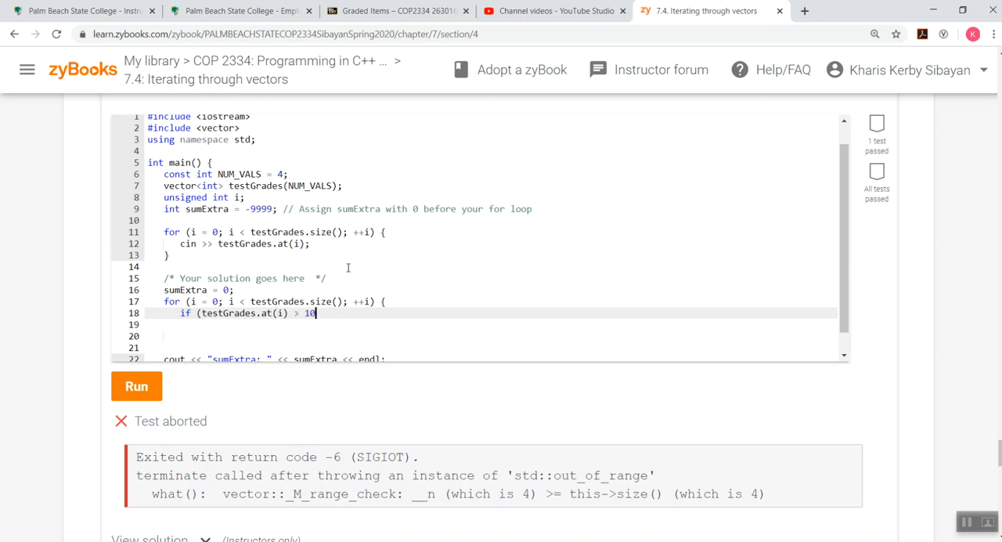
pyautogui.write('0 {')
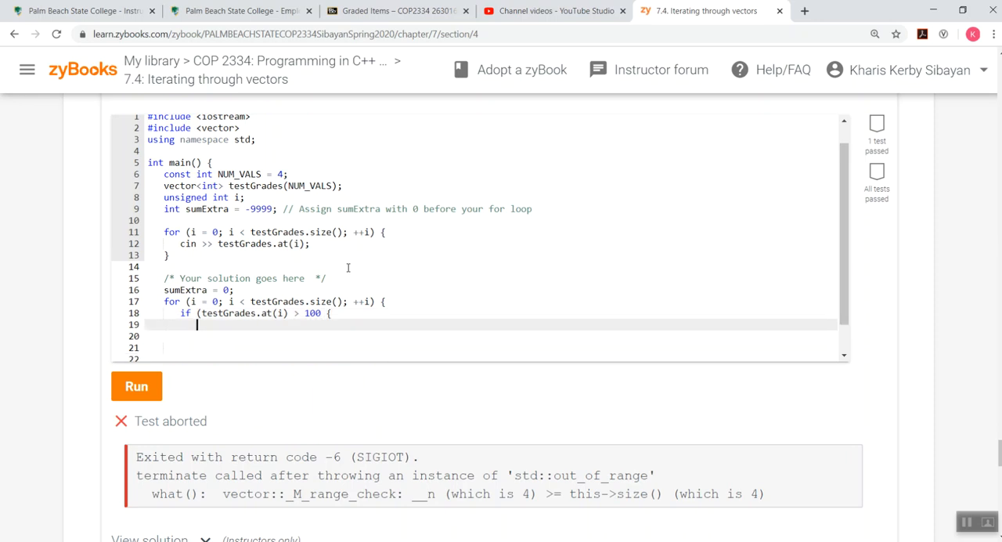
# Write 'sumExtra = sumExtra + (testGrades.at(i) - 100);', close the braces, and run the tests.
pyautogui.write('sumExtra')
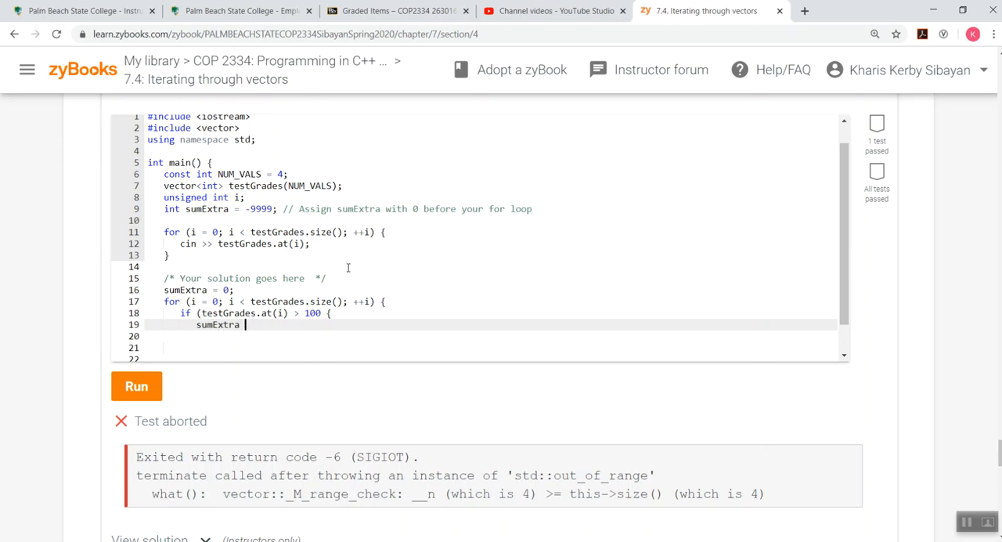
pyautogui.write('= sumExtr')
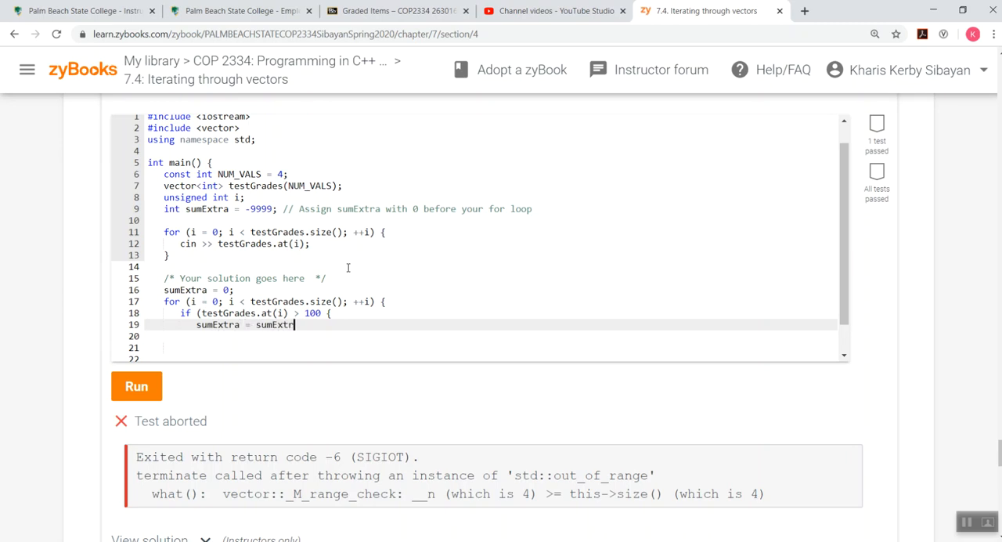
pyautogui.write('a +')
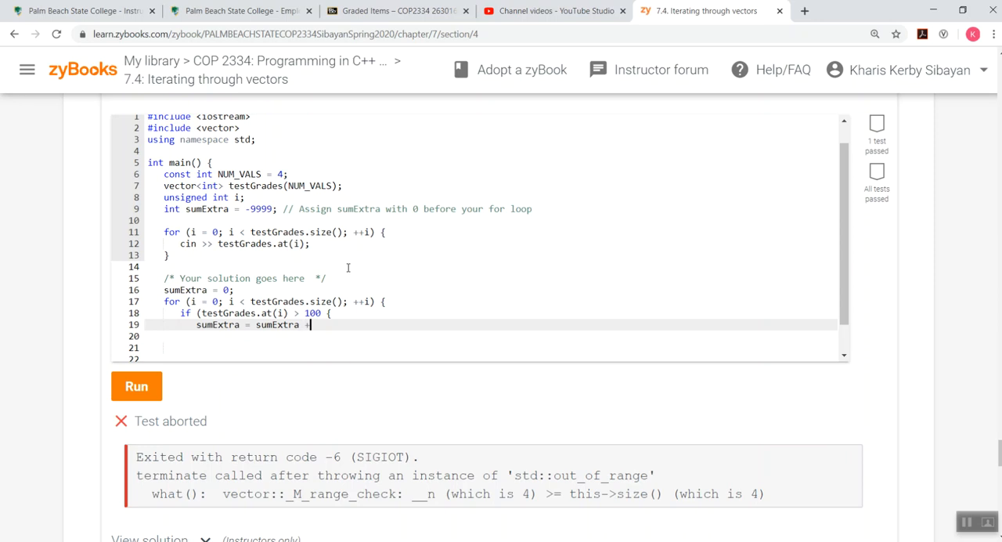
pyautogui.write('(test')
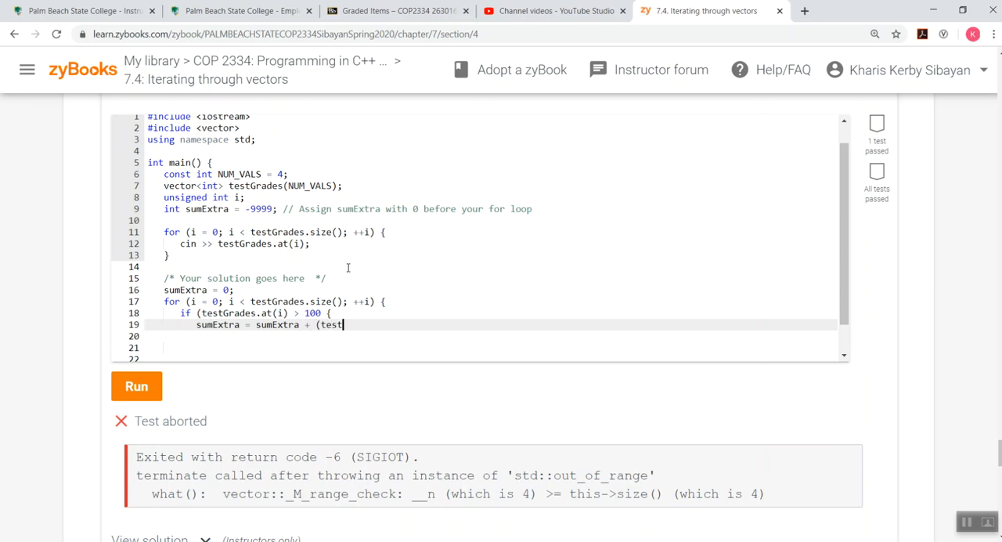
pyautogui.write('Grades.at(i) - 100')
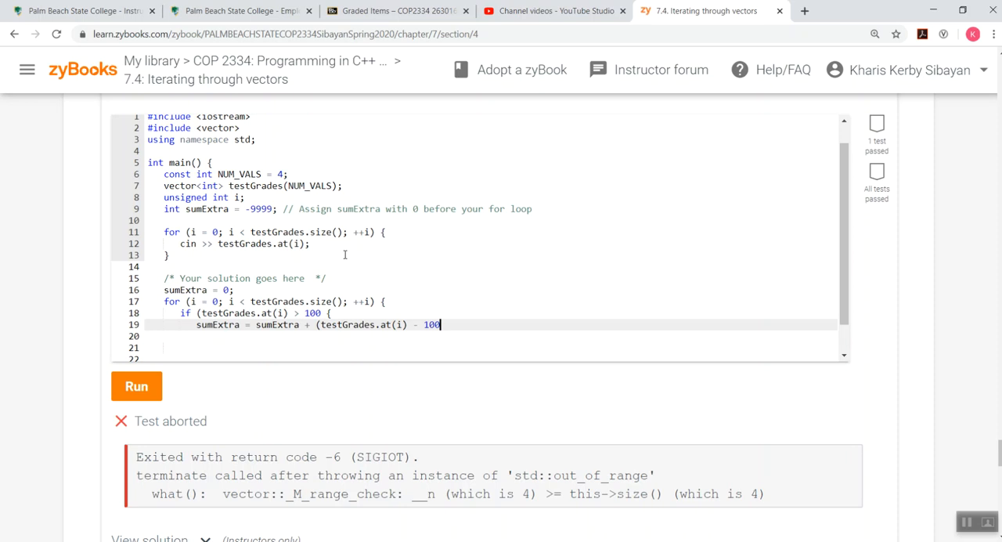
pyautogui.write(');')
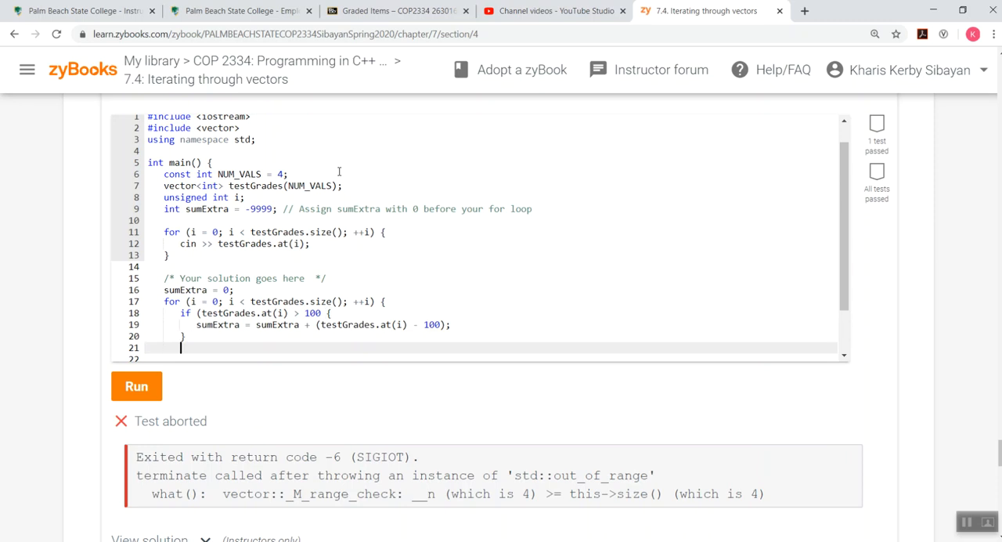
pyautogui.write('}')
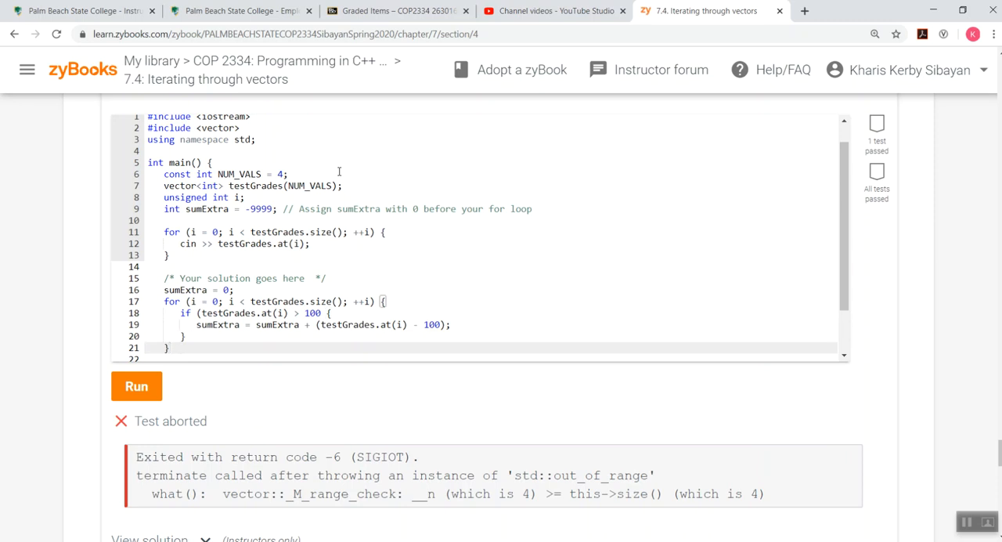
pyautogui.click(136, 385)
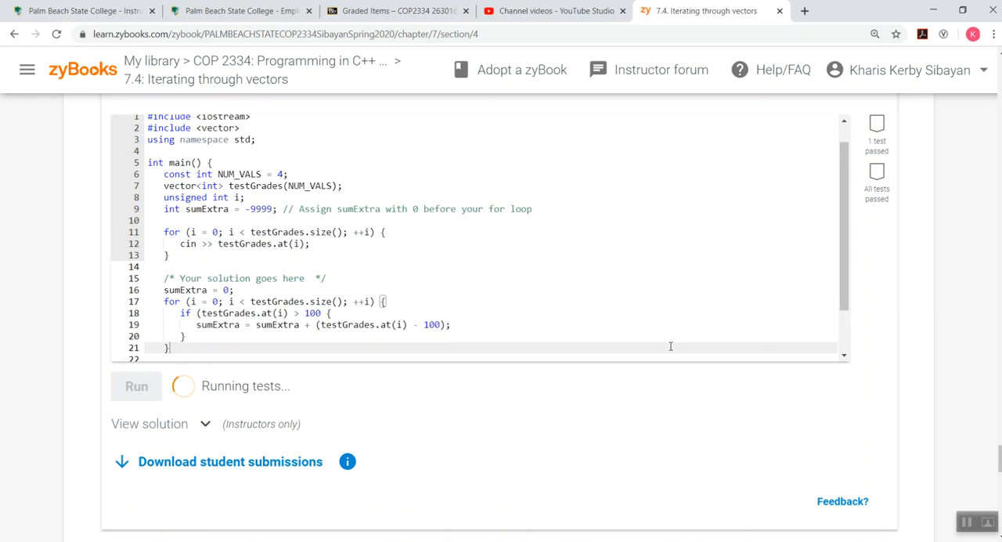
# Add the missing ')' to the if condition on line 18 and rerun the tests.
pyautogui.click(137, 385)
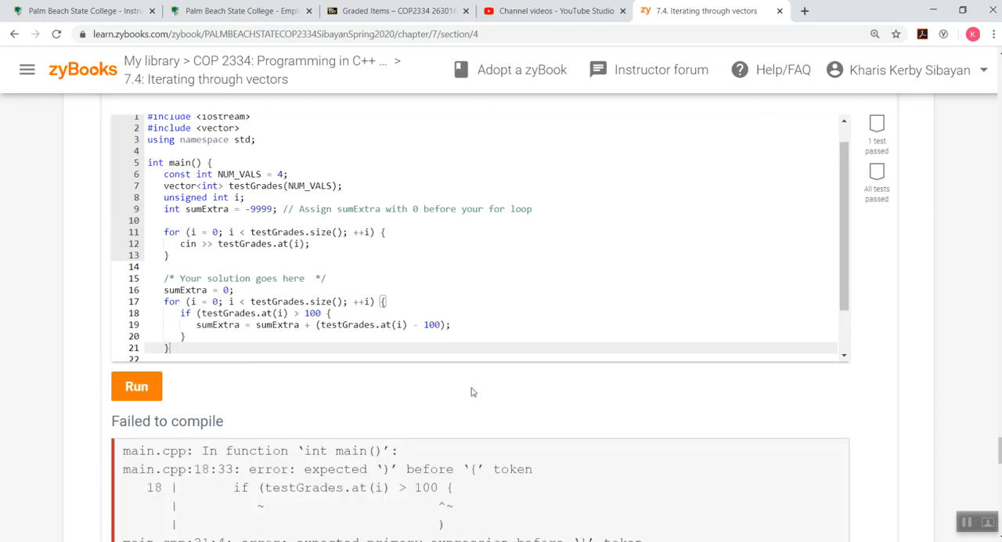
pyautogui.moveTo(598, 454)
pyautogui.write(')')
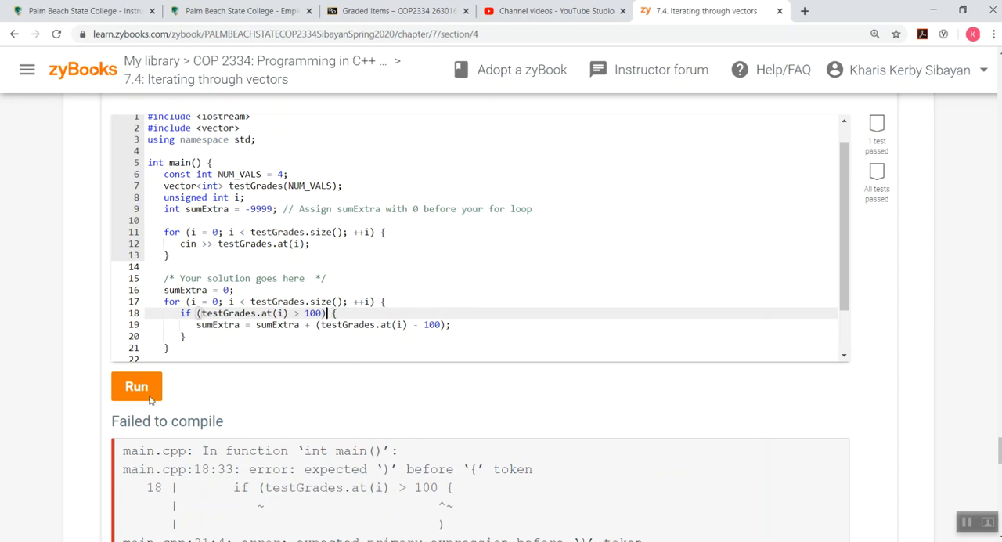
pyautogui.click(136, 385)
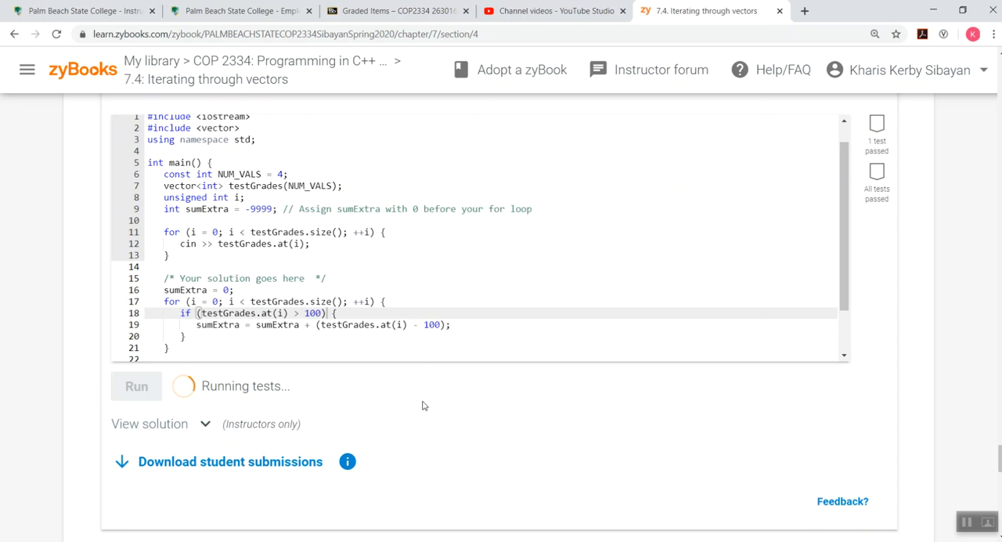
# Wait for all 7.4.4 tests to pass and scroll up to the completed challenge checkmark.
pyautogui.click(136, 385)
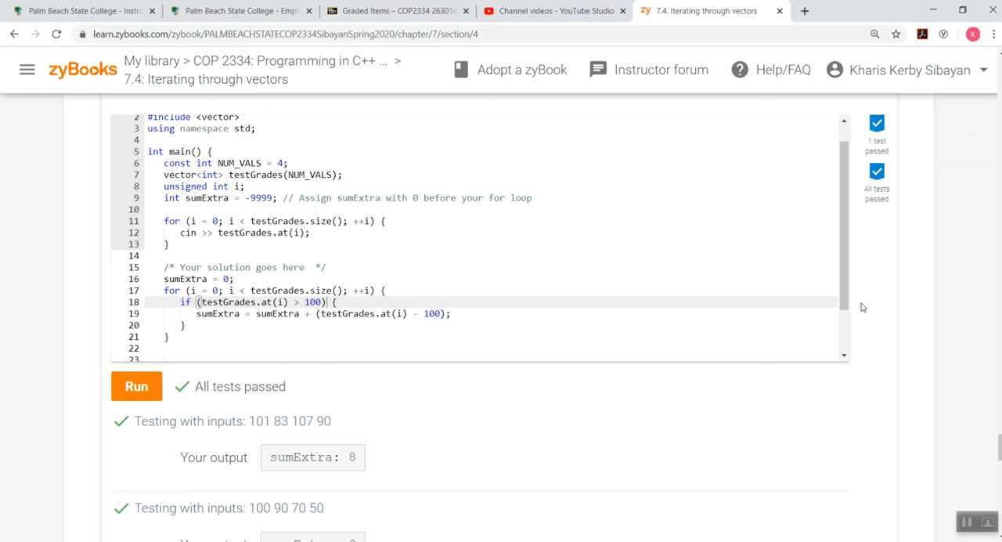
pyautogui.moveTo(861, 307)
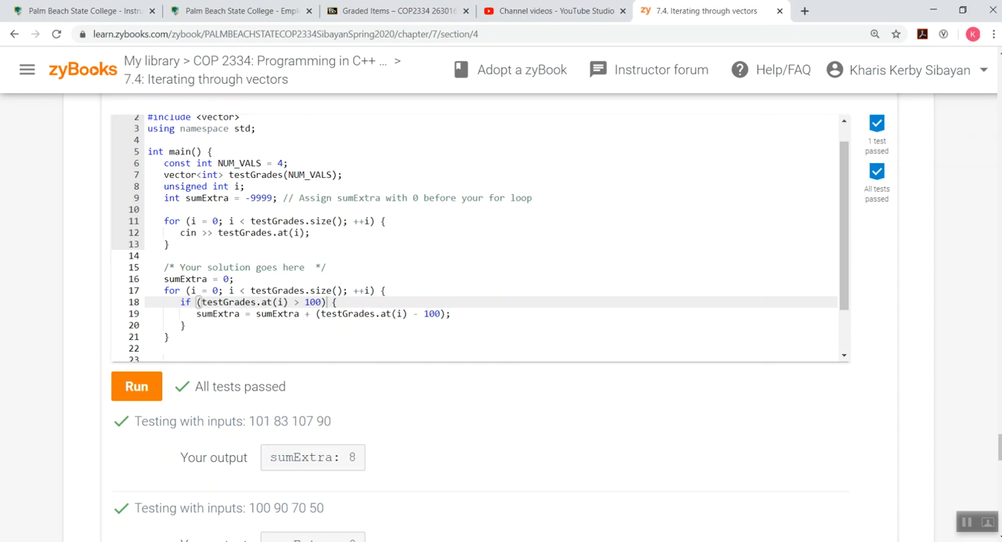
pyautogui.scroll(3)
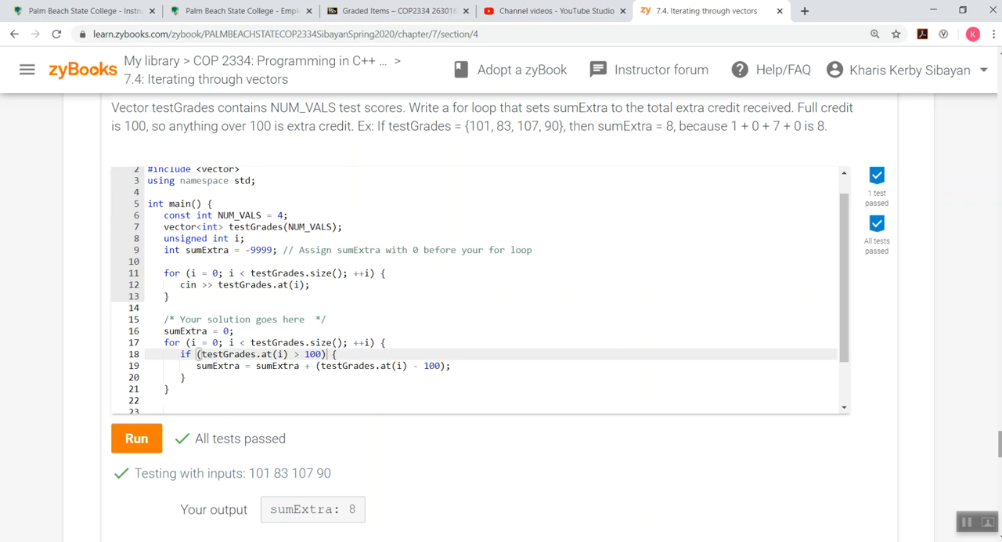
pyautogui.scroll(3)
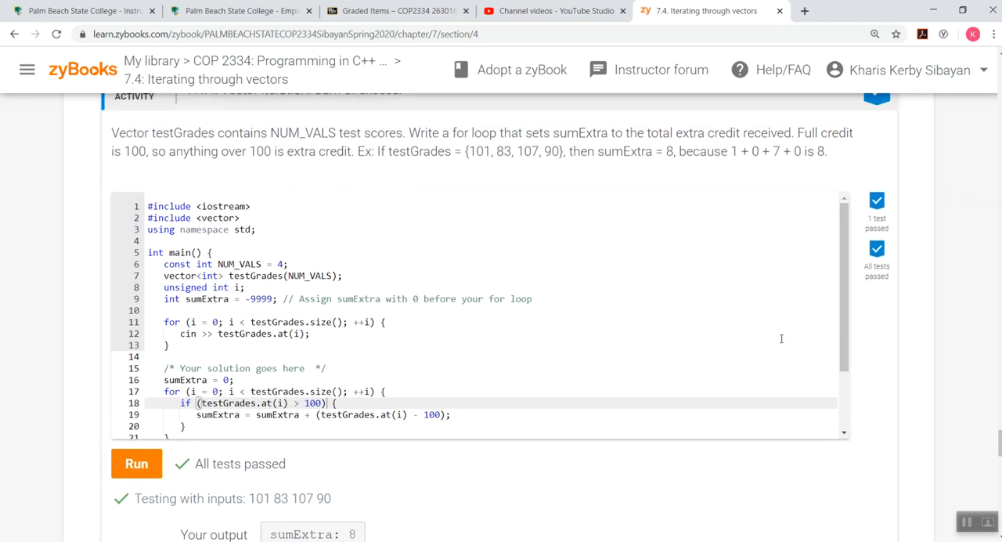
pyautogui.scroll(3)
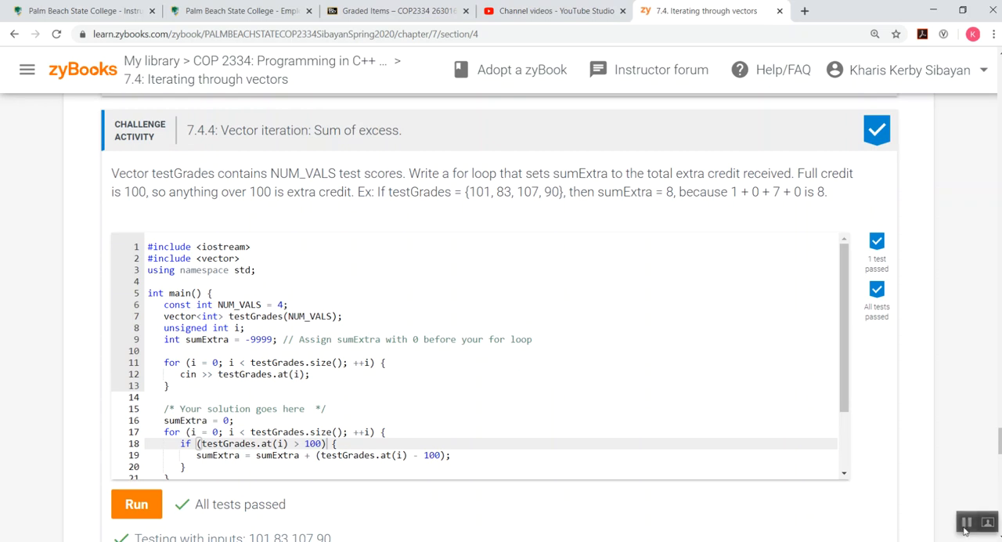